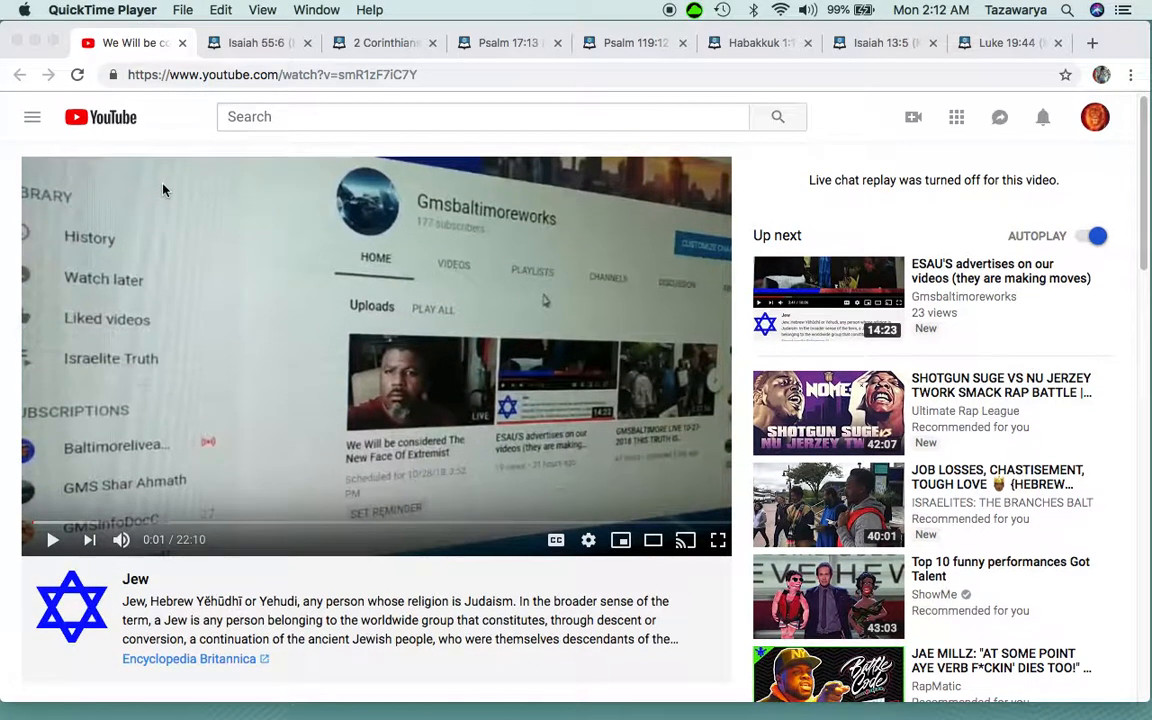
# From the Judaism information panel's menu, choose 'Why am I seeing this?' to reach the help article
pyautogui.scroll(-3)
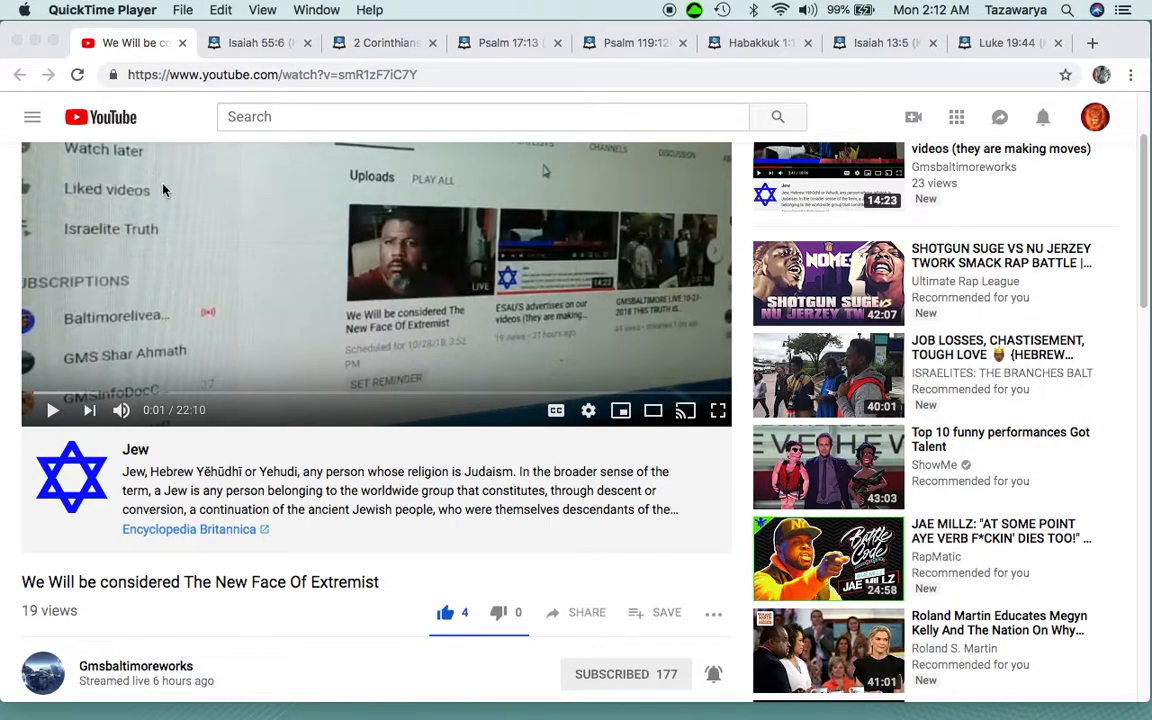
pyautogui.scroll(-3)
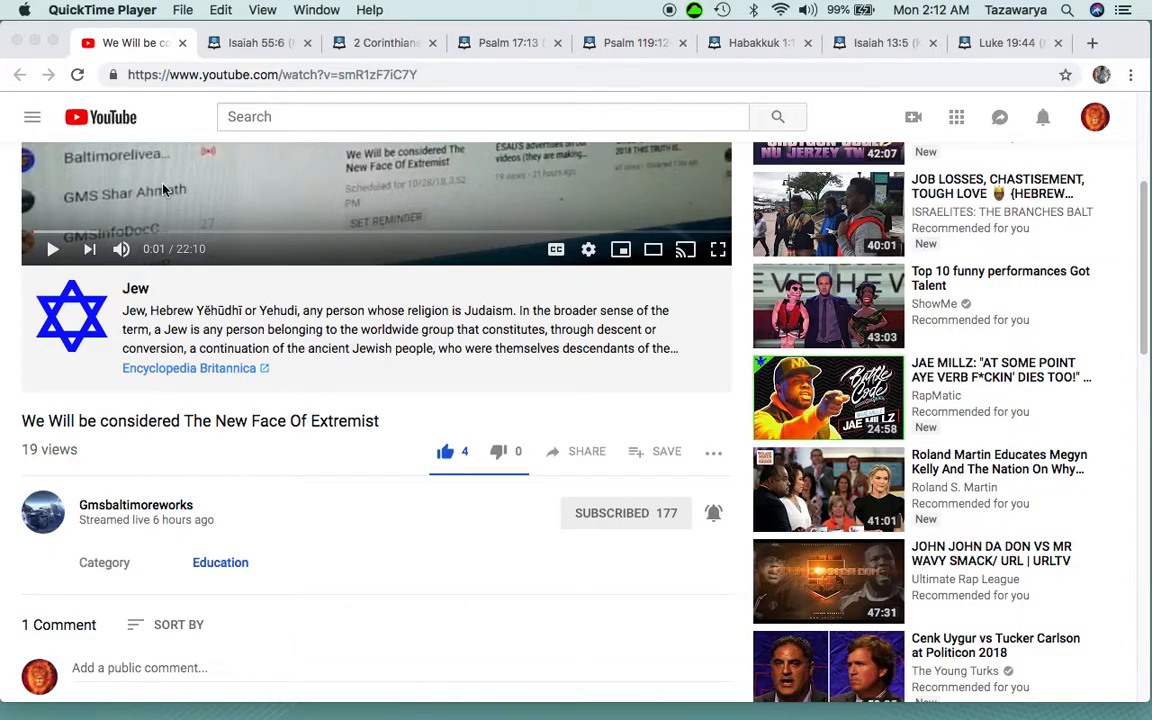
pyautogui.moveTo(284, 328)
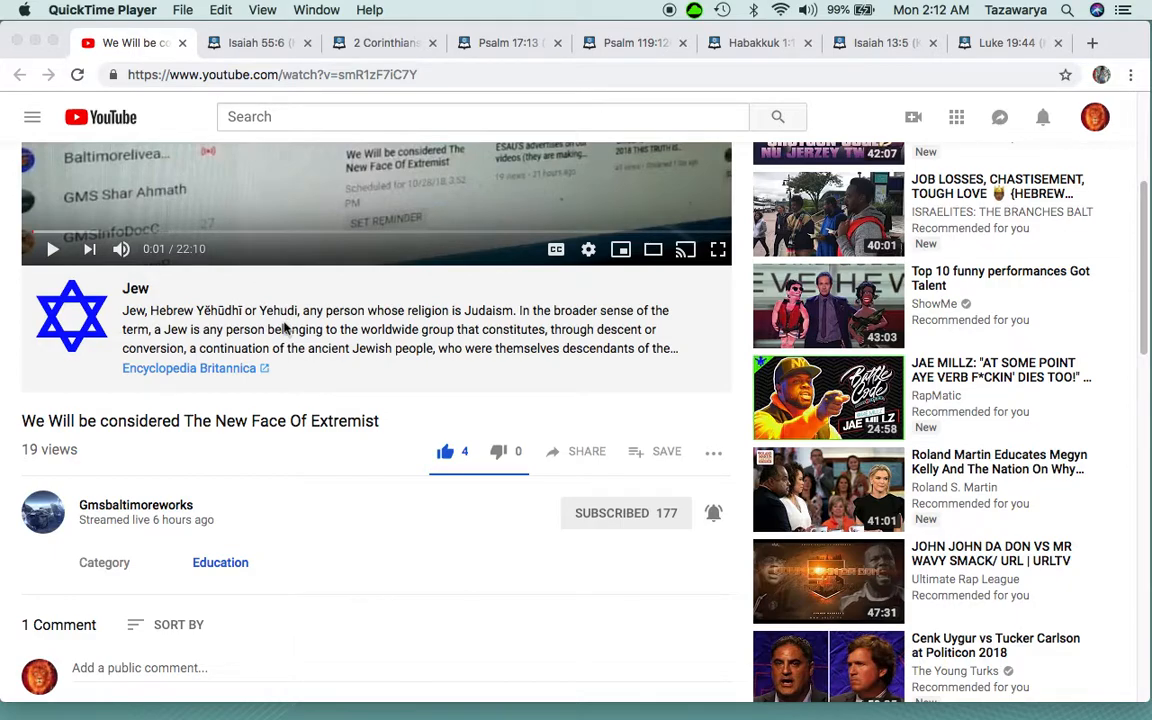
pyautogui.moveTo(352, 444)
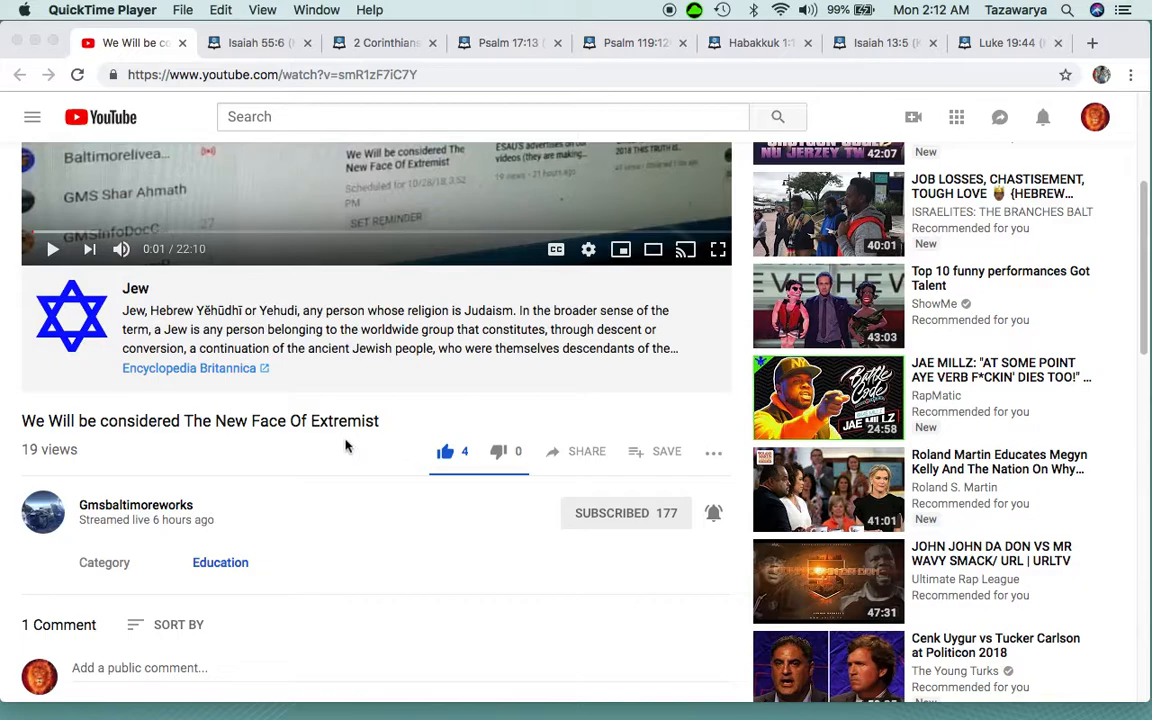
pyautogui.moveTo(112, 436)
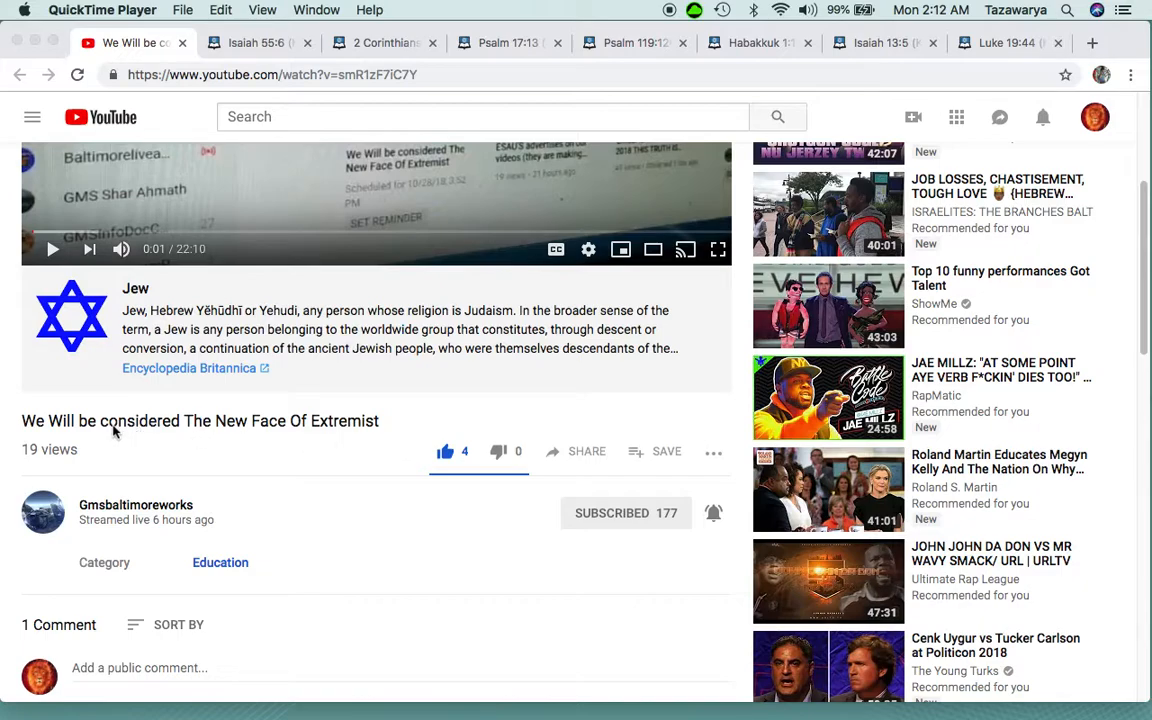
pyautogui.moveTo(100, 432)
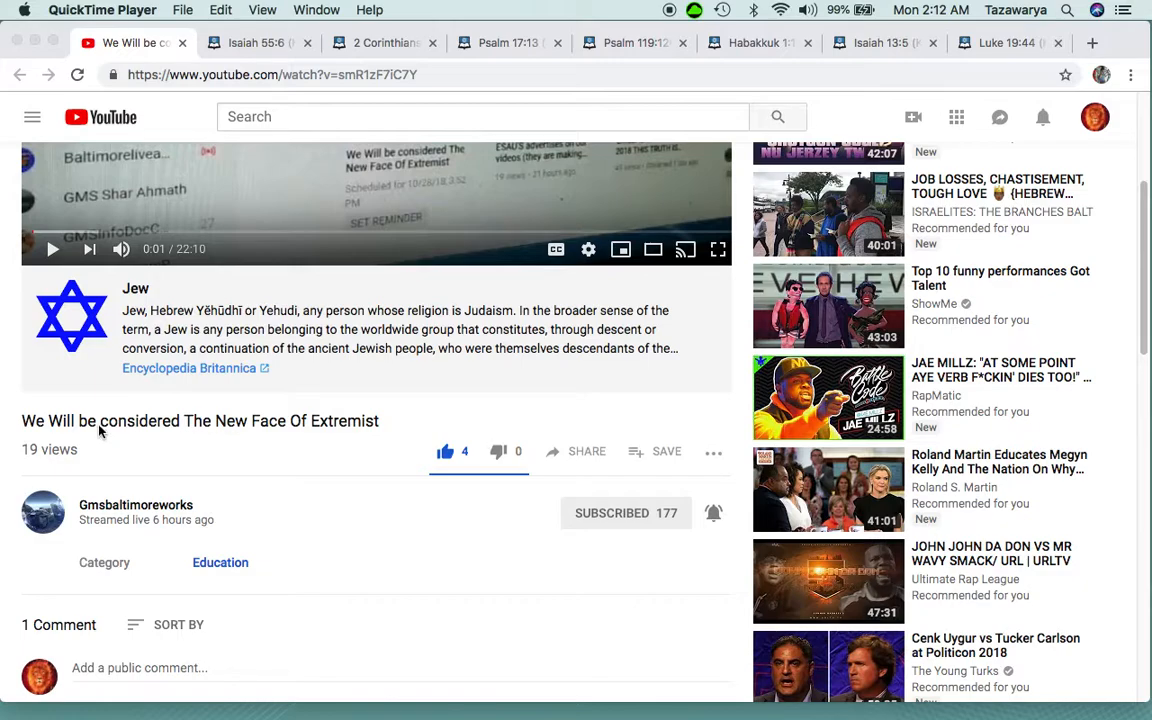
pyautogui.moveTo(196, 452)
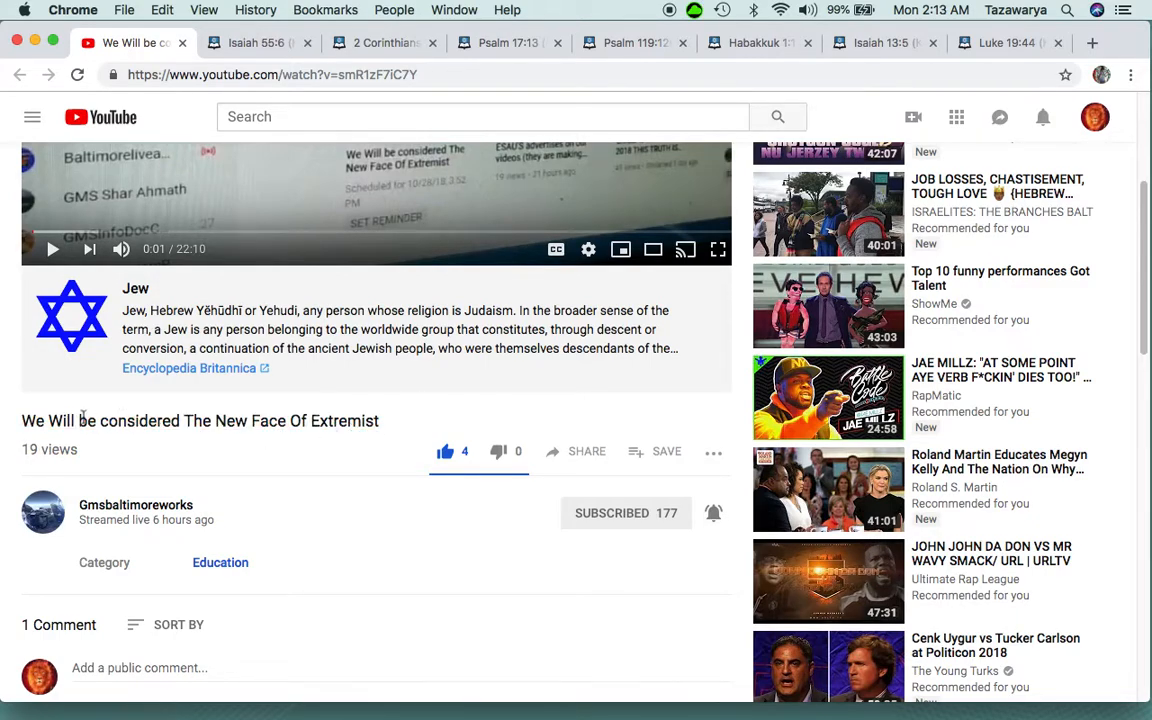
pyautogui.moveTo(248, 422)
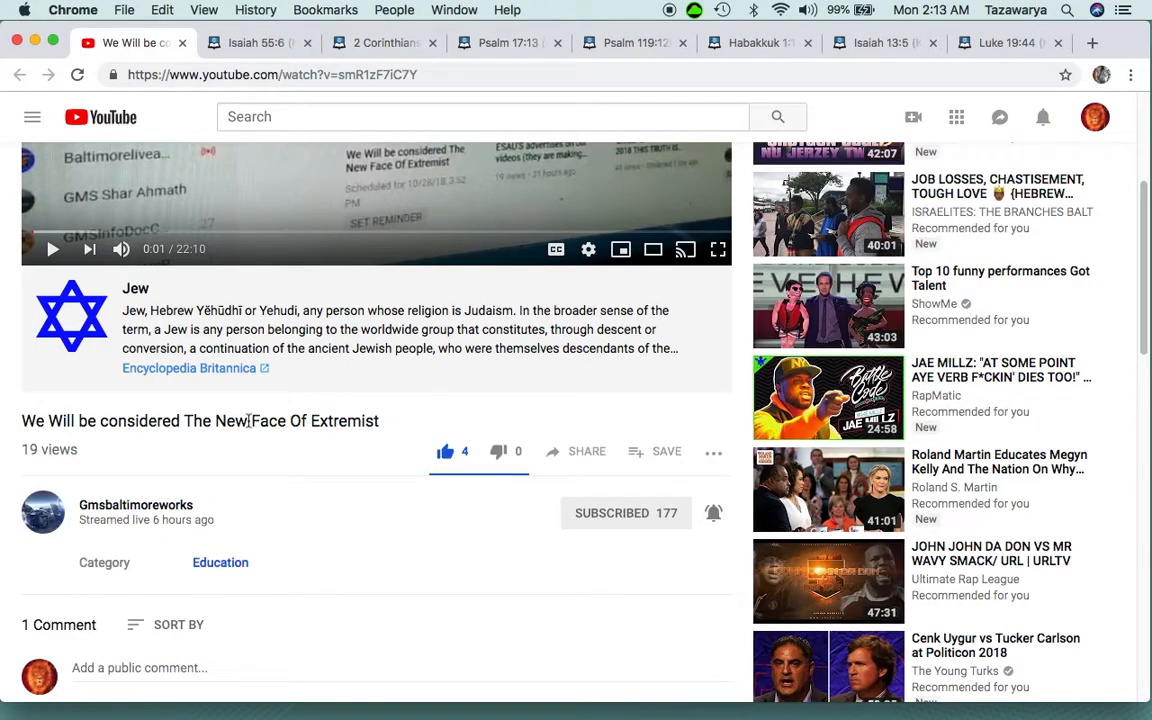
pyautogui.moveTo(412, 434)
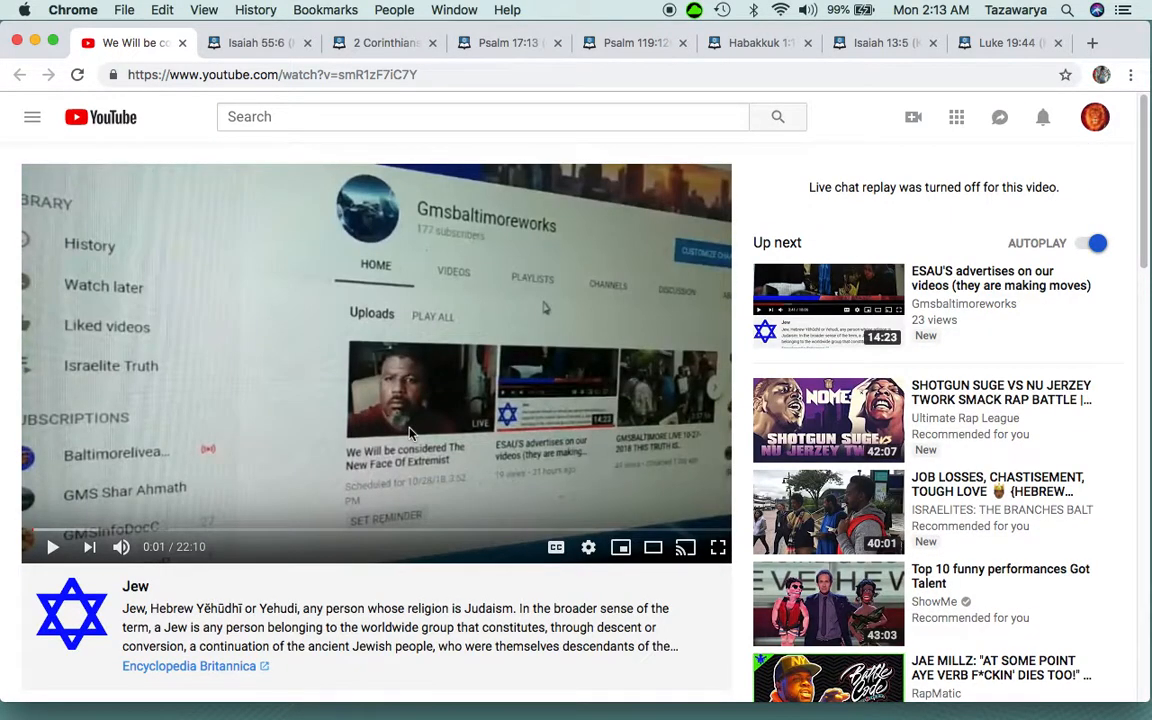
pyautogui.scroll(-3)
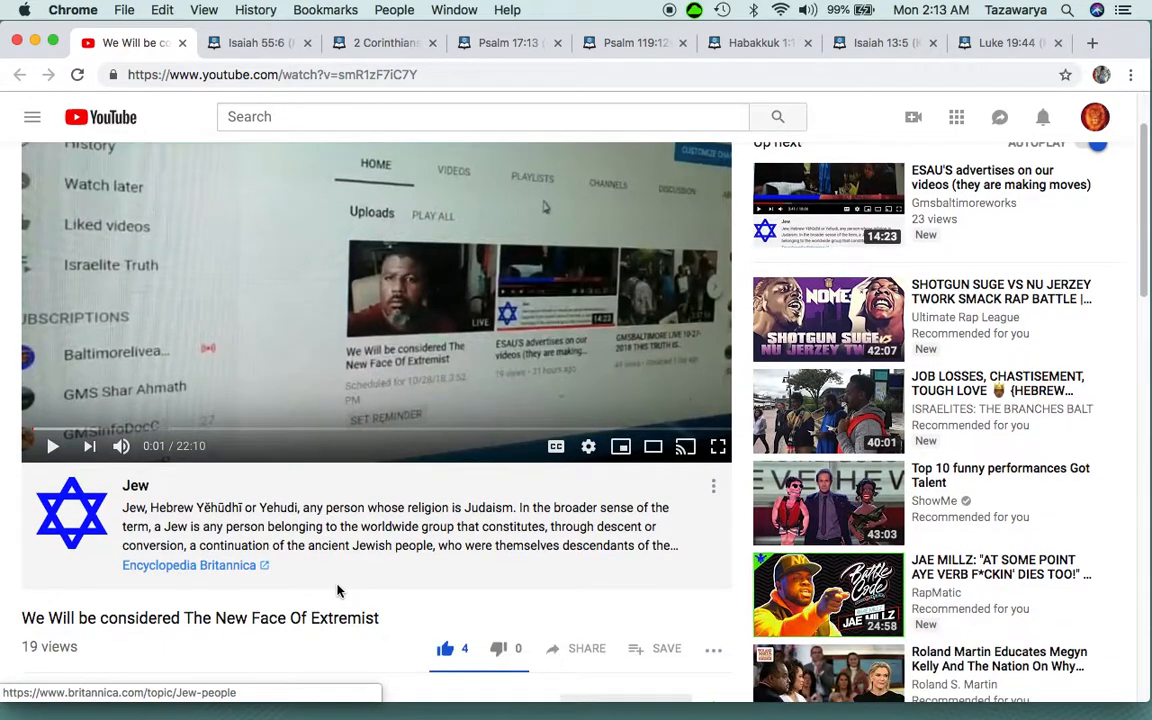
pyautogui.scroll(-3)
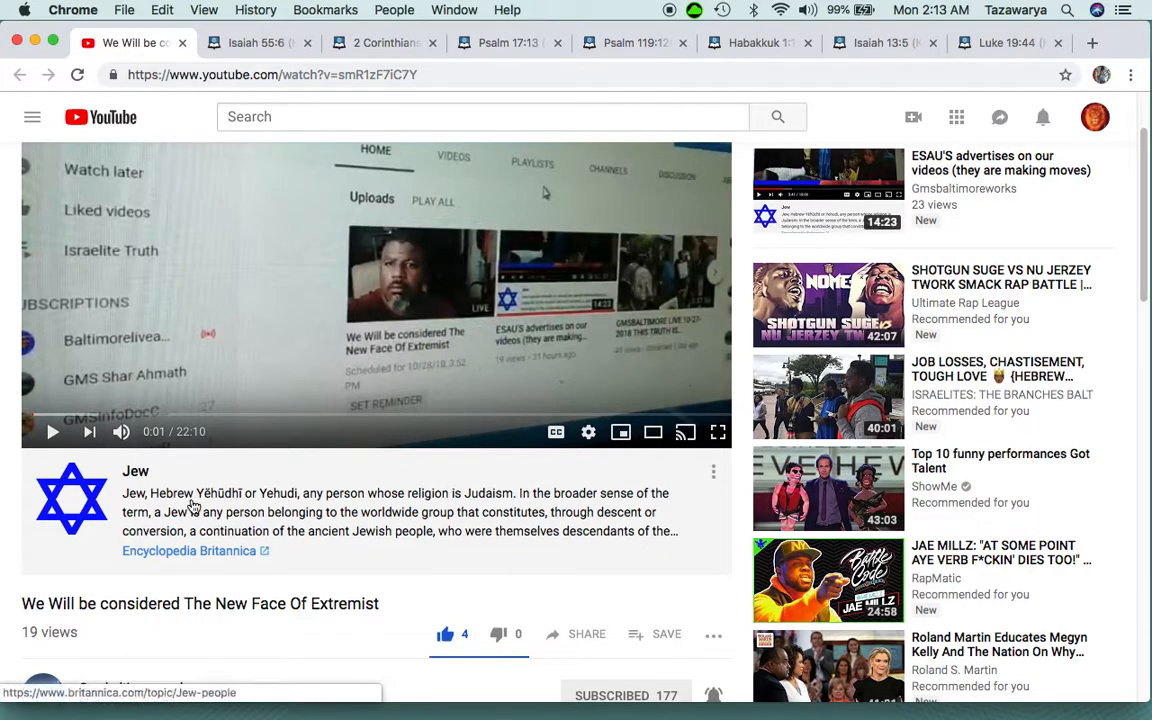
pyautogui.moveTo(332, 512)
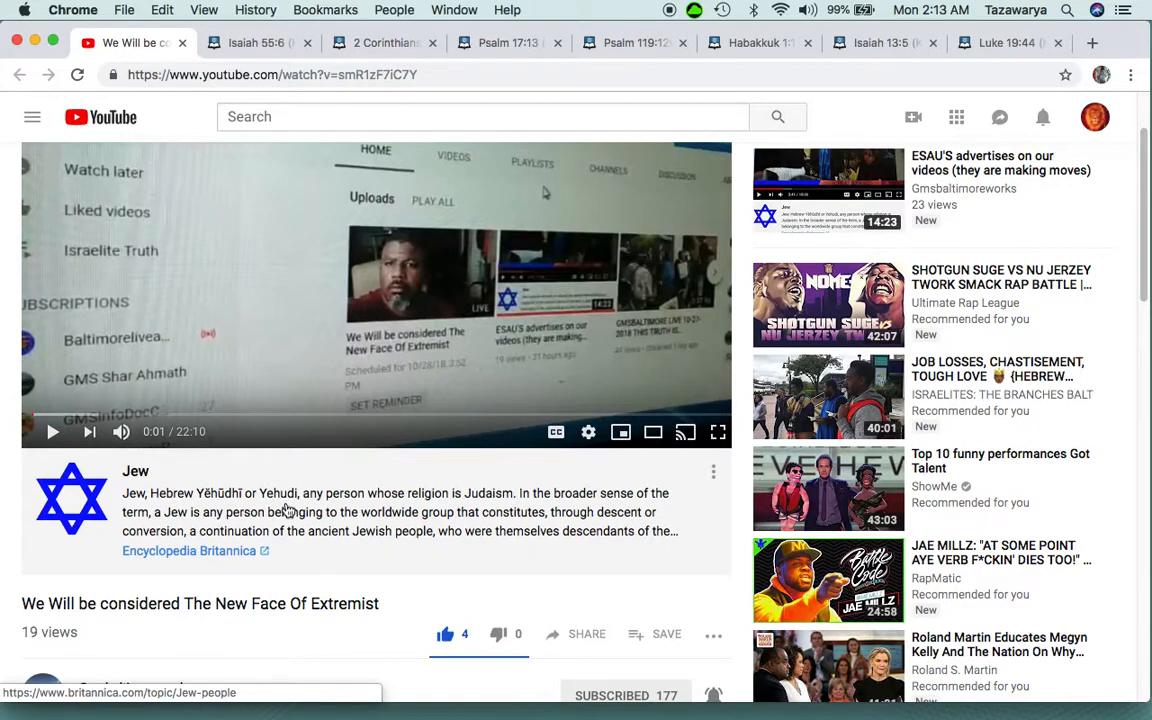
pyautogui.moveTo(144, 478)
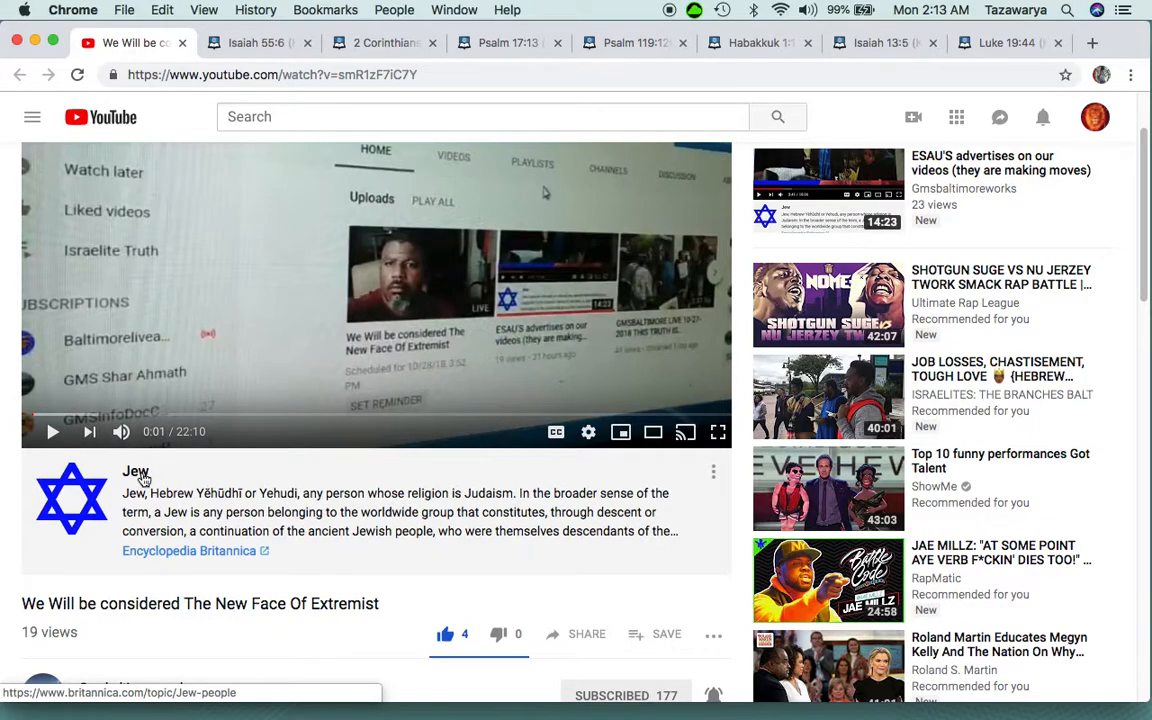
pyautogui.moveTo(596, 532)
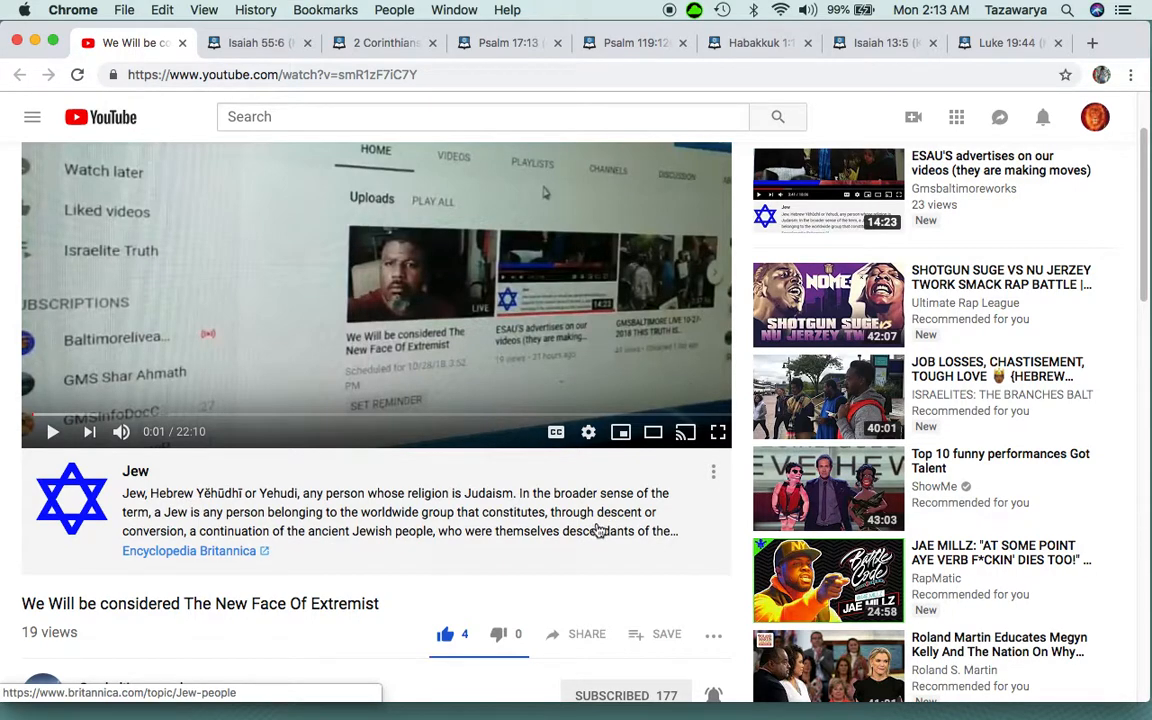
pyautogui.click(712, 468)
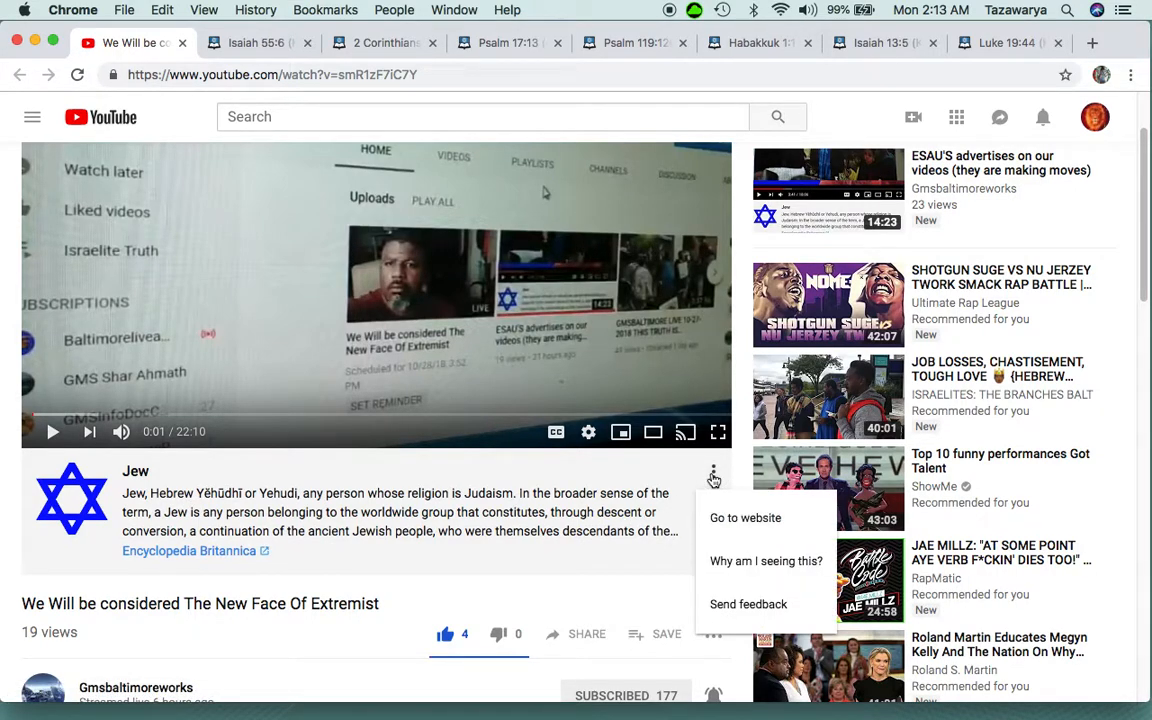
pyautogui.click(764, 560)
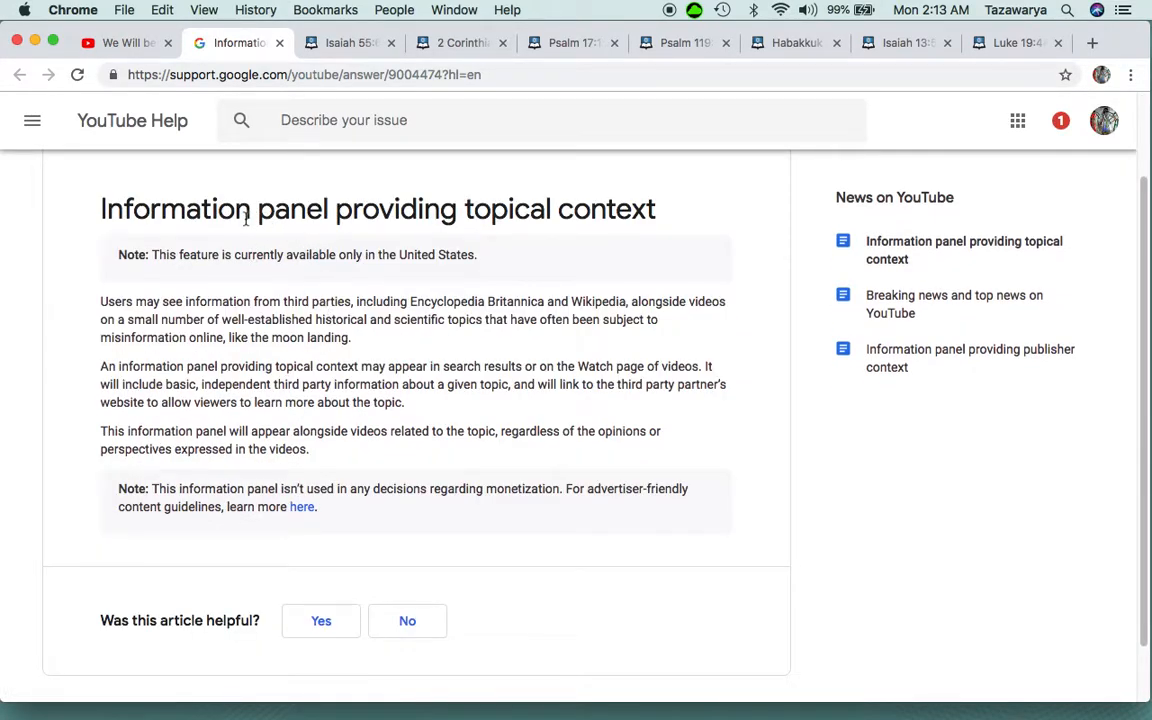
# Read the help article, highlighting the sentence about third-party information sources
pyautogui.moveTo(258, 210); pyautogui.dragTo(616, 210)
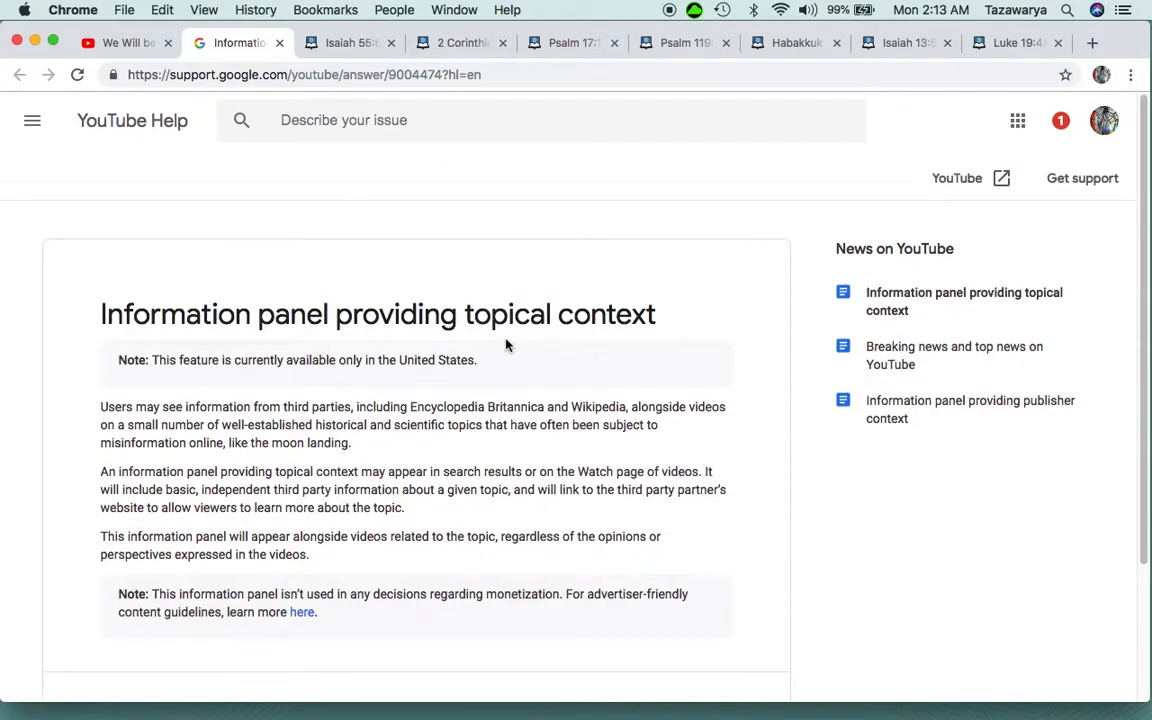
pyautogui.scroll(-3)
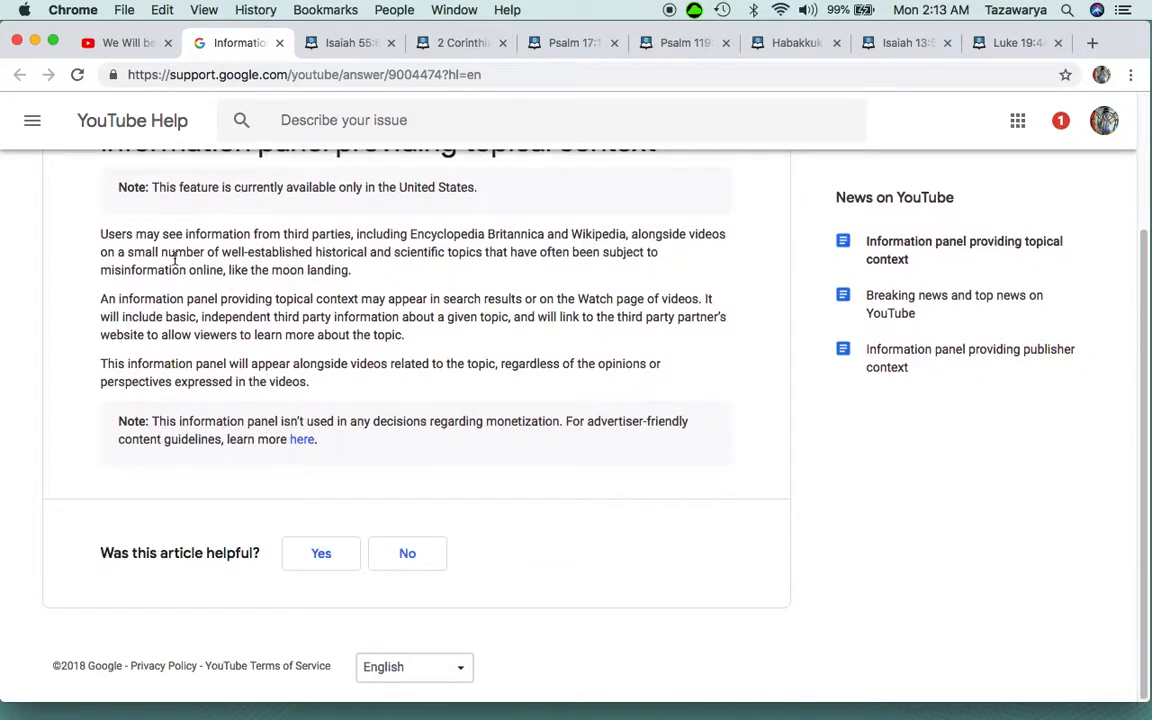
pyautogui.moveTo(136, 232); pyautogui.dragTo(324, 252)
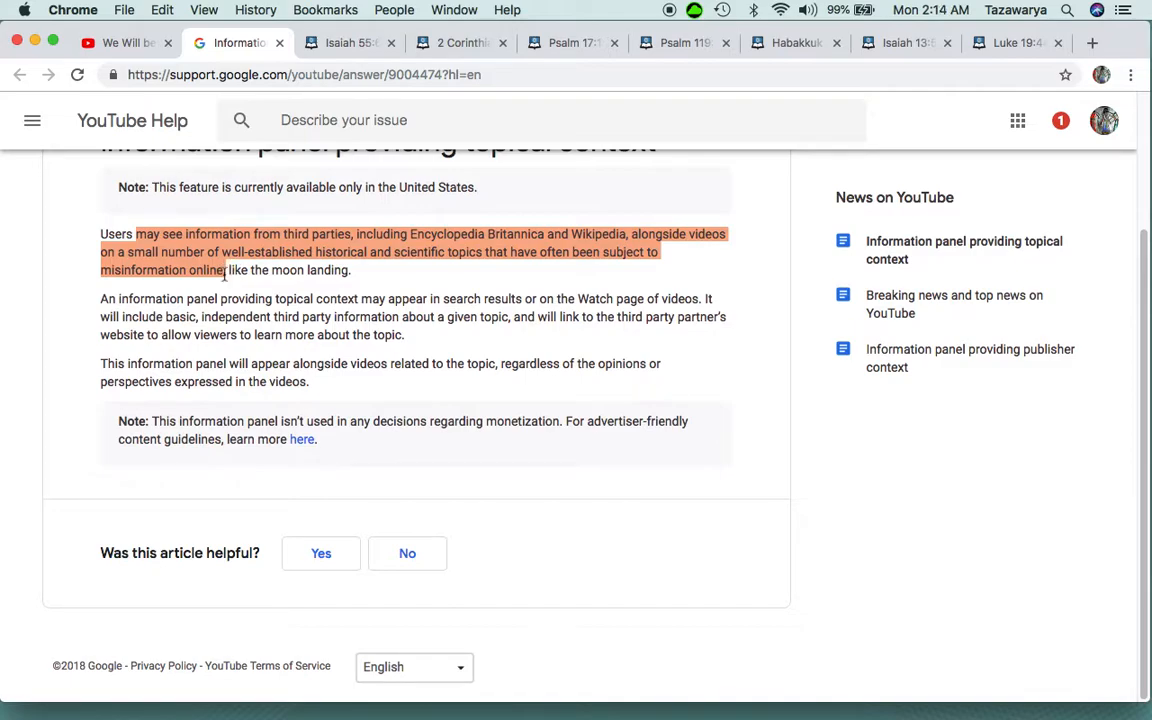
pyautogui.click(370, 284)
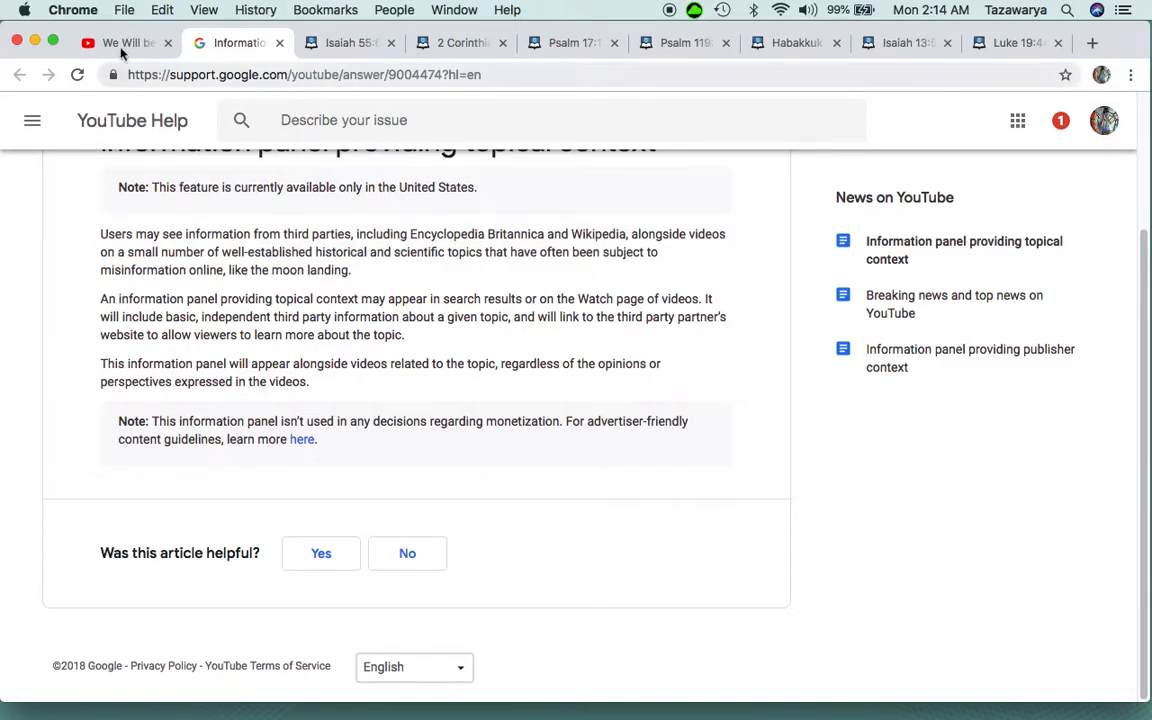
# Open the uploader's channel page in a new tab from the video page
pyautogui.click(120, 44)
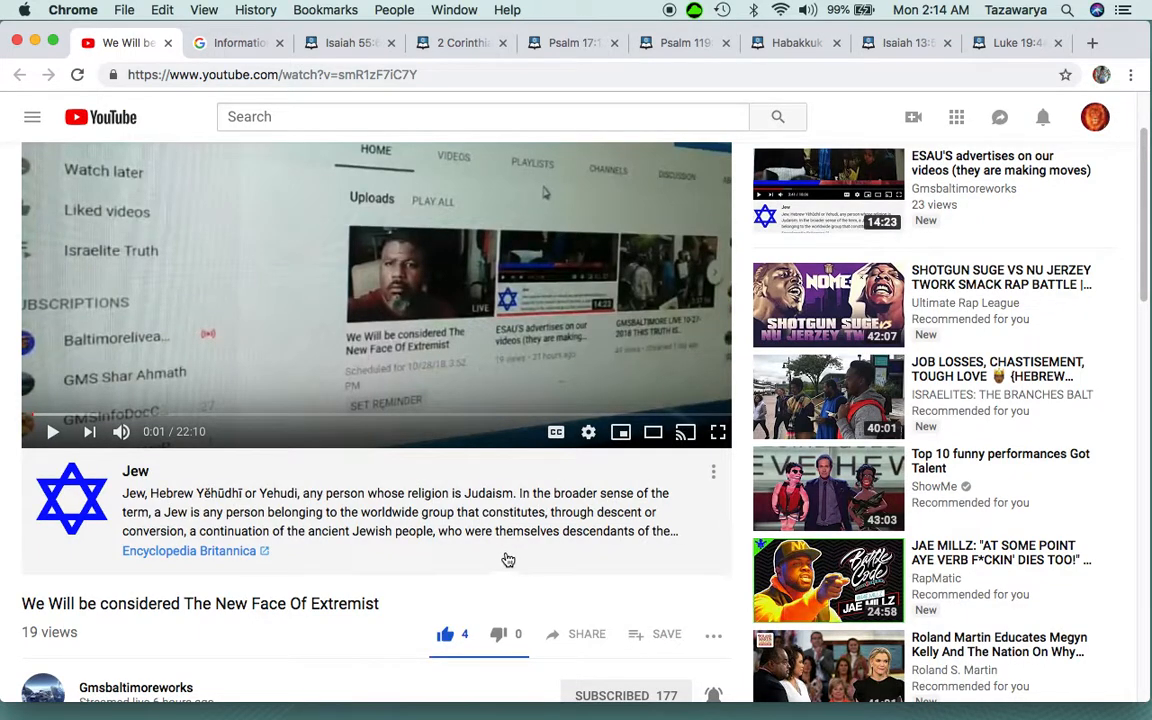
pyautogui.rightClick(136, 448)
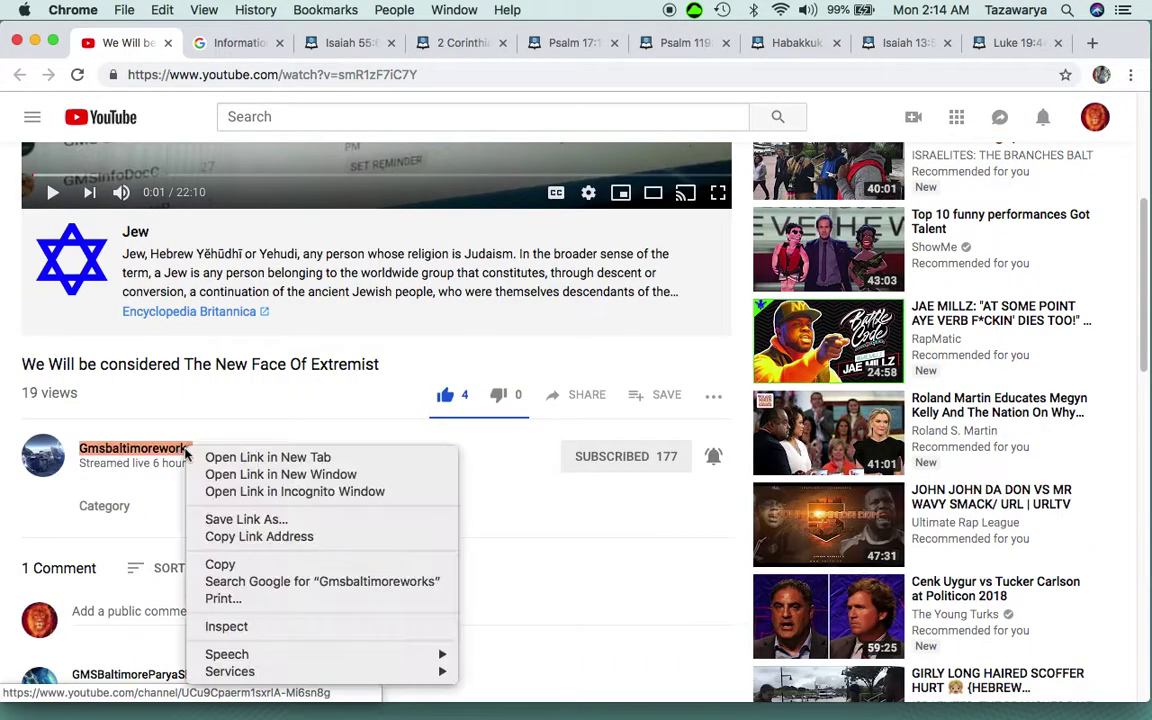
pyautogui.click(268, 456)
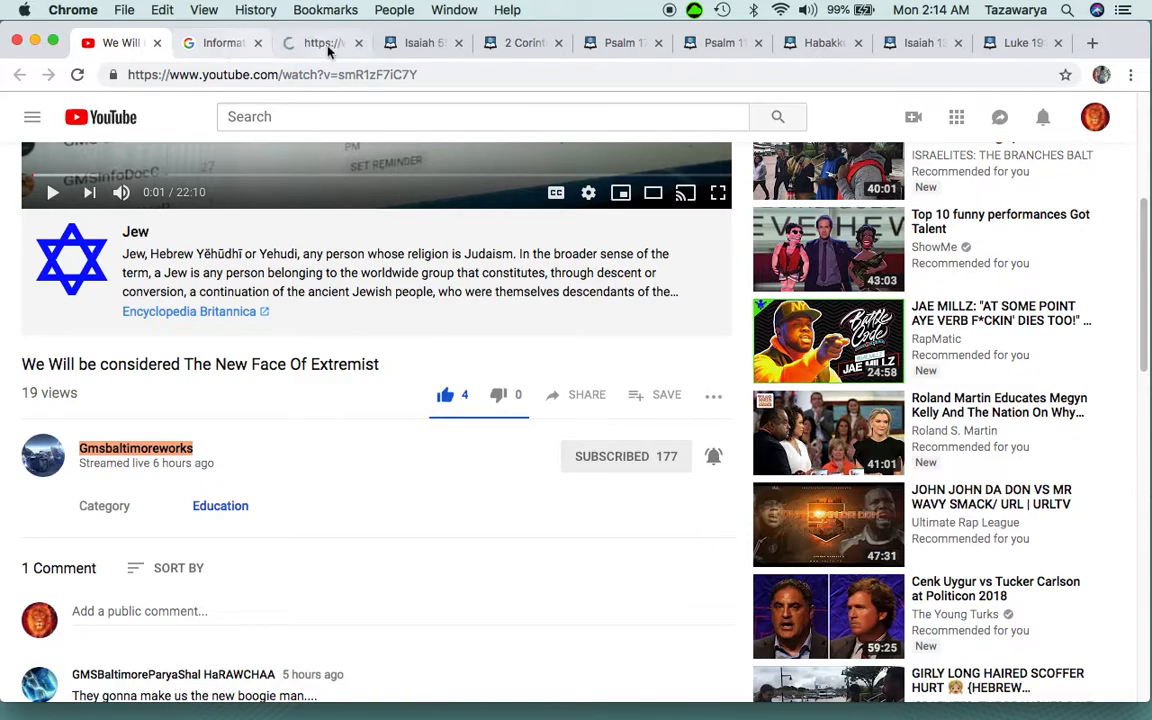
pyautogui.click(136, 448)
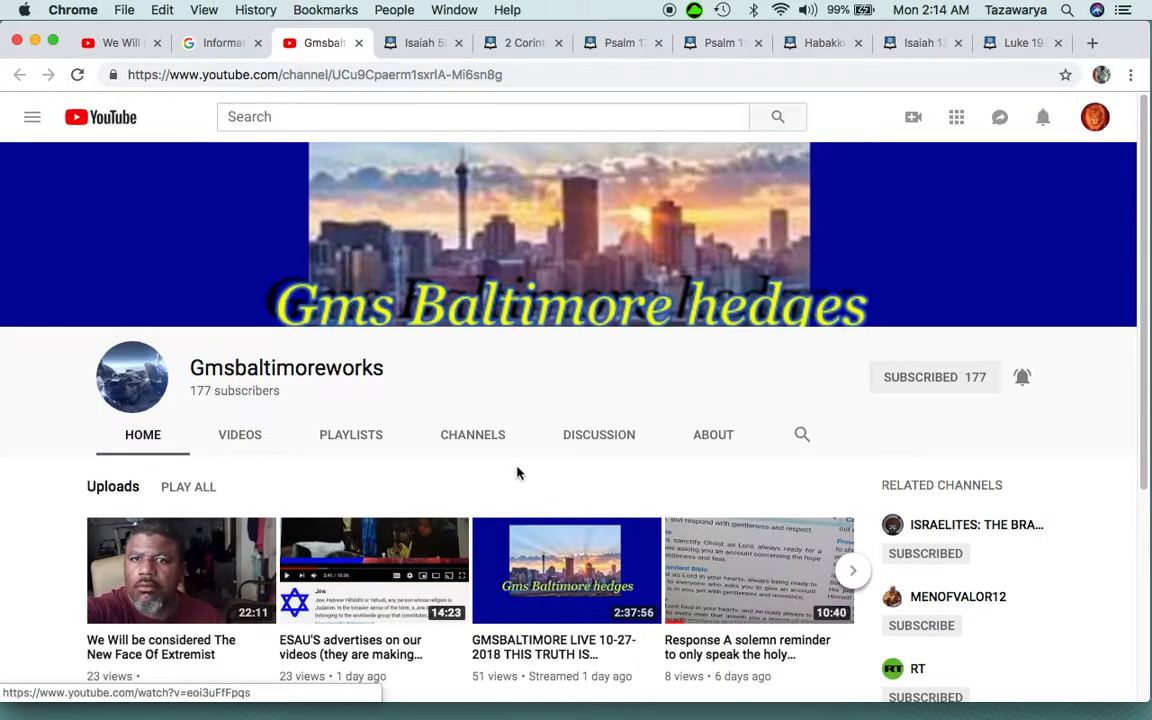
# Open the channel's 10-20-2018 live stream, then return to the original video
pyautogui.scroll(-3)
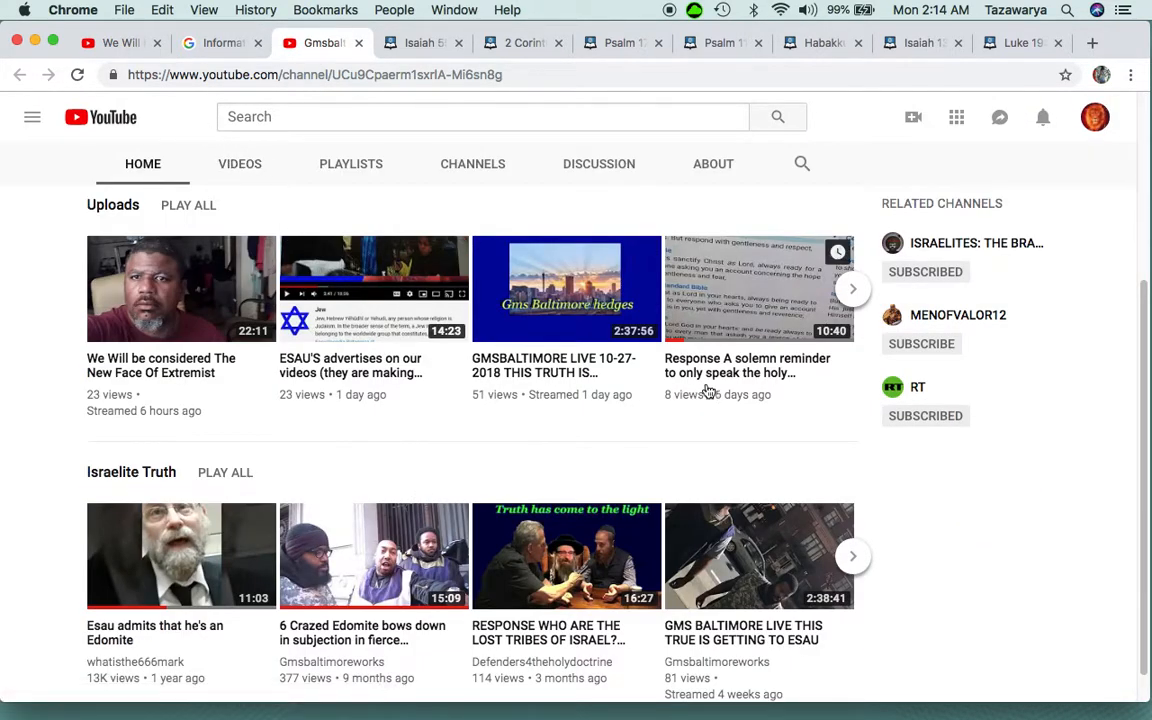
pyautogui.click(566, 288)
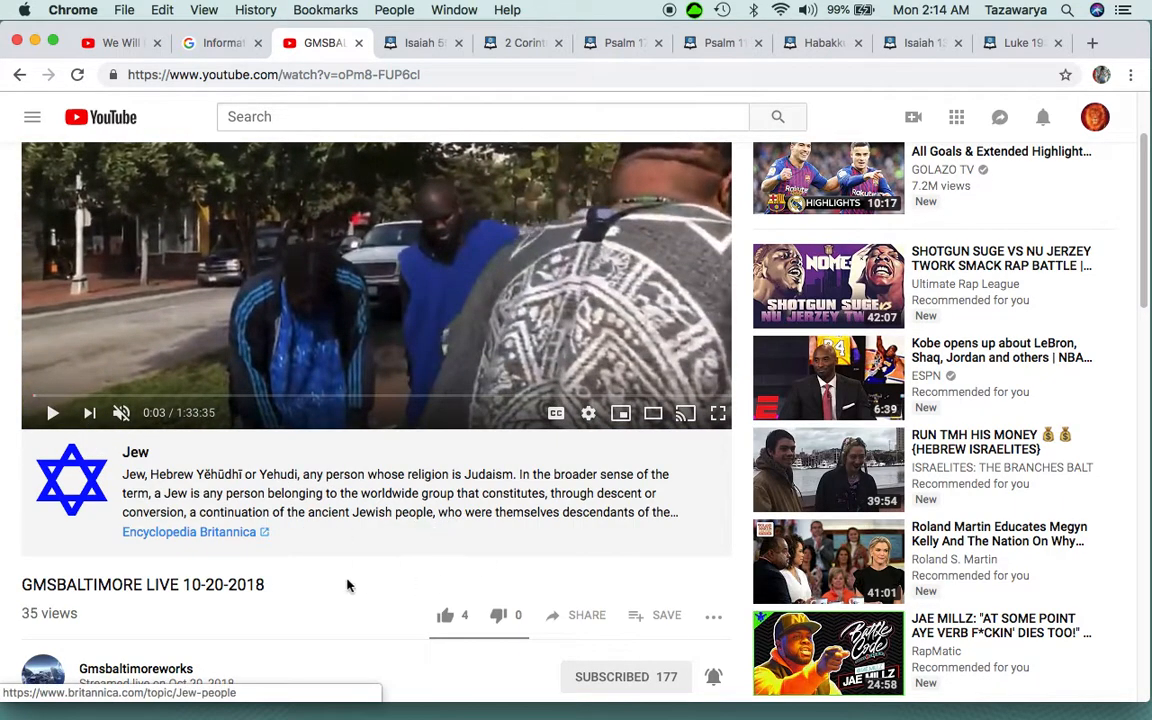
pyautogui.click(118, 44)
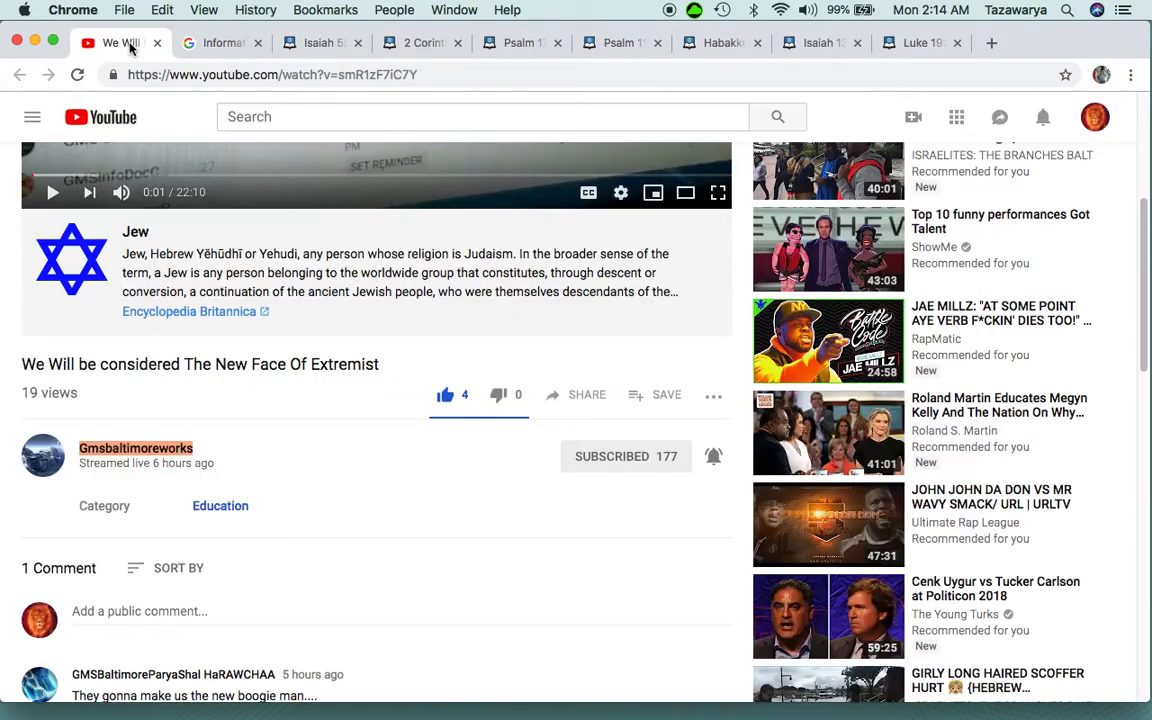
pyautogui.moveTo(210, 262)
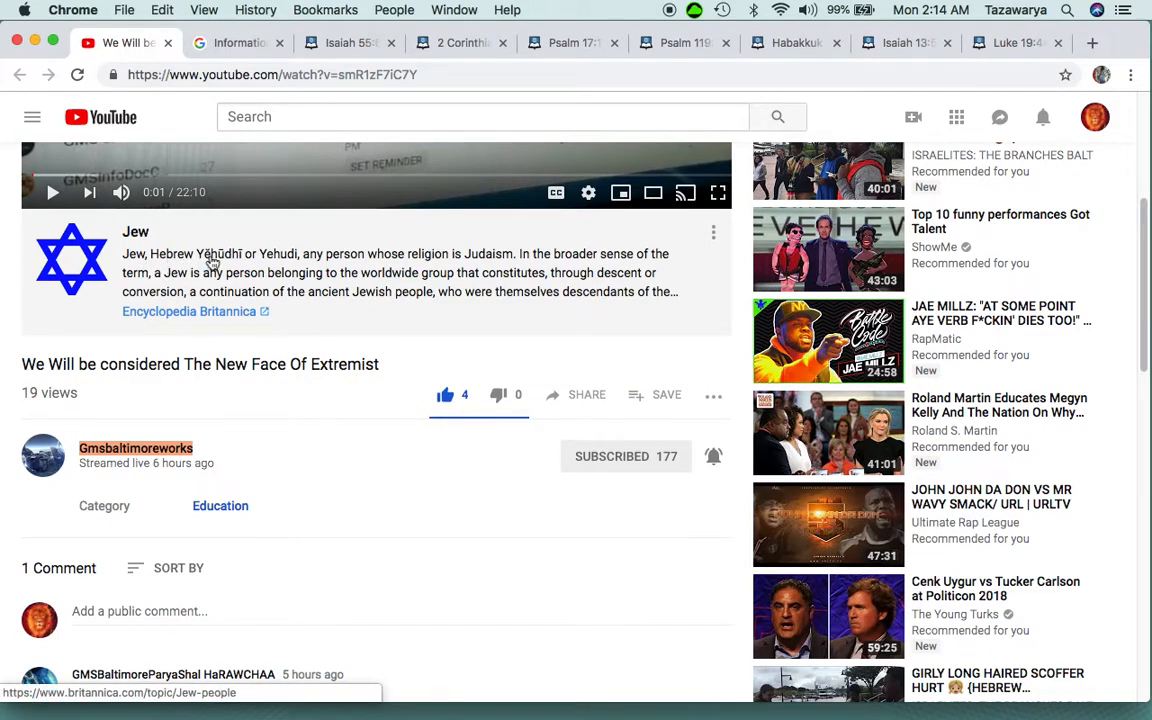
pyautogui.moveTo(156, 272)
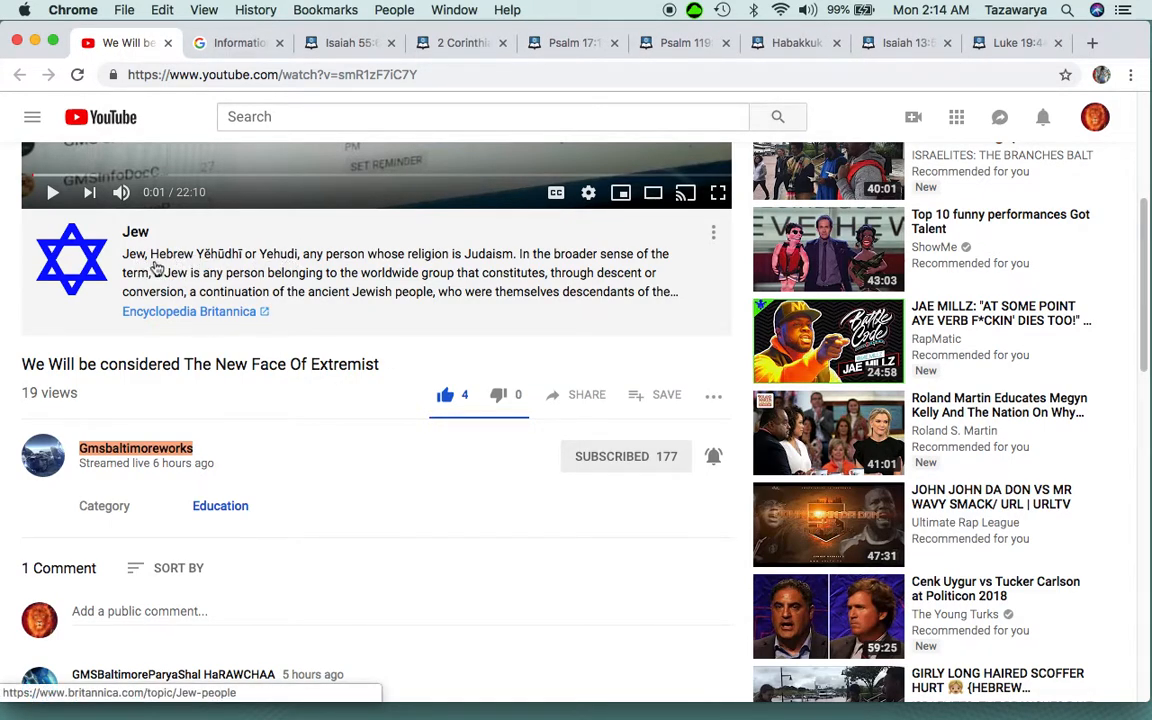
pyautogui.moveTo(222, 272)
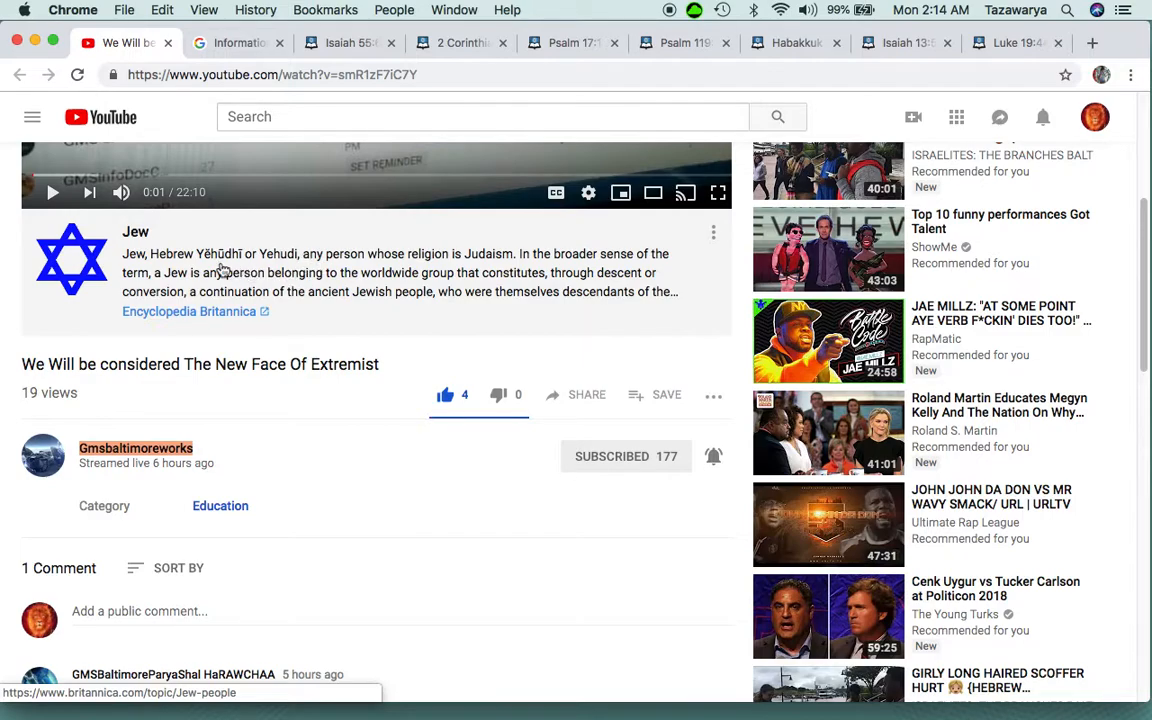
pyautogui.moveTo(316, 264)
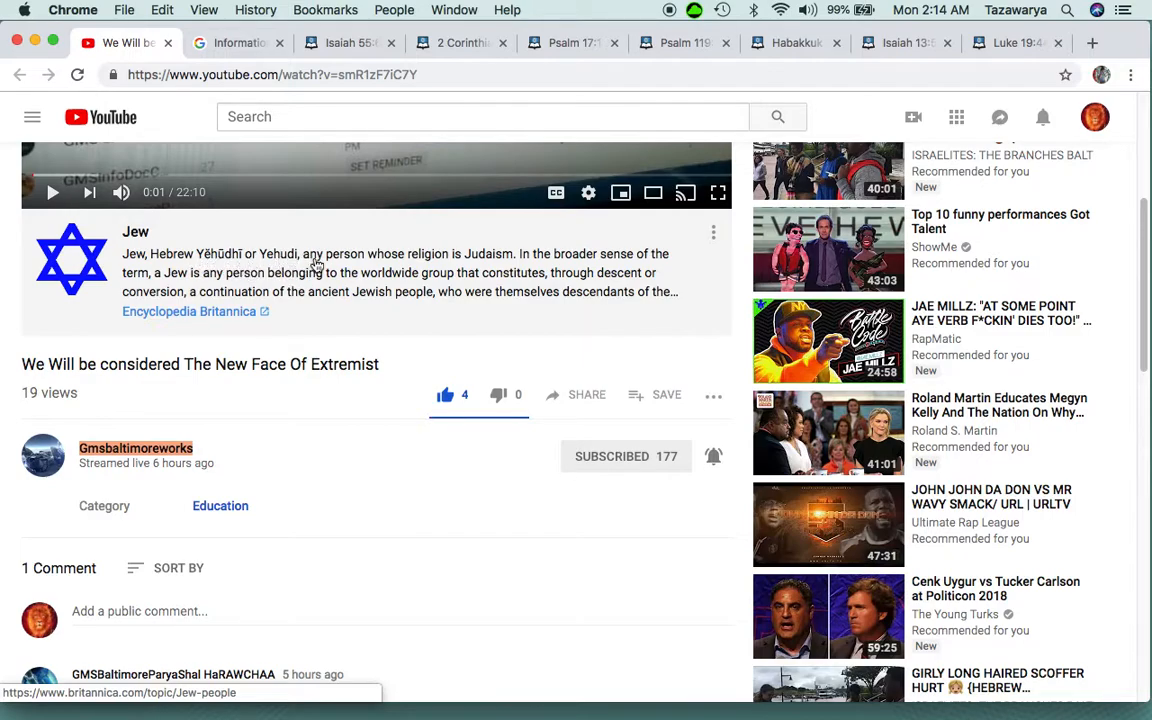
pyautogui.moveTo(480, 262)
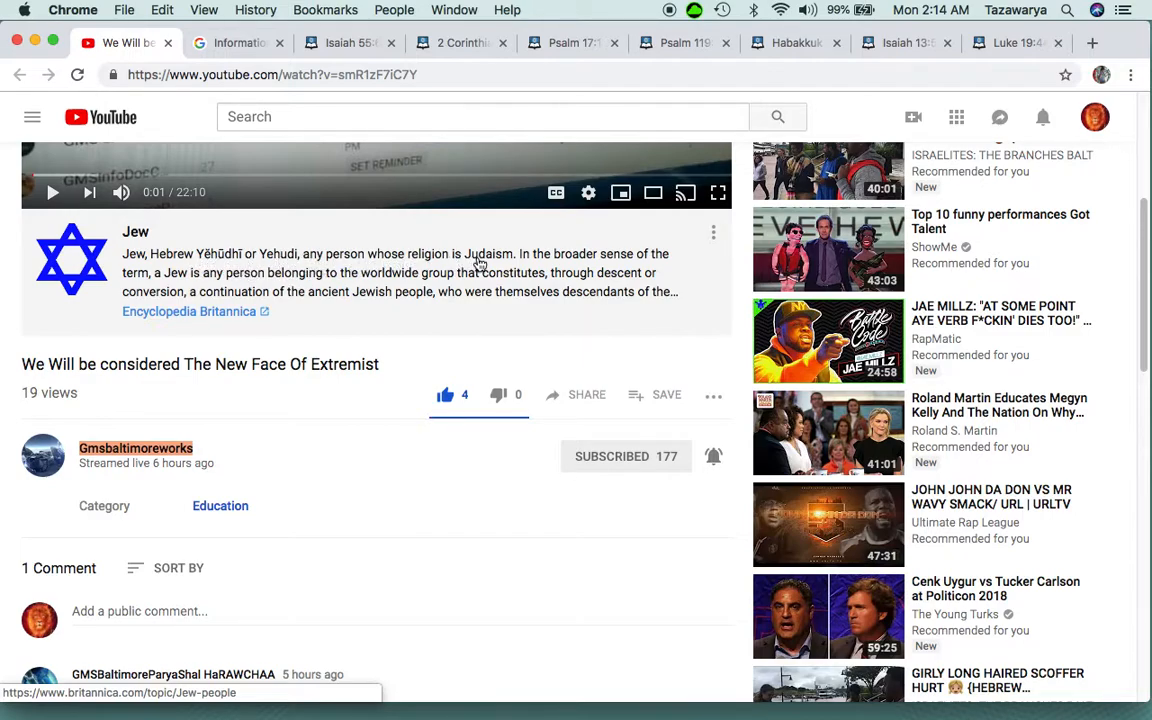
pyautogui.moveTo(520, 262)
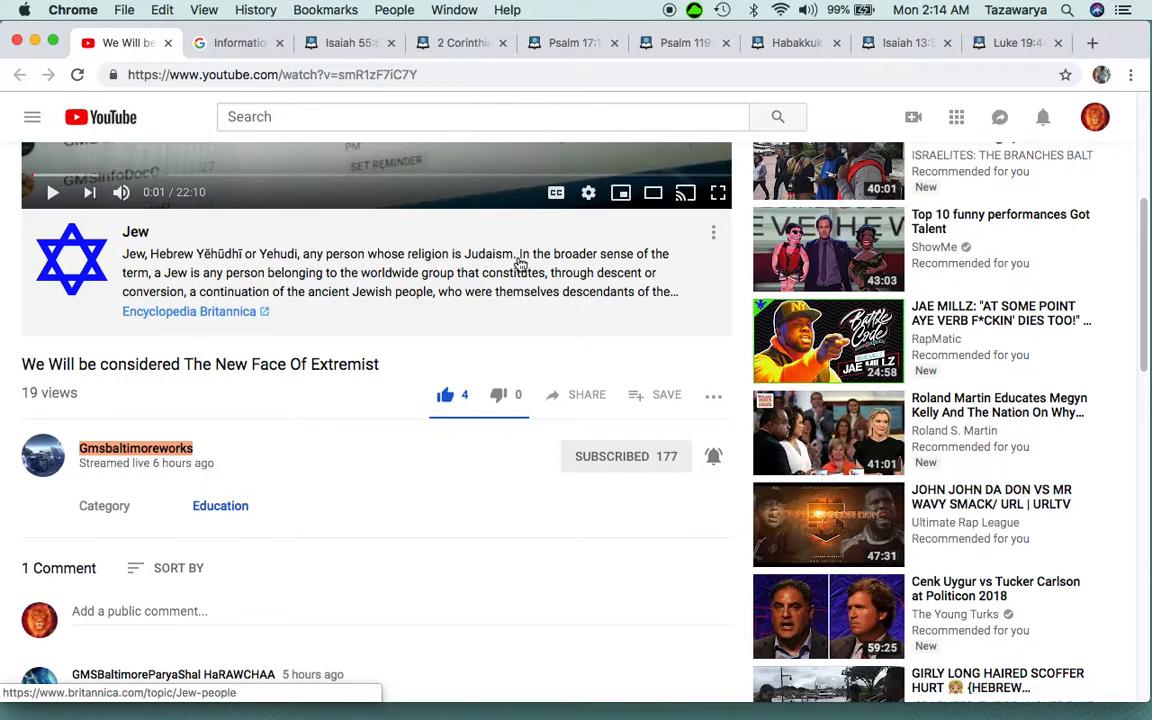
pyautogui.moveTo(478, 268)
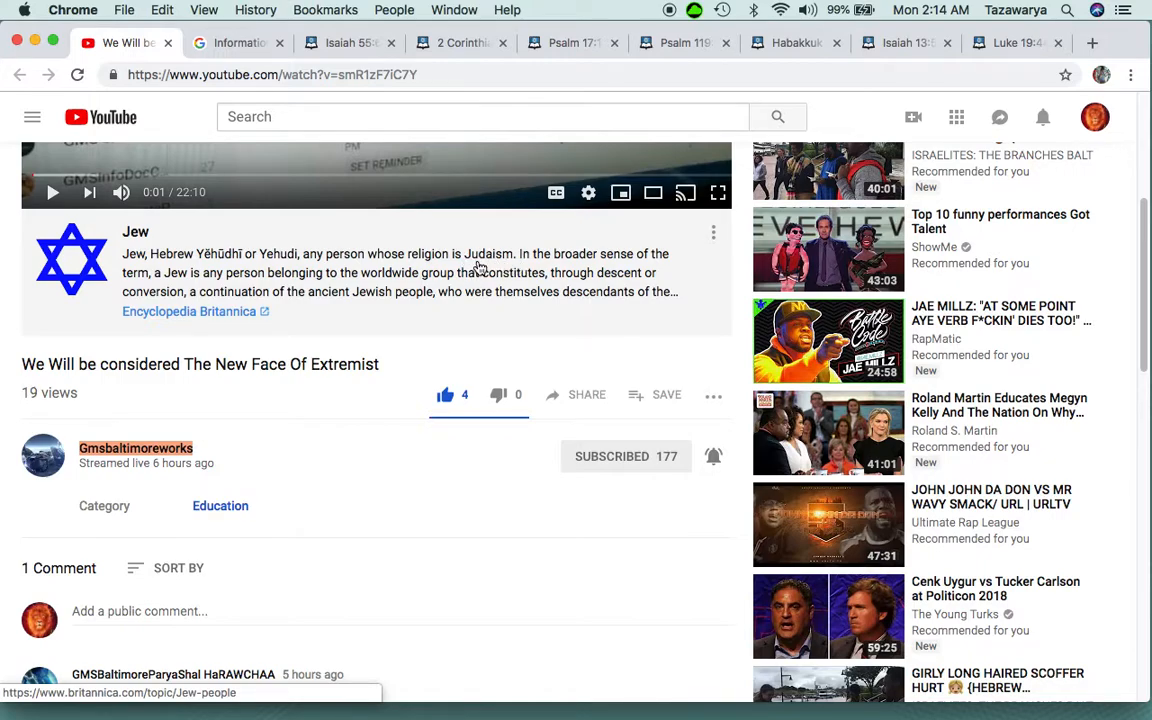
pyautogui.moveTo(496, 270)
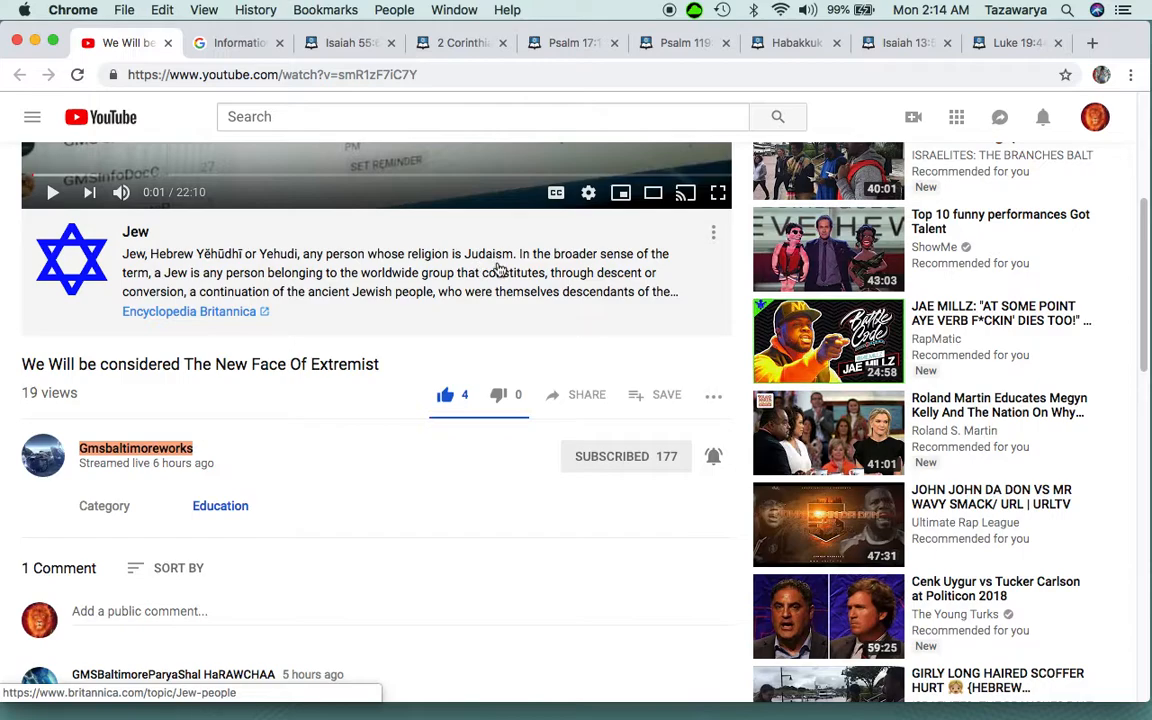
pyautogui.moveTo(400, 264)
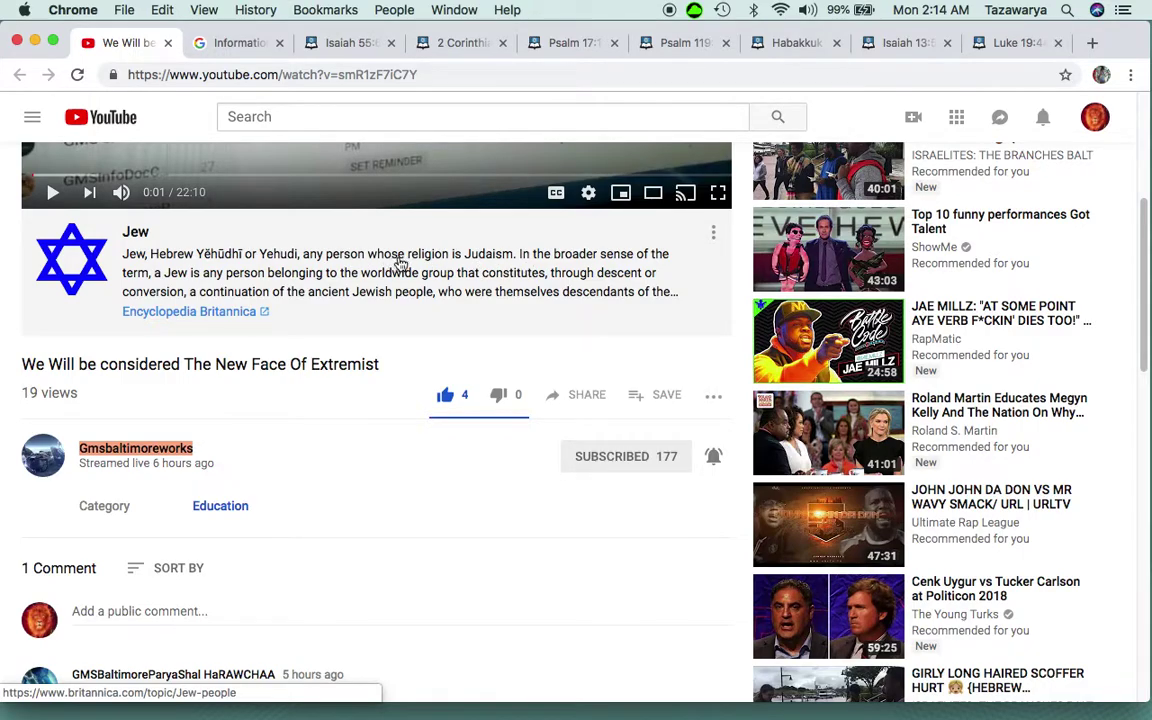
pyautogui.moveTo(396, 262)
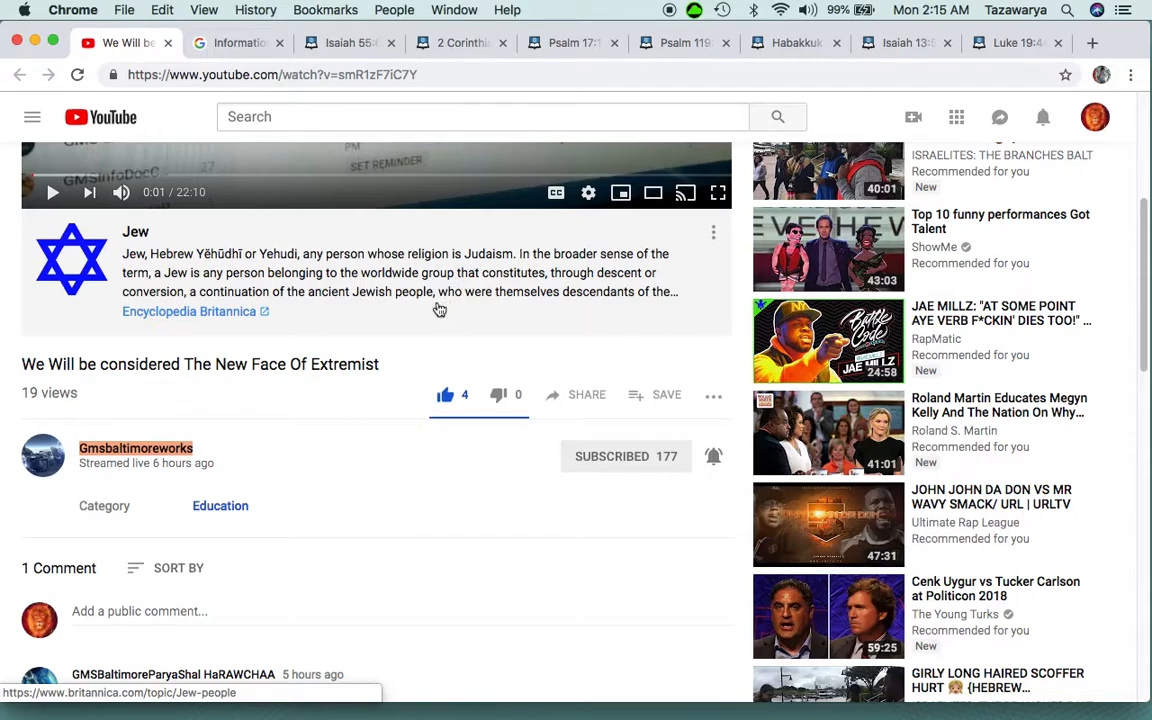
pyautogui.moveTo(448, 296)
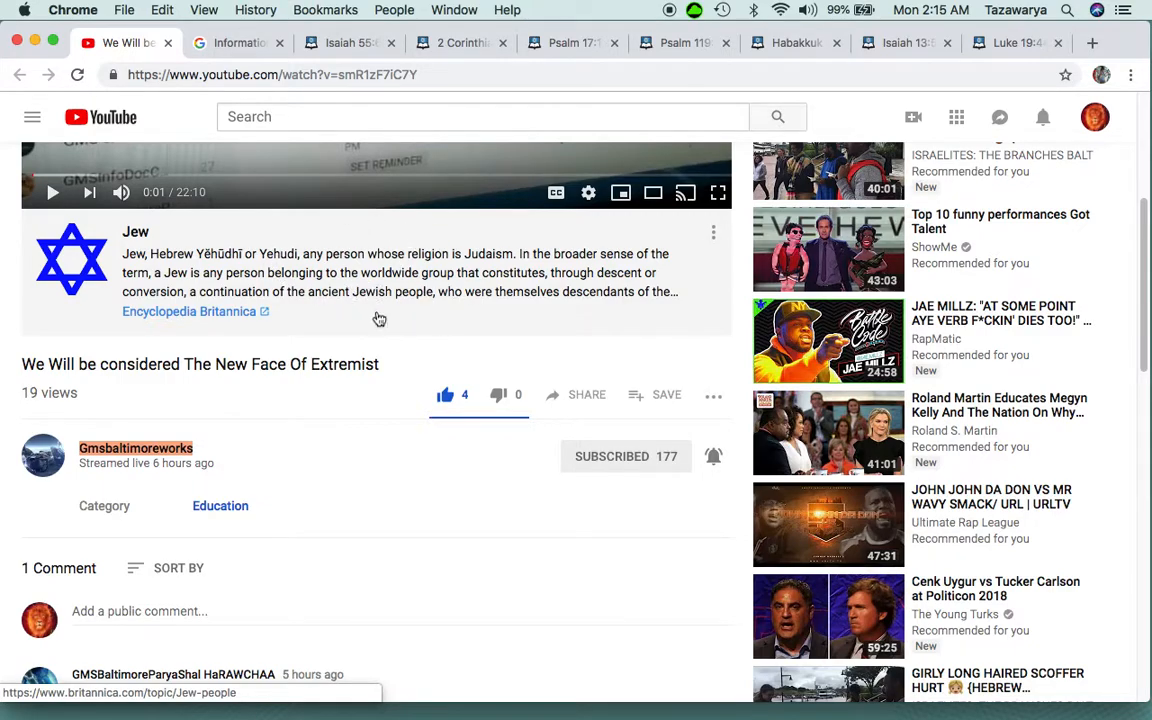
pyautogui.moveTo(432, 262)
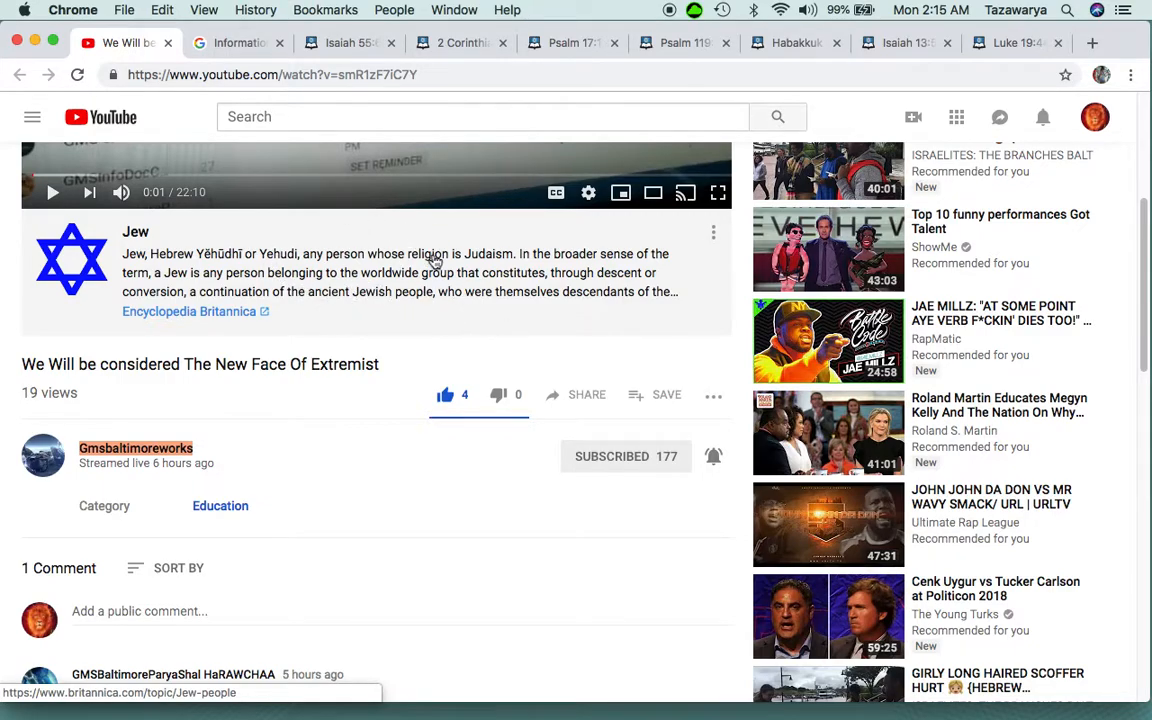
pyautogui.moveTo(448, 320)
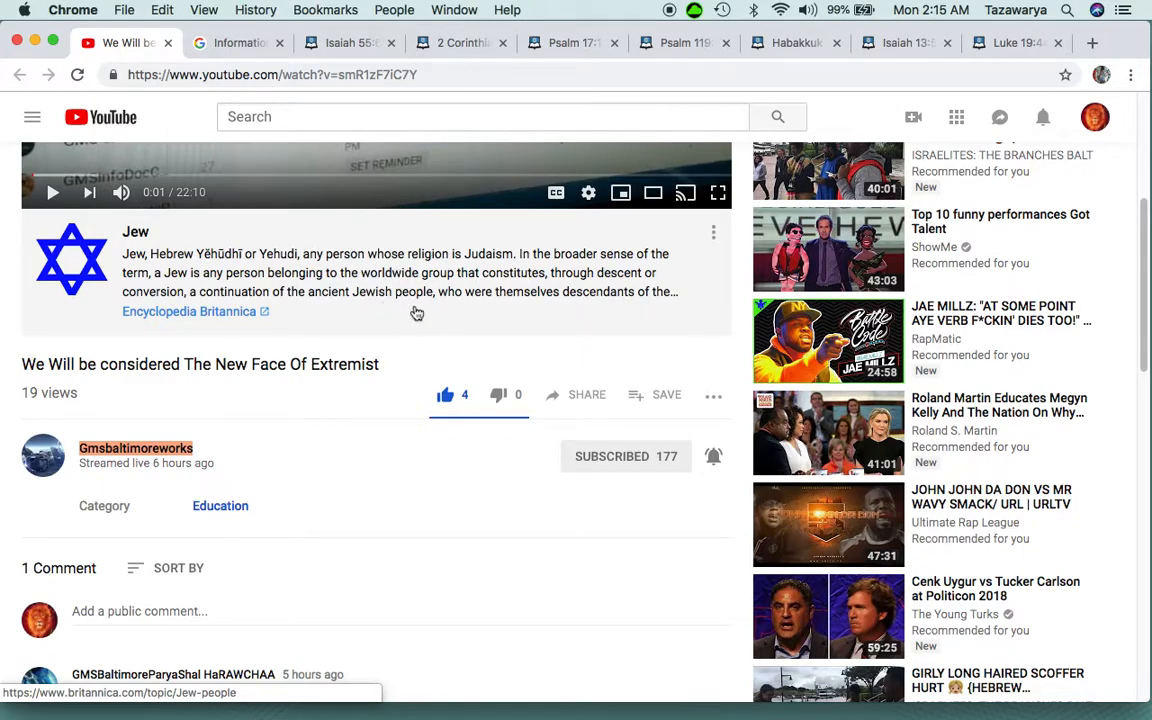
pyautogui.moveTo(432, 264)
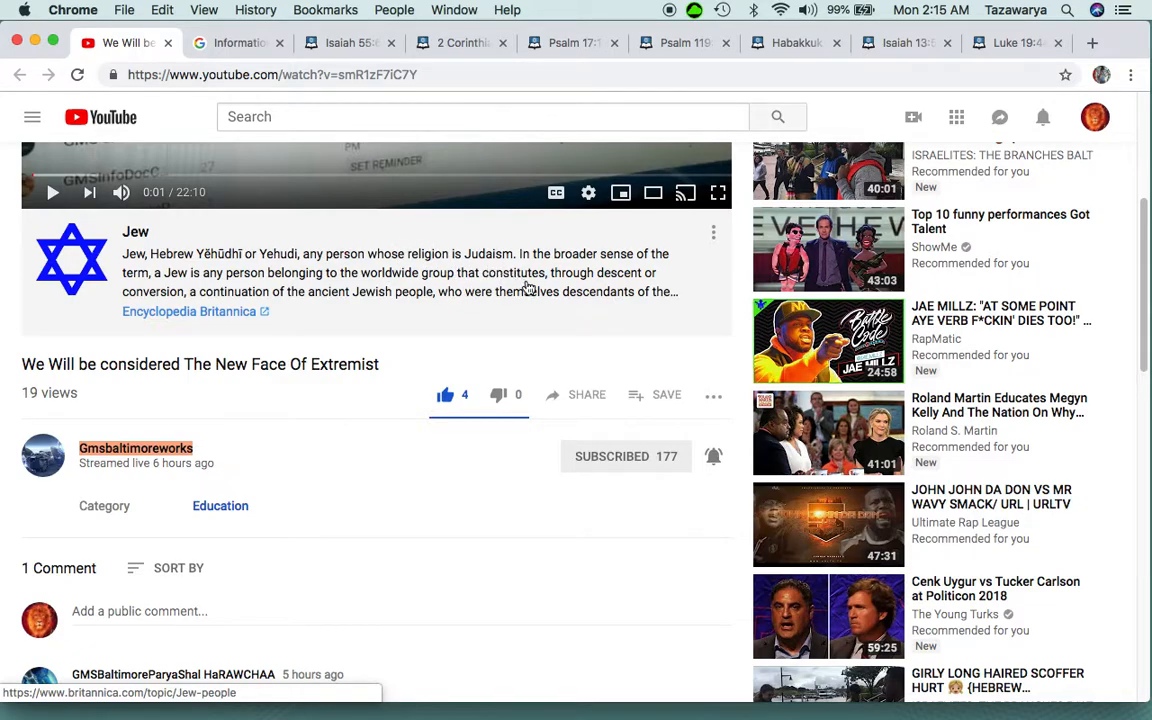
pyautogui.moveTo(552, 264)
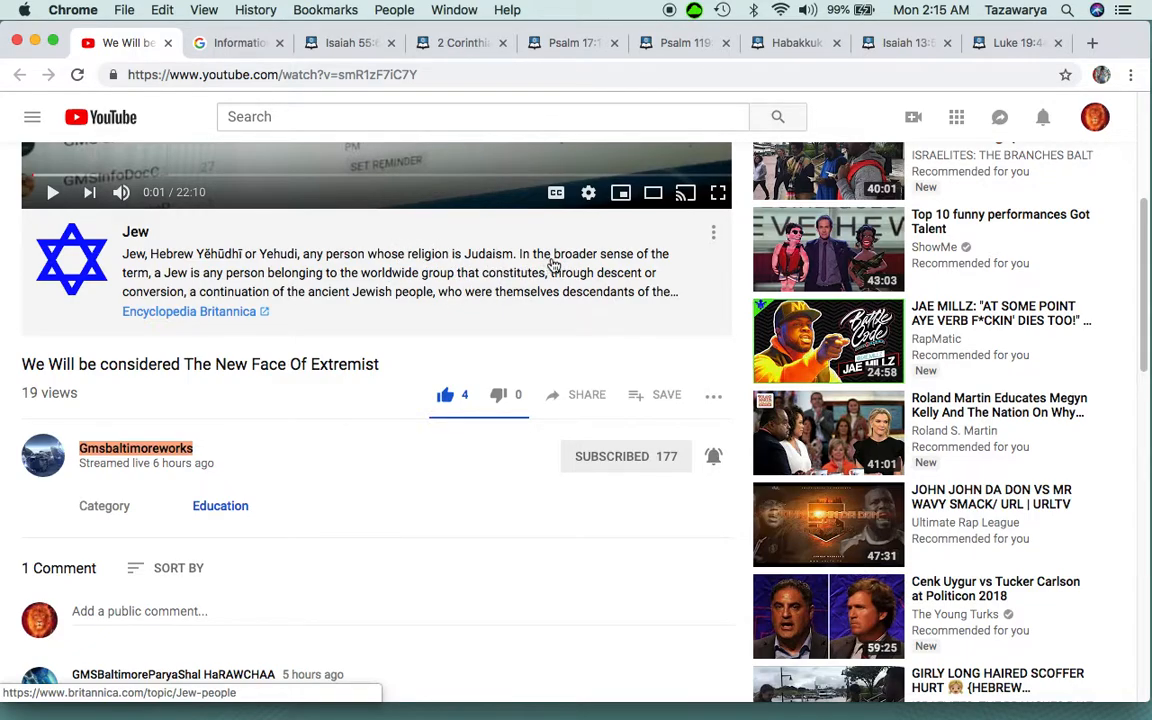
pyautogui.moveTo(220, 282)
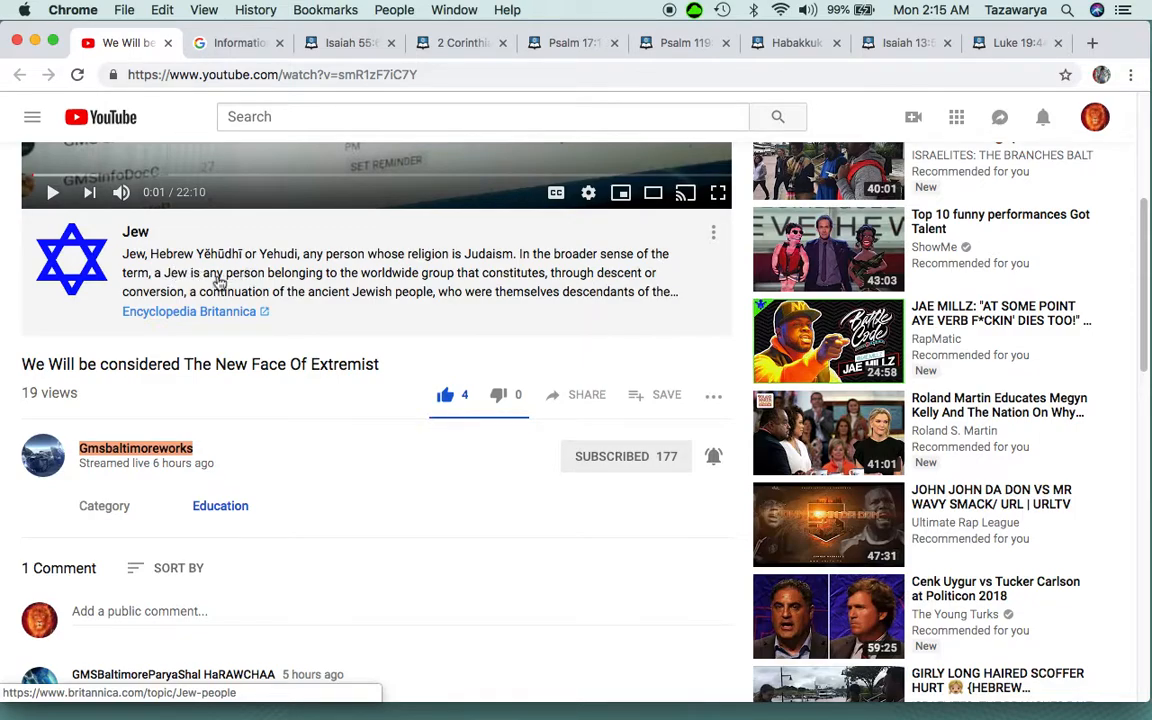
pyautogui.moveTo(296, 292)
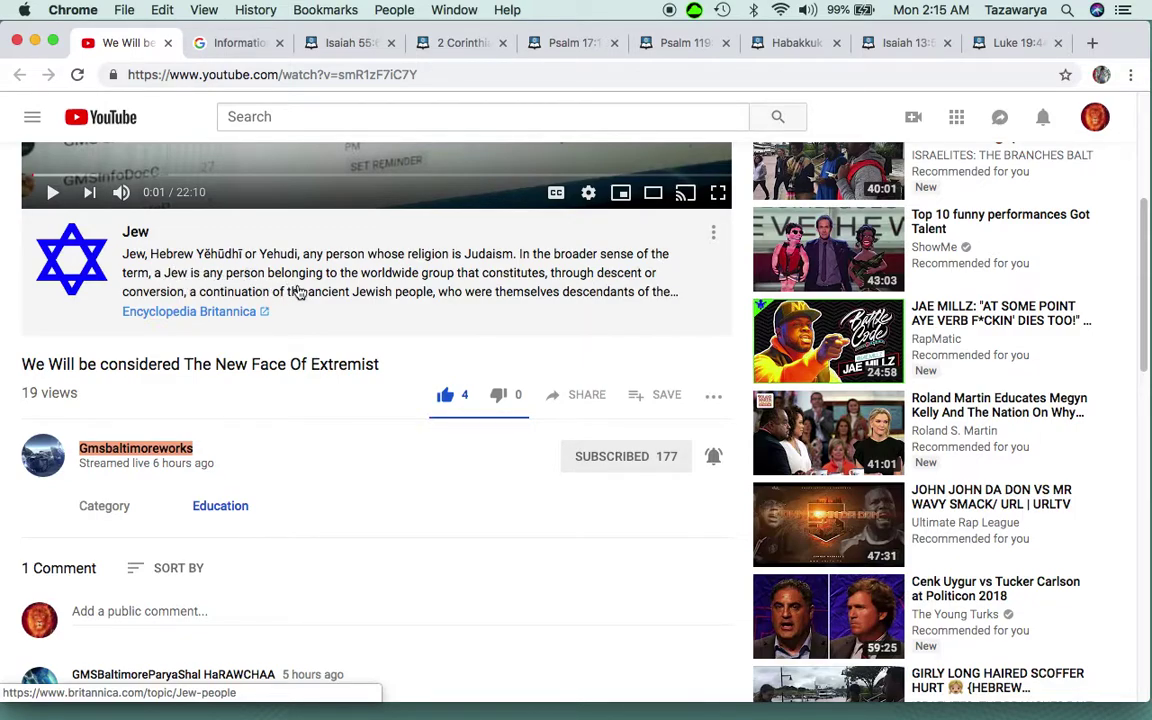
pyautogui.moveTo(530, 280)
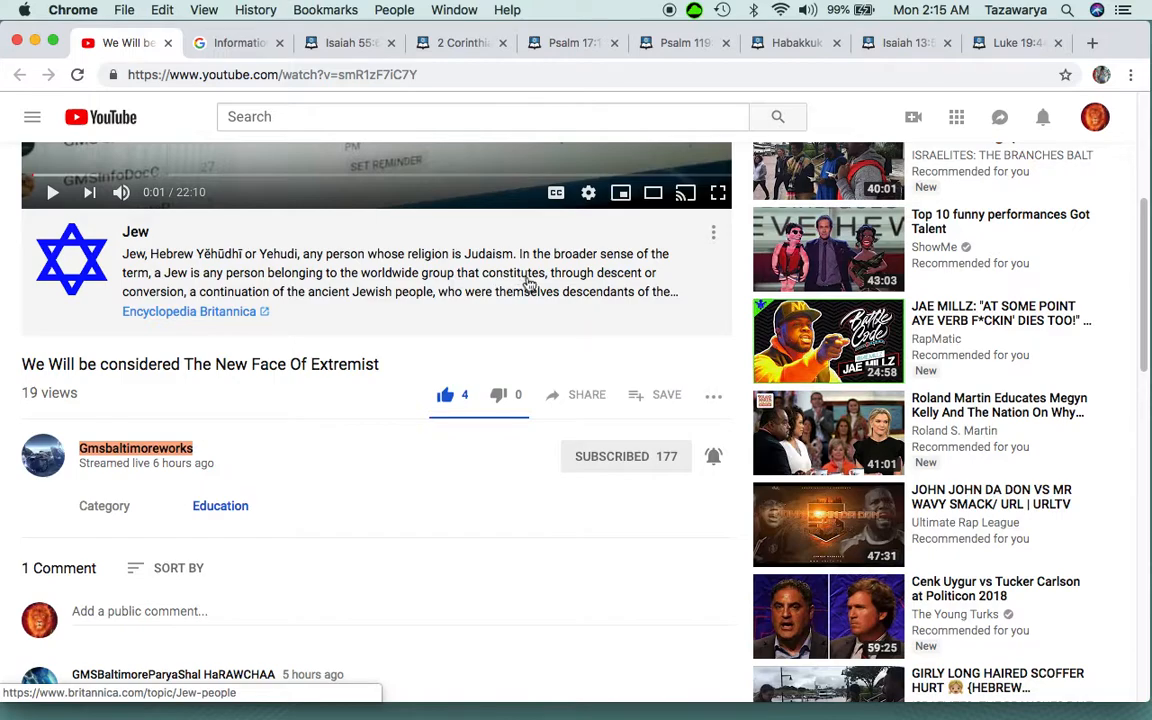
pyautogui.moveTo(604, 292)
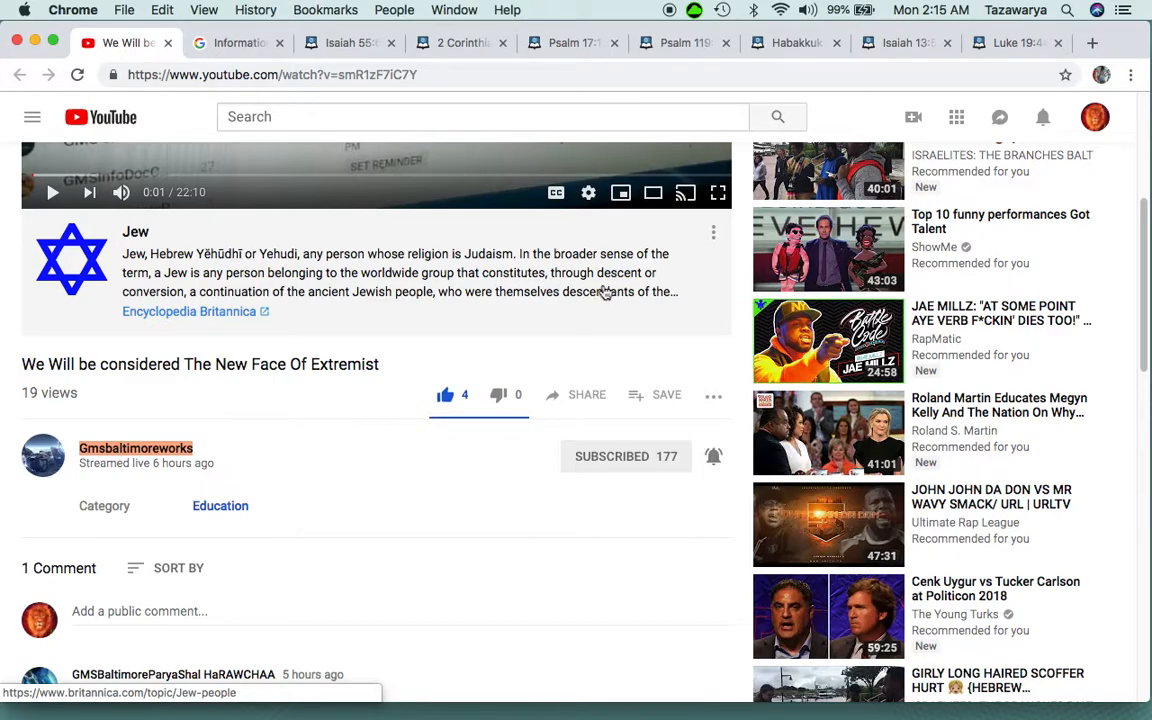
pyautogui.moveTo(228, 304)
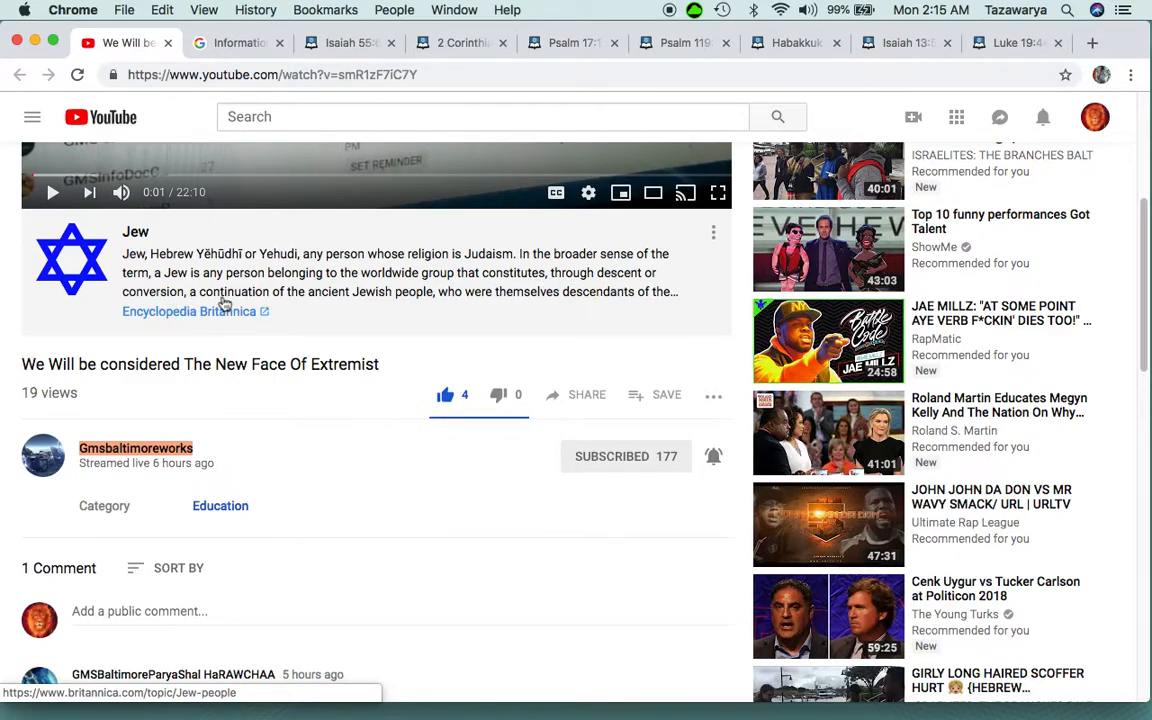
pyautogui.moveTo(590, 292)
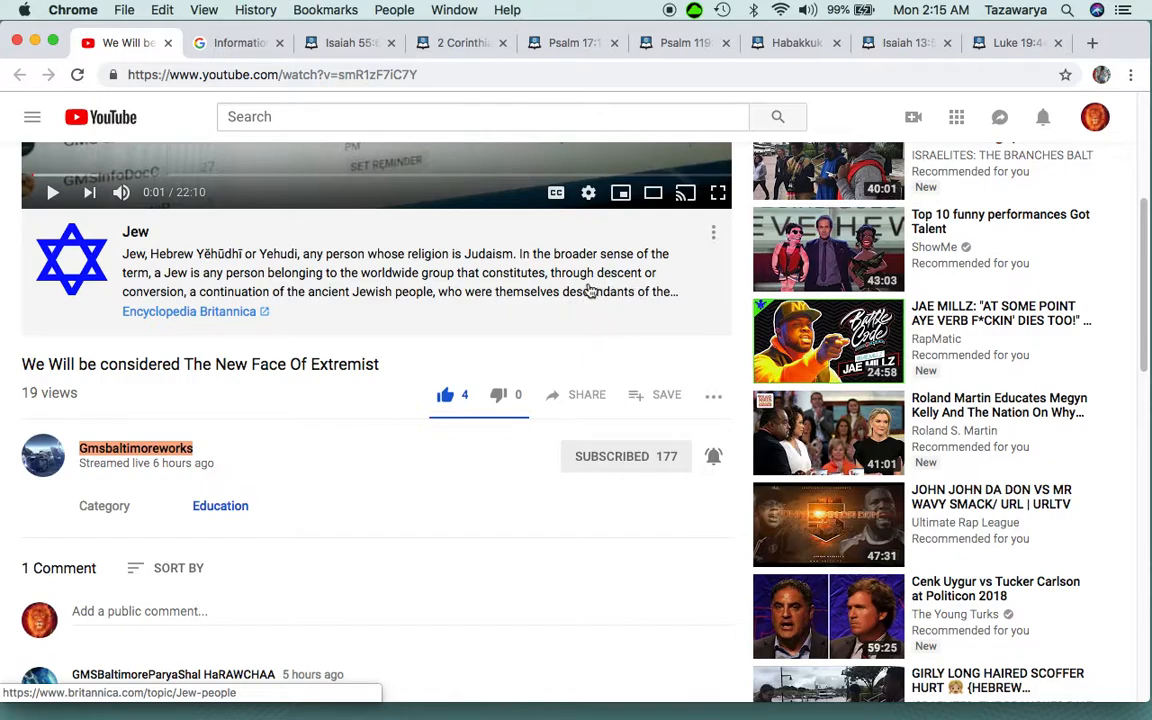
pyautogui.moveTo(204, 284)
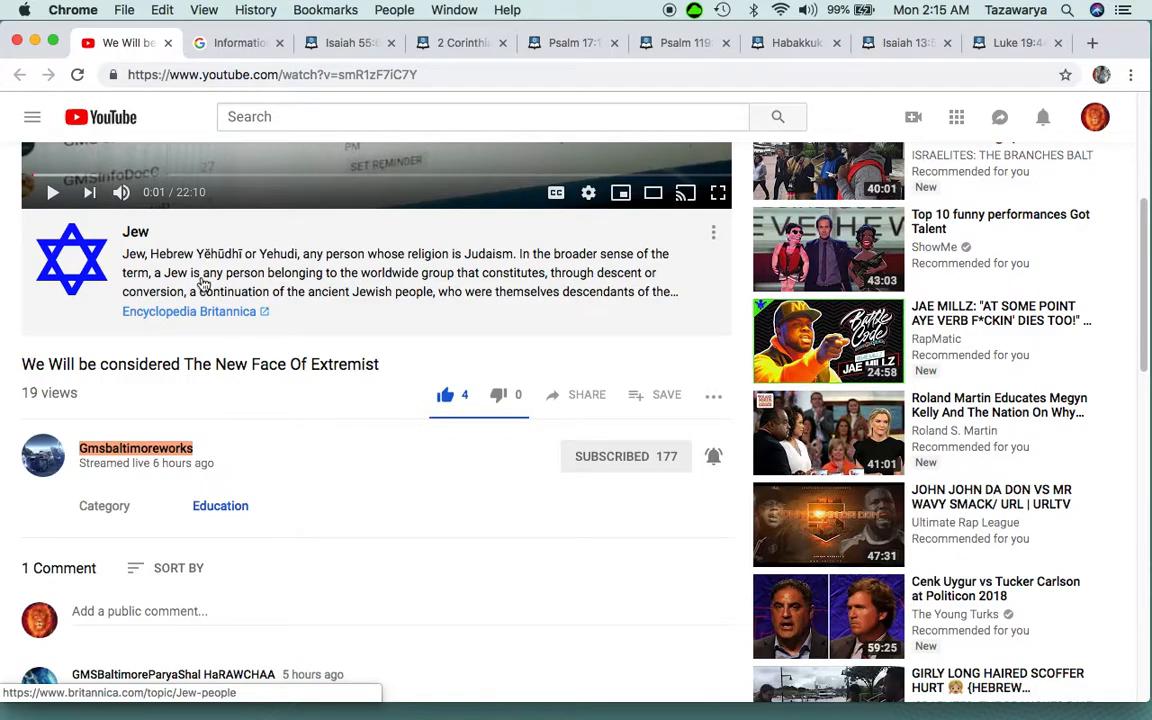
pyautogui.moveTo(428, 308)
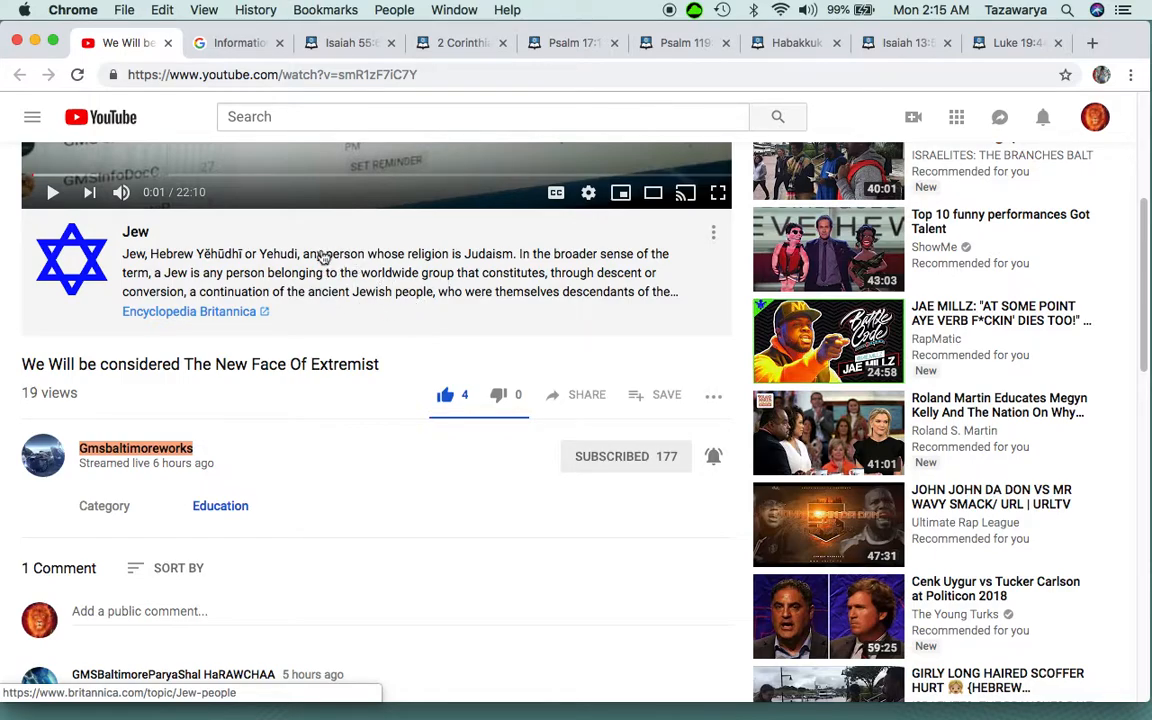
pyautogui.moveTo(440, 328)
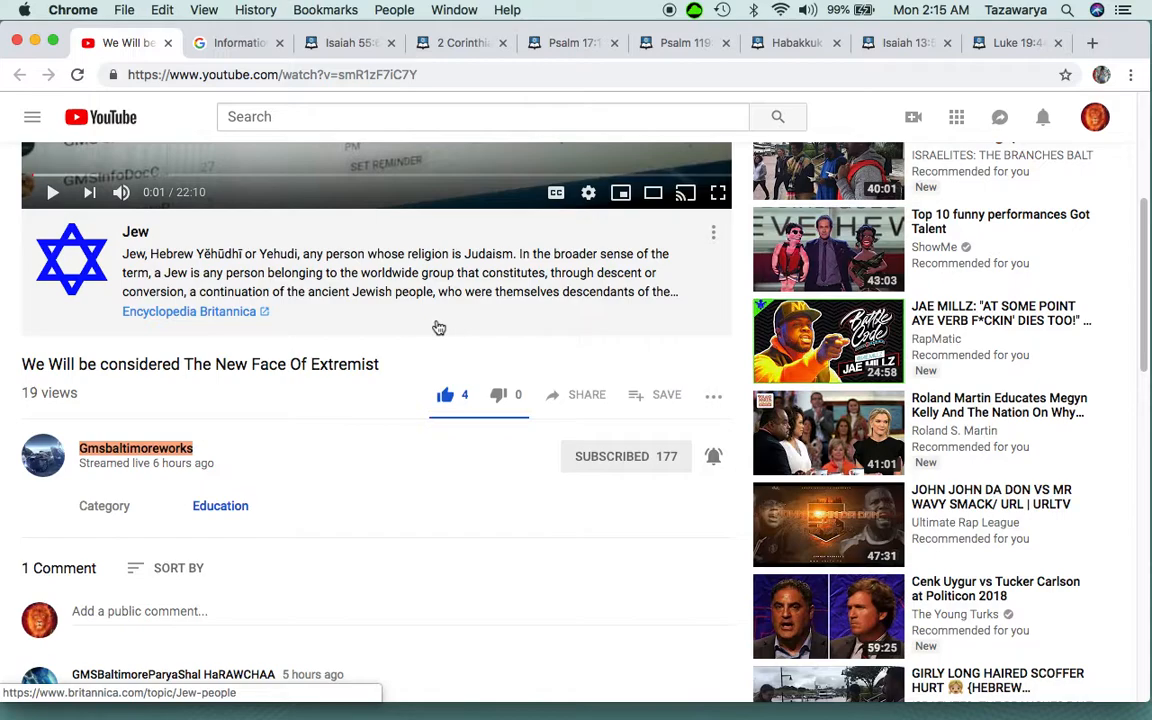
pyautogui.moveTo(456, 316)
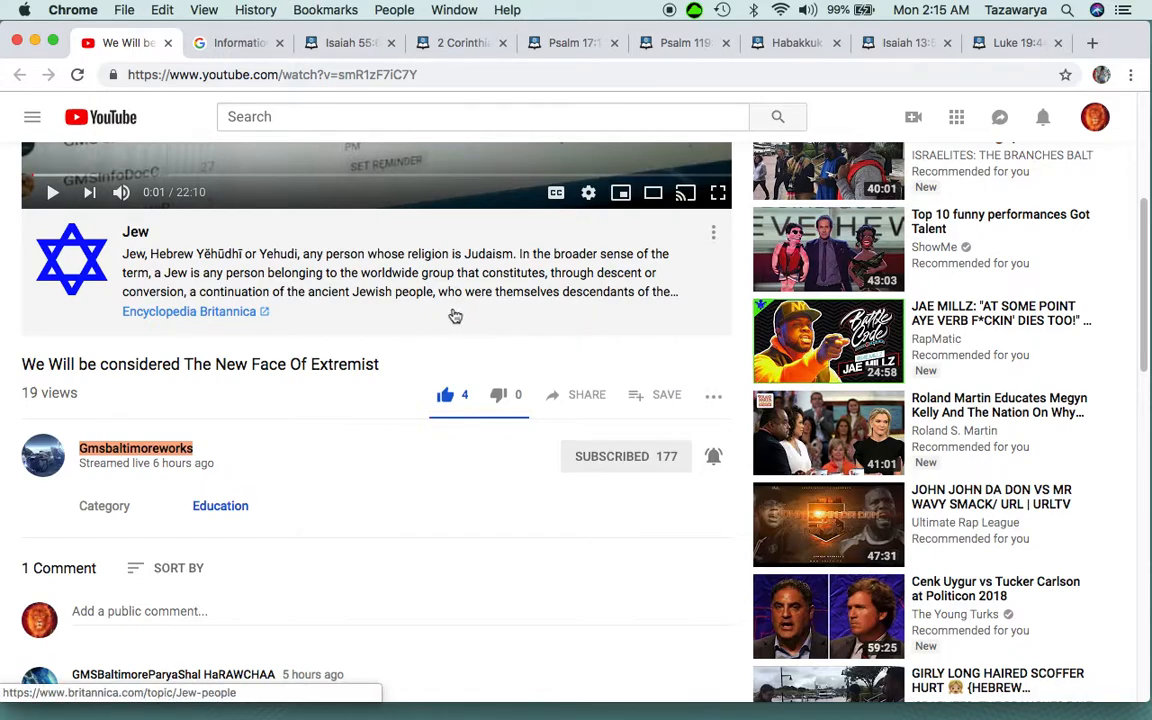
pyautogui.moveTo(372, 314)
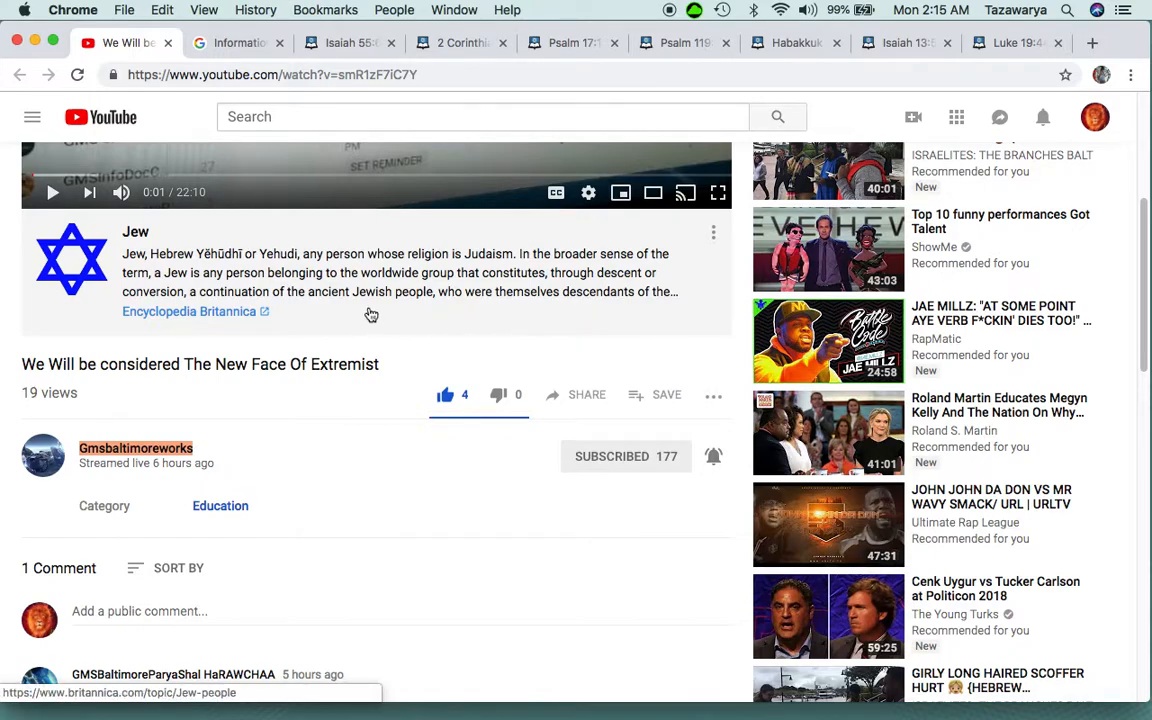
pyautogui.moveTo(542, 320)
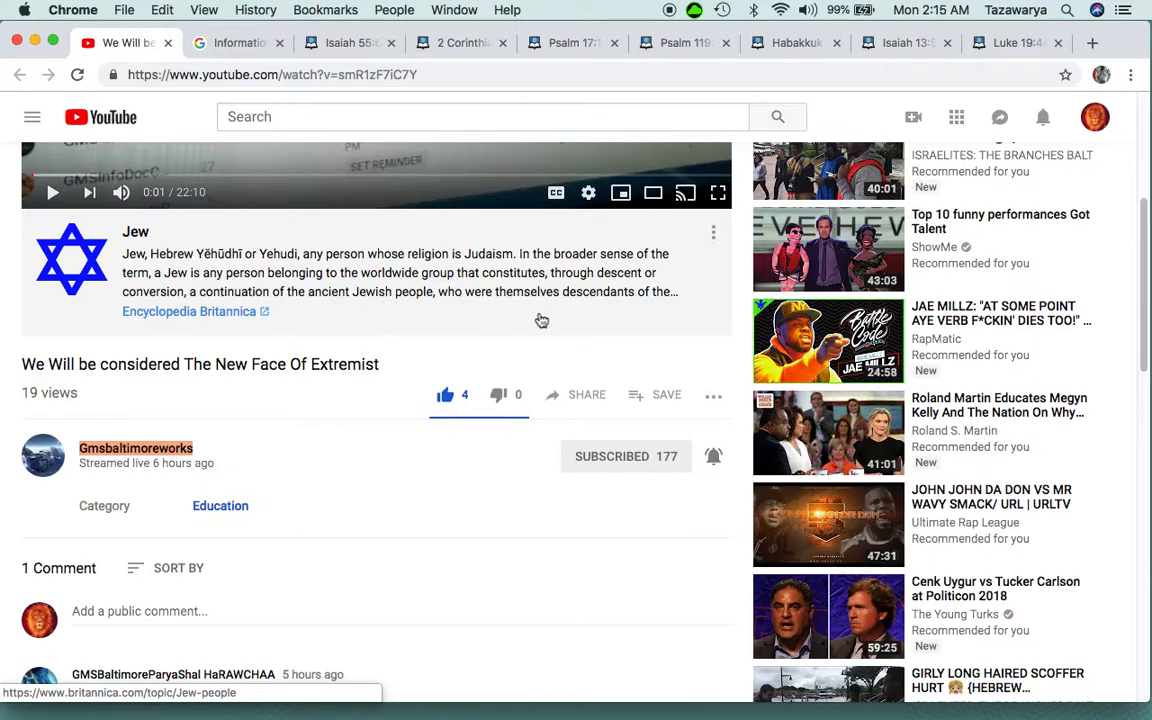
pyautogui.moveTo(400, 302)
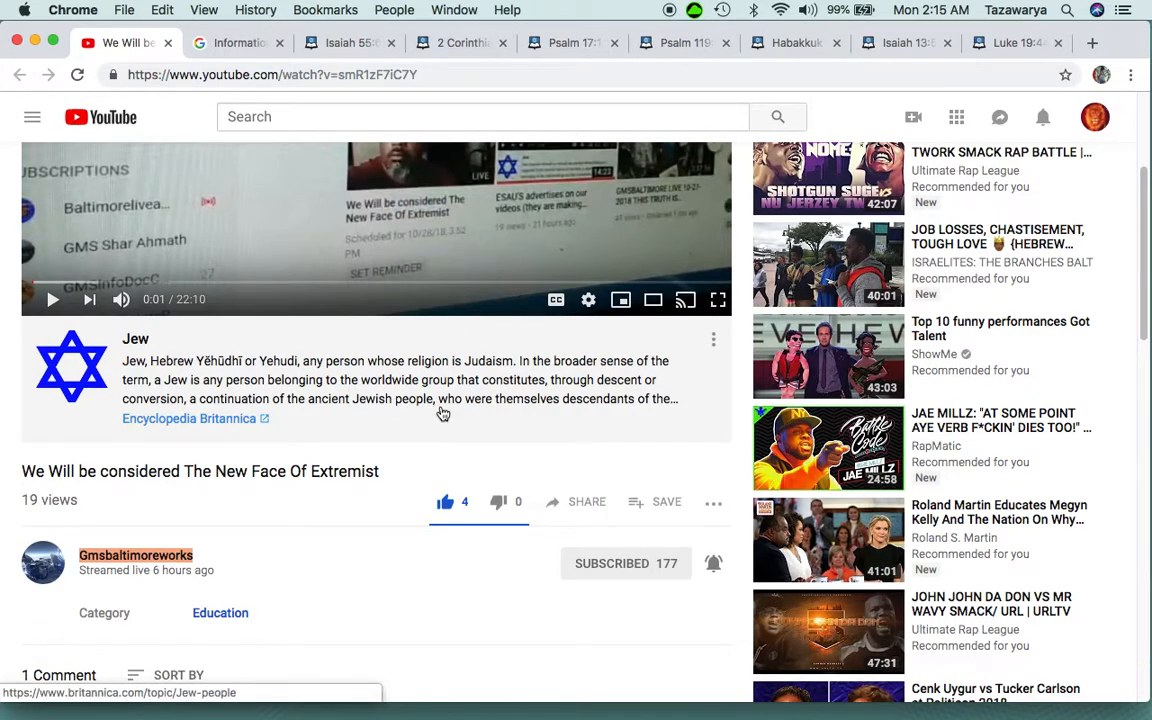
pyautogui.moveTo(292, 412)
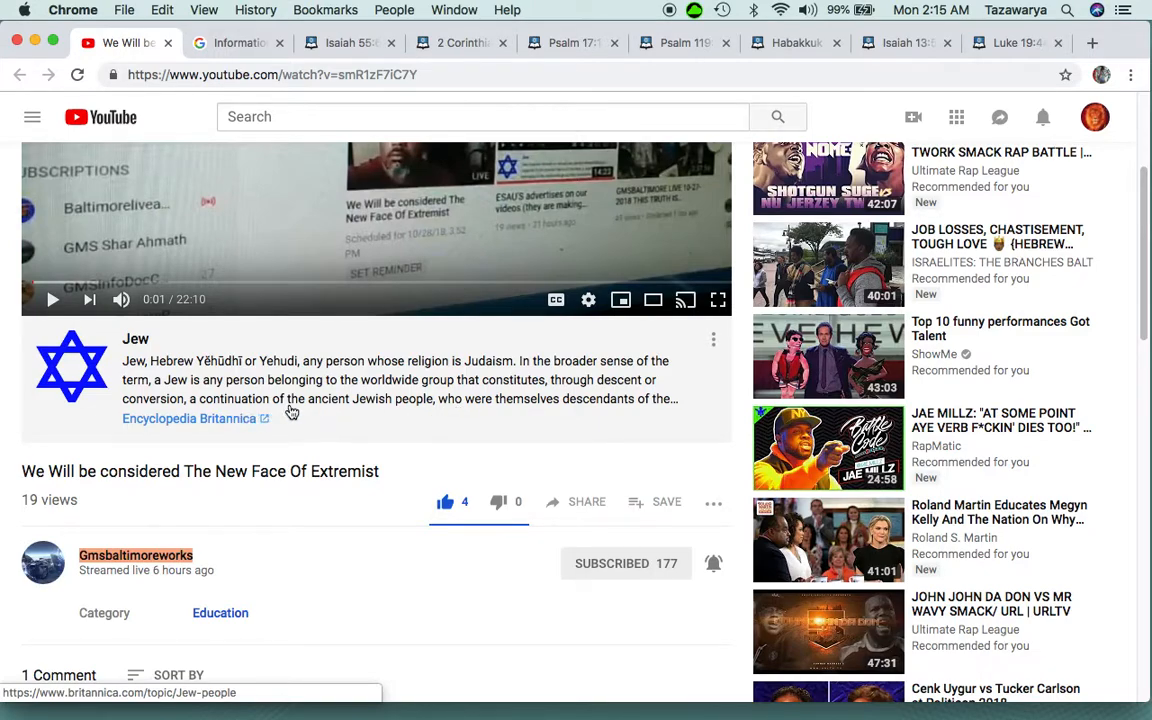
pyautogui.moveTo(488, 412)
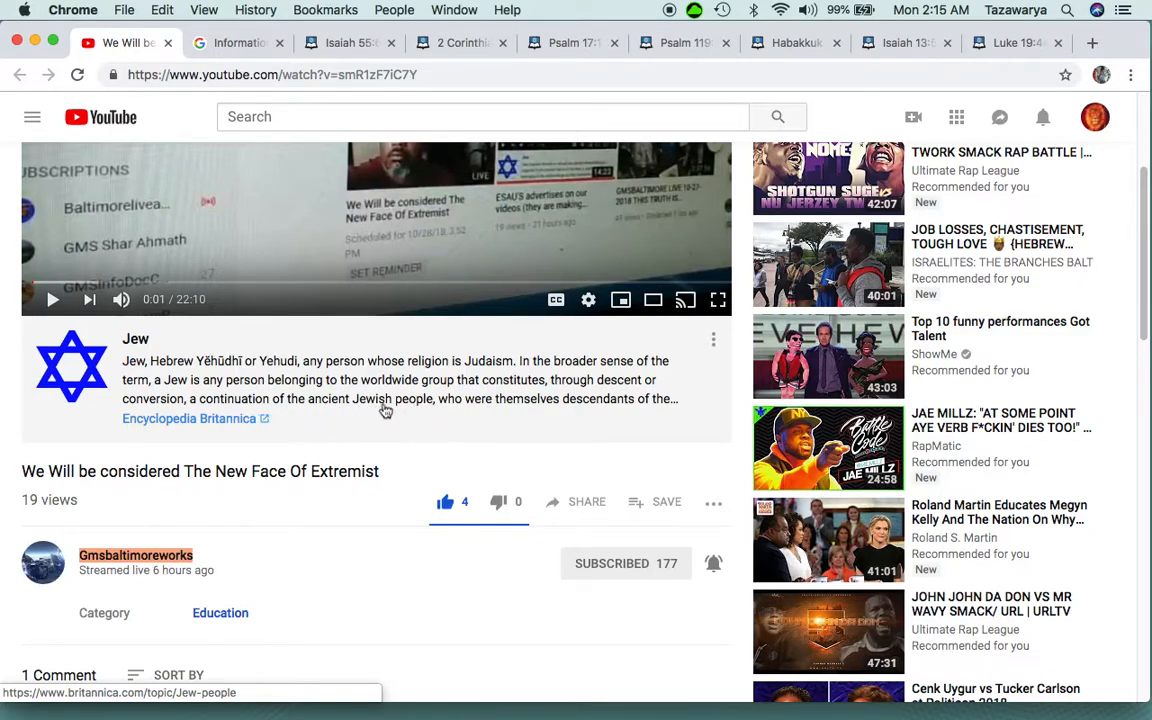
pyautogui.moveTo(548, 424)
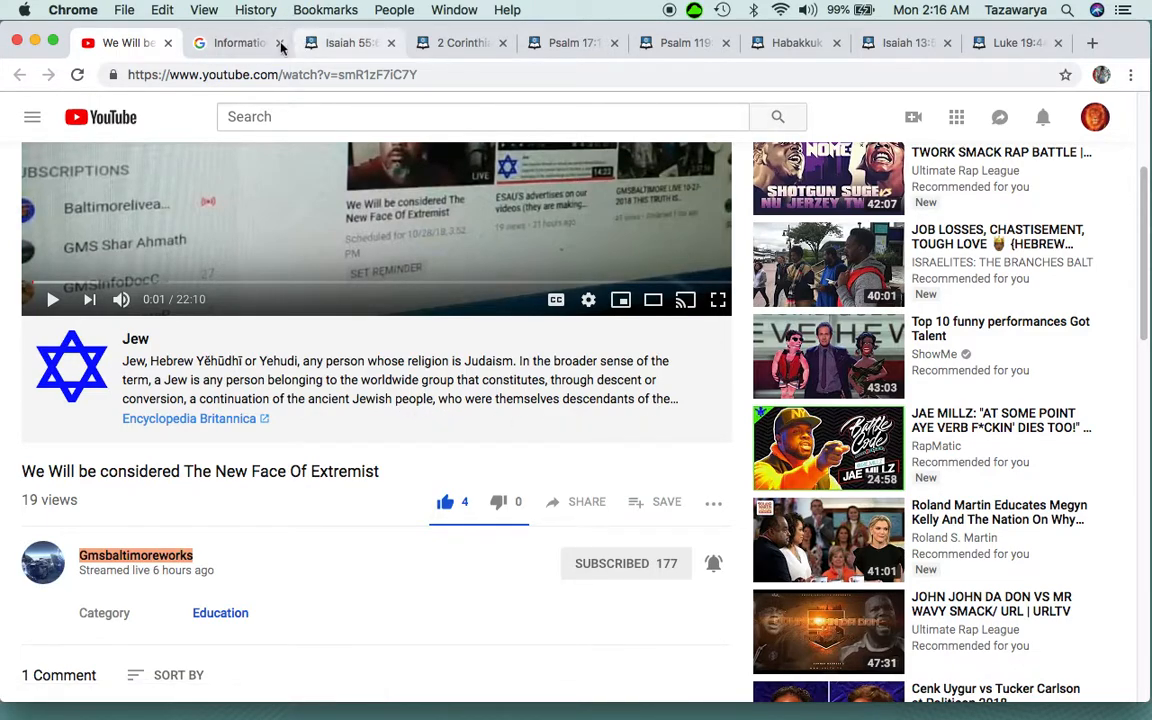
pyautogui.moveTo(344, 44)
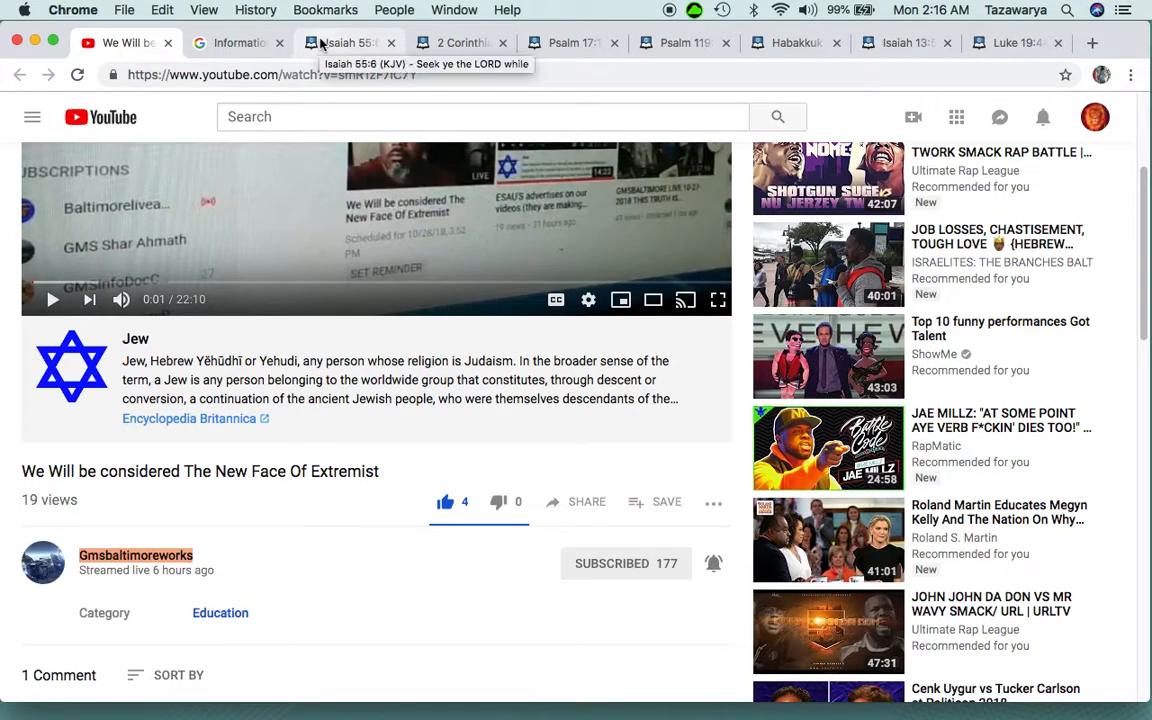
# Switch between the Isaiah 55 passage and the YouTube video, settling on Isaiah 55
pyautogui.click(344, 44)
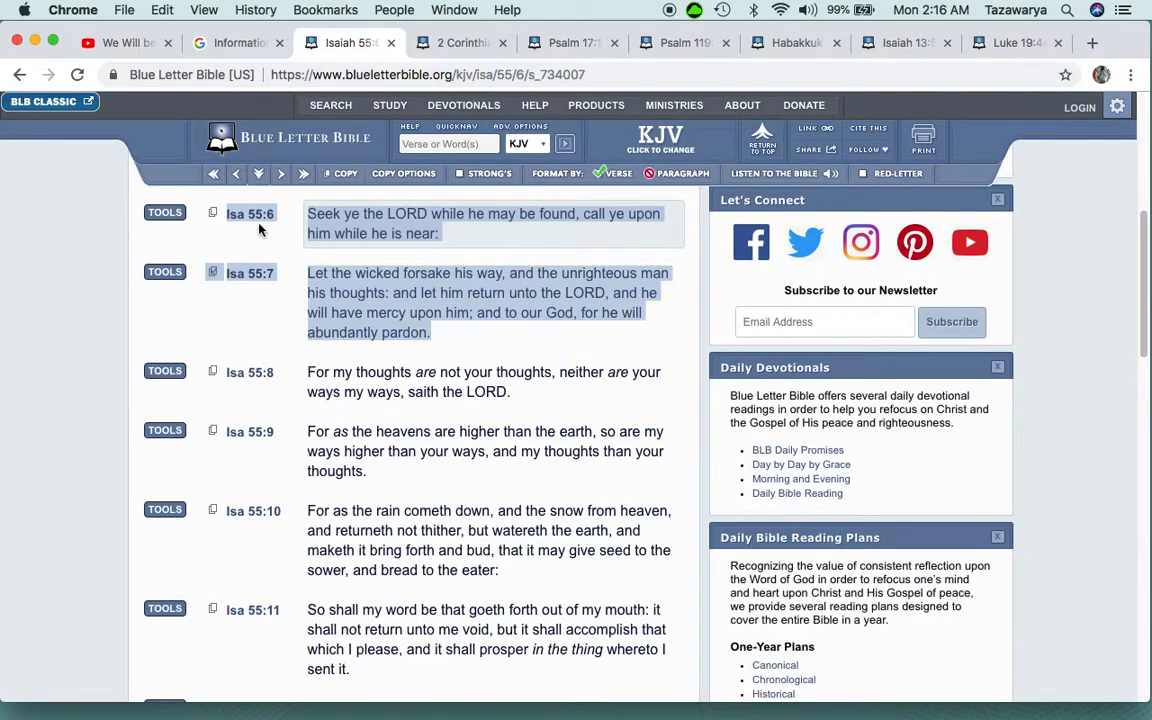
pyautogui.moveTo(280, 228)
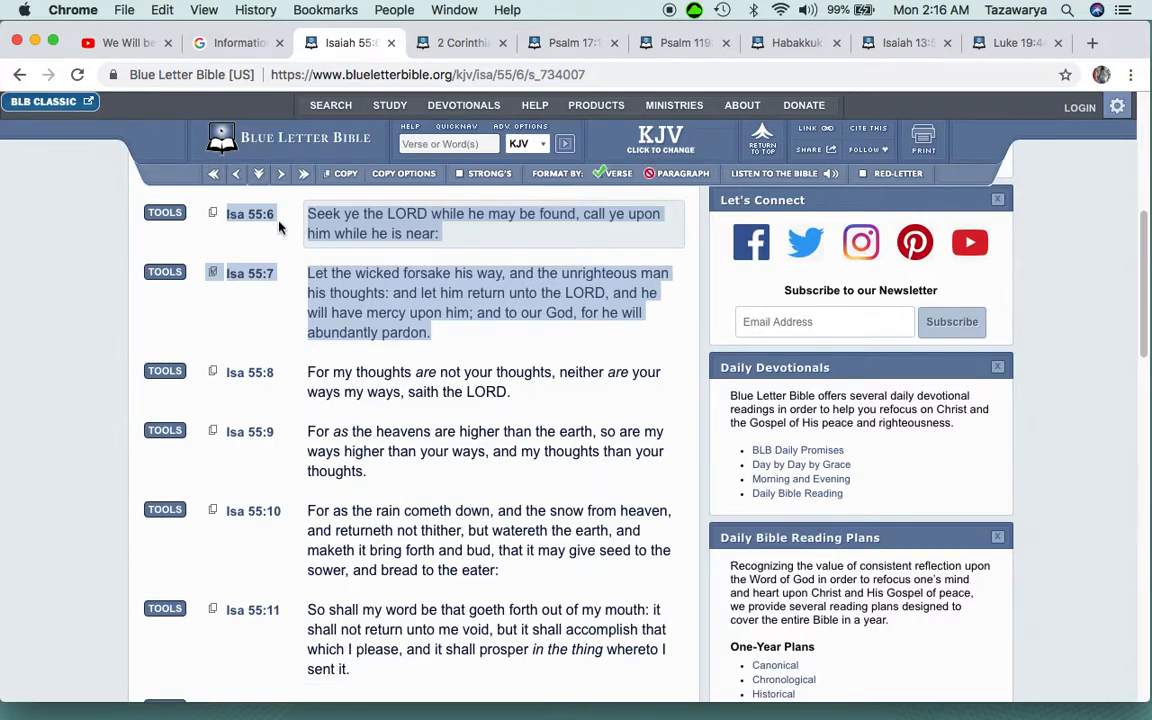
pyautogui.click(120, 42)
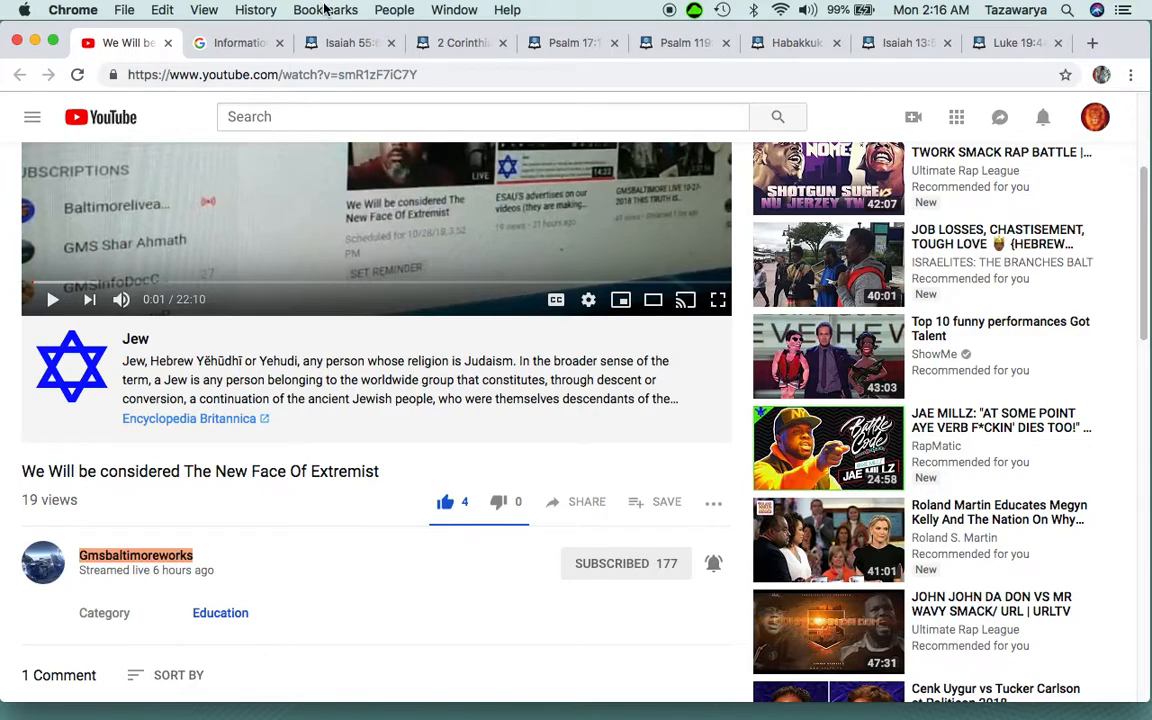
pyautogui.click(348, 44)
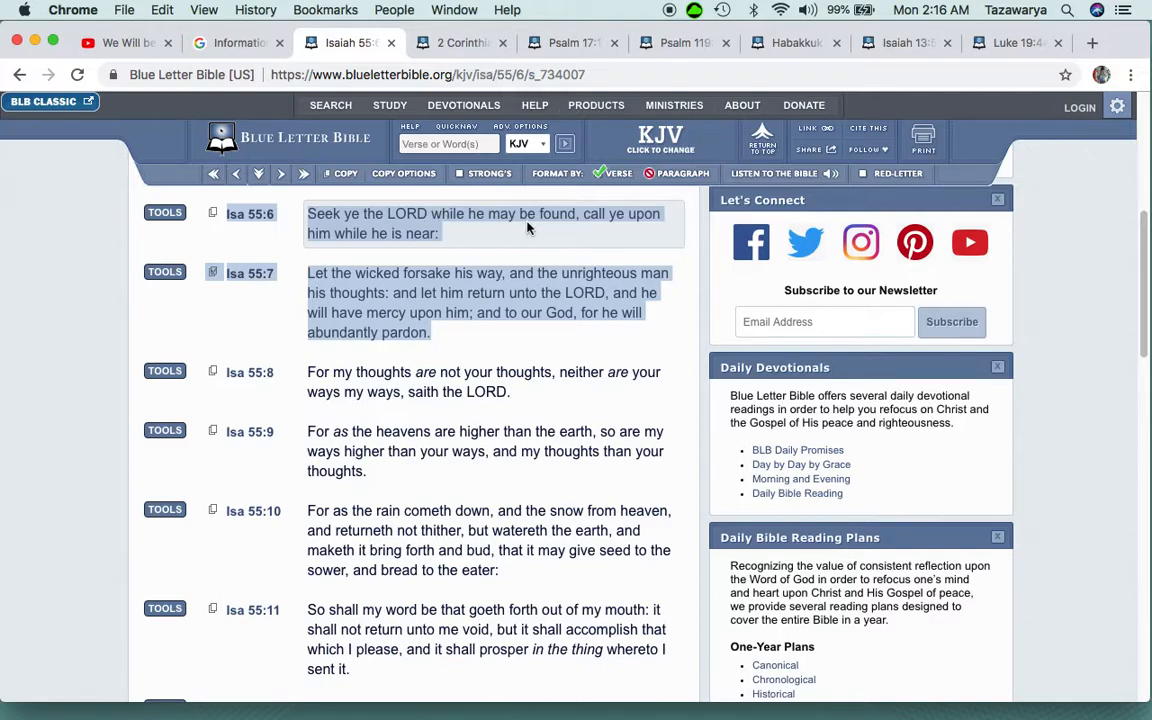
pyautogui.moveTo(662, 212)
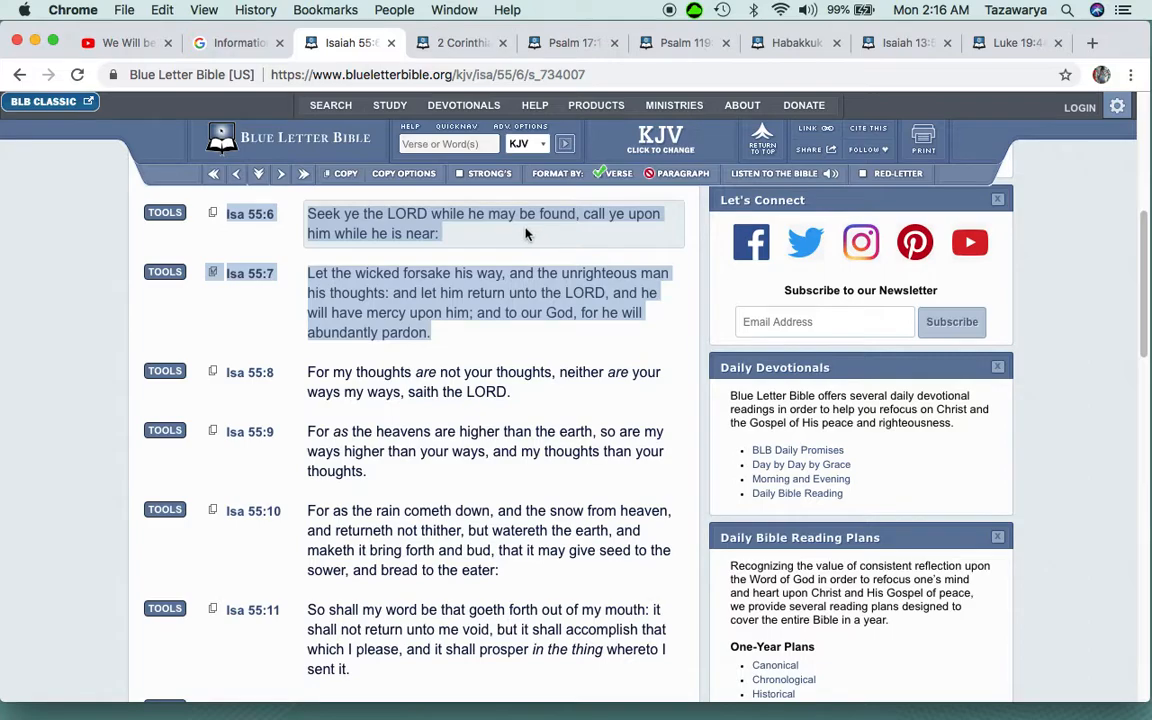
pyautogui.click(130, 44)
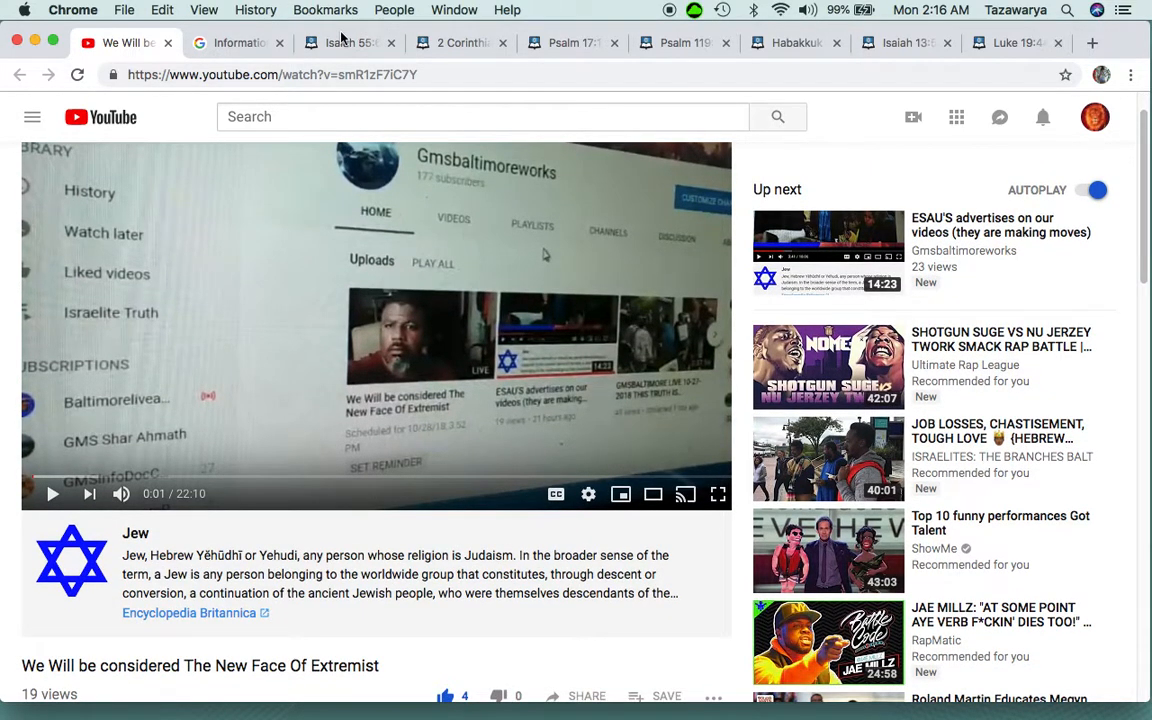
pyautogui.click(348, 44)
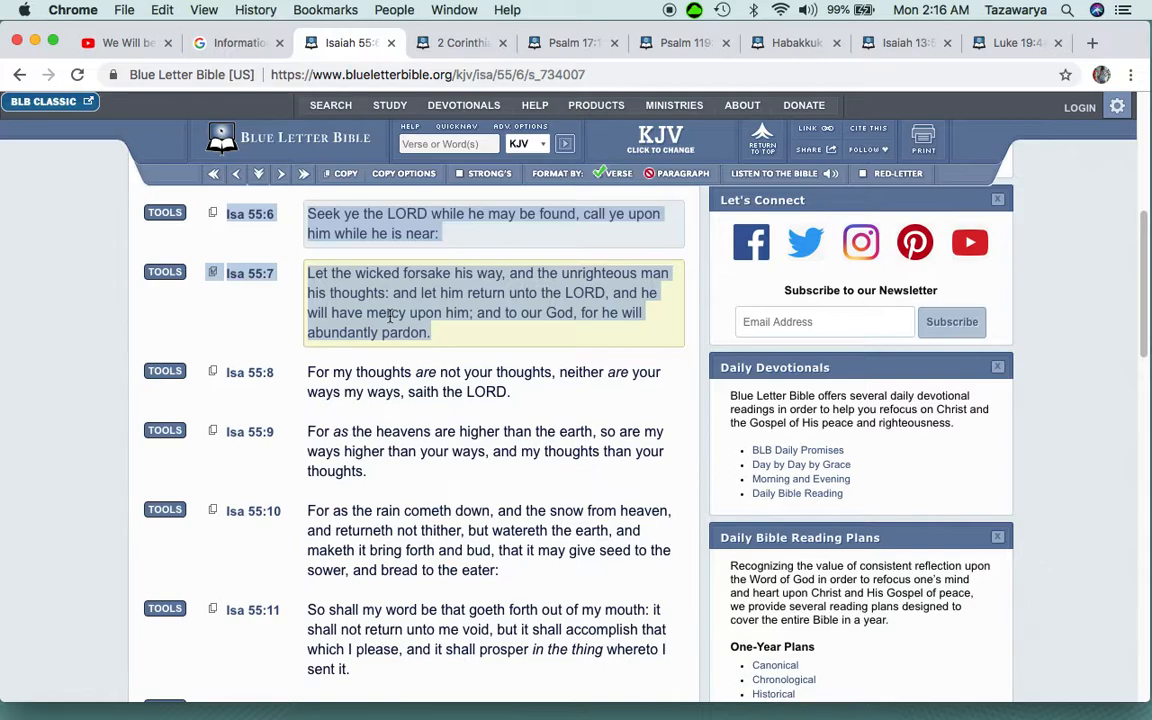
# Scroll Isaiah 55 down to verses 6–7, 'Seek ye the LORD', and highlight verse 7
pyautogui.scroll(-3)
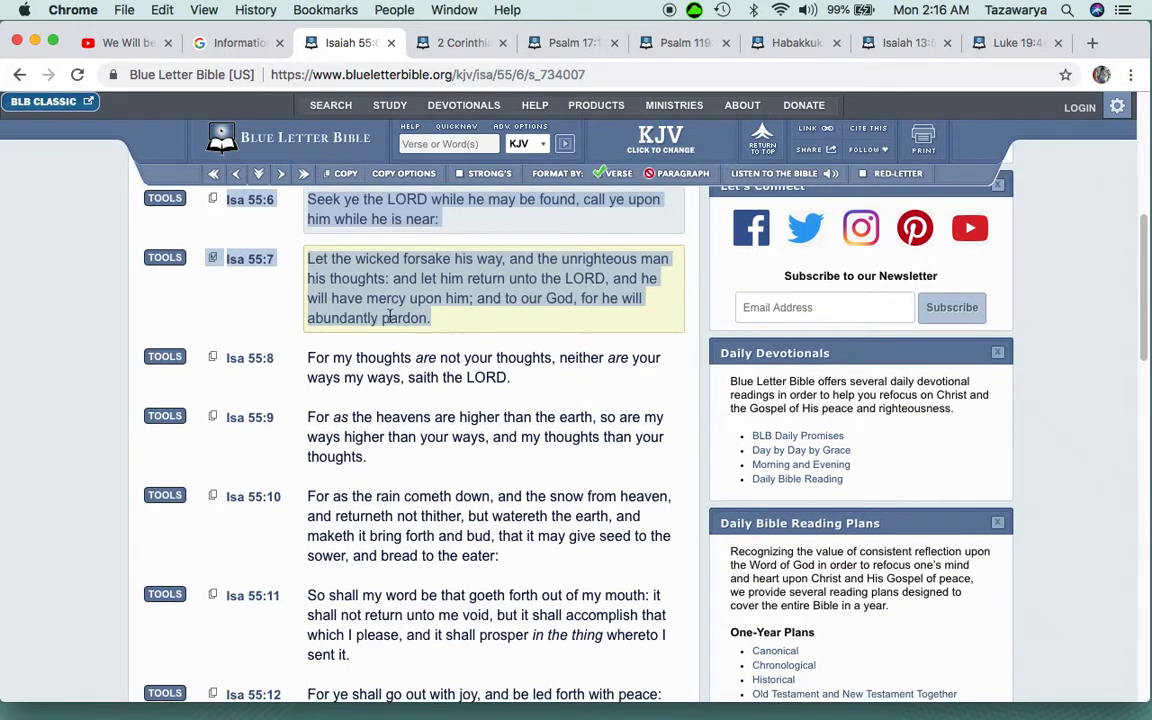
pyautogui.scroll(-3)
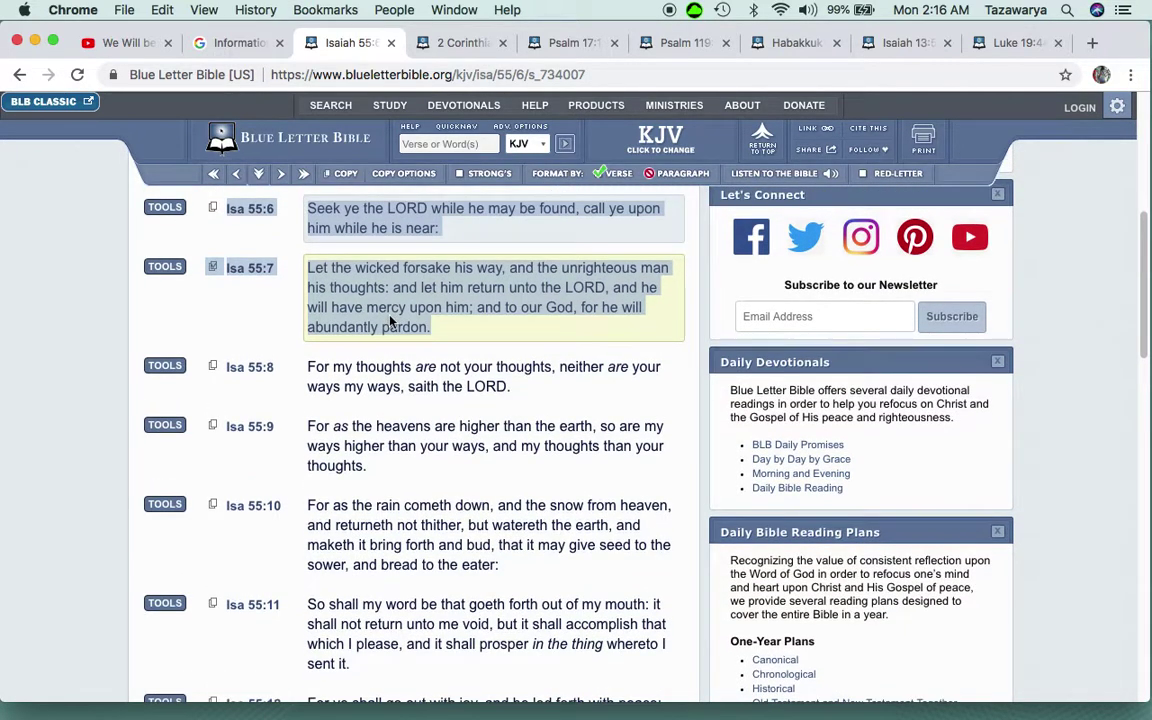
pyautogui.scroll(-3)
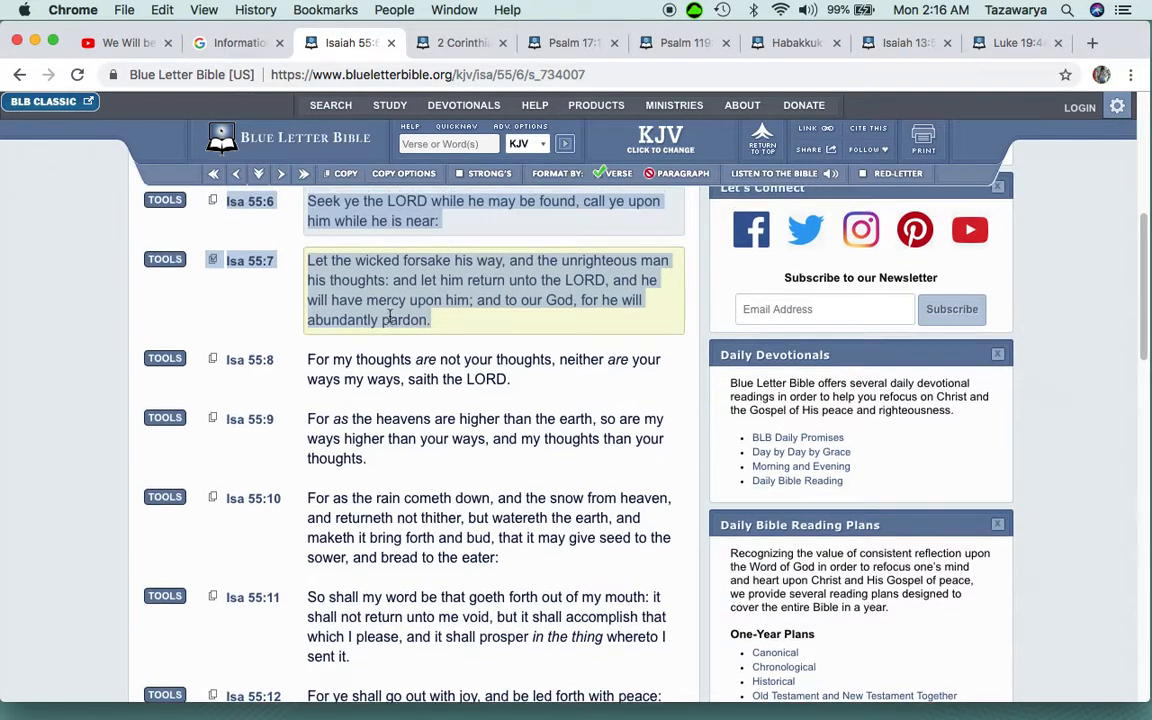
pyautogui.scroll(-3)
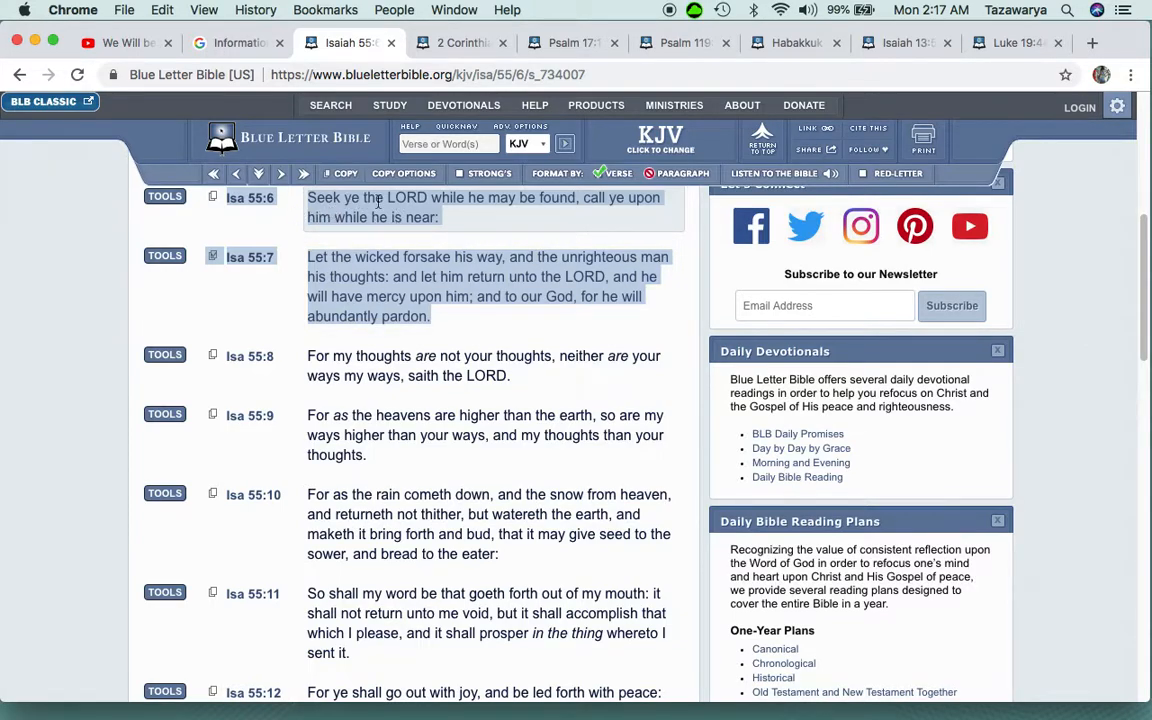
pyautogui.moveTo(564, 198)
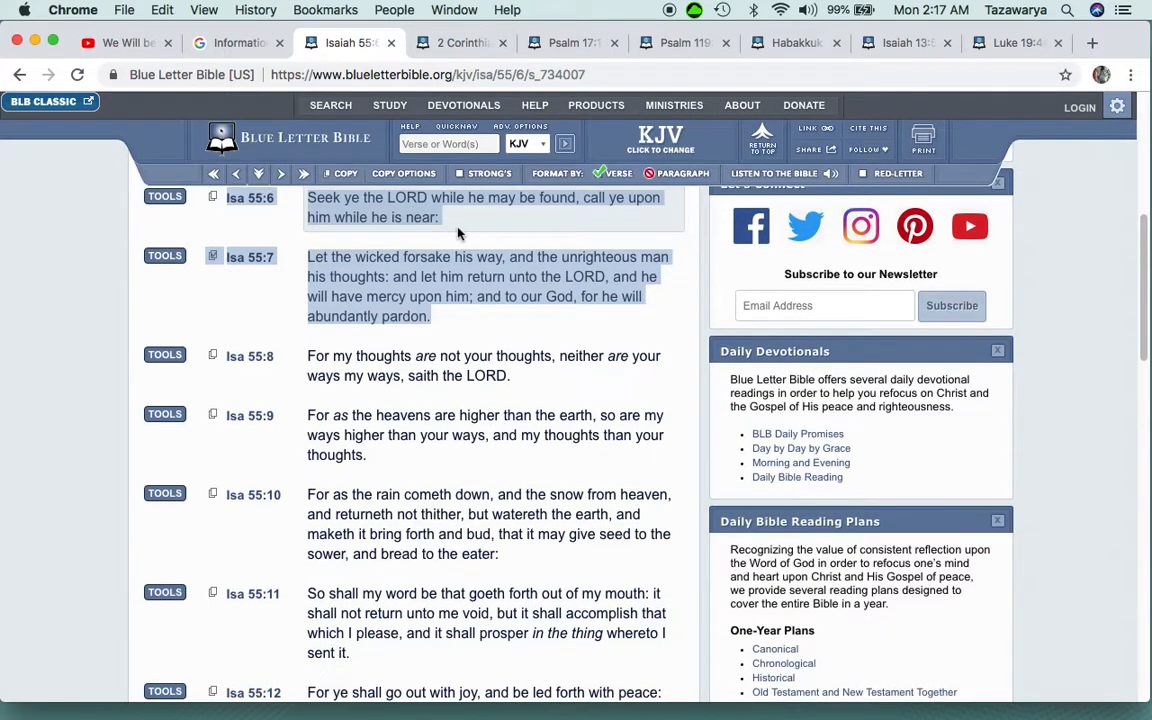
pyautogui.click(488, 286)
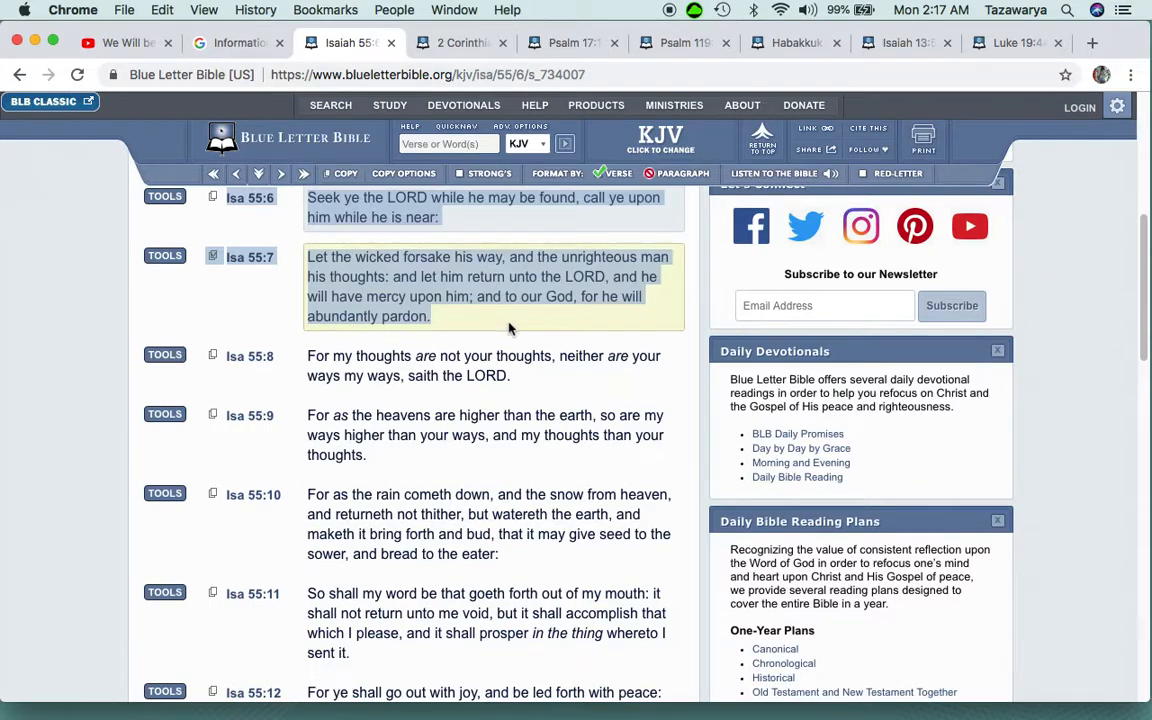
pyautogui.moveTo(490, 316)
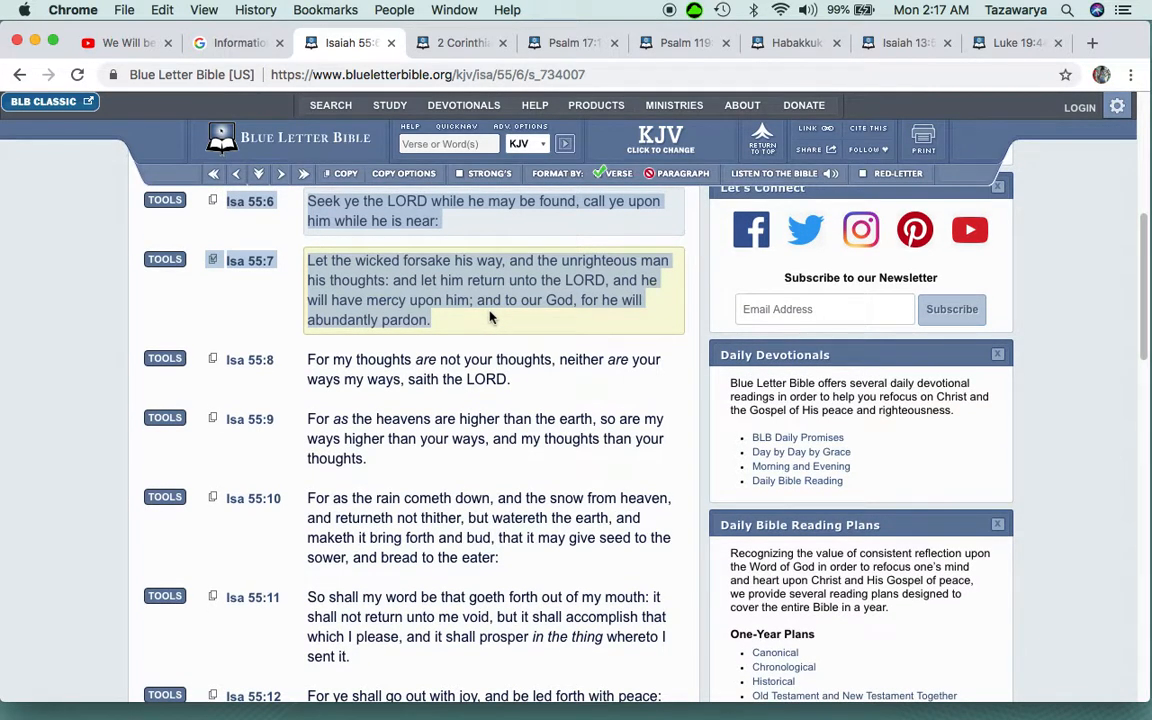
pyautogui.moveTo(458, 320)
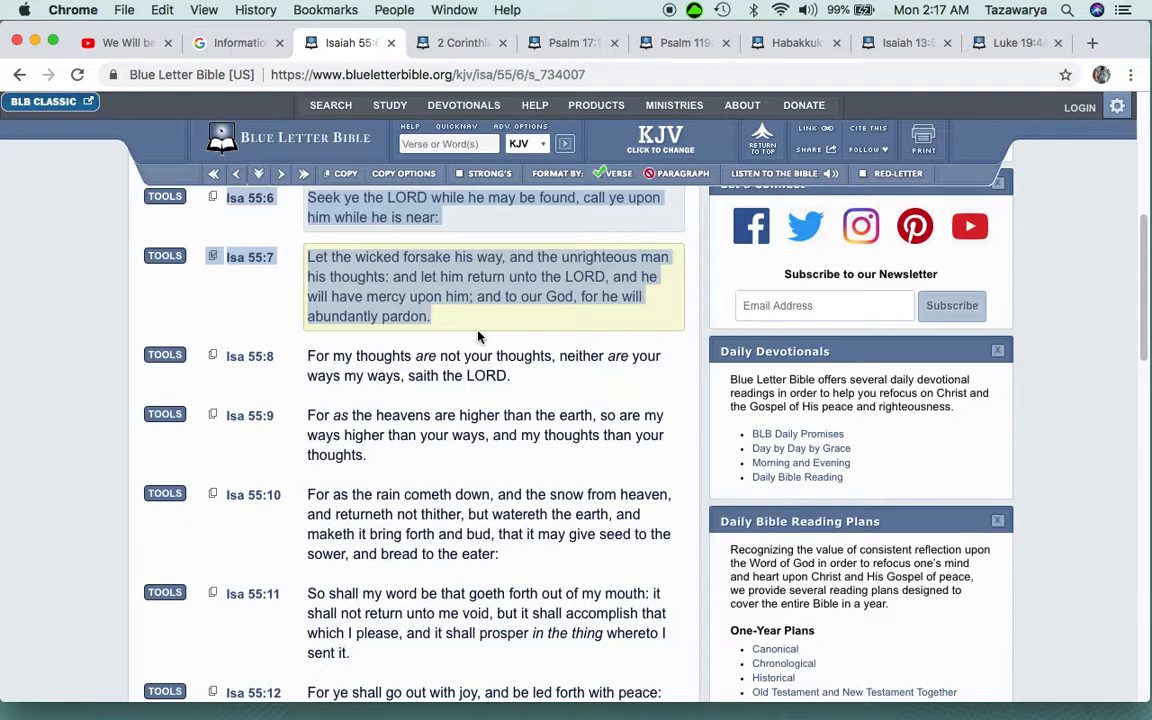
pyautogui.moveTo(520, 324)
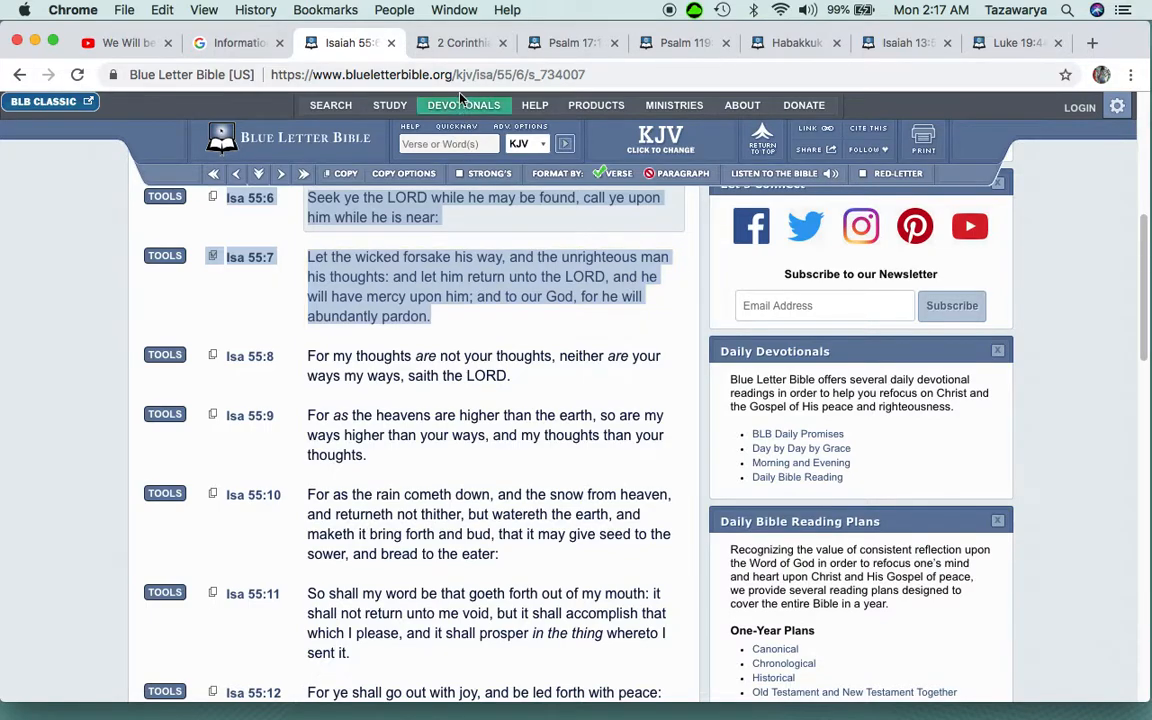
pyautogui.click(484, 414)
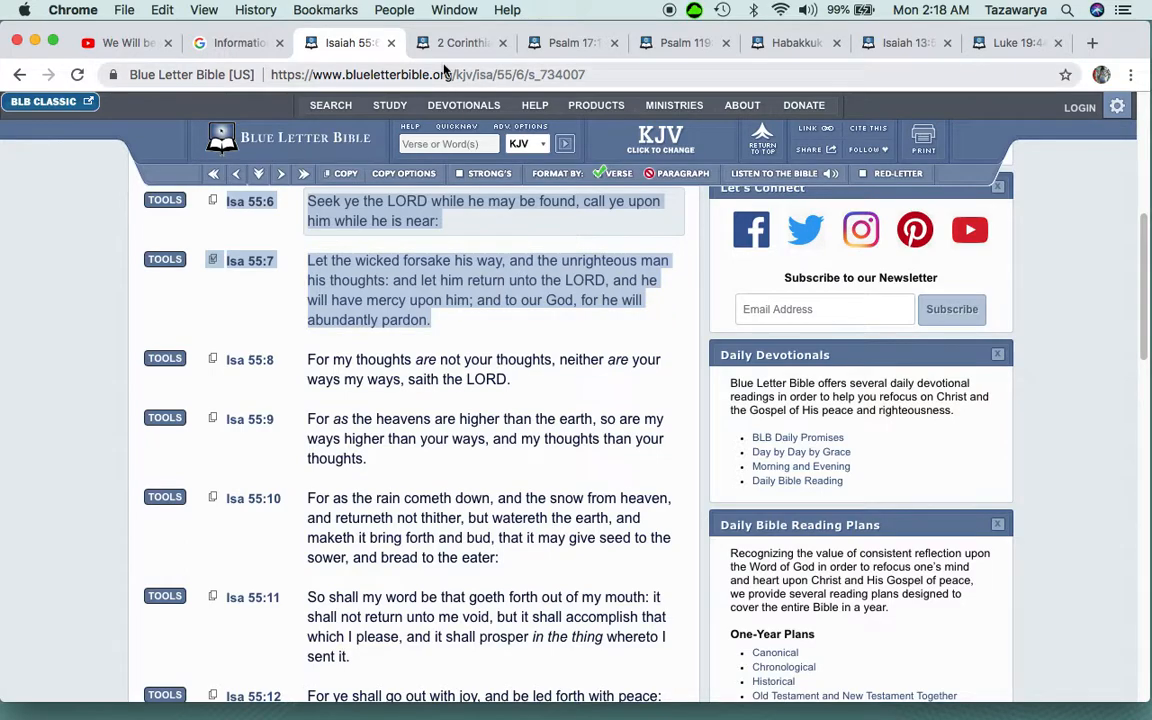
# Read 2 Corinthians 2:11 about Satan getting an advantage, then return to the video
pyautogui.click(460, 44)
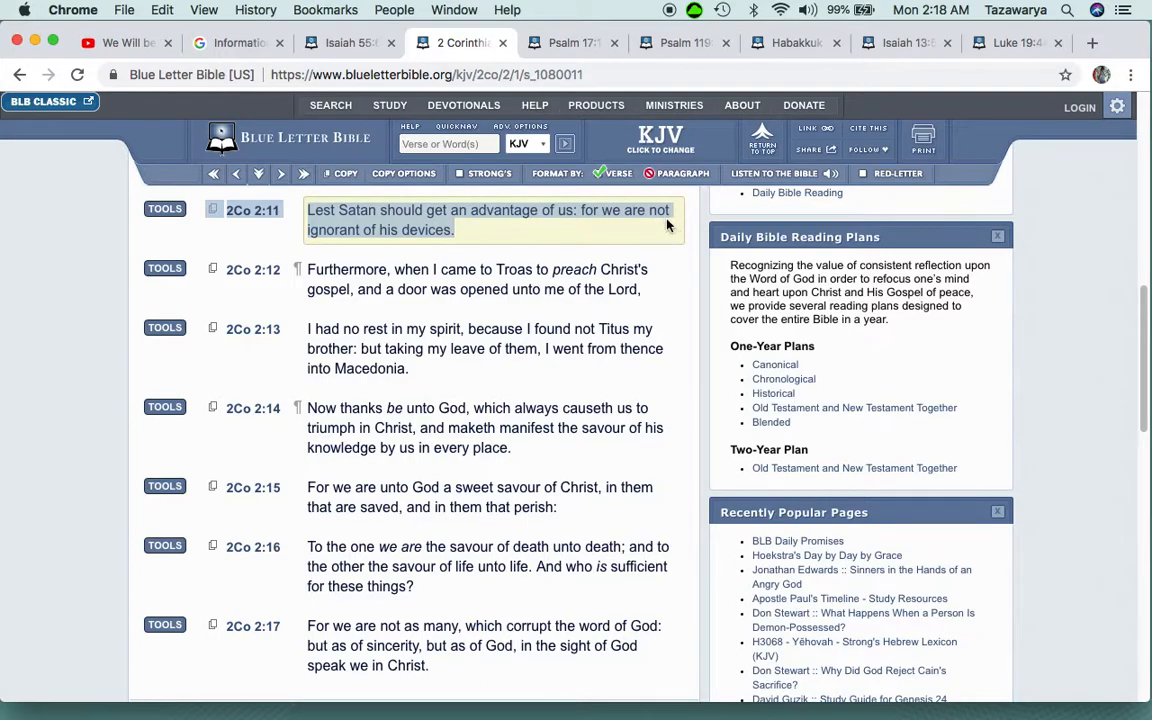
pyautogui.moveTo(462, 236)
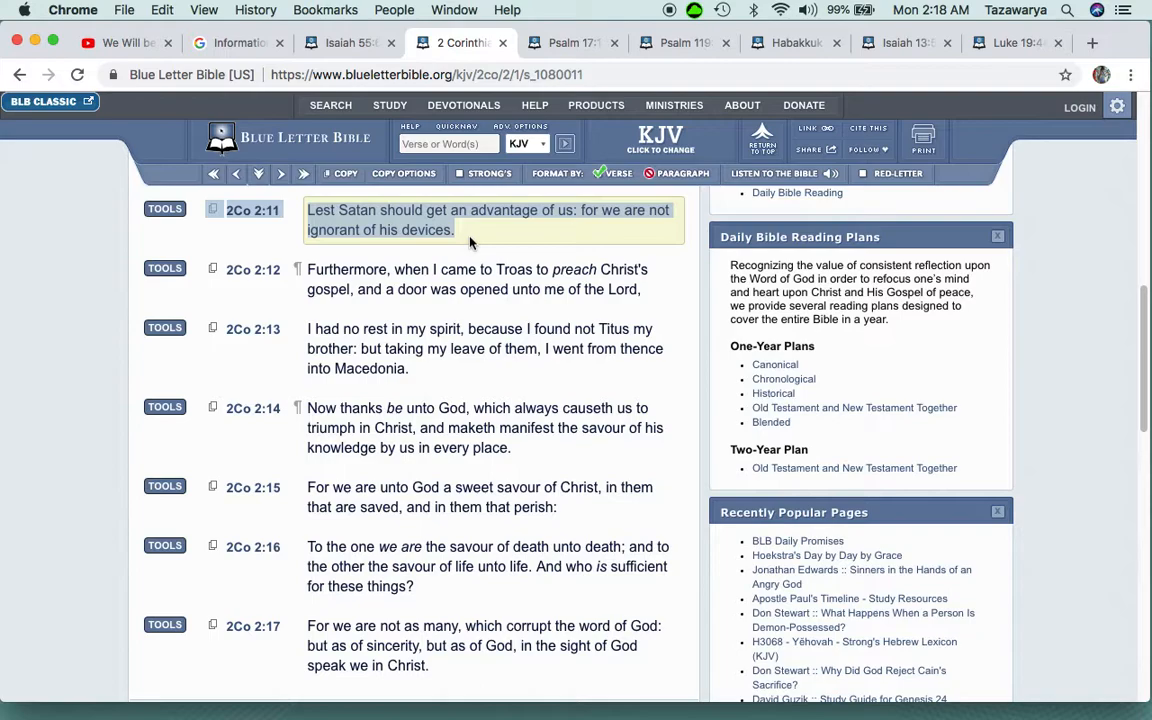
pyautogui.scroll(-3)
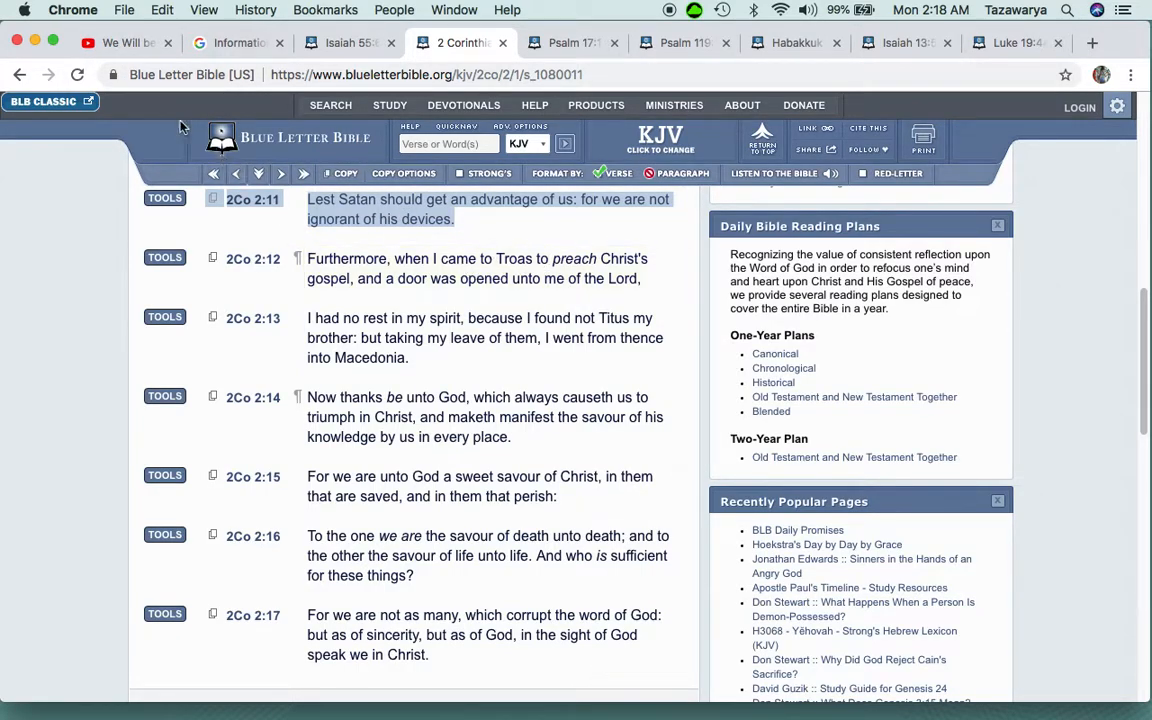
pyautogui.click(120, 44)
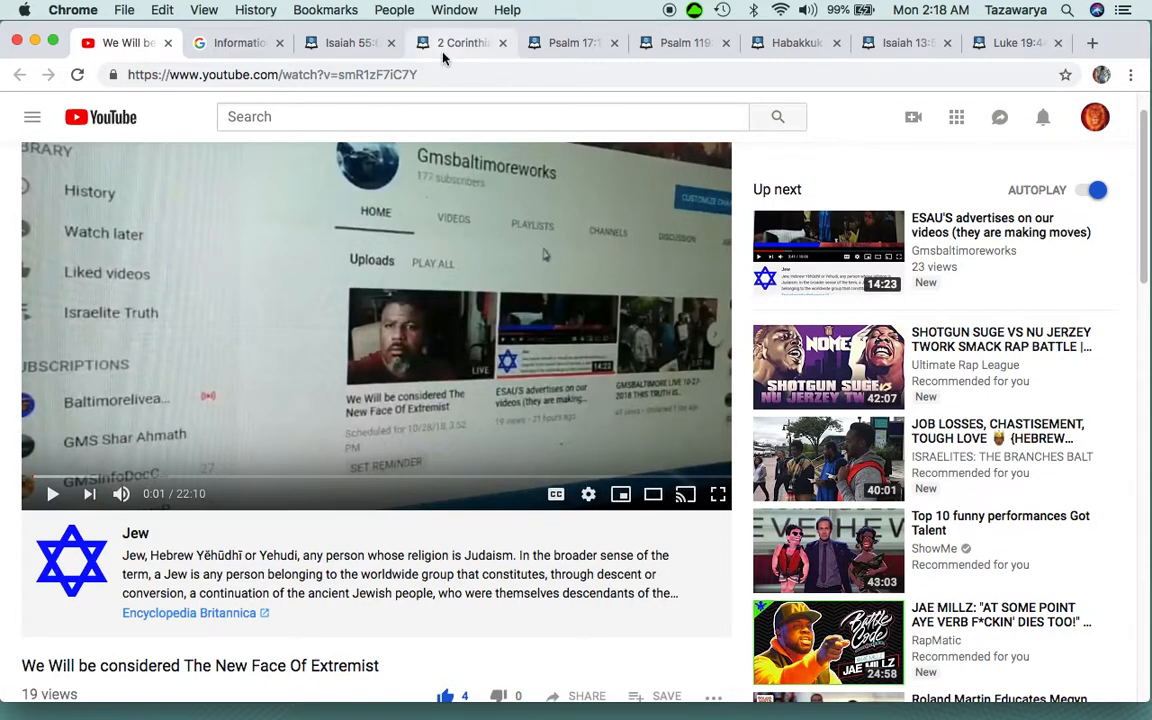
pyautogui.moveTo(464, 42)
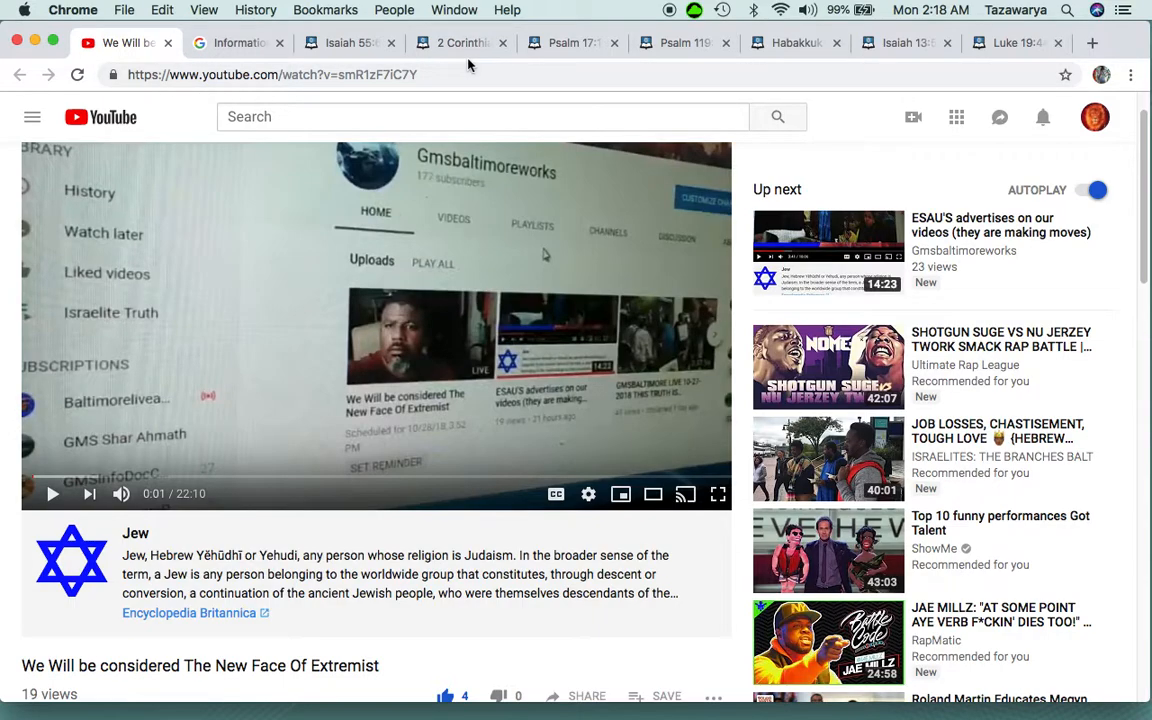
pyautogui.moveTo(444, 42)
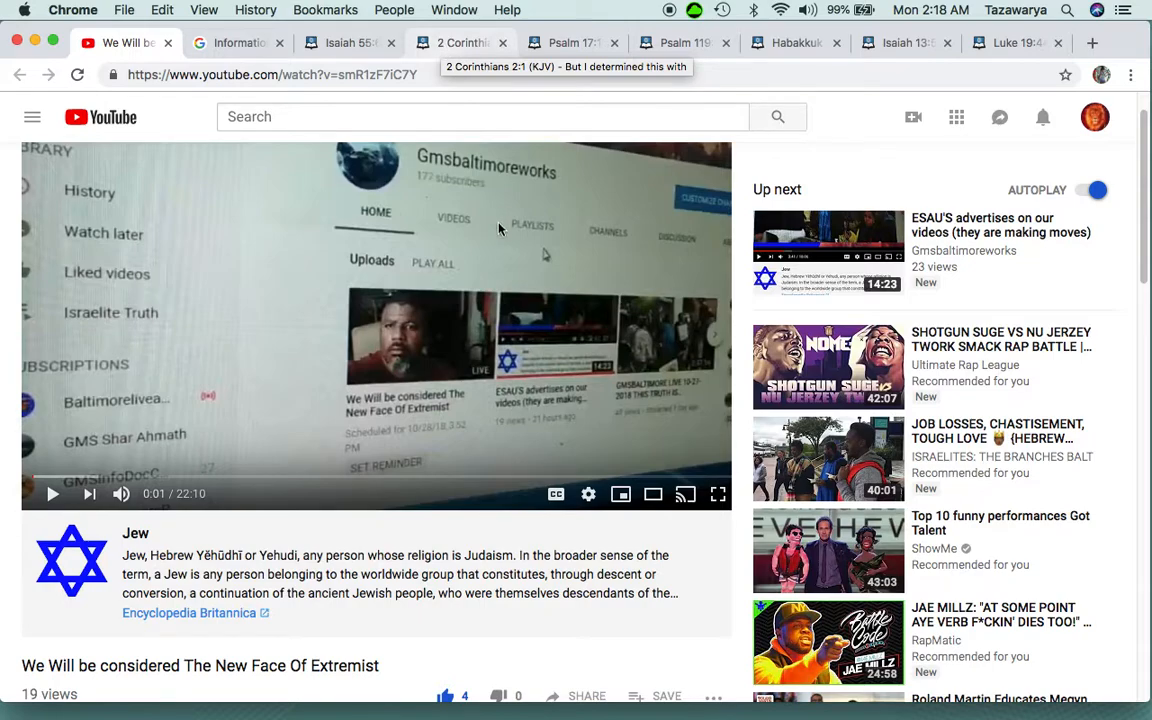
pyautogui.moveTo(548, 404)
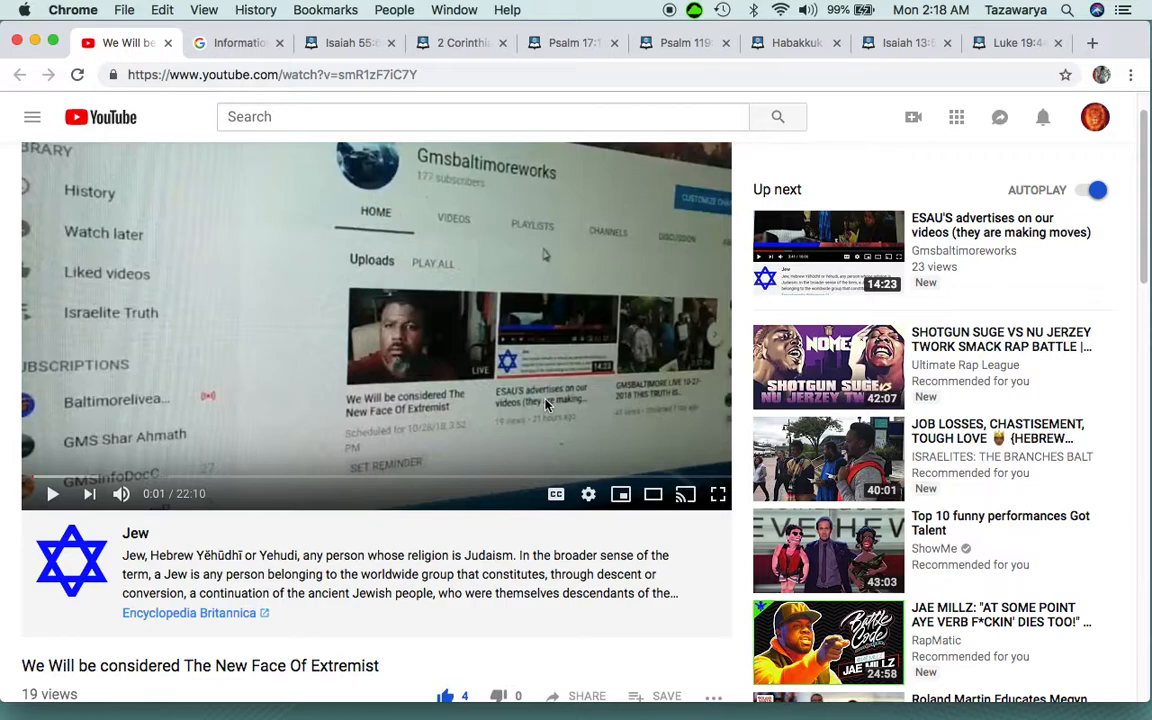
pyautogui.moveTo(568, 452)
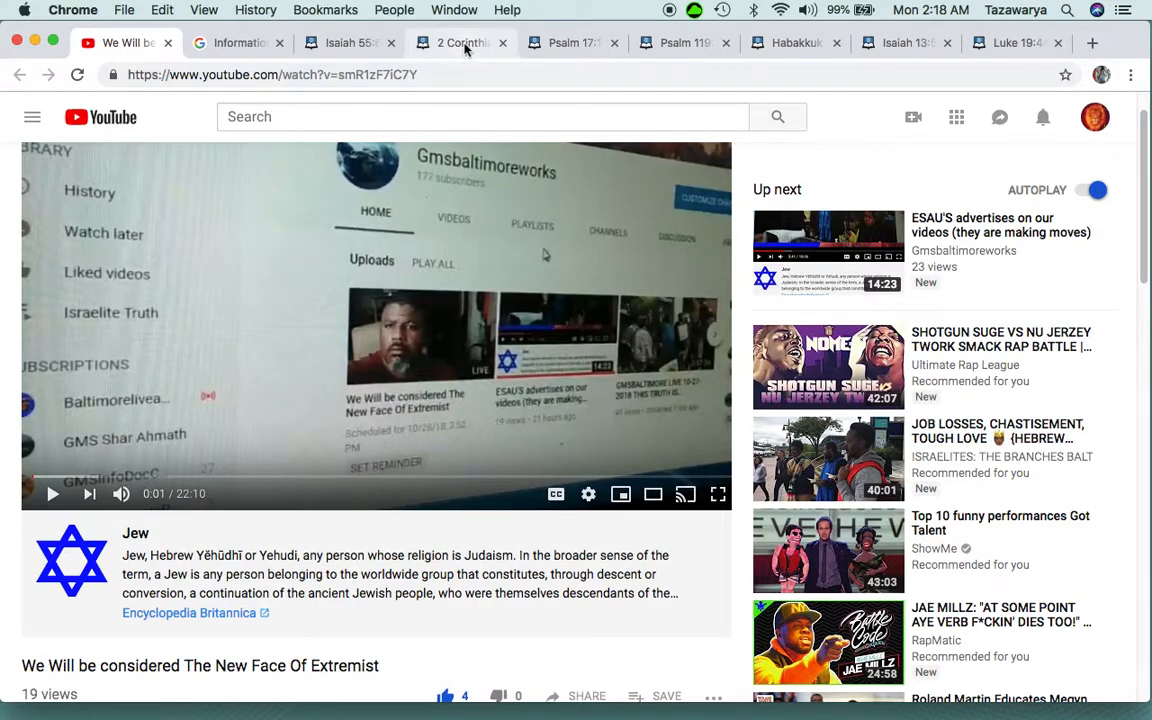
# Revisit the 2 Corinthians 2 passage once more before going back to the YouTube video
pyautogui.click(464, 44)
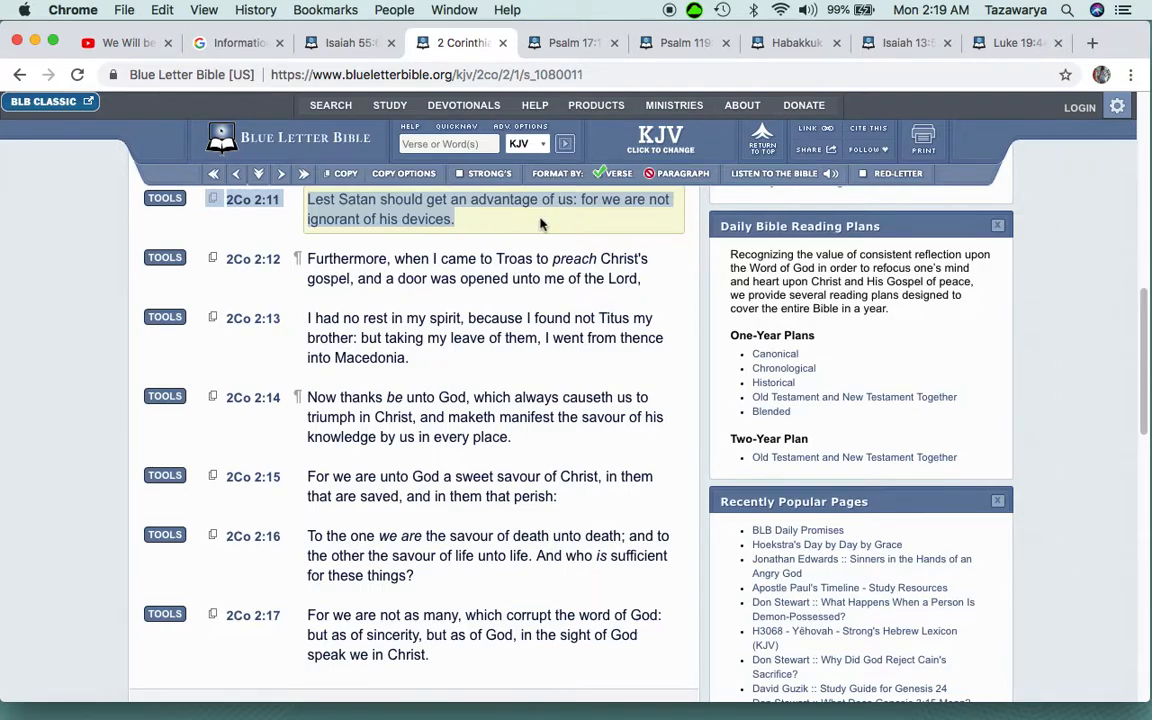
pyautogui.scroll(-3)
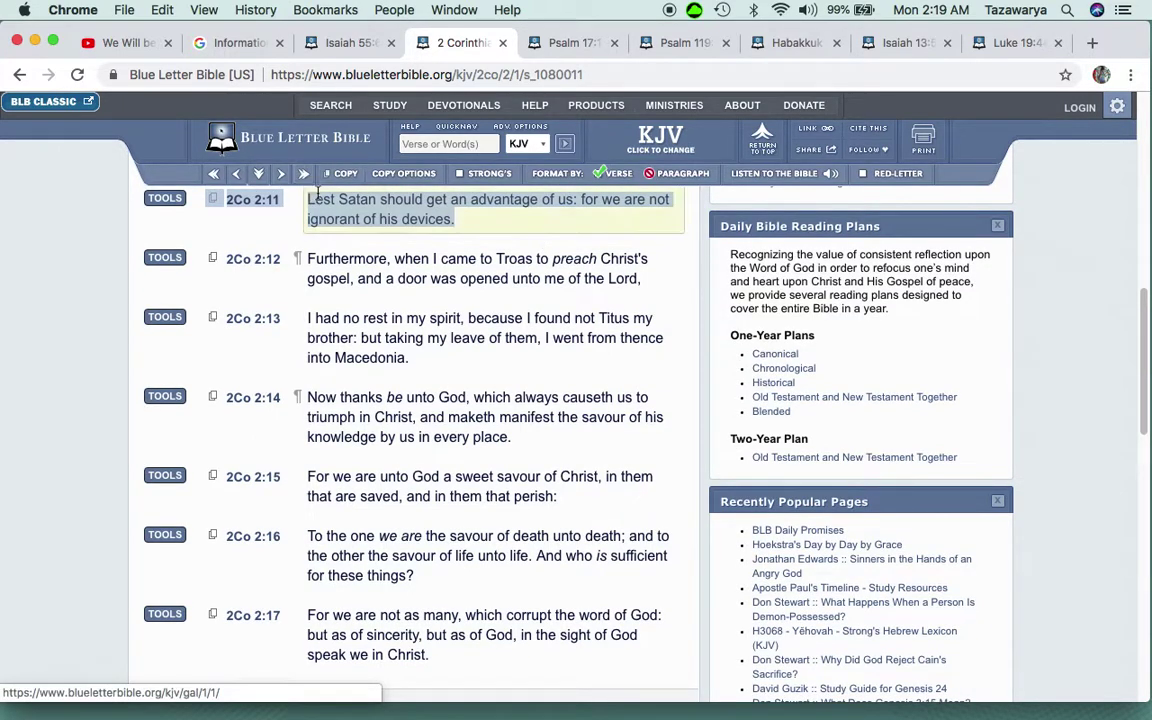
pyautogui.click(120, 42)
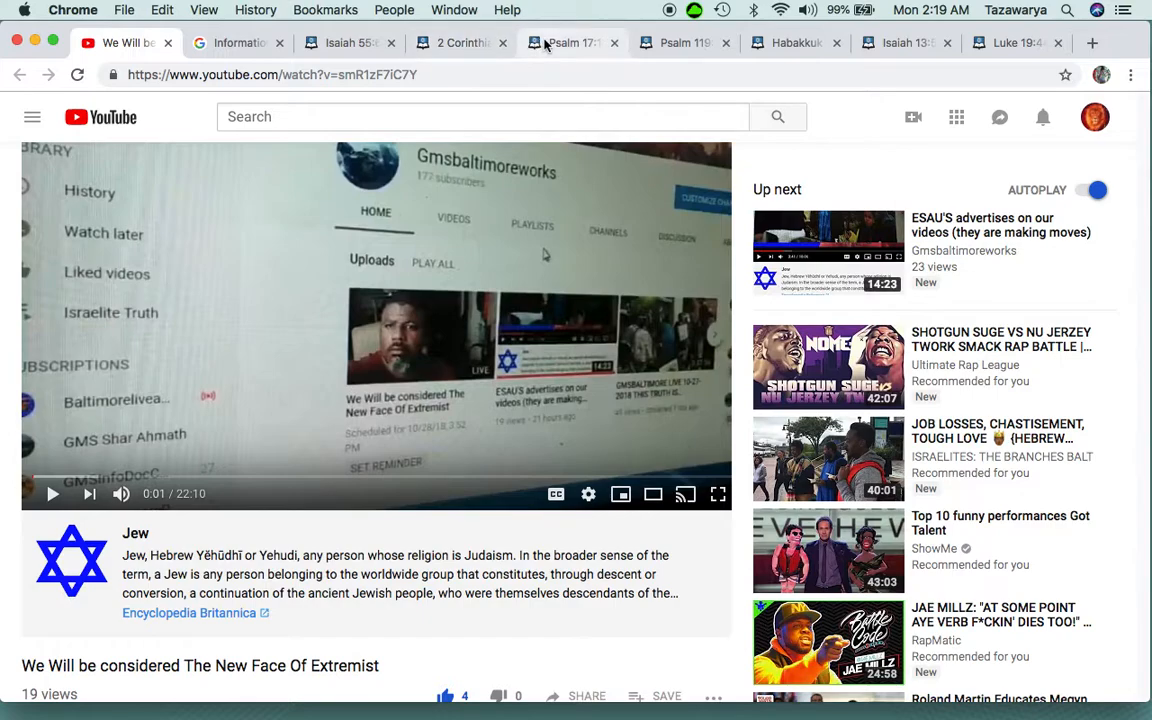
# Read Psalm 17:13–14, return to 2 Corinthians 2, and begin a search for 'apple'
pyautogui.click(570, 42)
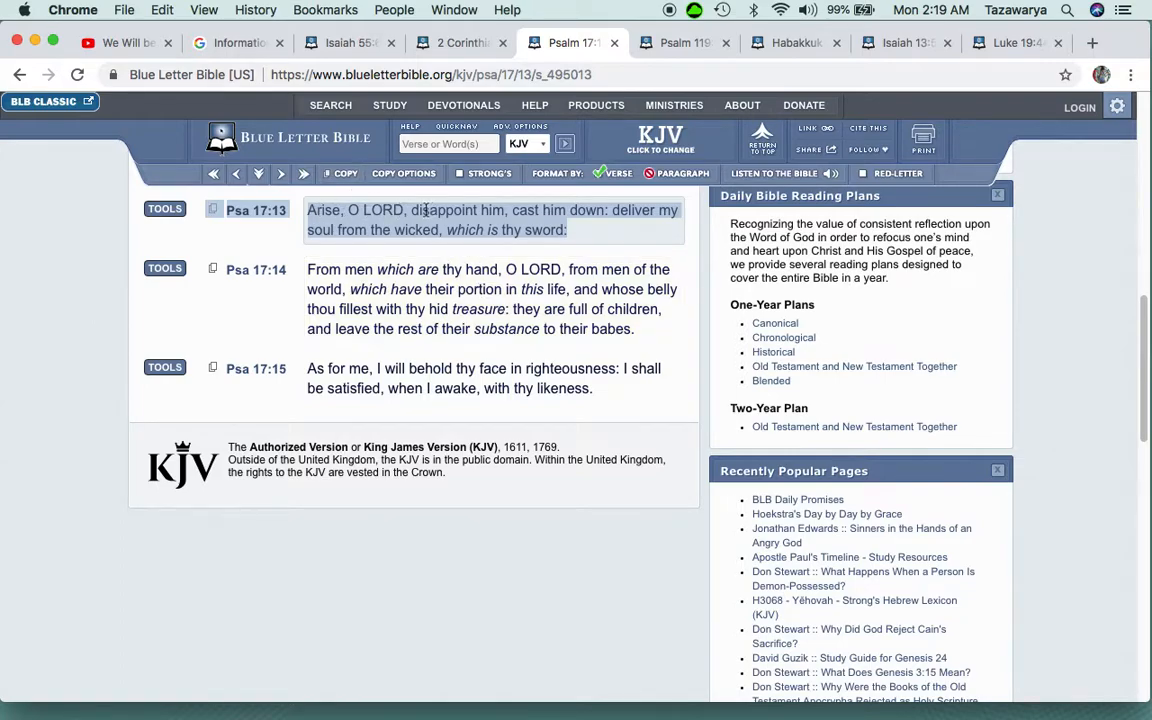
pyautogui.moveTo(446, 230)
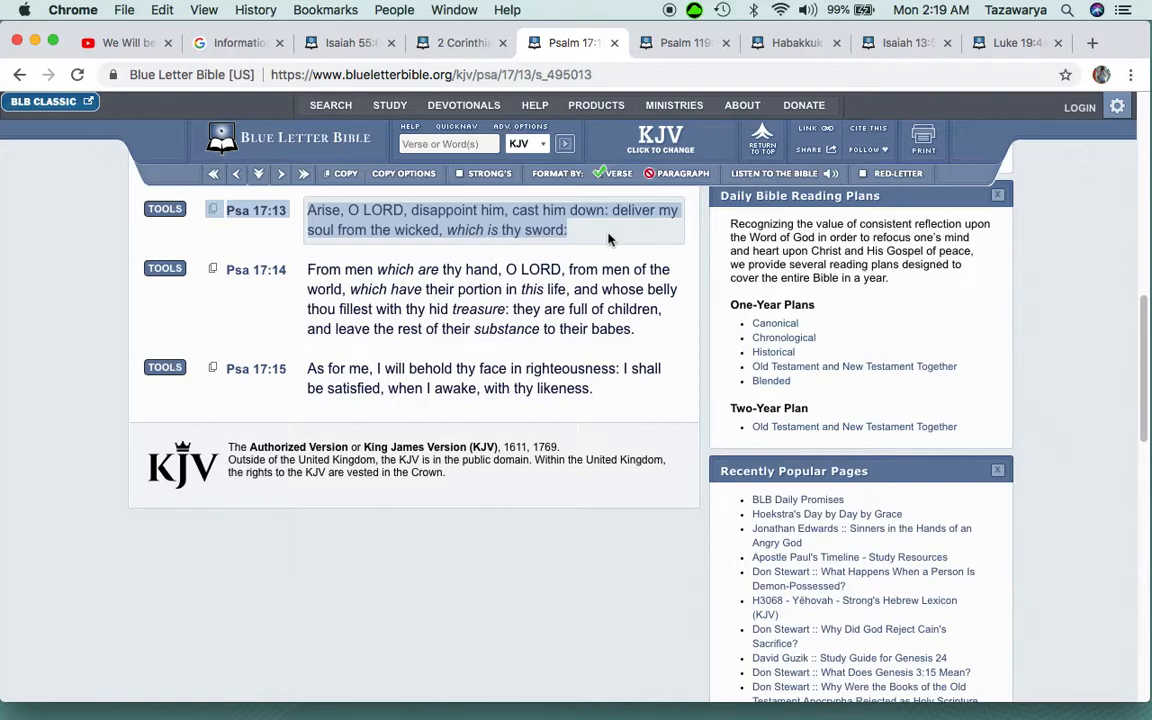
pyautogui.moveTo(592, 240)
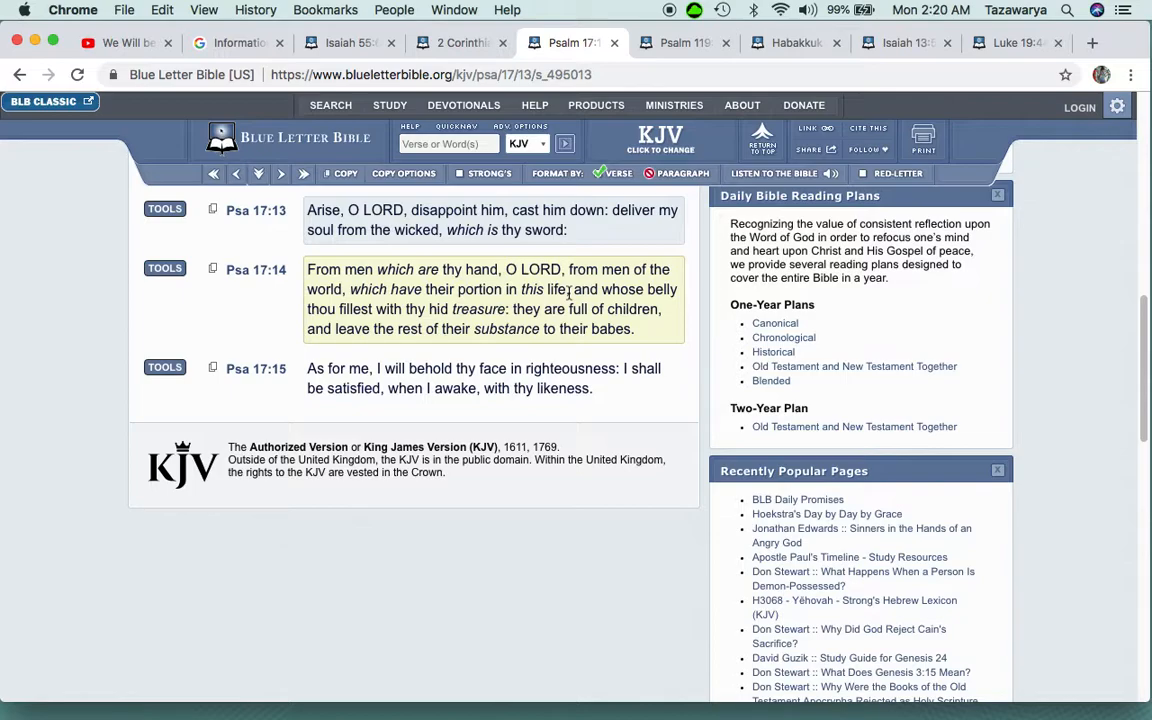
pyautogui.click(456, 44)
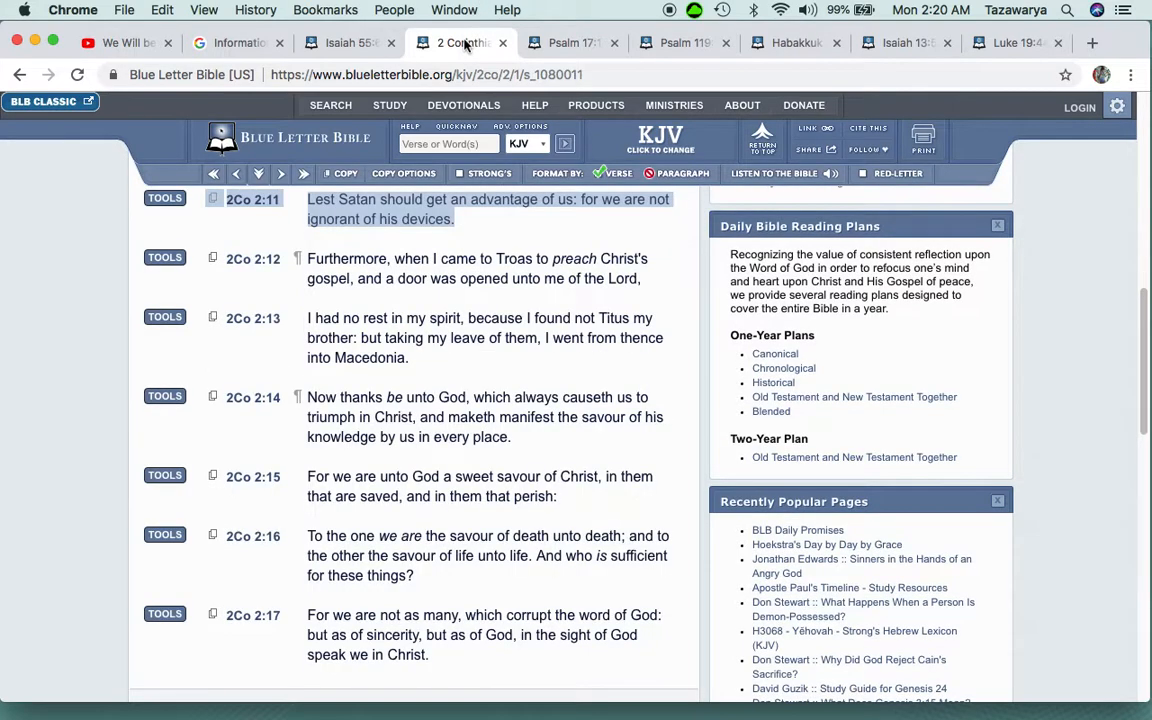
pyautogui.write('apple e')
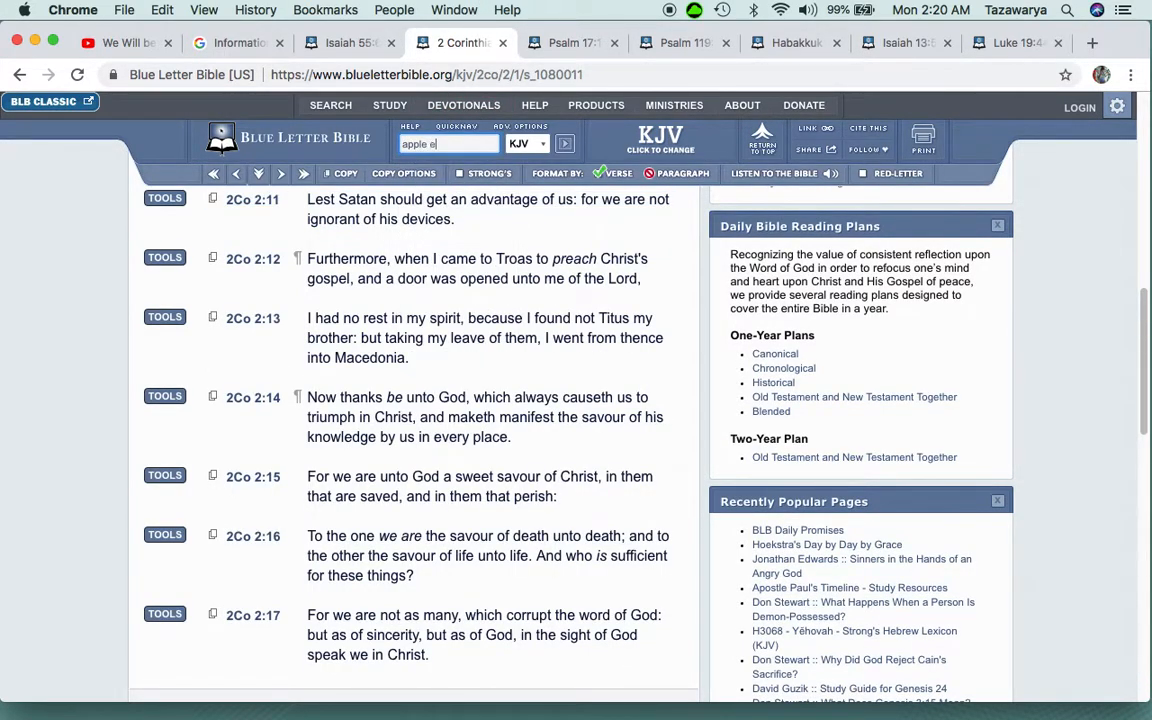
# Show the KJV search results for apple and eye, scrolling to Zechariah 2:8
pyautogui.click(564, 144)
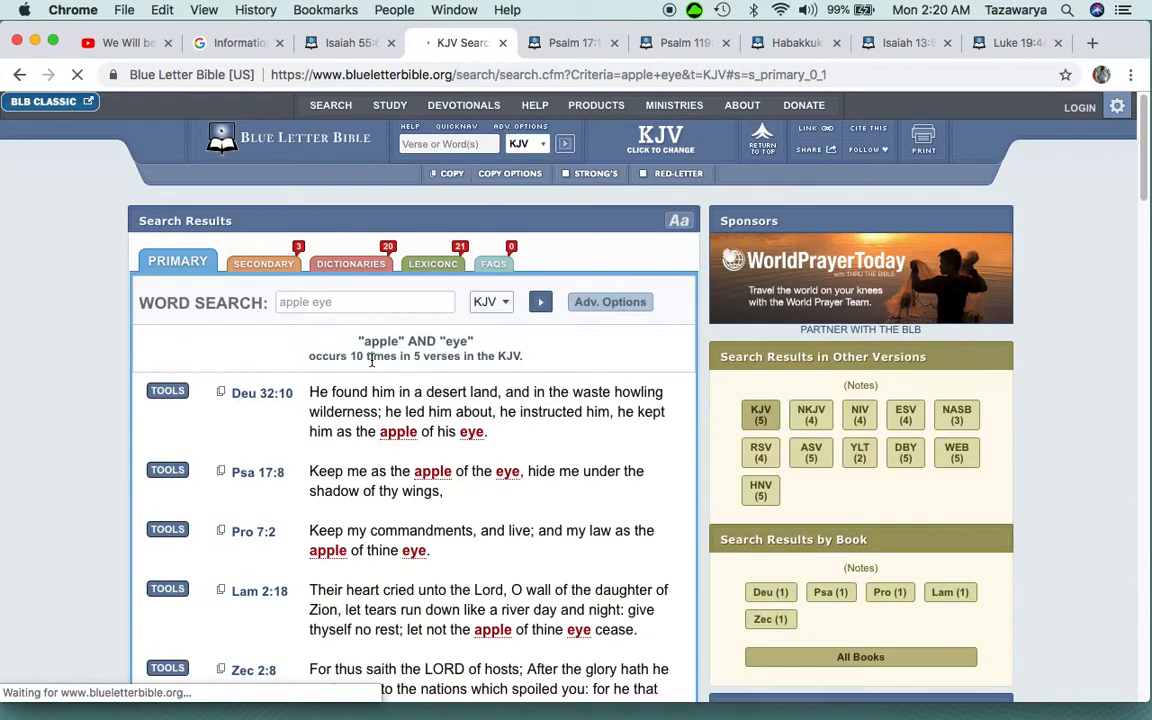
pyautogui.scroll(-3)
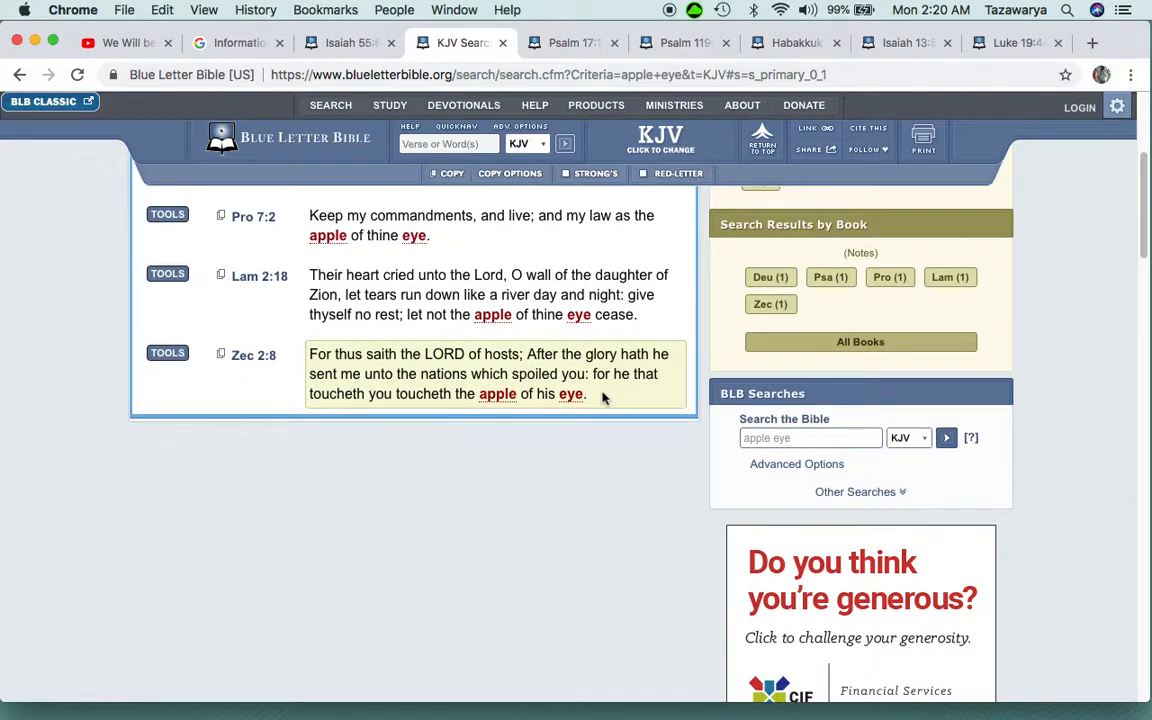
# Scroll Psalm 17 to its closing verses 14–15, ending 'when I awake, with thy likeness'
pyautogui.click(572, 44)
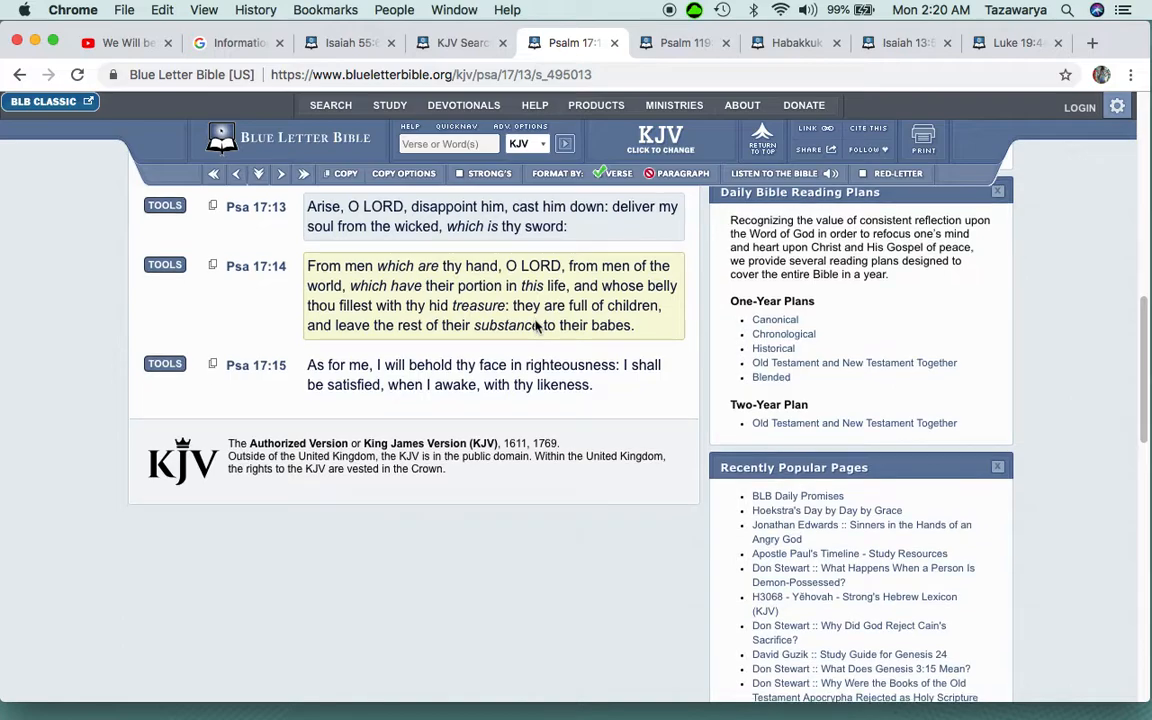
pyautogui.scroll(-3)
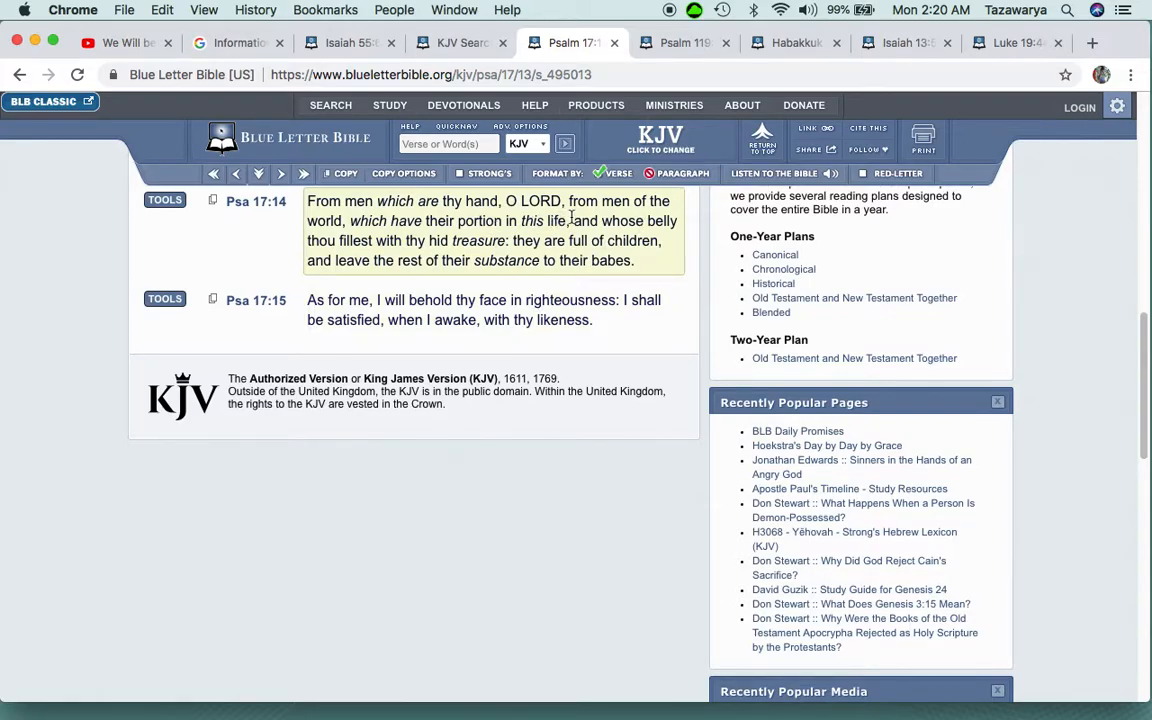
pyautogui.moveTo(576, 228)
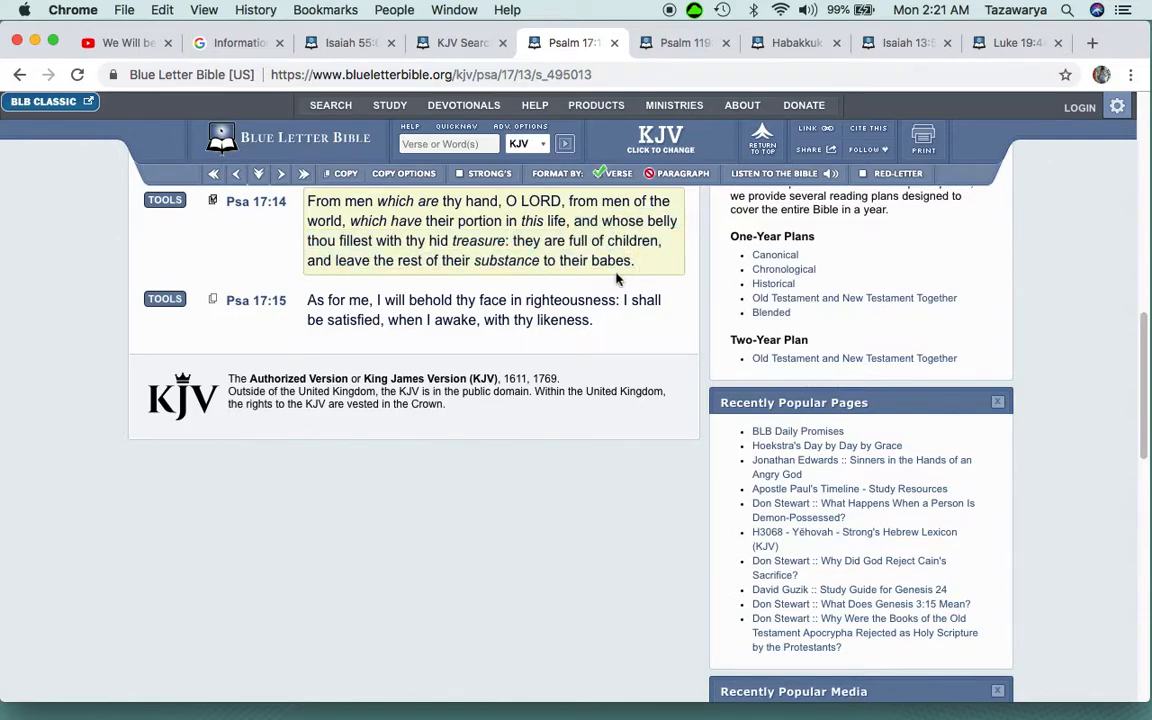
pyautogui.moveTo(628, 278)
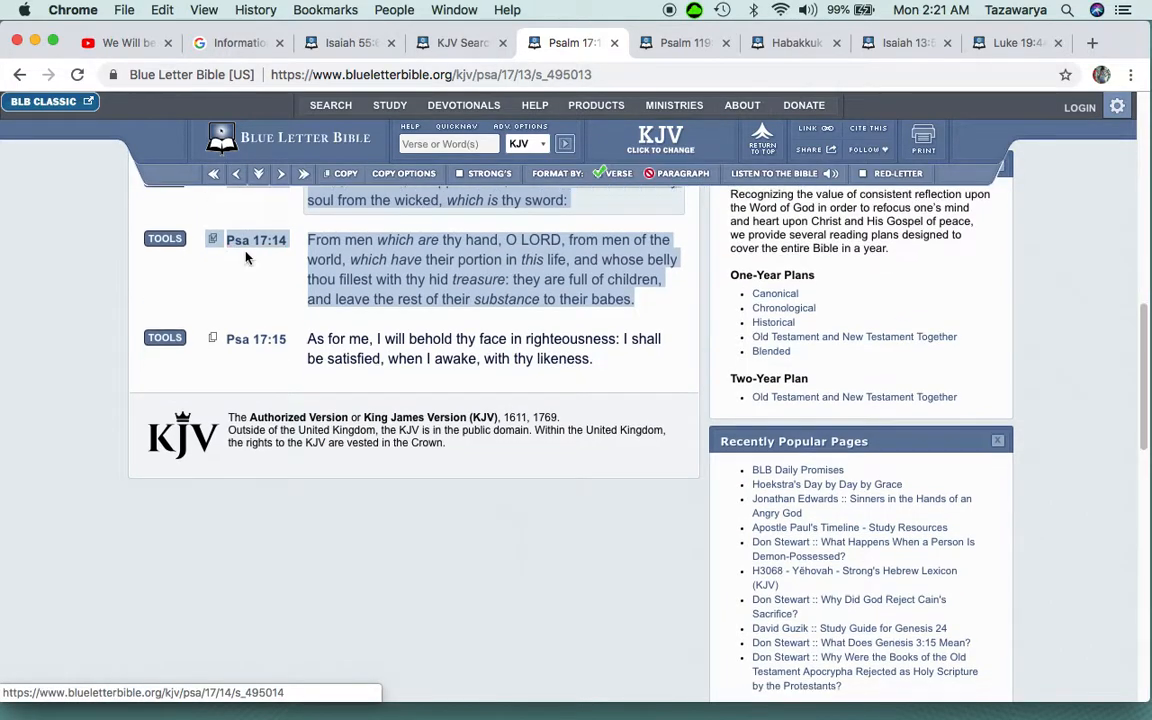
pyautogui.scroll(-3)
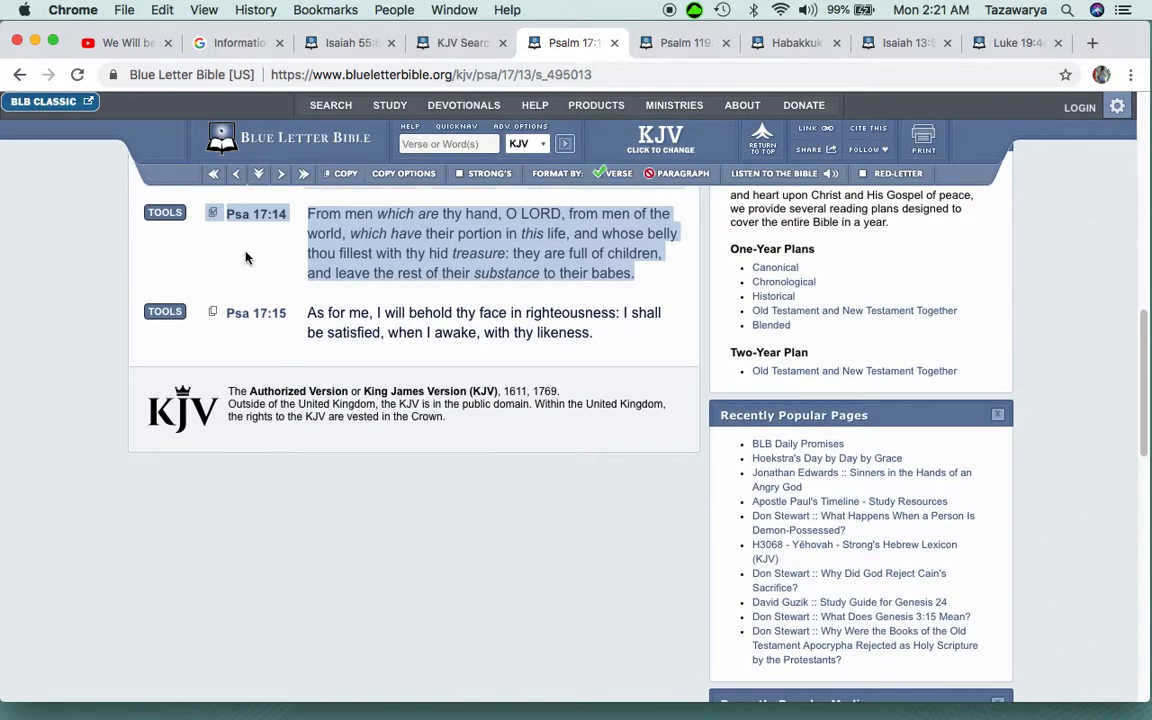
pyautogui.scroll(-3)
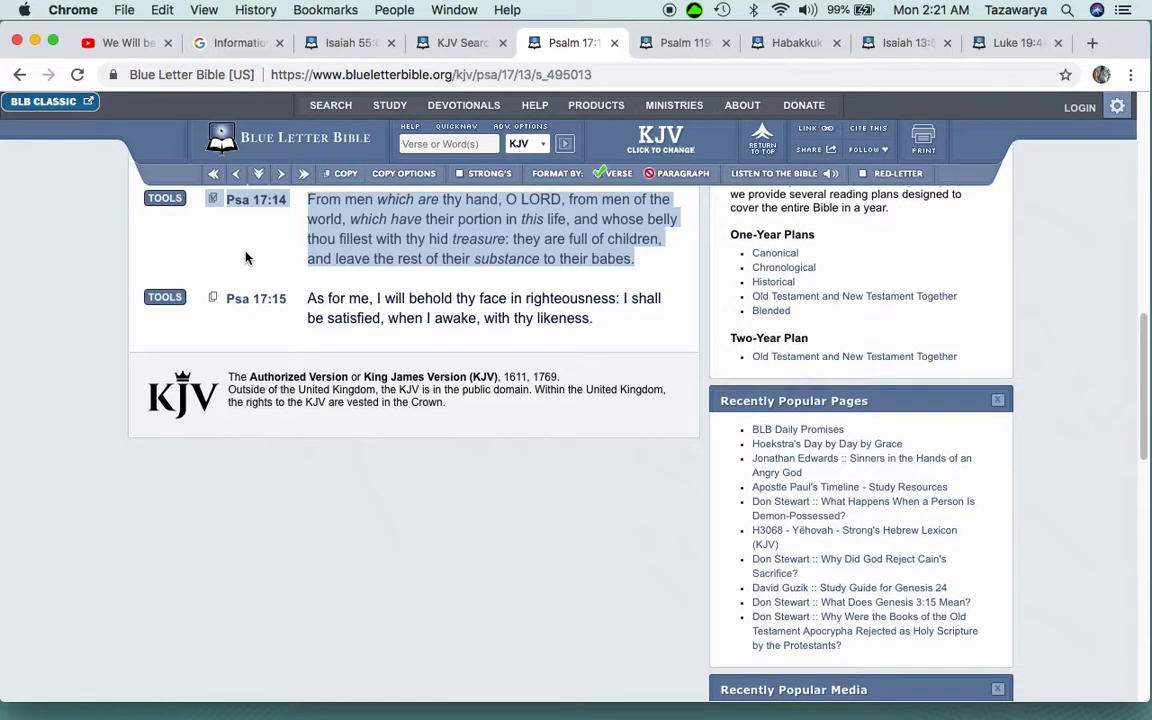
pyautogui.scroll(-3)
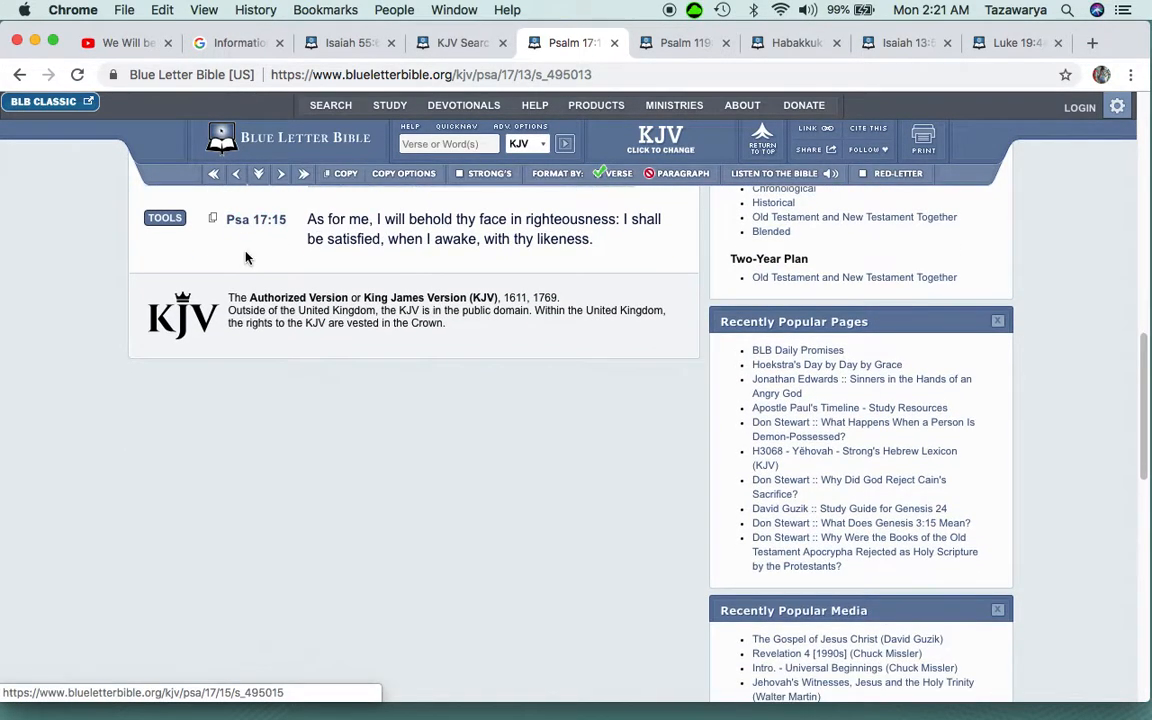
pyautogui.scroll(-3)
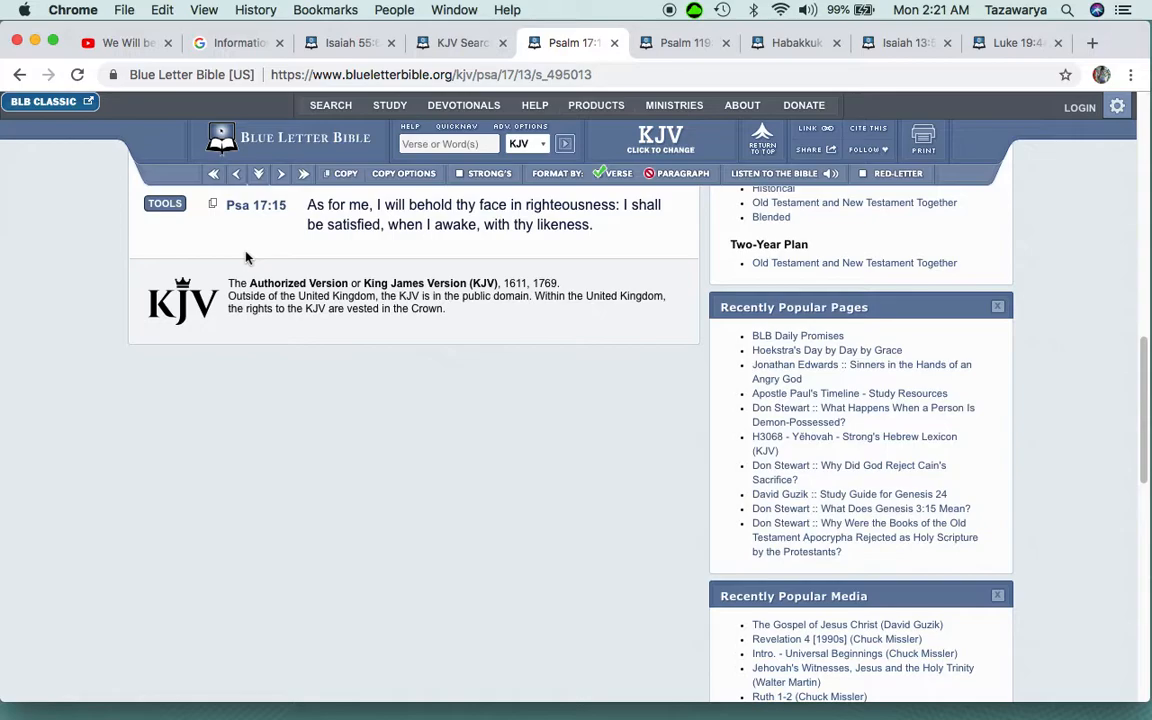
pyautogui.click(120, 44)
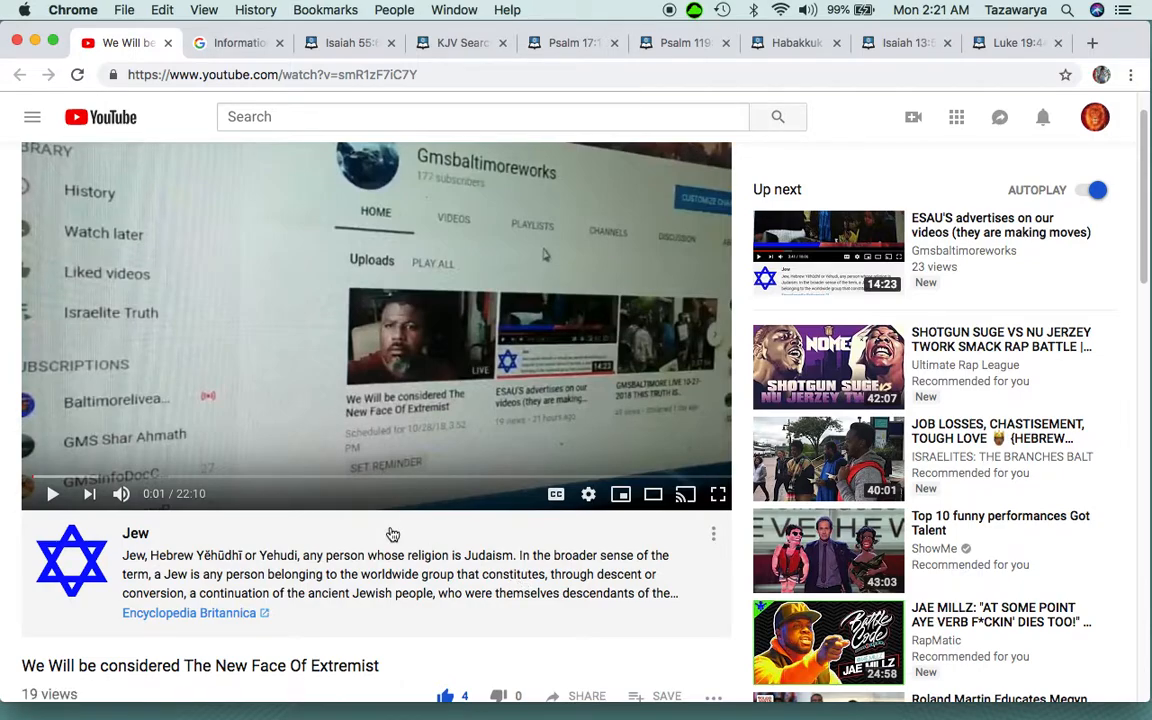
pyautogui.moveTo(496, 98)
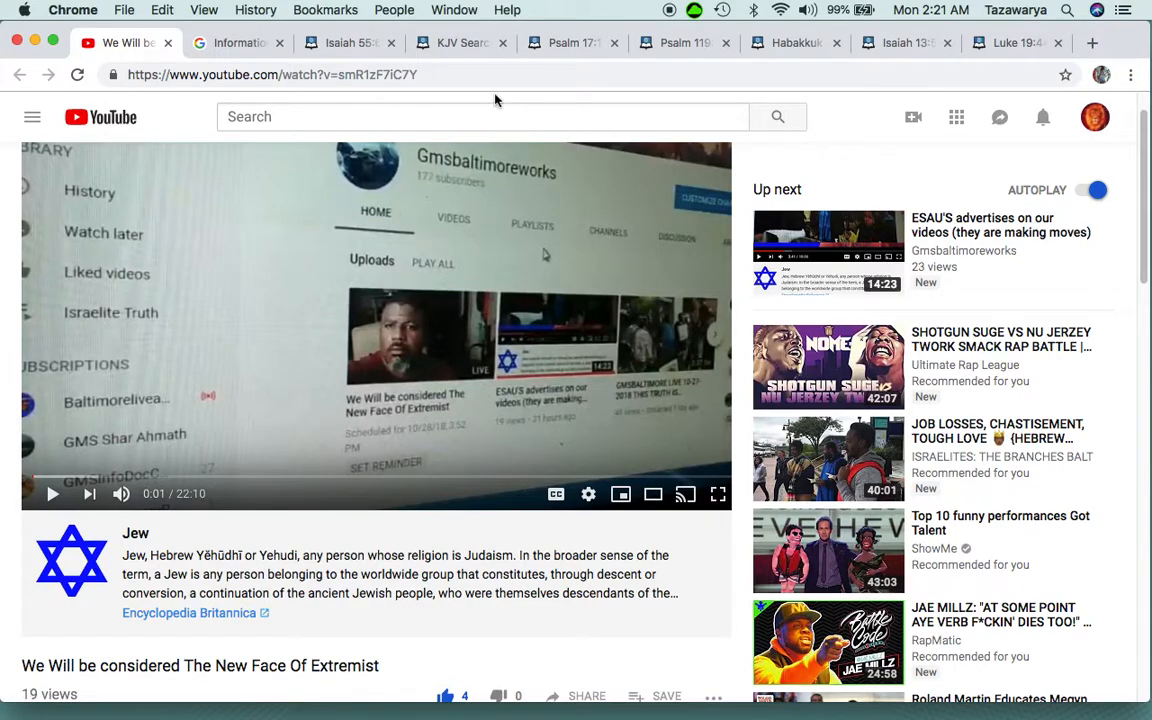
pyautogui.click(568, 44)
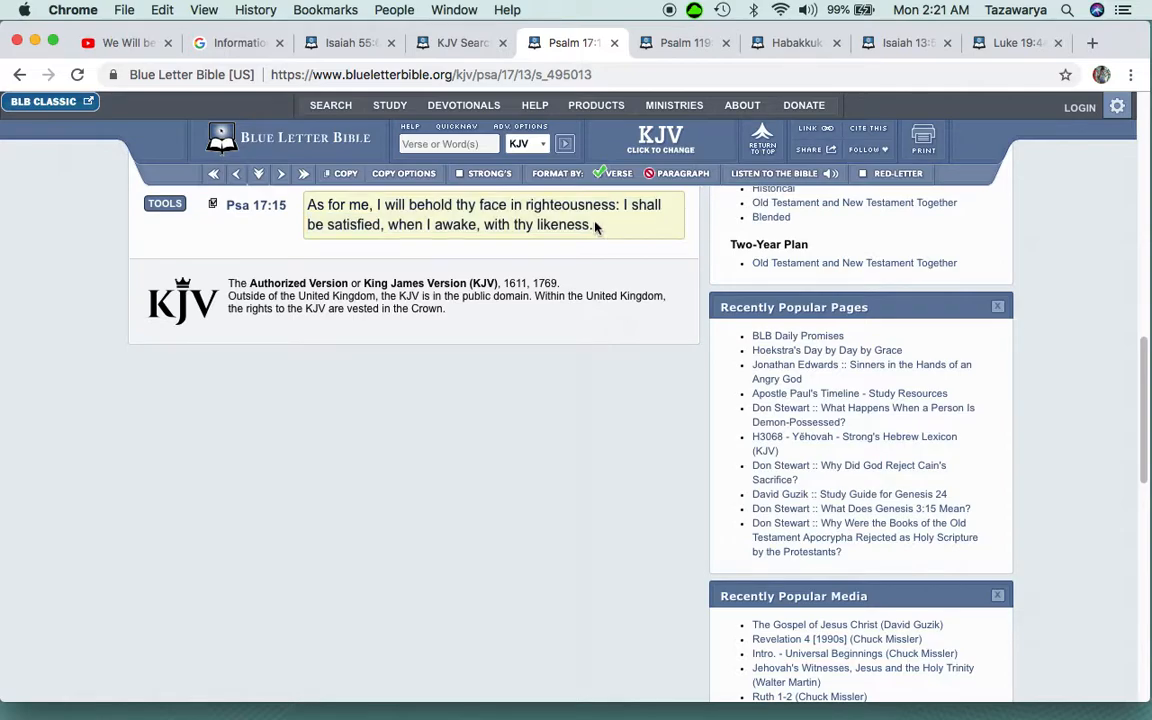
# Read Psalm 119:126–128 about esteeming all thy precepts and hating every false way
pyautogui.click(676, 44)
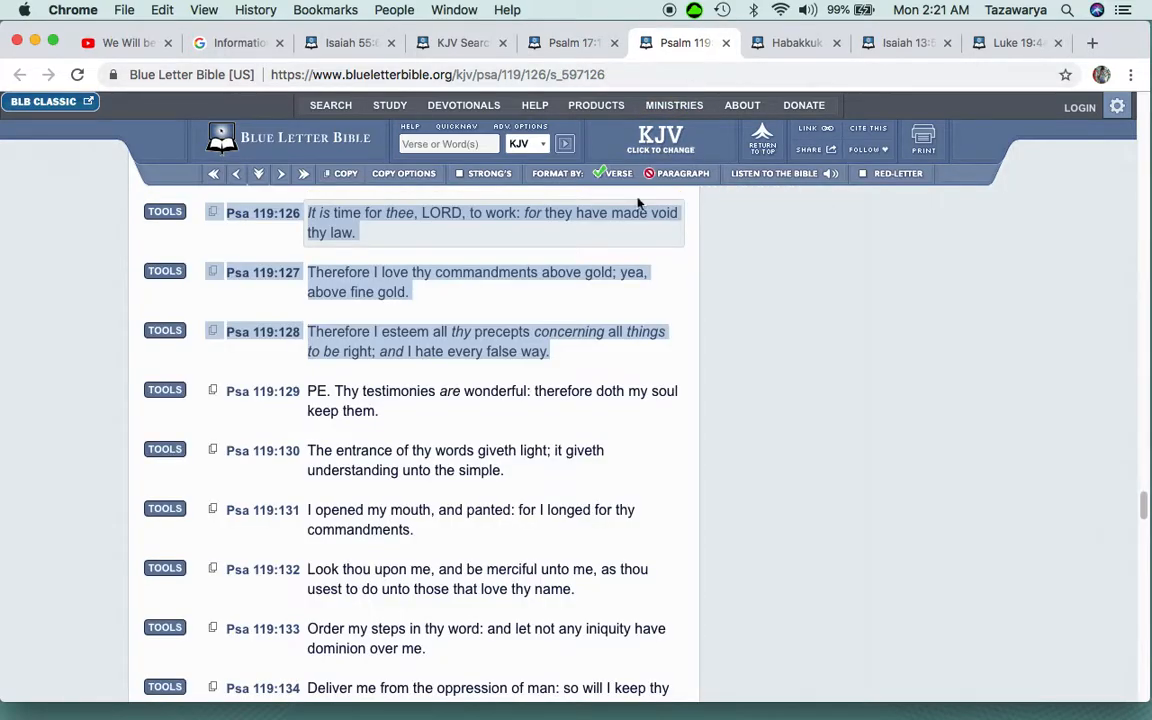
pyautogui.moveTo(264, 212)
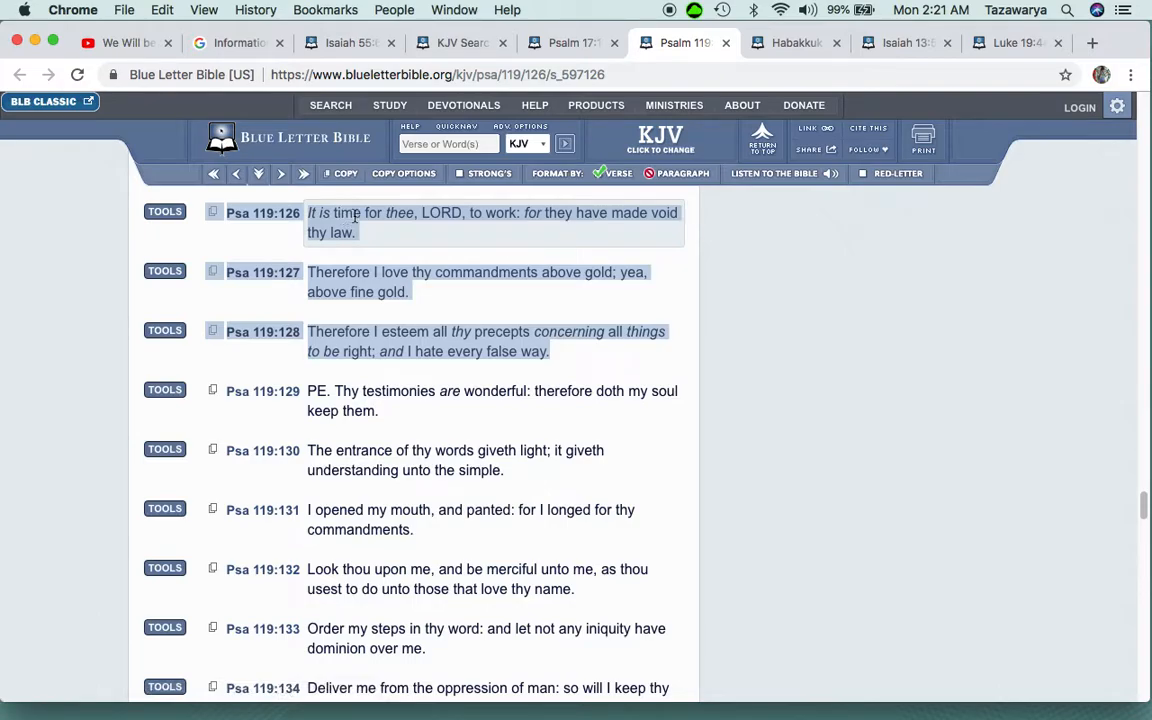
pyautogui.moveTo(444, 212)
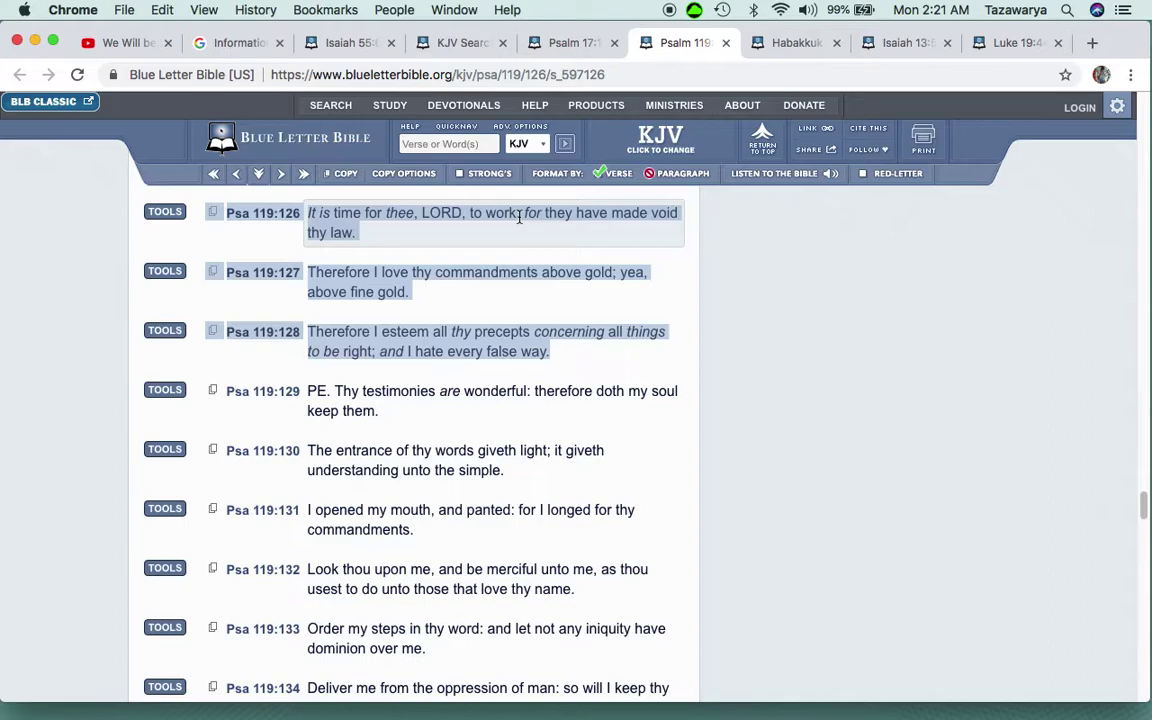
pyautogui.moveTo(380, 240)
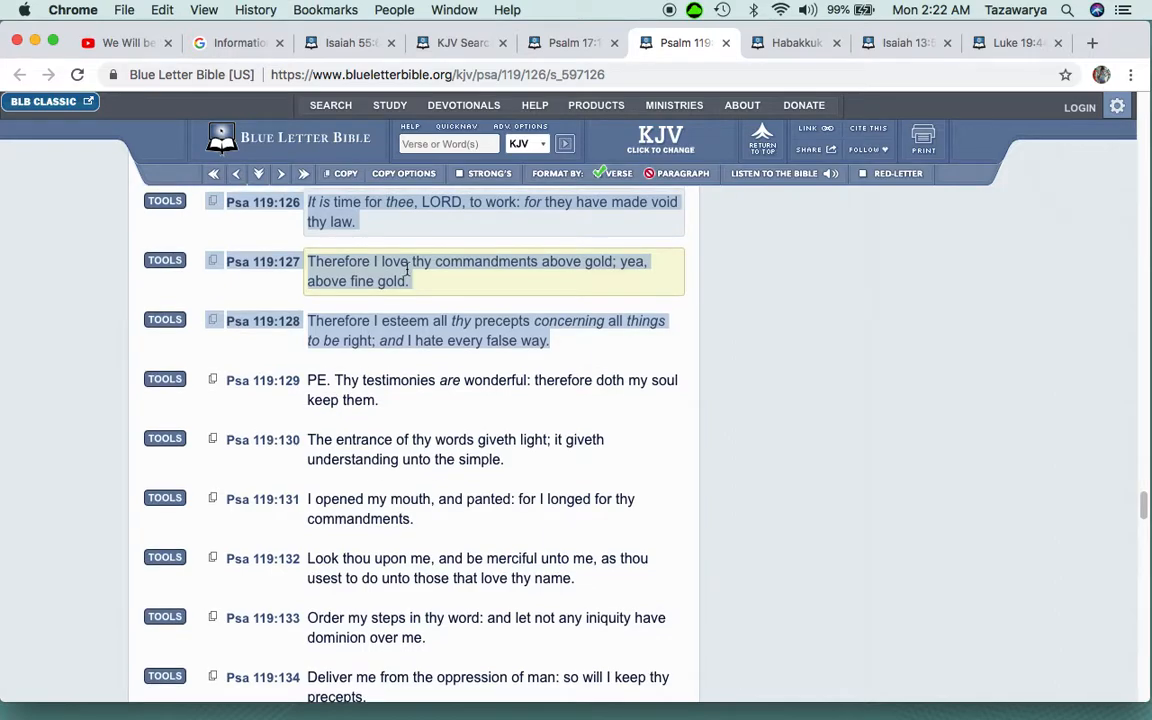
pyautogui.scroll(-3)
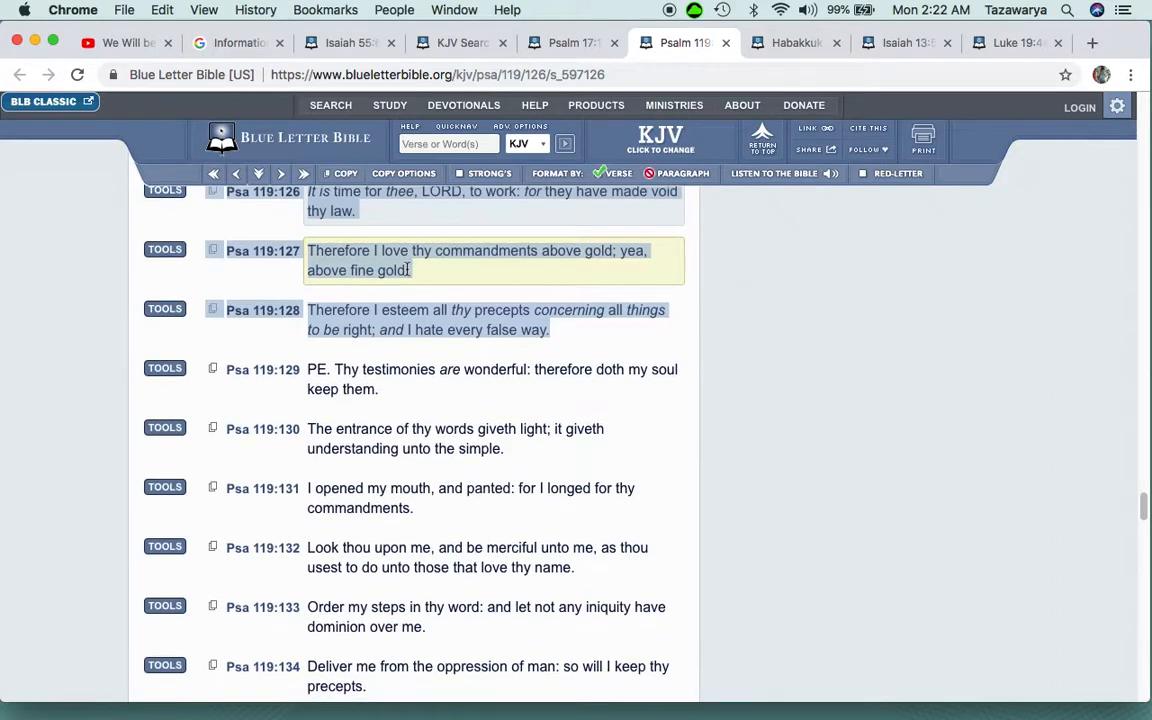
pyautogui.scroll(-3)
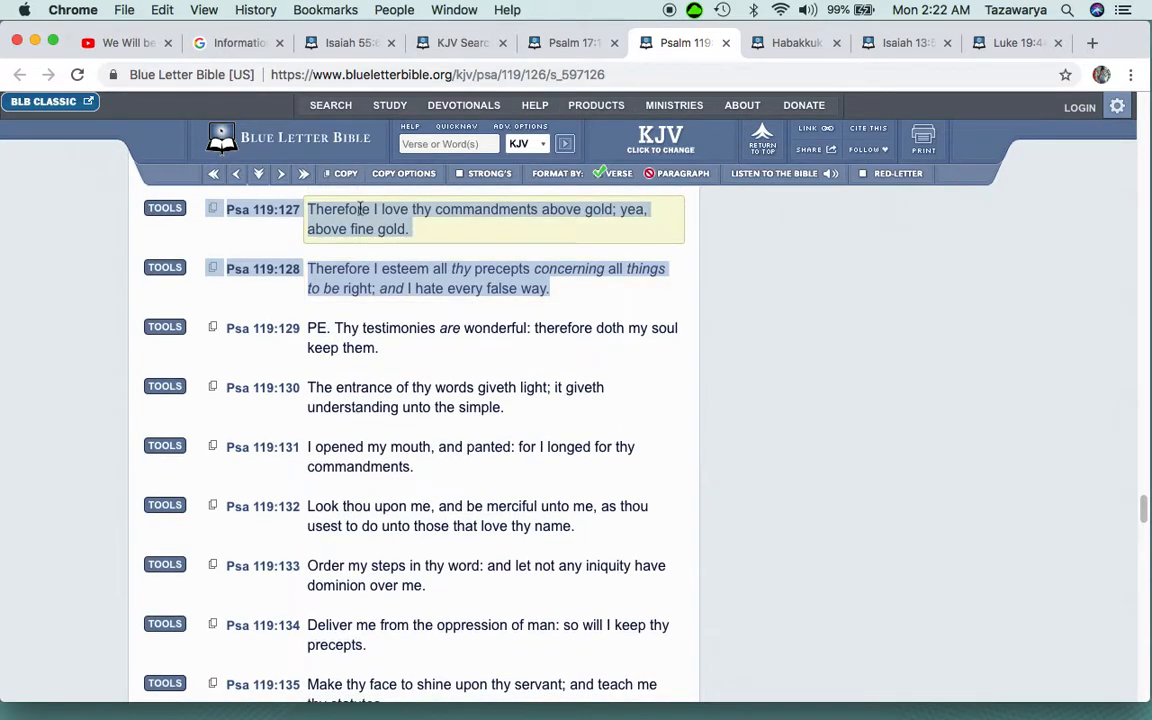
pyautogui.moveTo(658, 212)
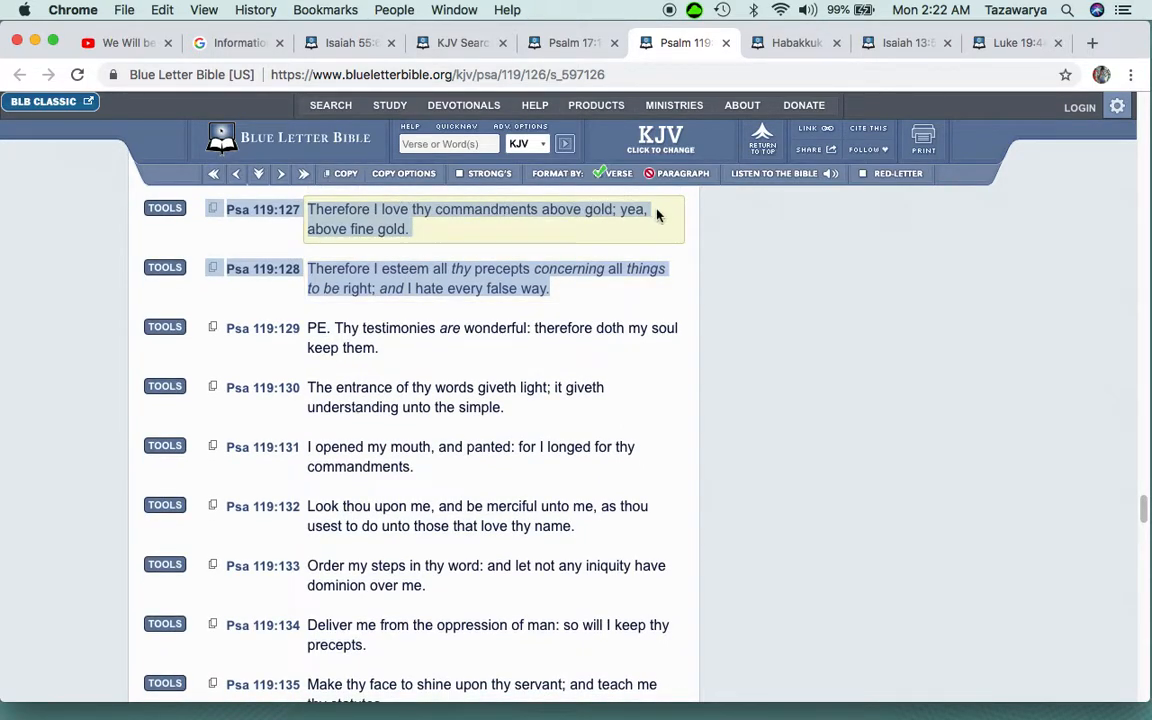
pyautogui.moveTo(350, 228)
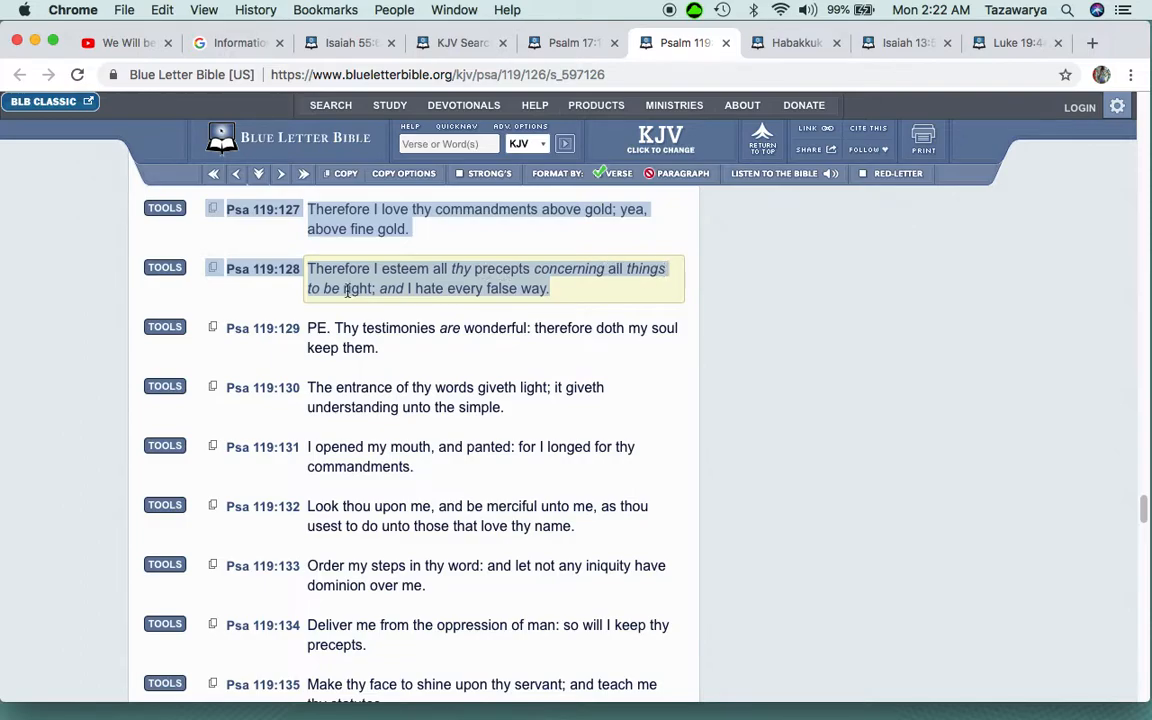
pyautogui.moveTo(444, 288)
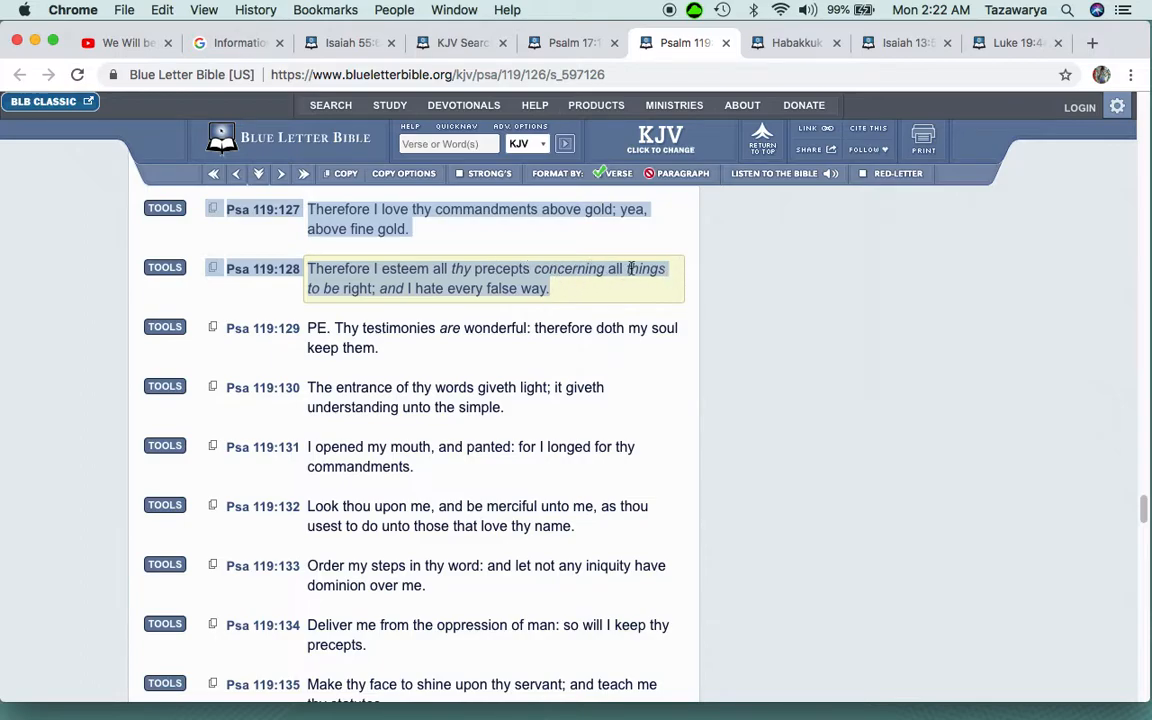
pyautogui.moveTo(364, 288)
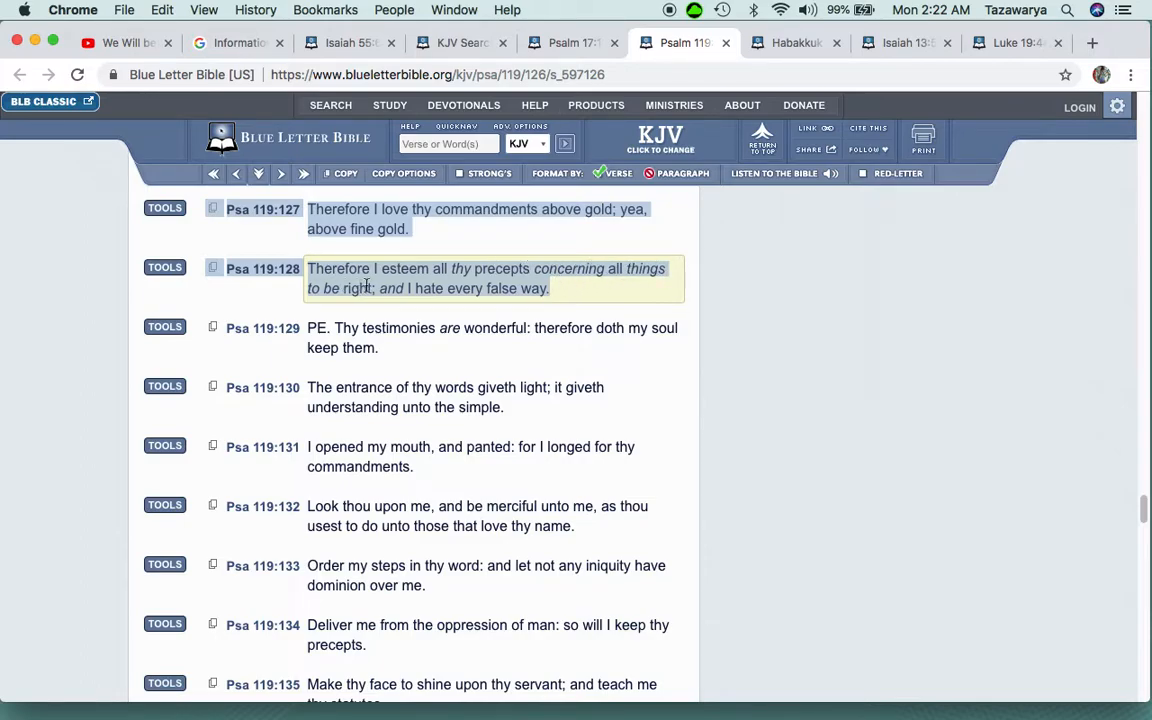
pyautogui.moveTo(528, 288)
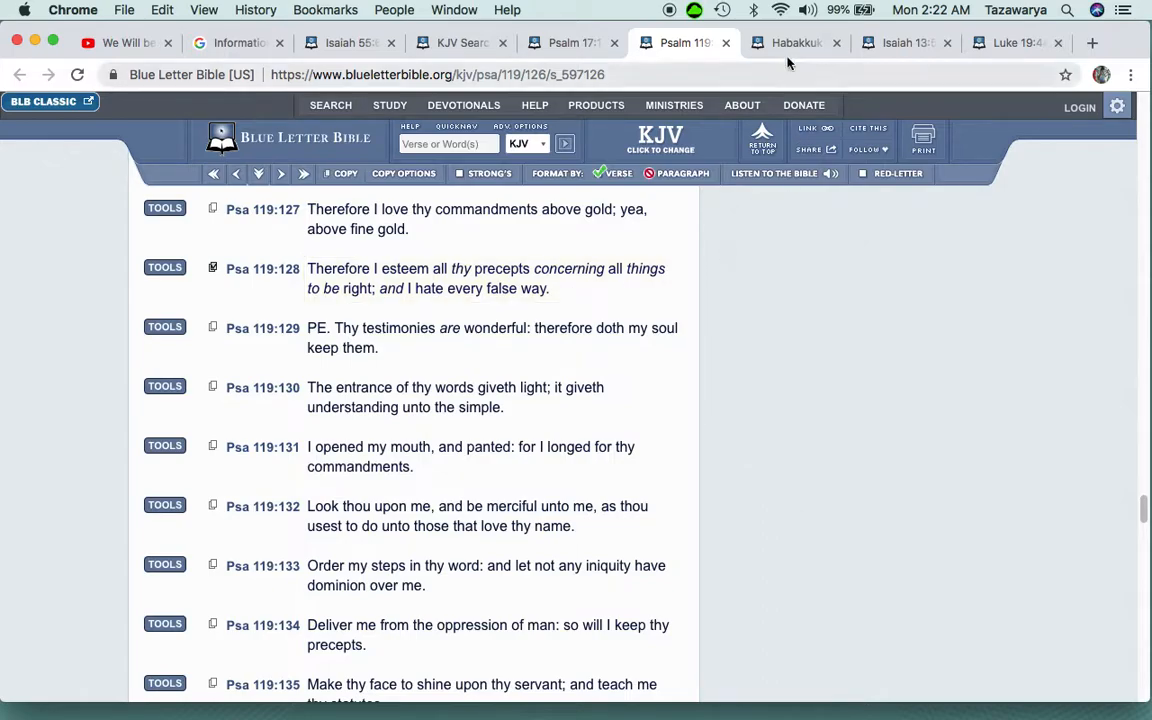
# Read down through Habakkuk 1 from verse 5 toward the verses on violence and captivity
pyautogui.click(796, 44)
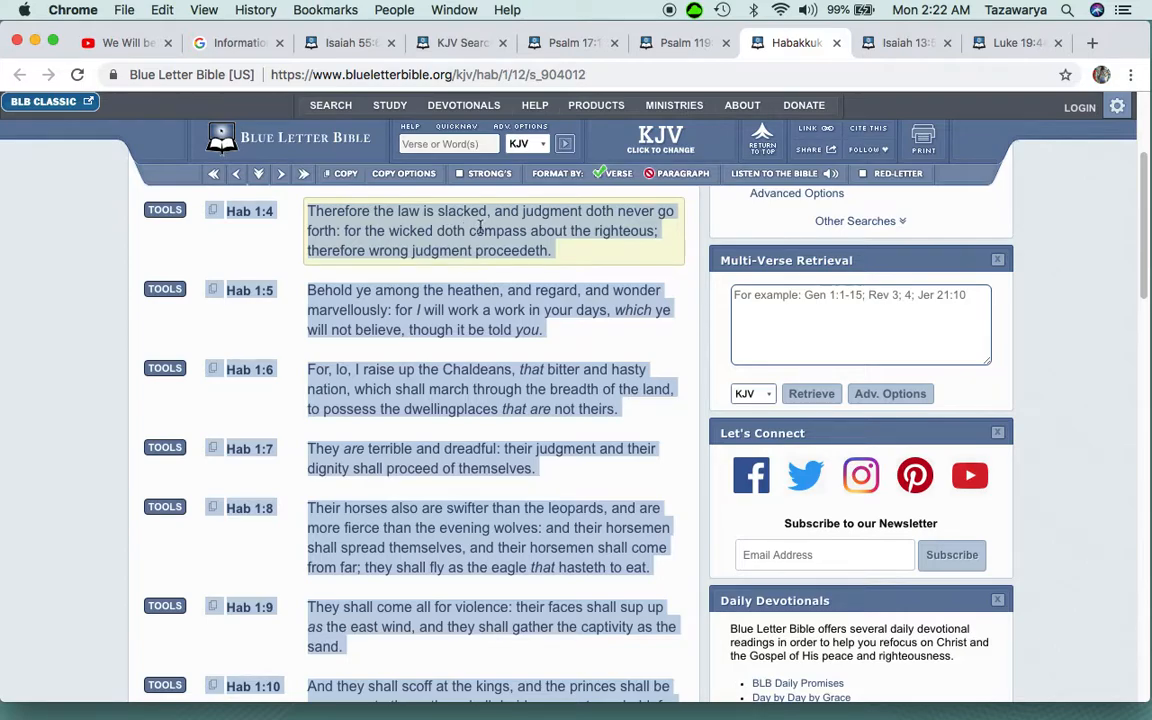
pyautogui.moveTo(580, 212)
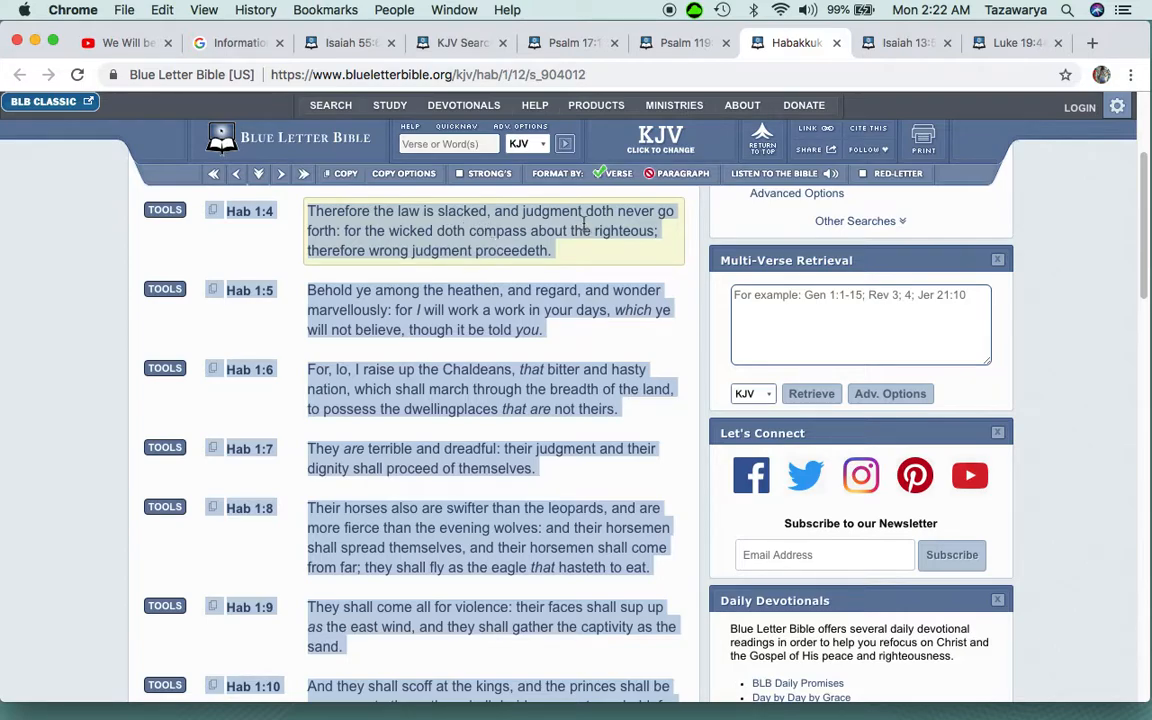
pyautogui.moveTo(430, 250)
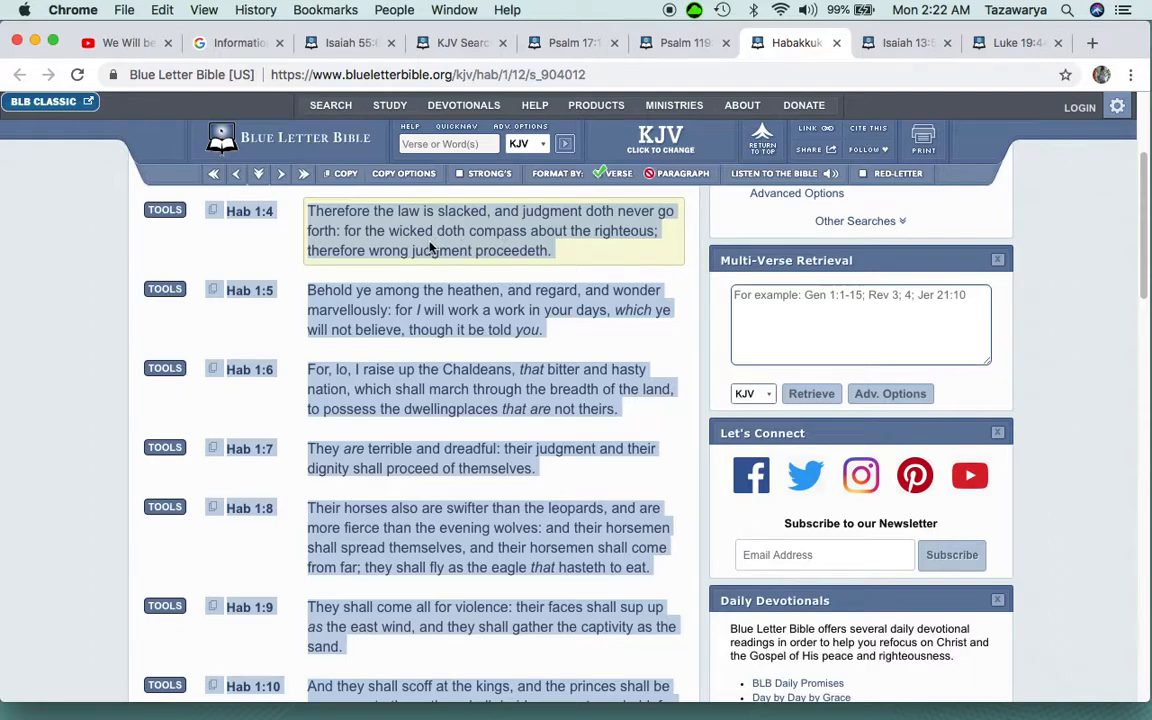
pyautogui.scroll(-3)
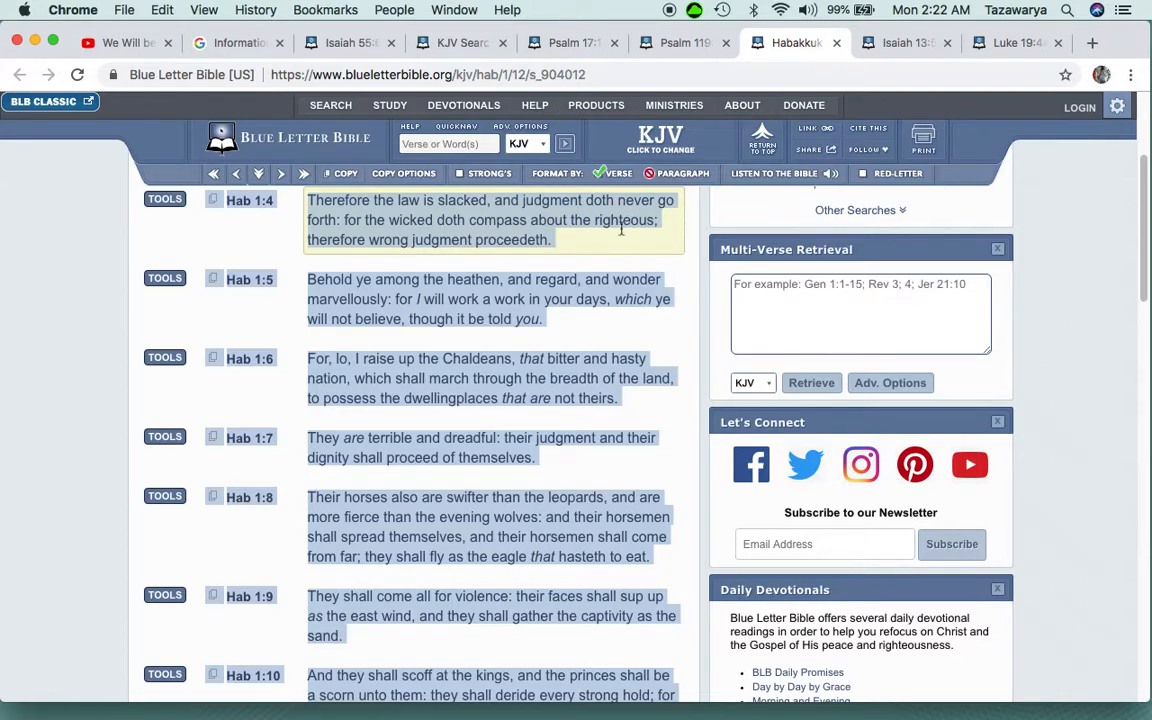
pyautogui.moveTo(516, 240)
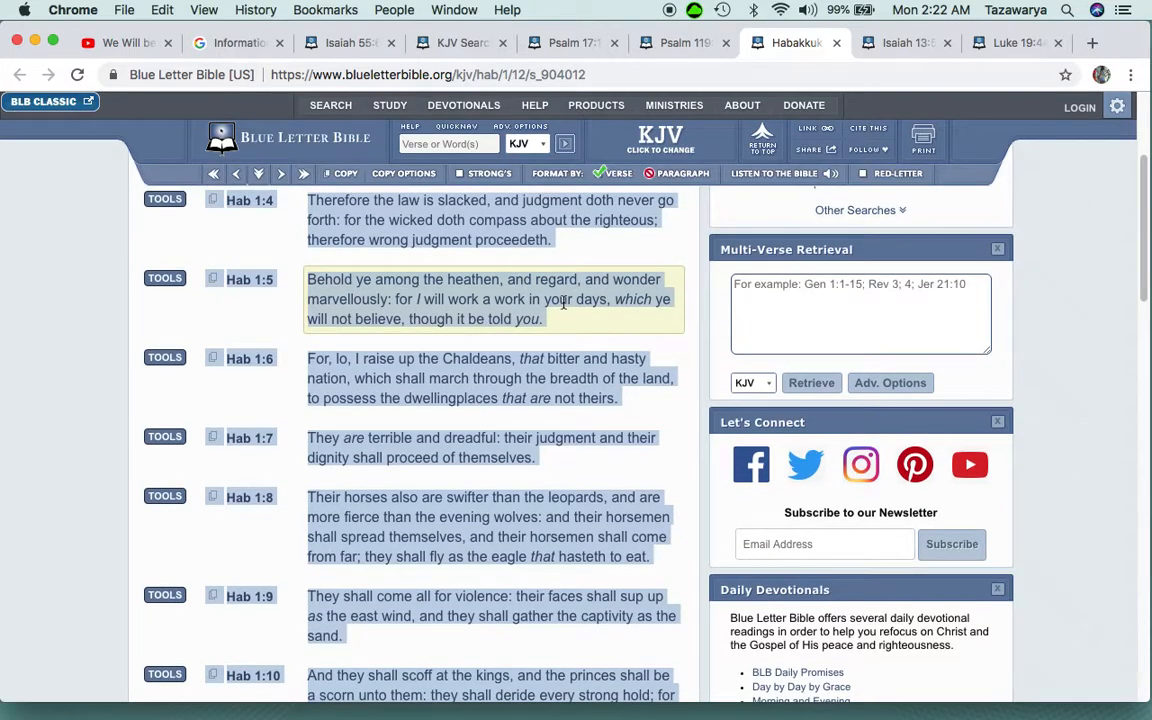
pyautogui.scroll(-3)
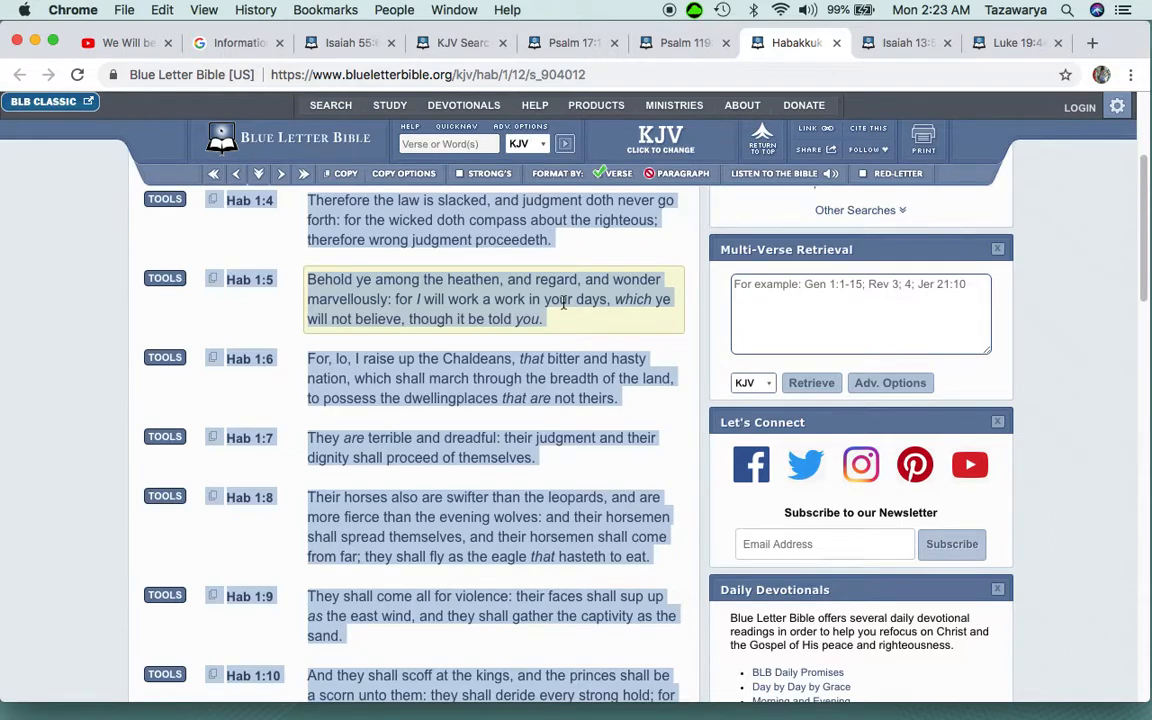
pyautogui.scroll(-3)
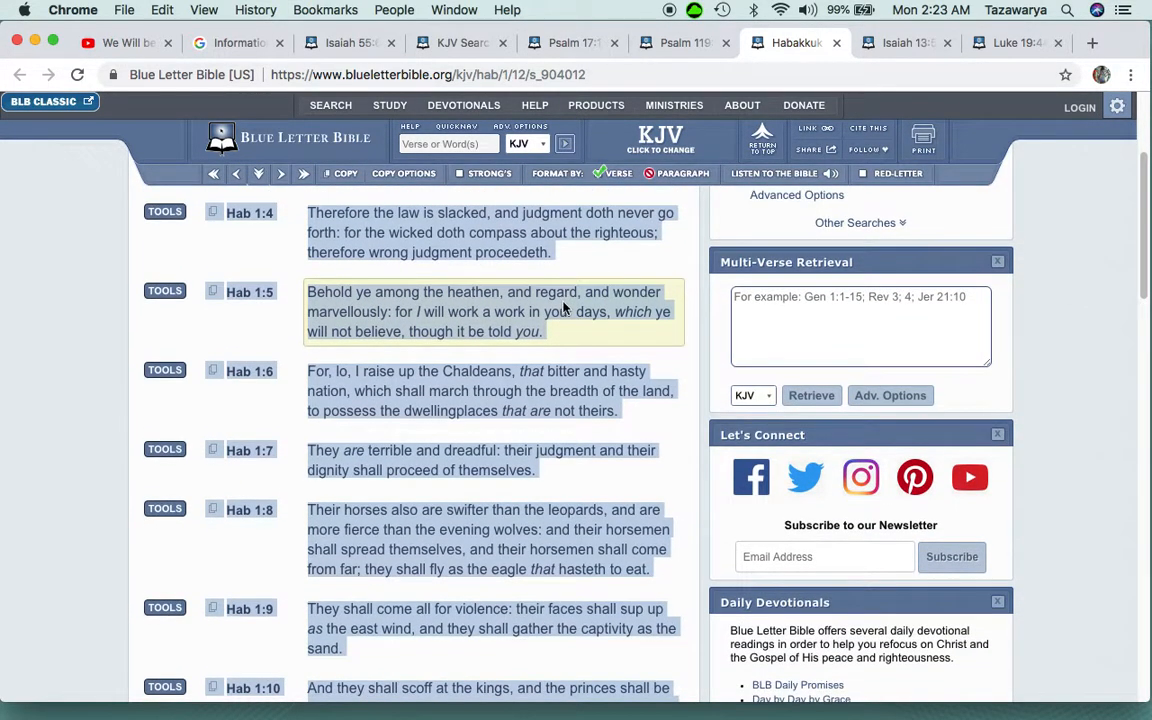
pyautogui.scroll(-3)
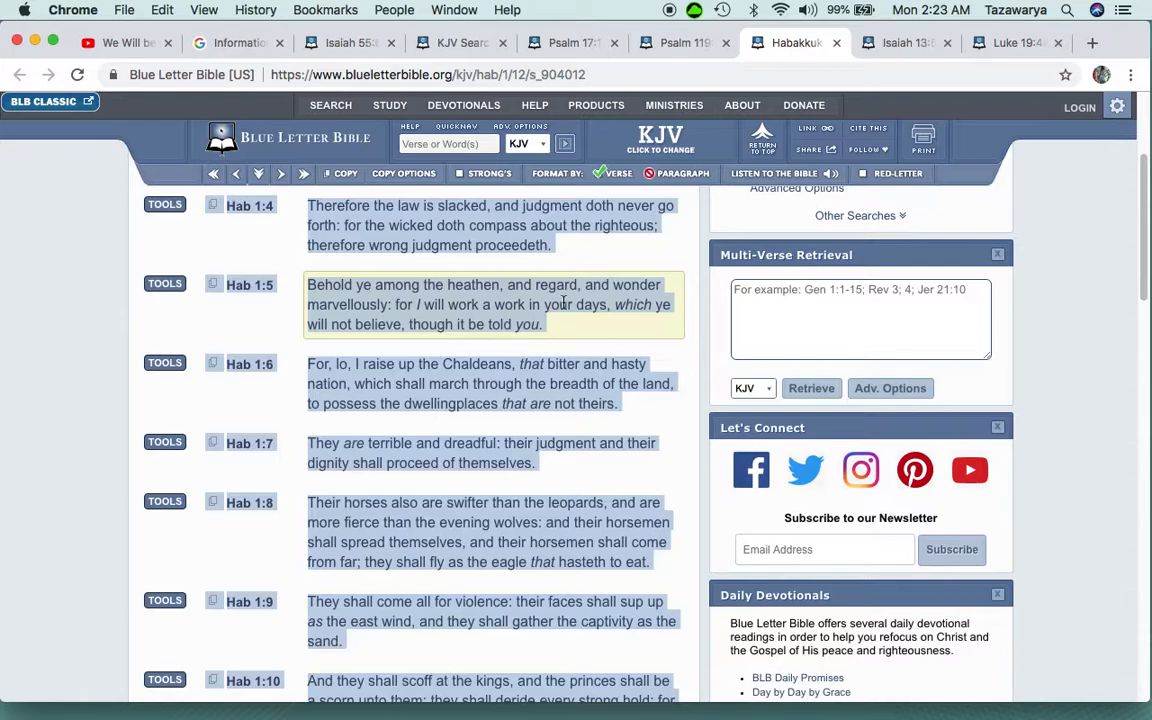
pyautogui.scroll(-3)
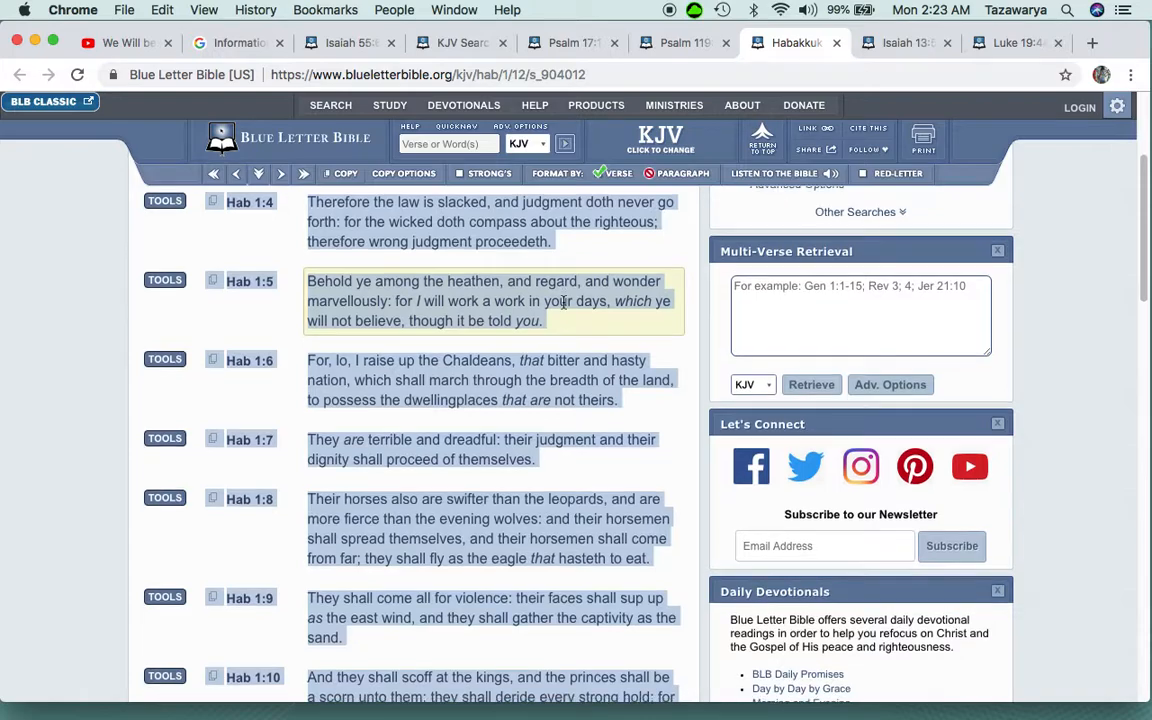
pyautogui.scroll(-3)
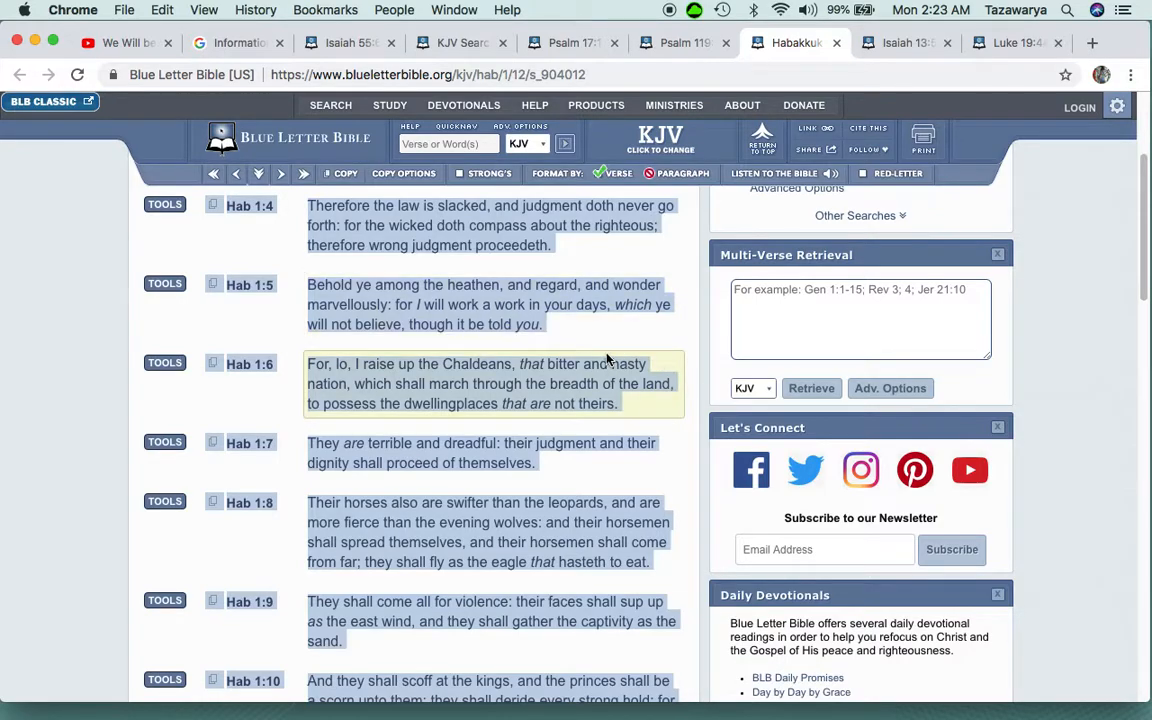
pyautogui.scroll(-3)
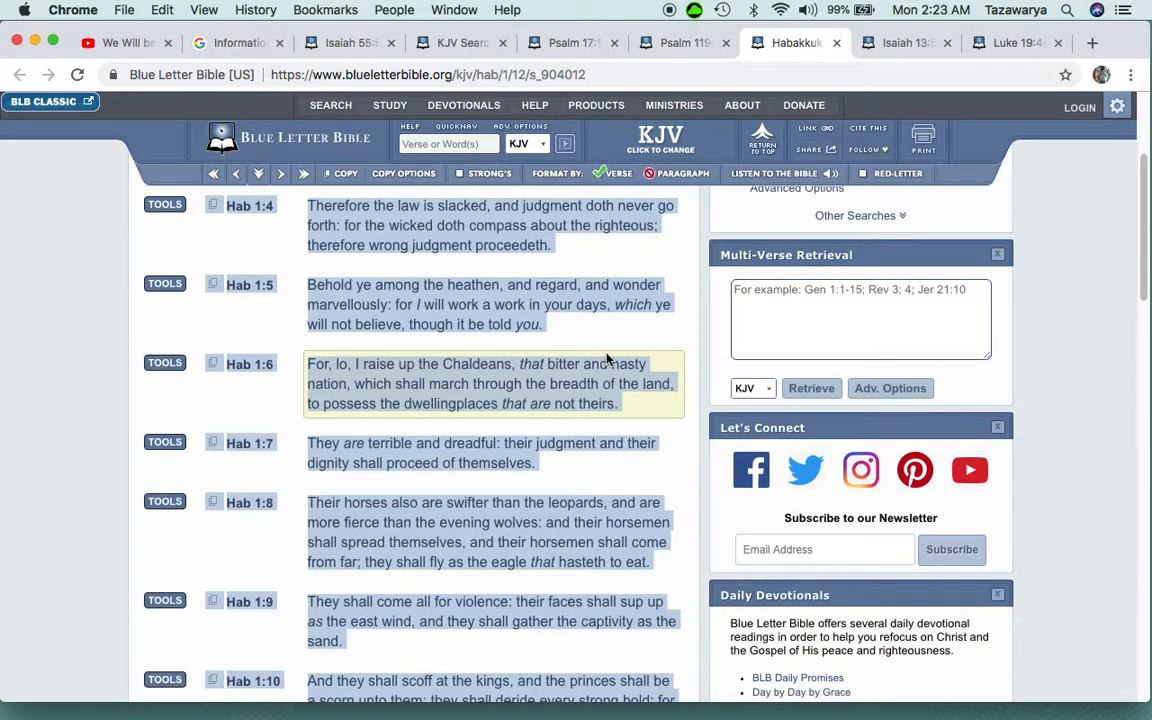
pyautogui.scroll(-3)
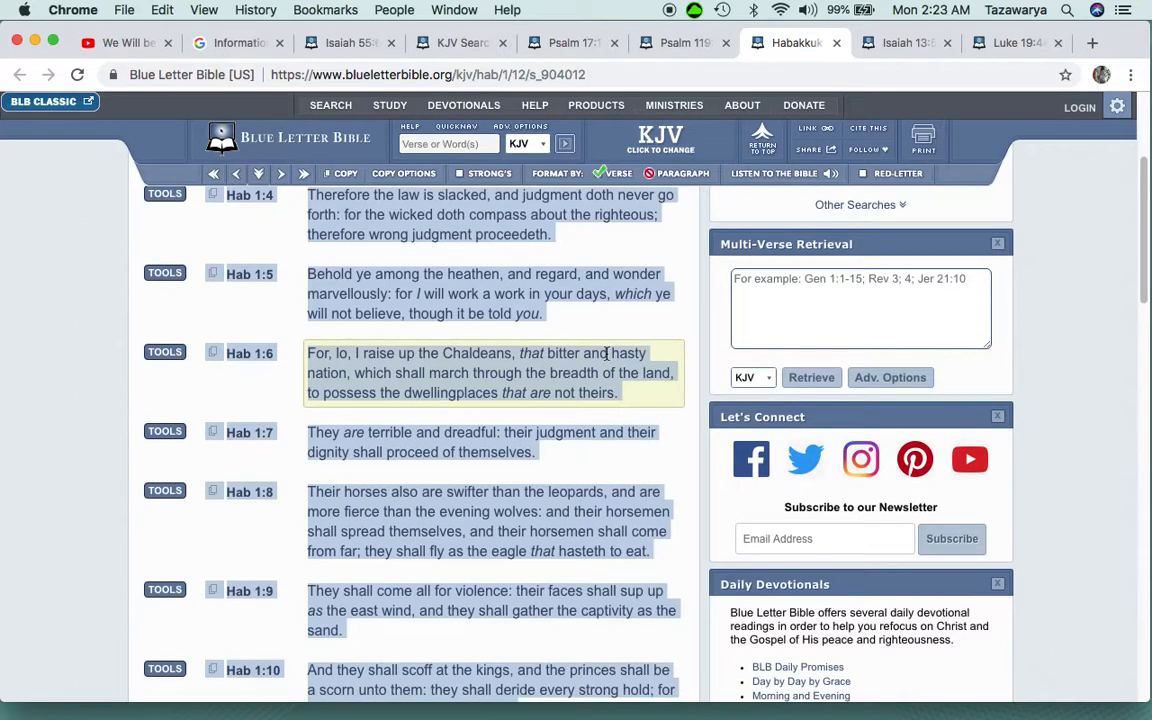
pyautogui.scroll(-3)
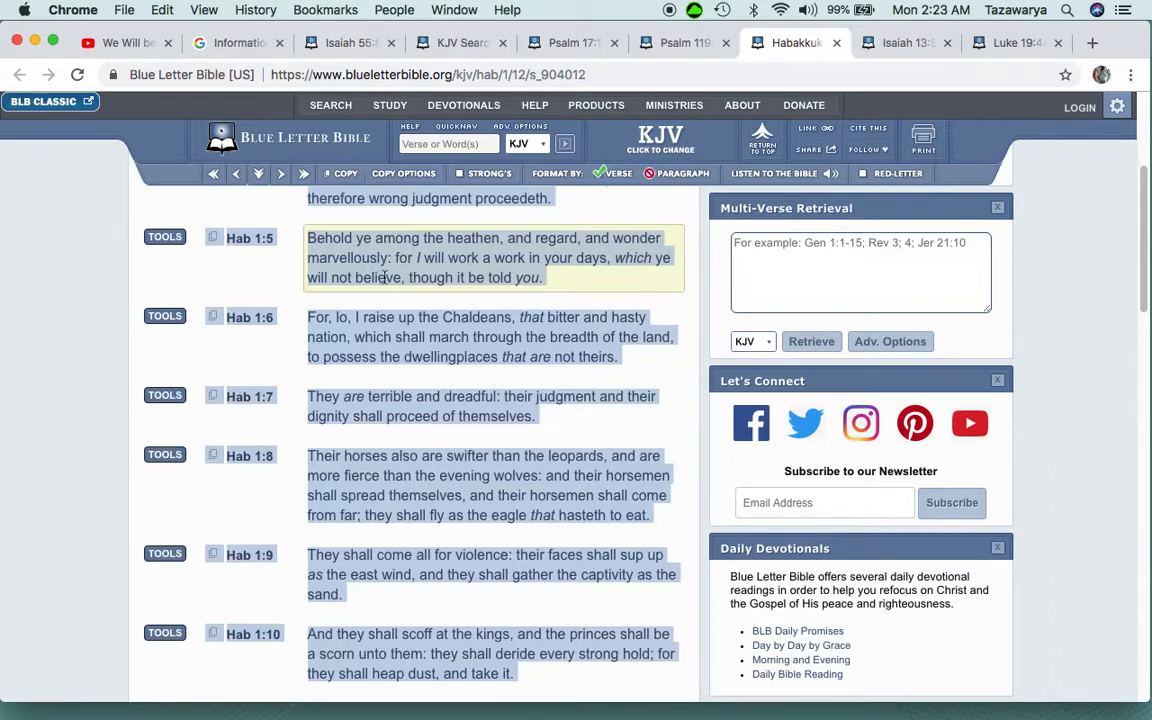
pyautogui.scroll(-3)
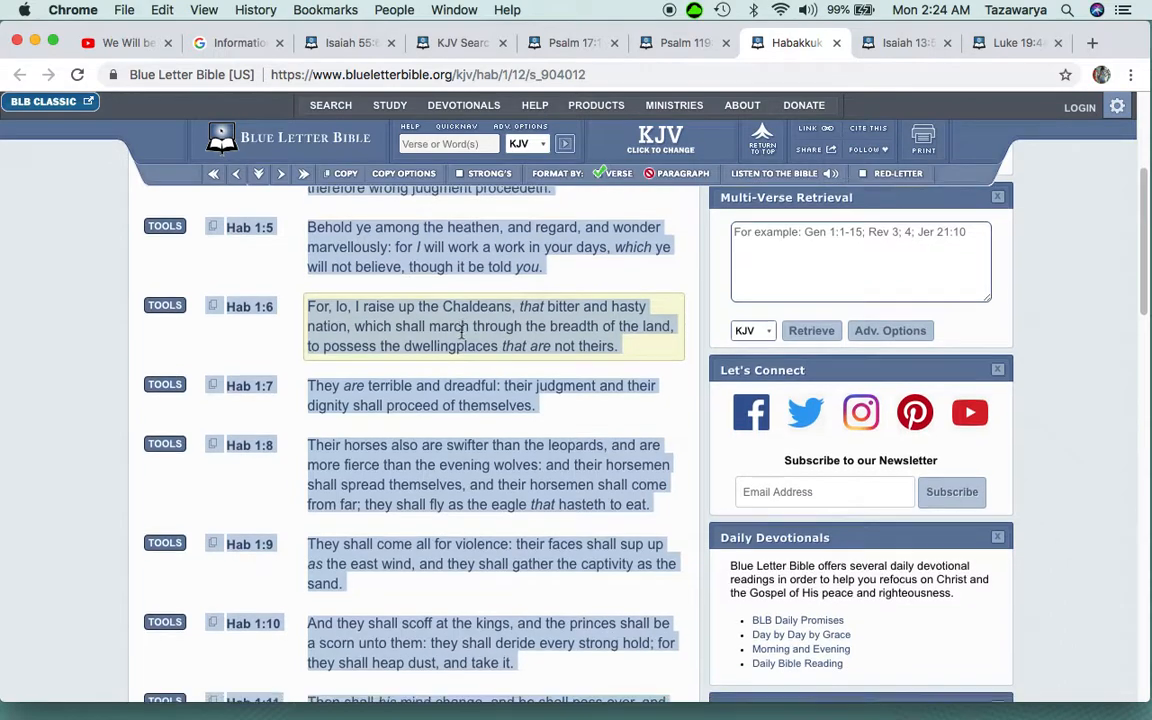
pyautogui.scroll(-3)
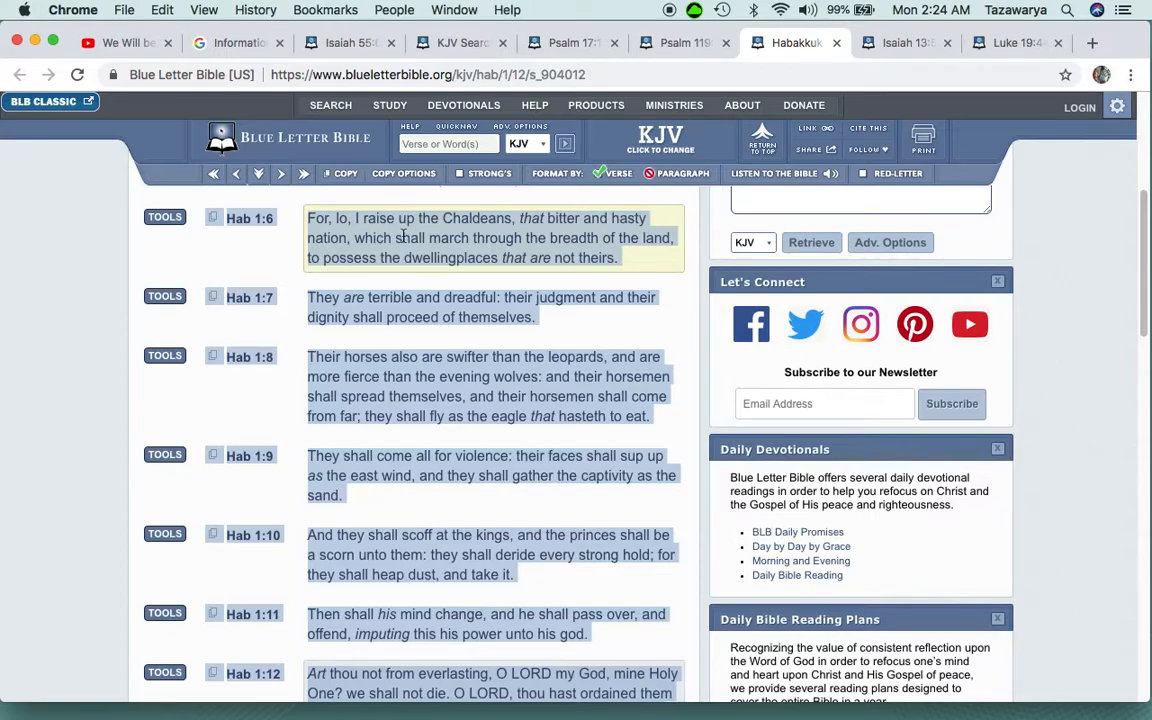
pyautogui.moveTo(652, 240)
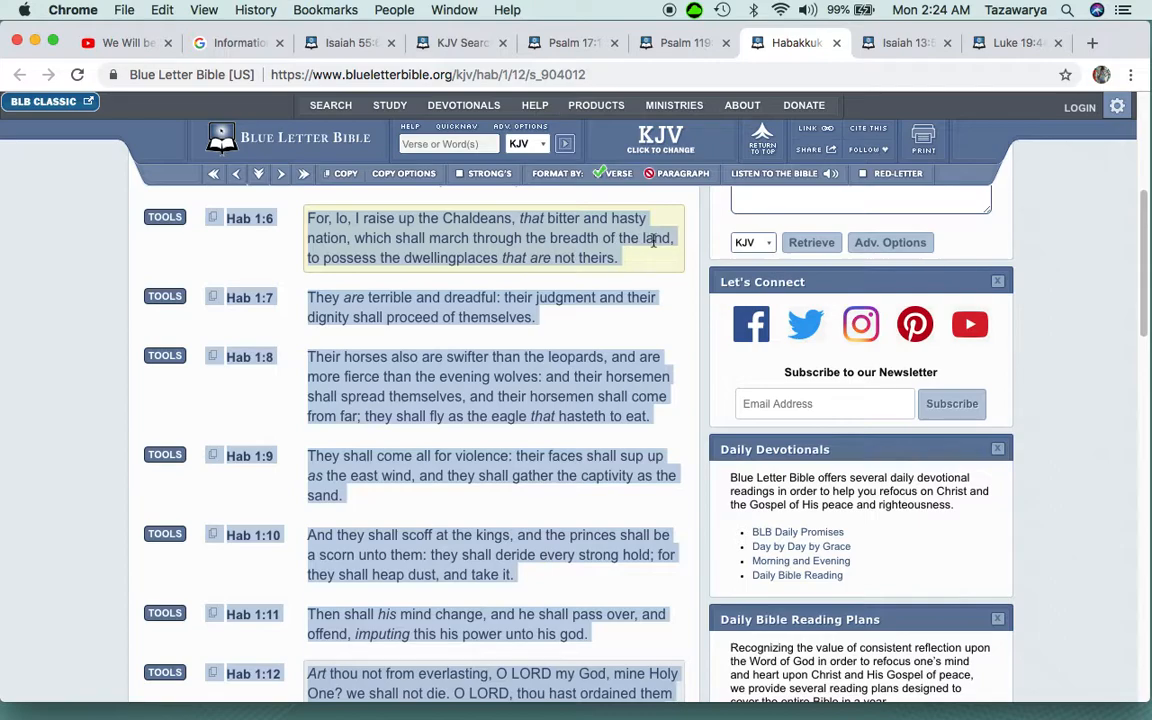
pyautogui.moveTo(414, 266)
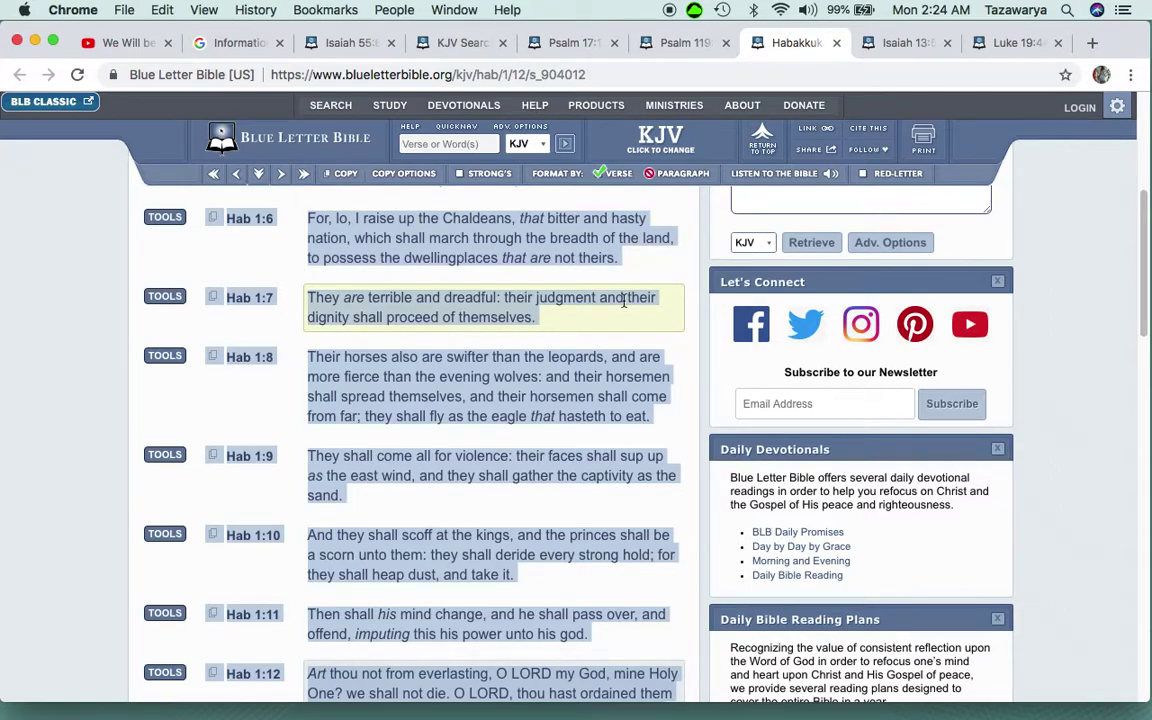
pyautogui.moveTo(640, 296)
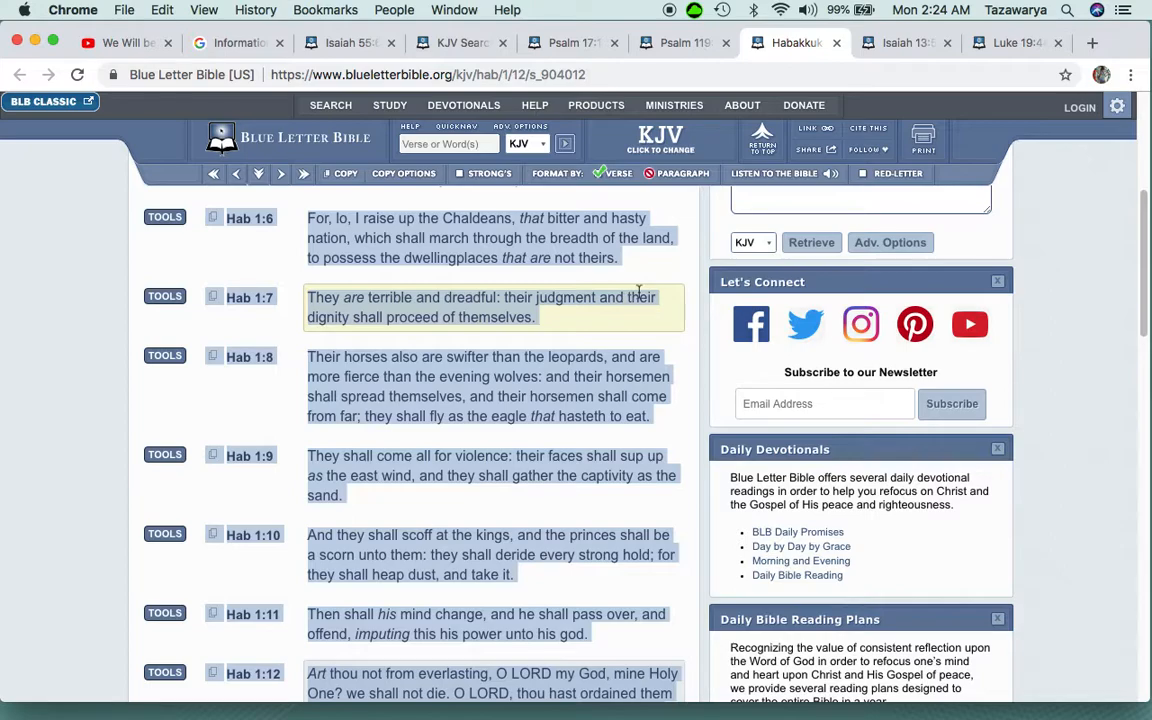
# Continue Habakkuk 1 through verses 8–12, 'we shall not die', then return to the video
pyautogui.scroll(-3)
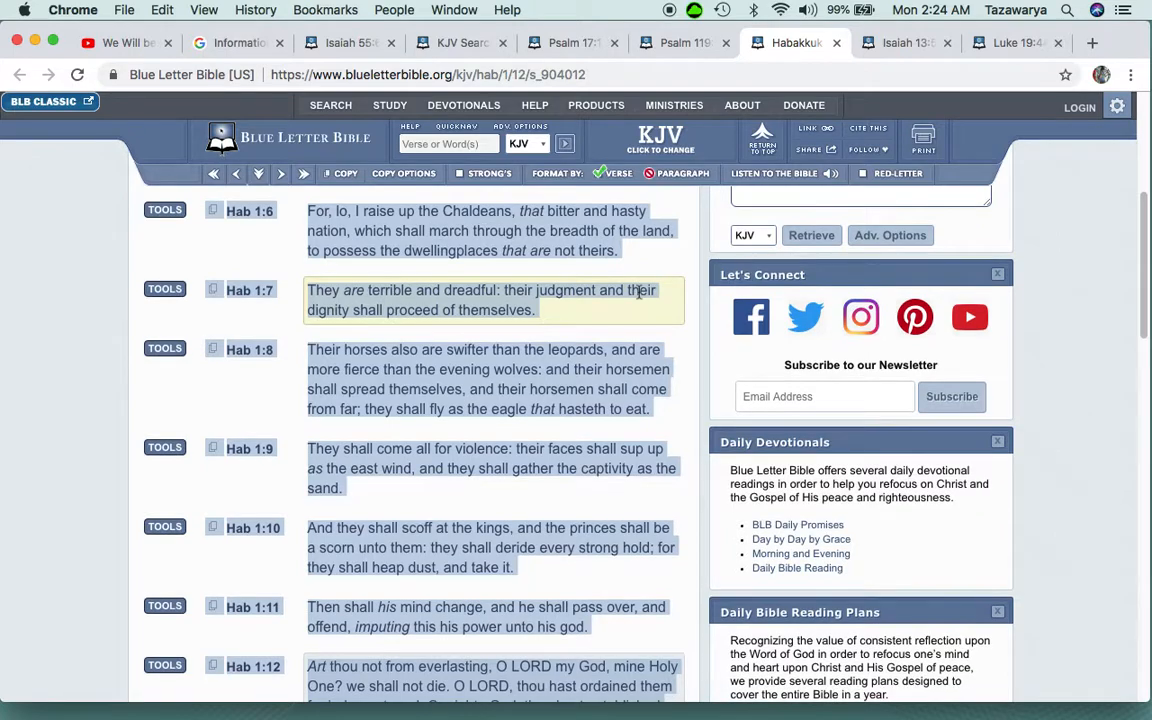
pyautogui.scroll(-3)
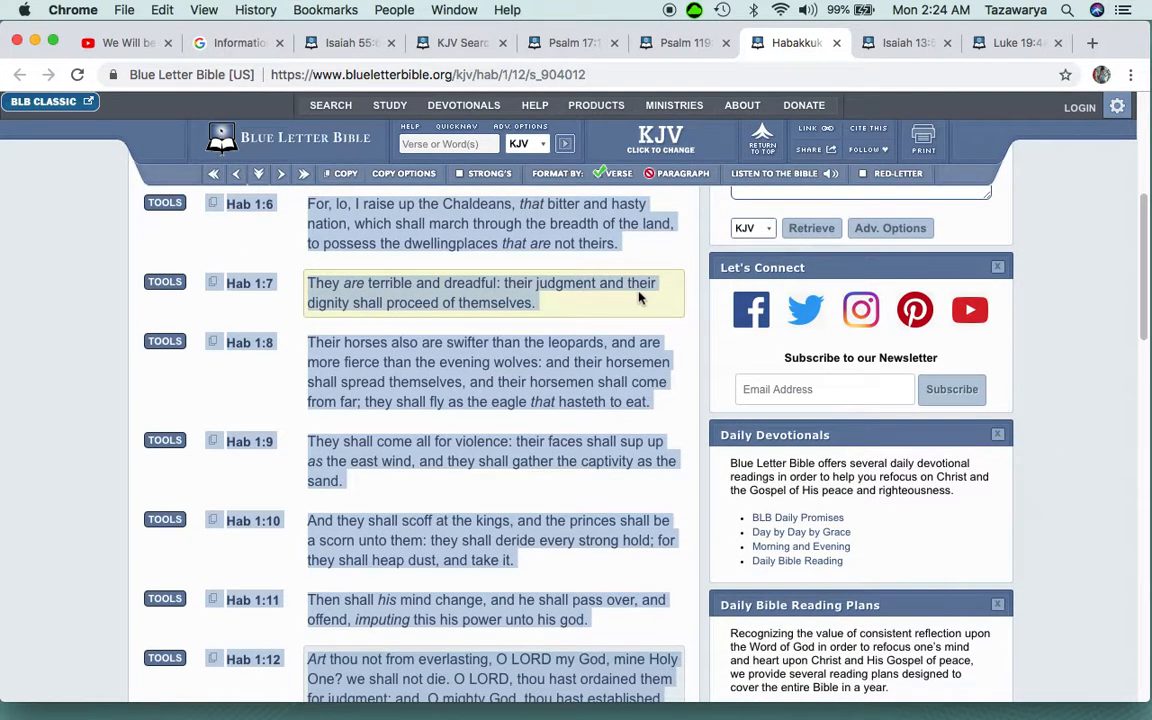
pyautogui.scroll(-3)
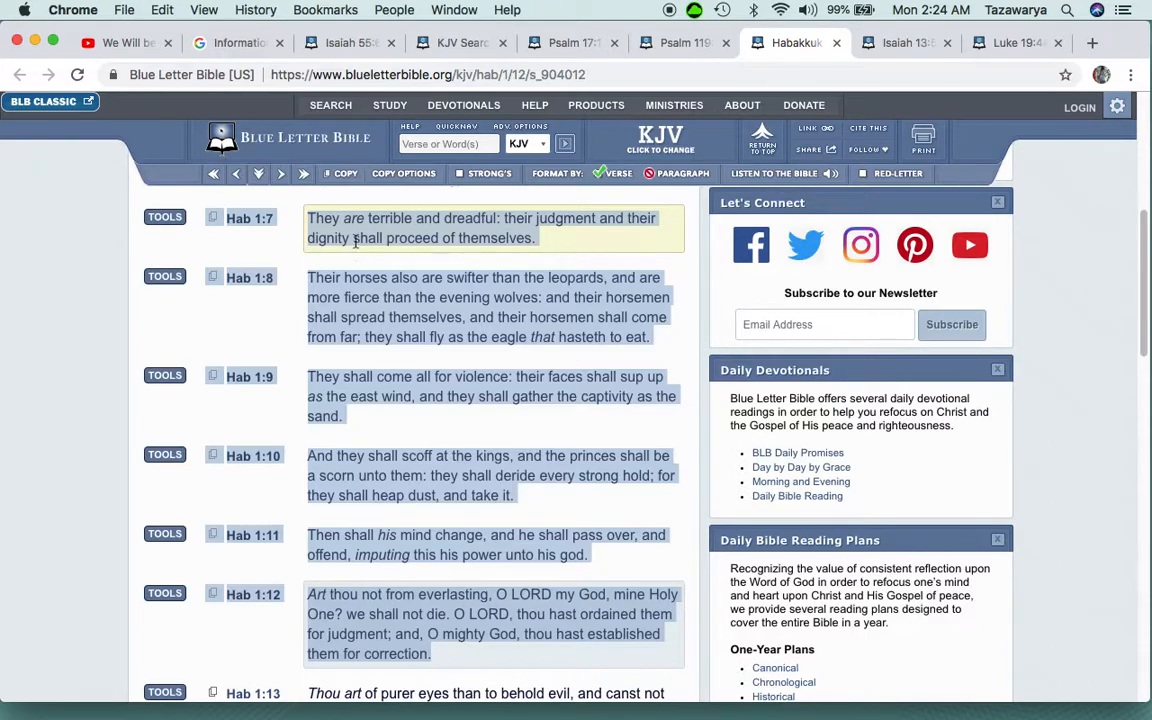
pyautogui.moveTo(544, 252)
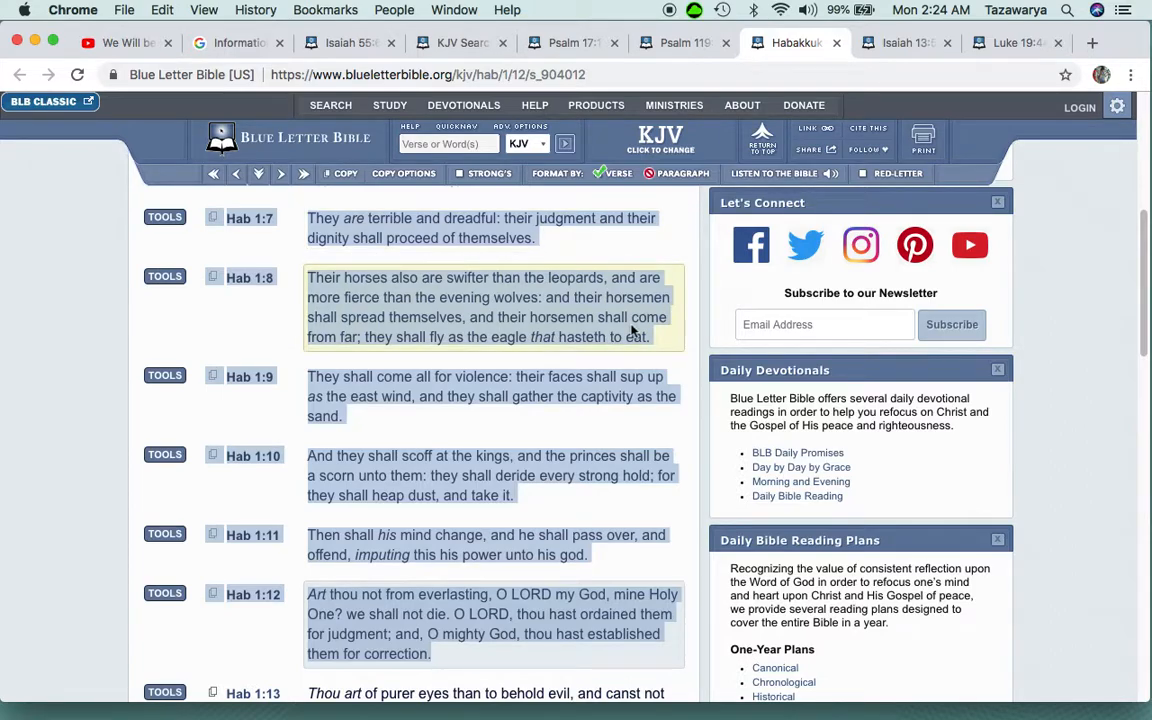
pyautogui.moveTo(508, 300)
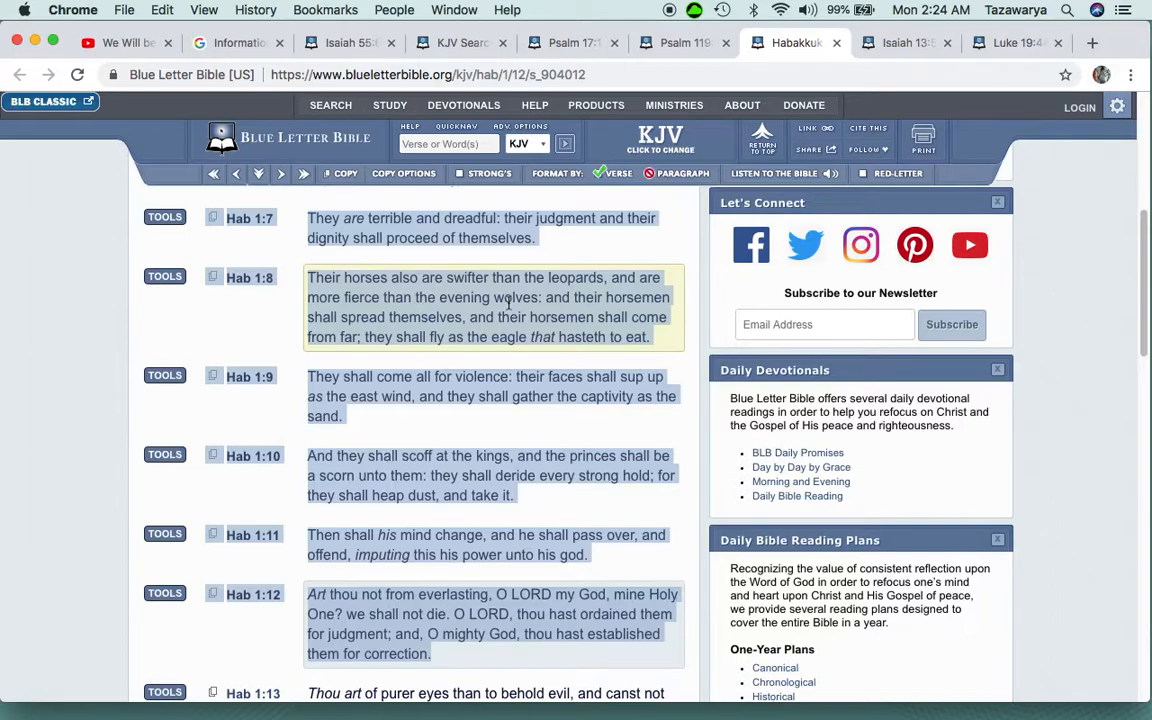
pyautogui.scroll(-3)
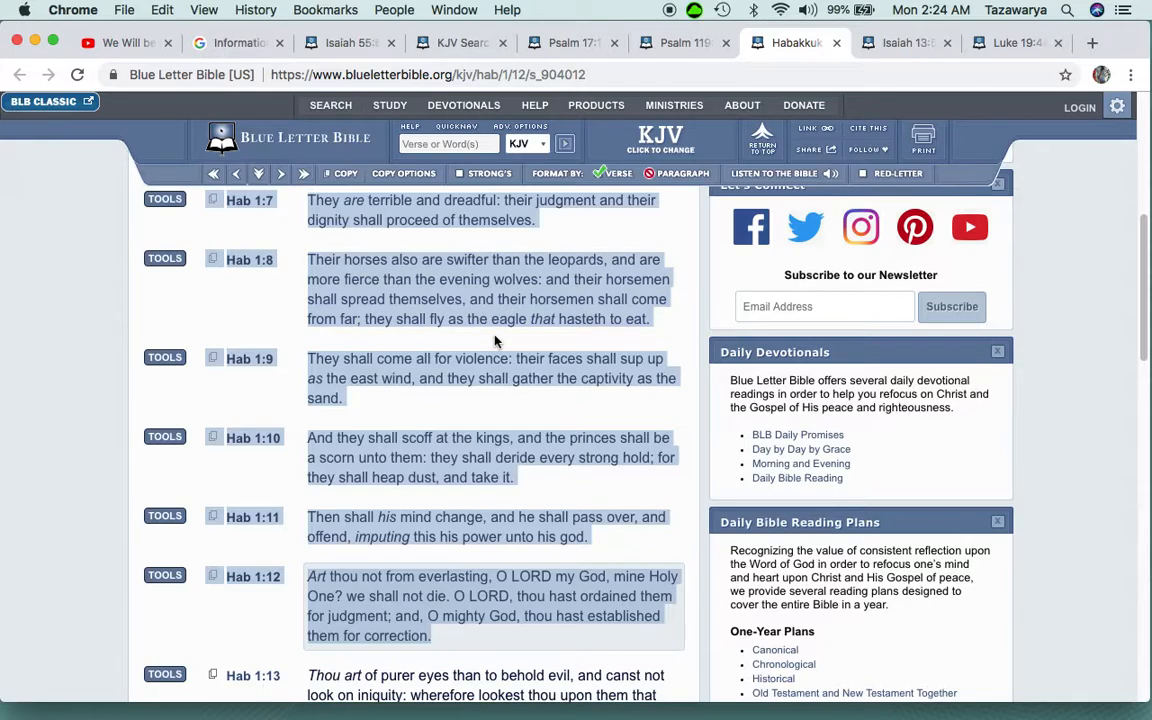
pyautogui.scroll(-3)
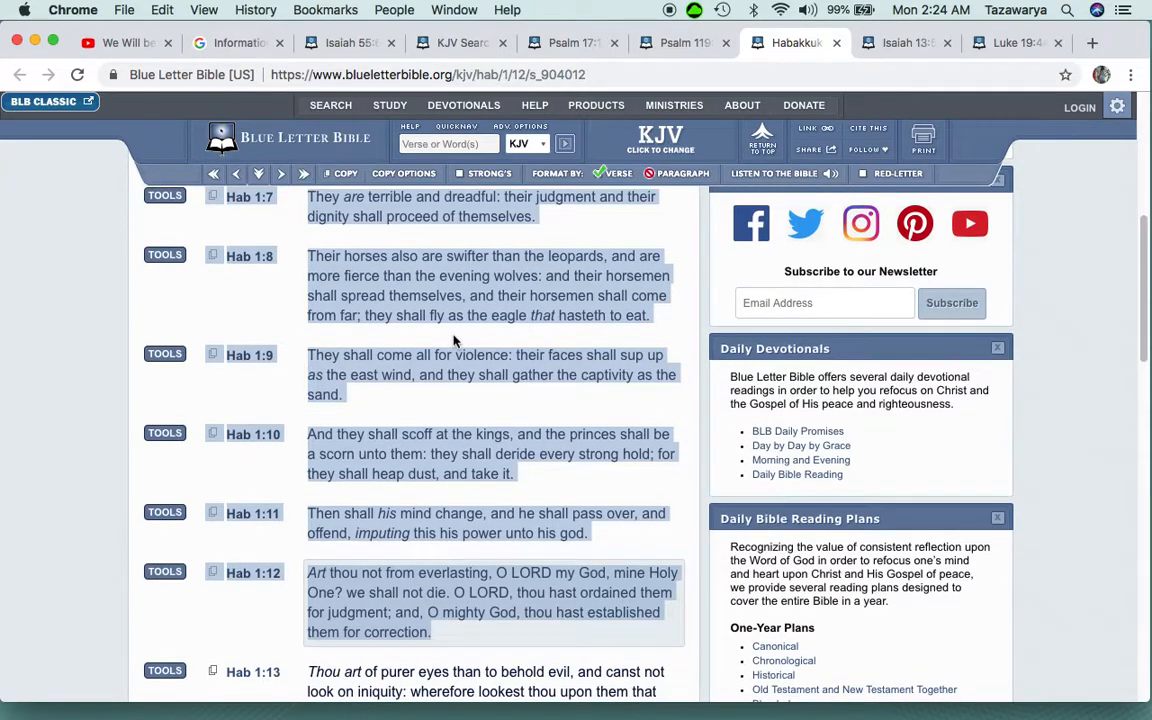
pyautogui.scroll(-3)
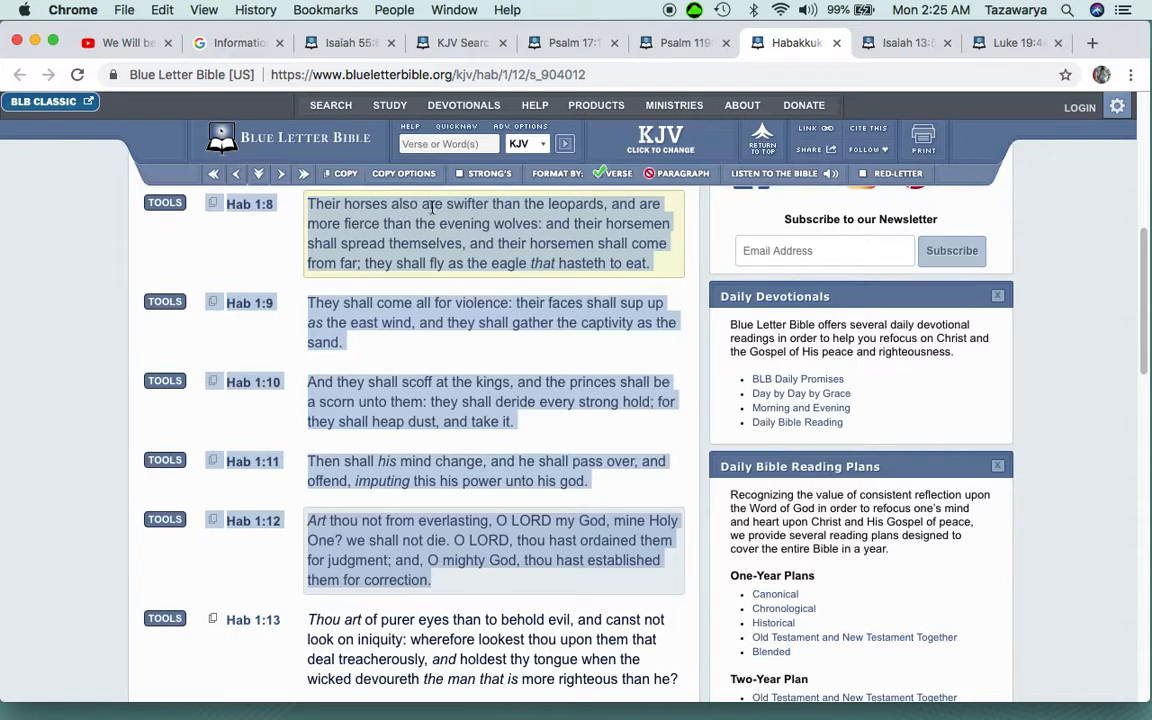
pyautogui.moveTo(444, 208)
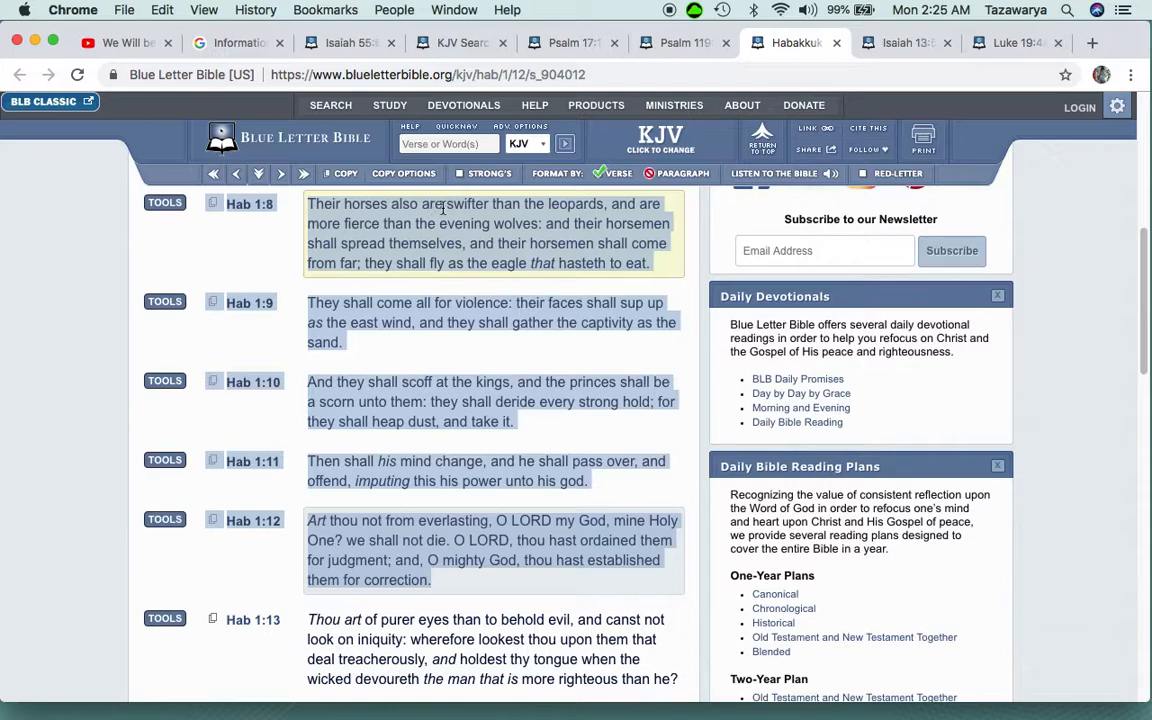
pyautogui.moveTo(622, 204)
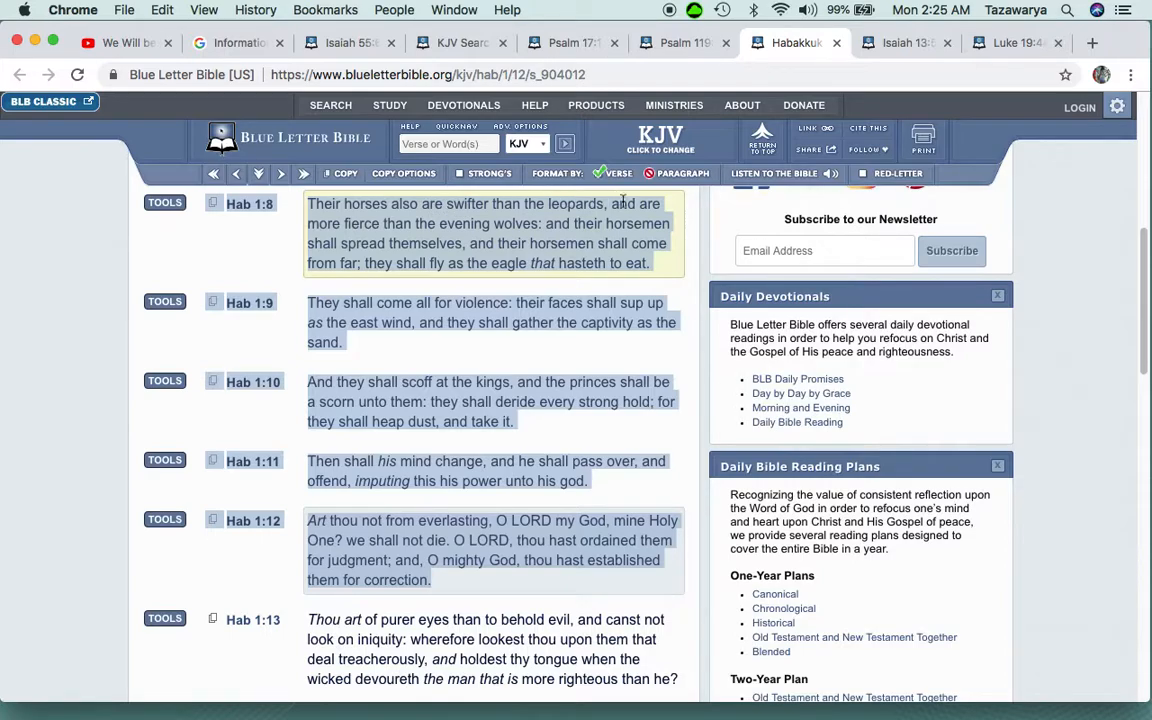
pyautogui.moveTo(424, 236)
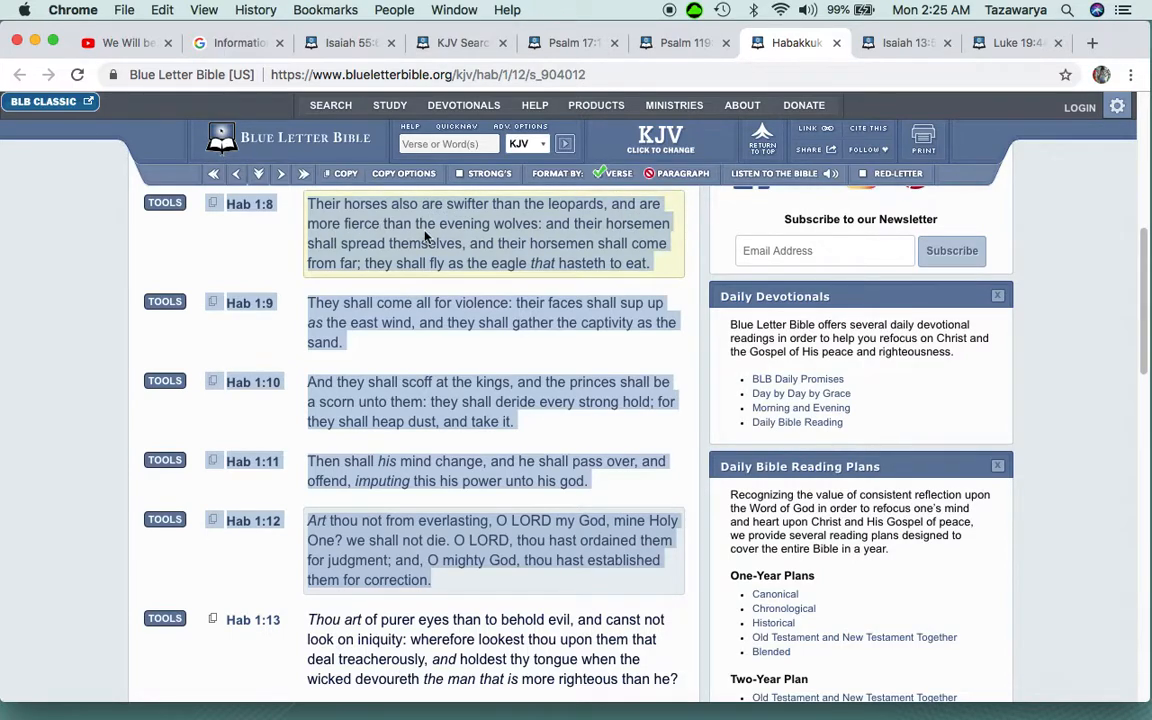
pyautogui.moveTo(576, 224)
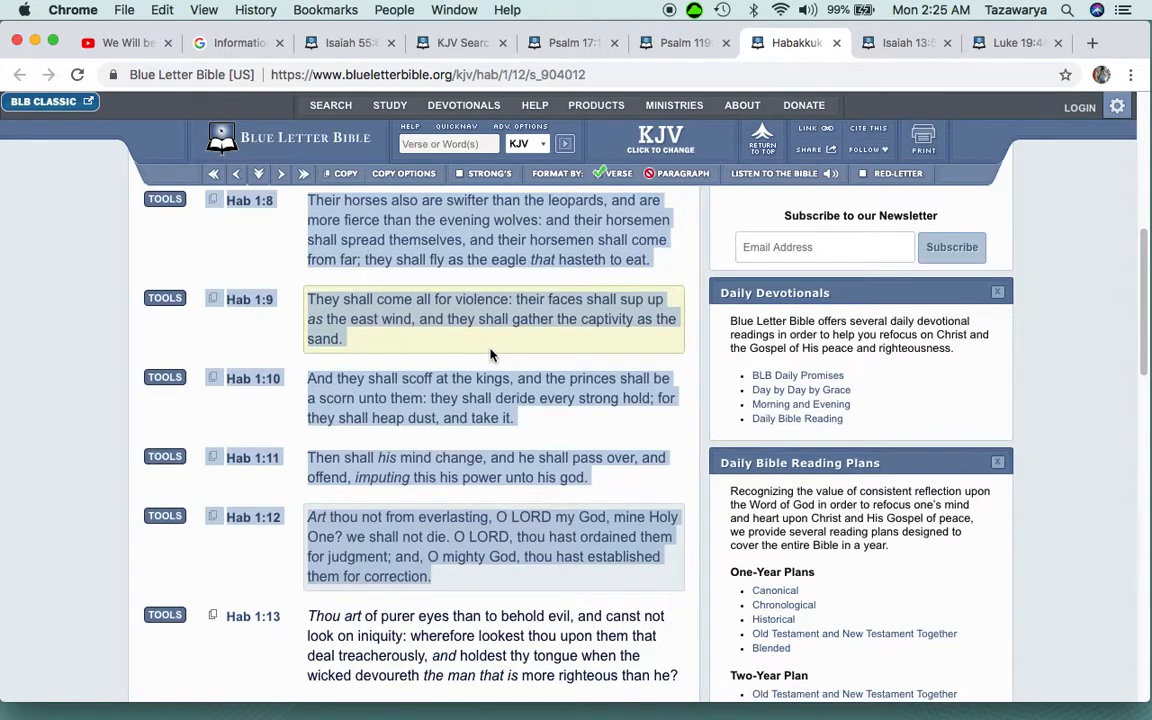
pyautogui.scroll(-3)
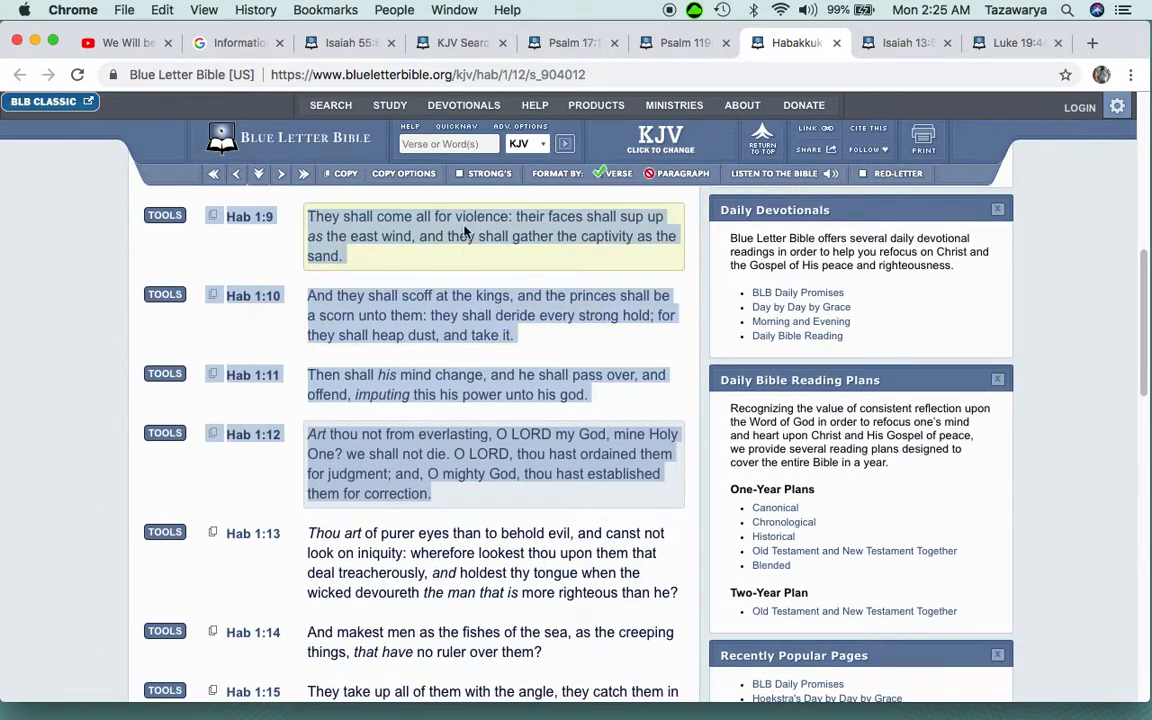
pyautogui.moveTo(550, 220)
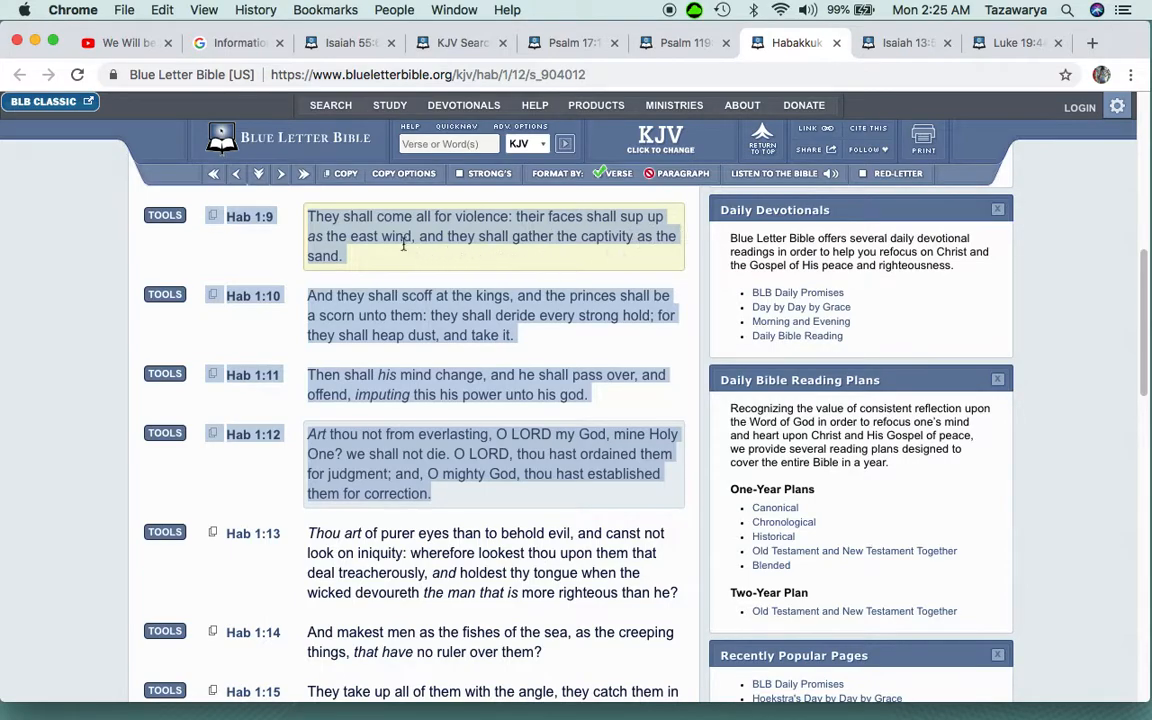
pyautogui.moveTo(564, 264)
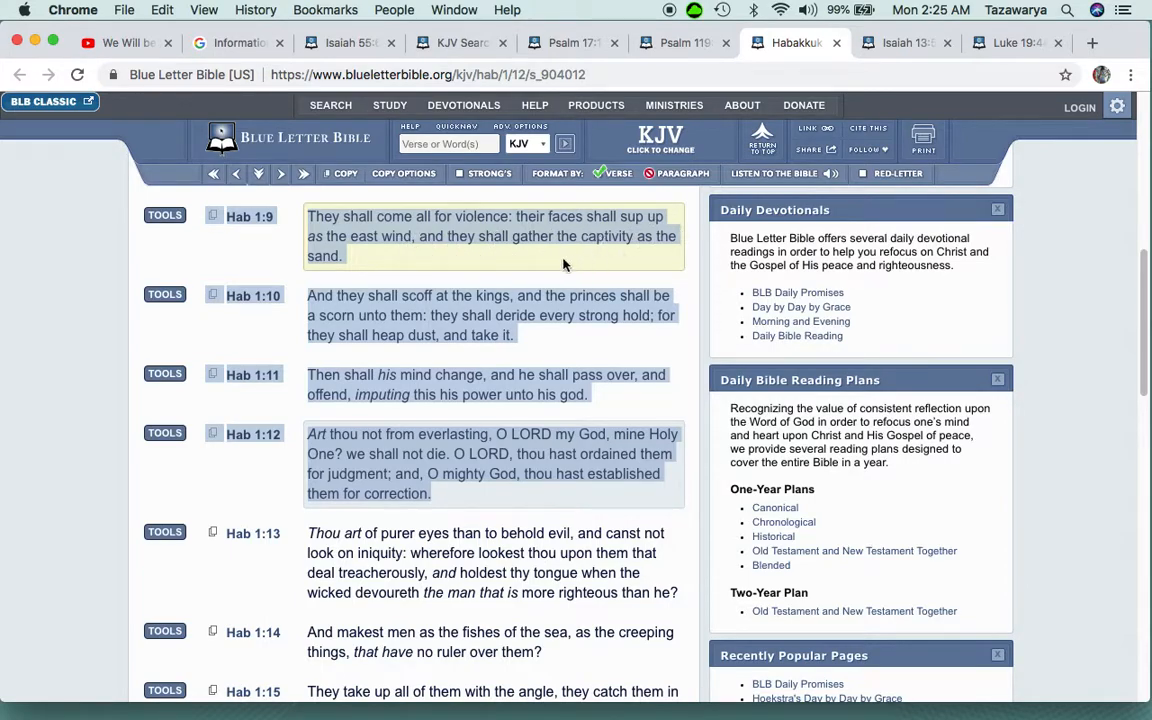
pyautogui.scroll(-3)
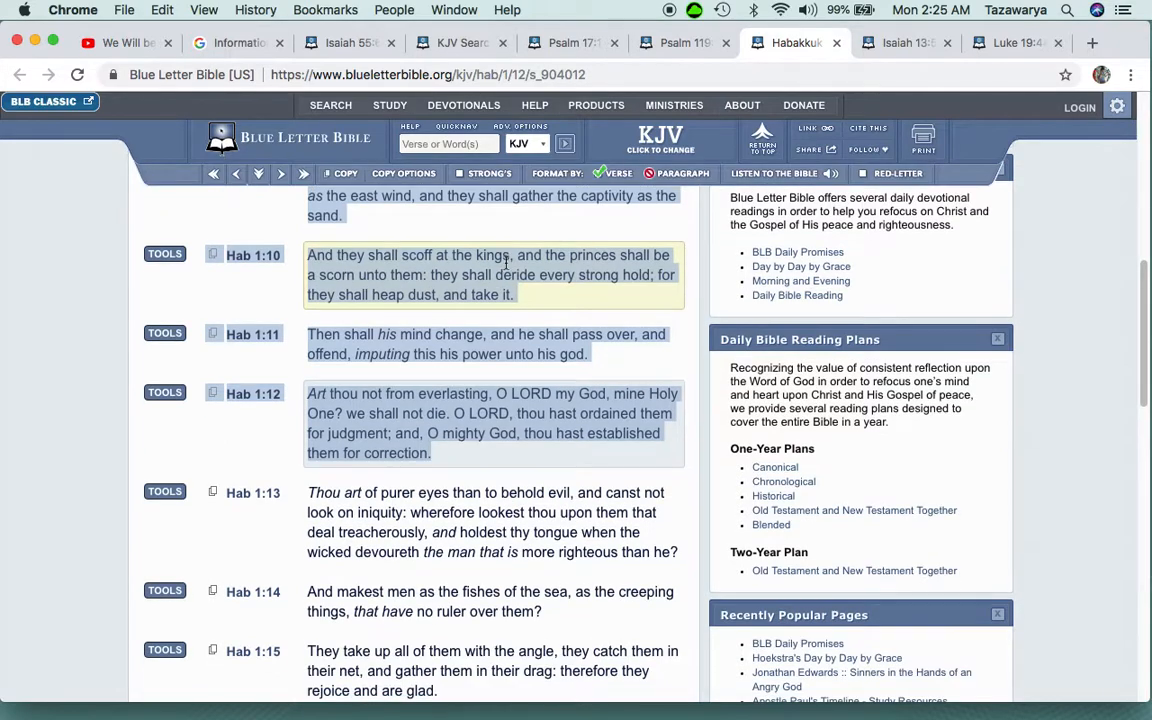
pyautogui.click(120, 44)
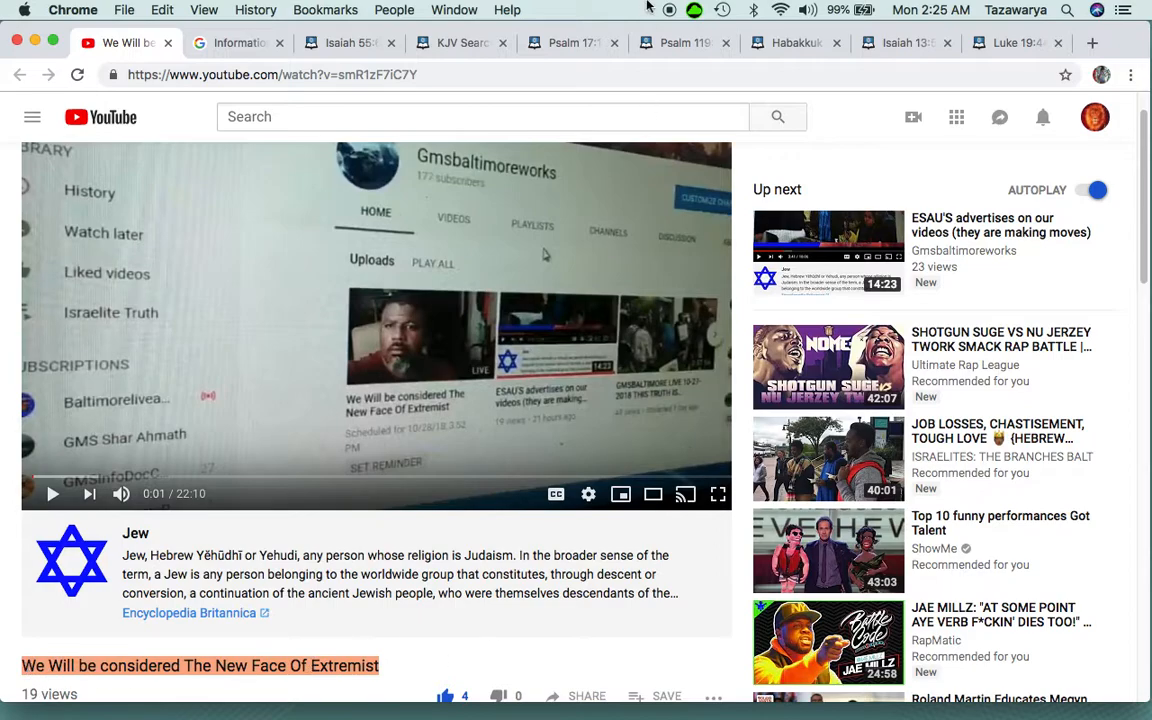
pyautogui.click(786, 44)
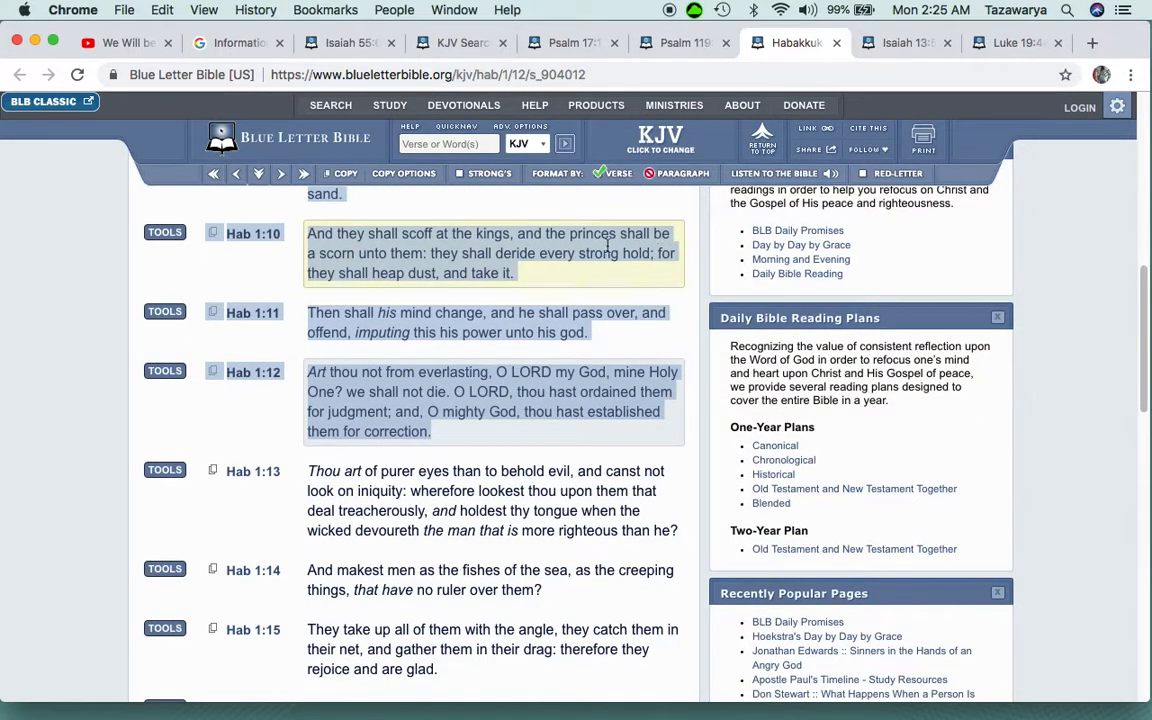
pyautogui.moveTo(404, 258)
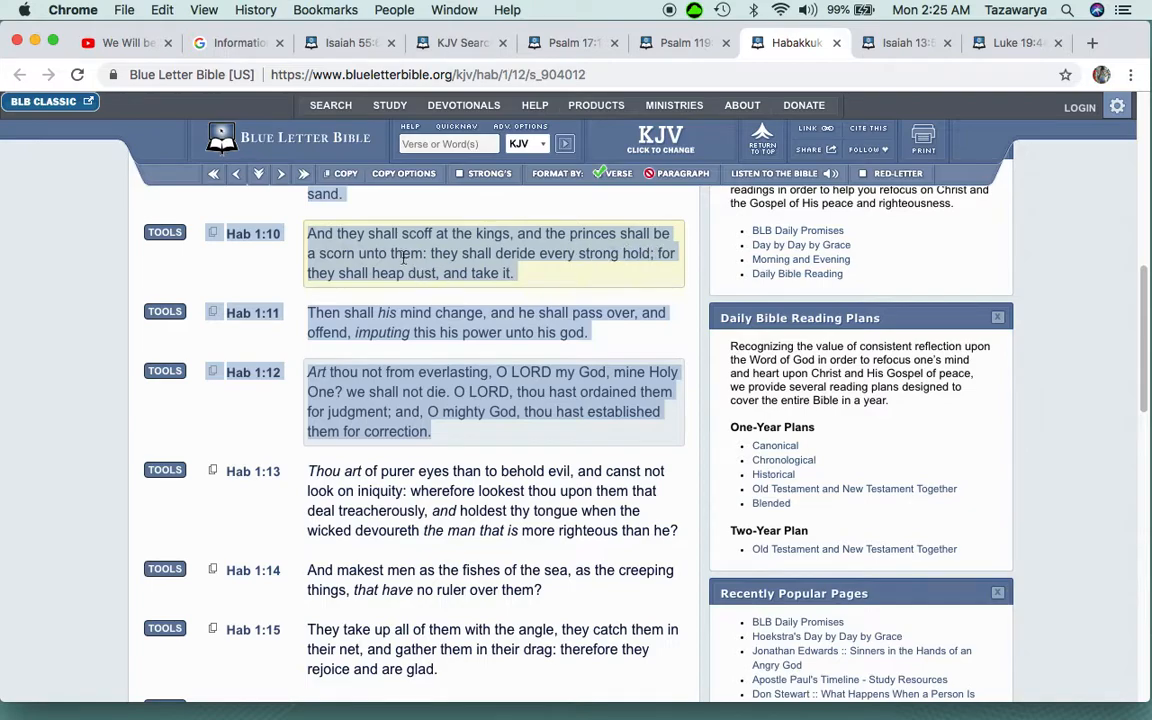
pyautogui.moveTo(478, 252)
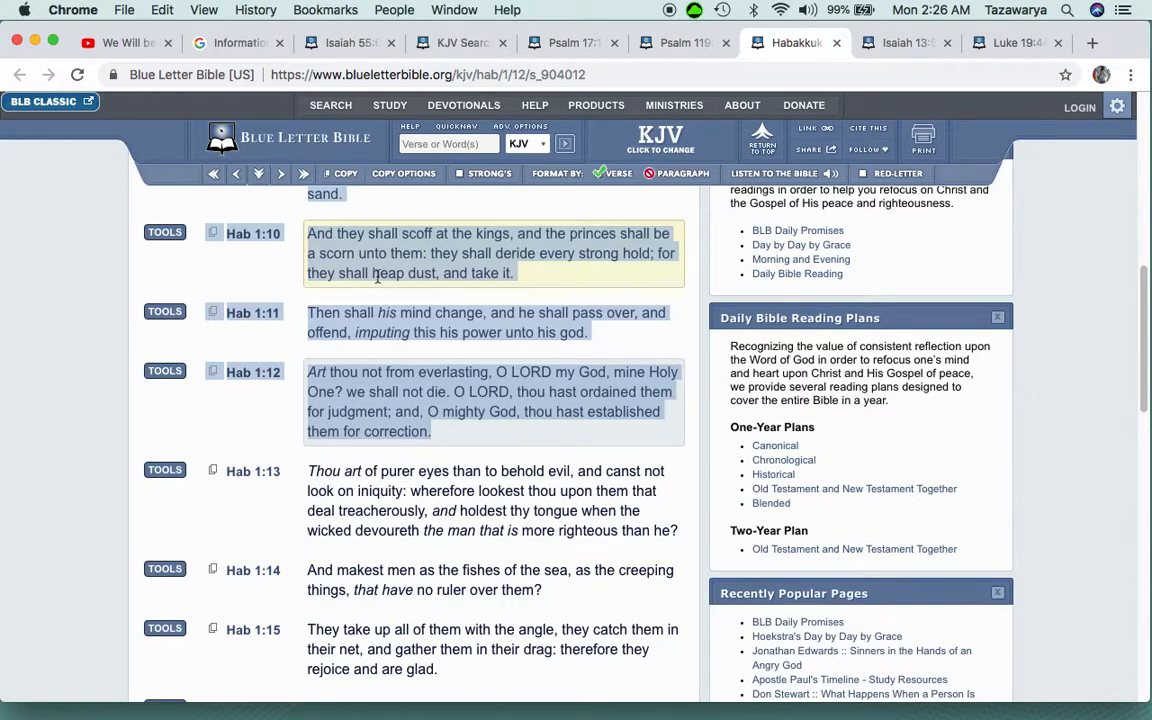
pyautogui.moveTo(560, 280)
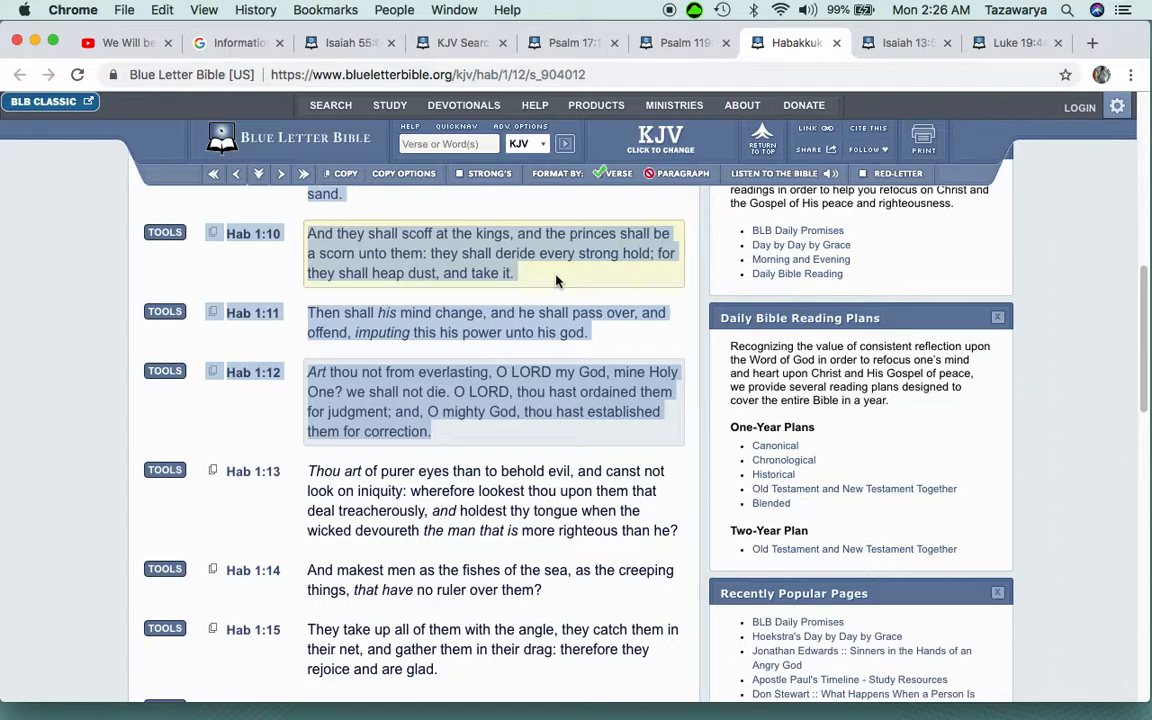
pyautogui.scroll(-3)
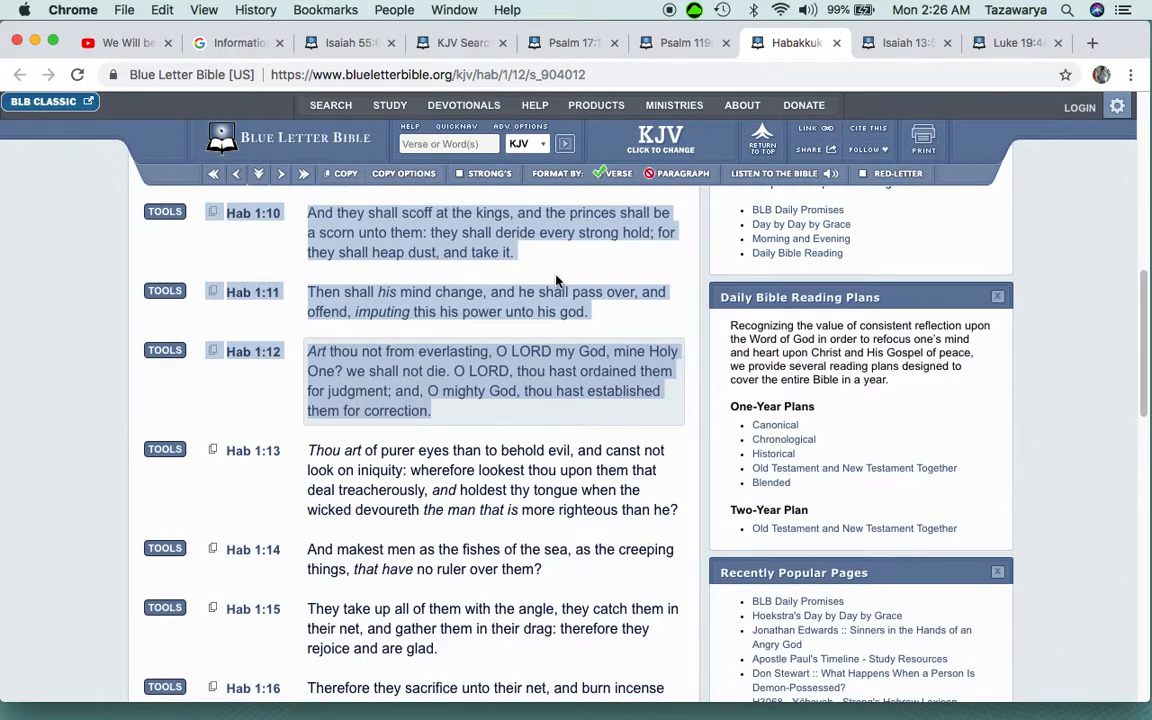
pyautogui.scroll(-3)
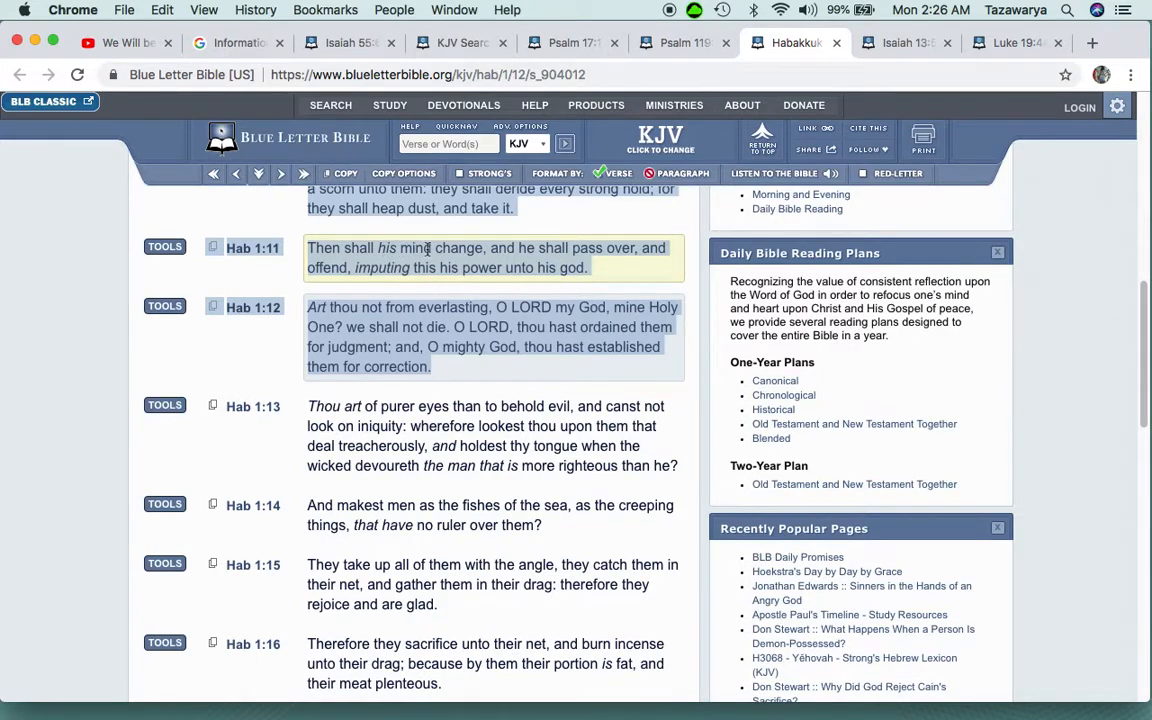
pyautogui.moveTo(584, 270)
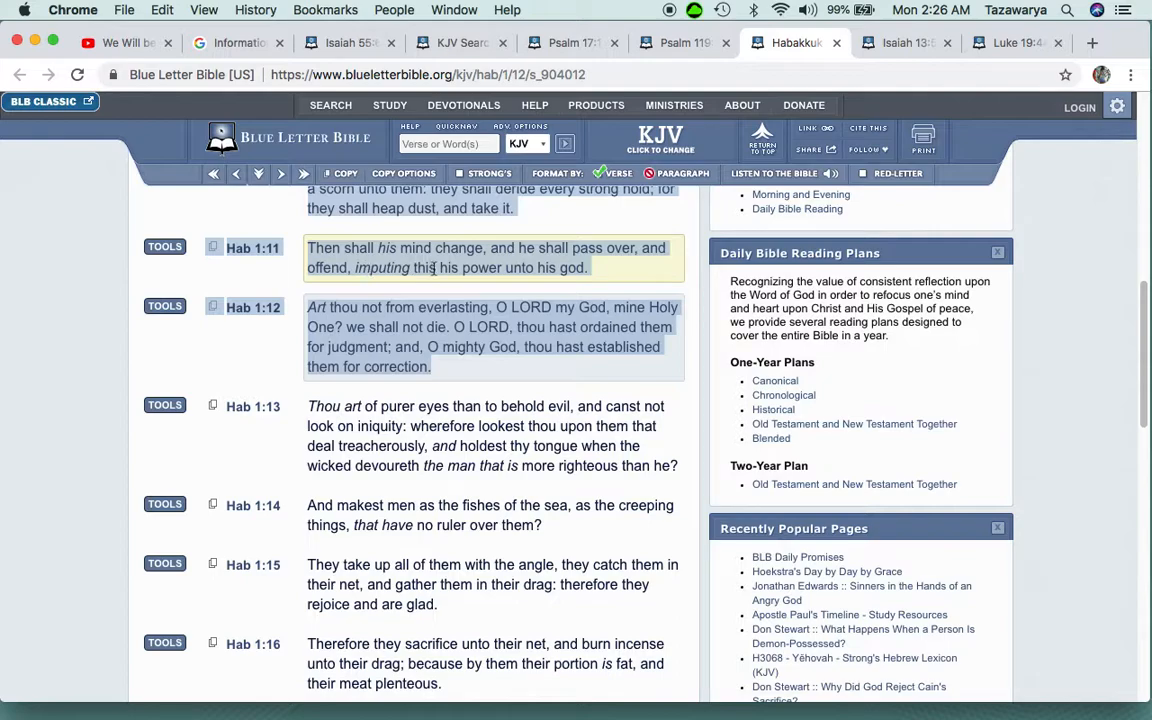
pyautogui.scroll(-3)
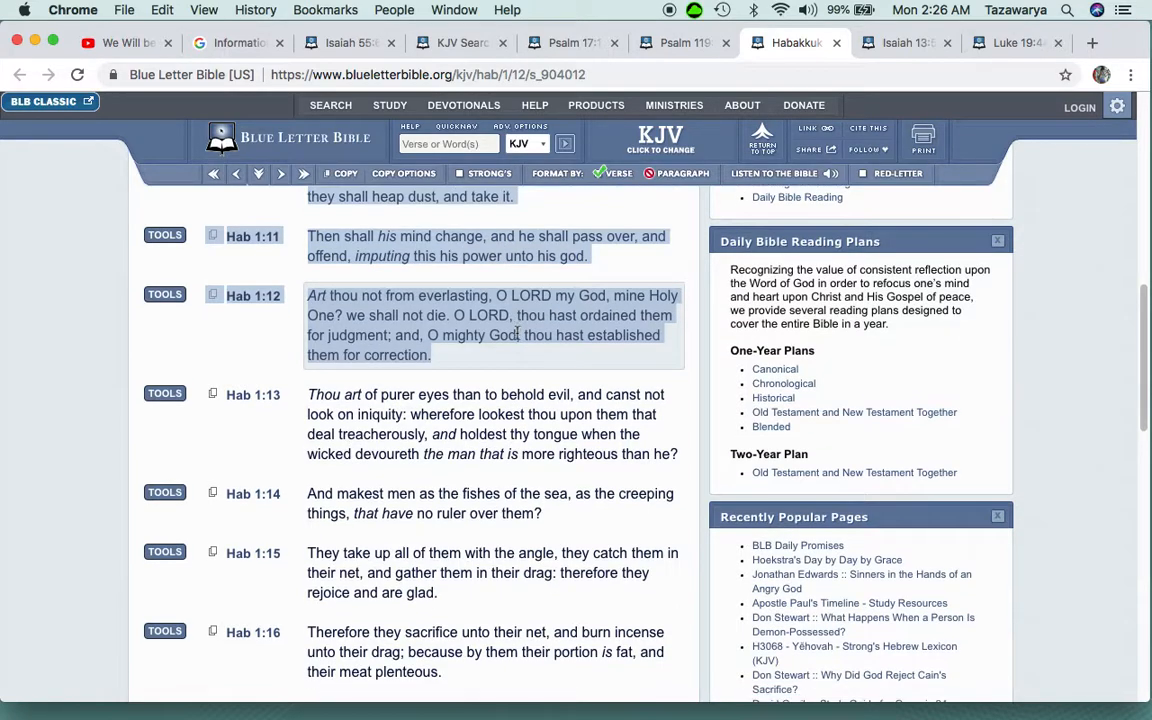
pyautogui.scroll(-3)
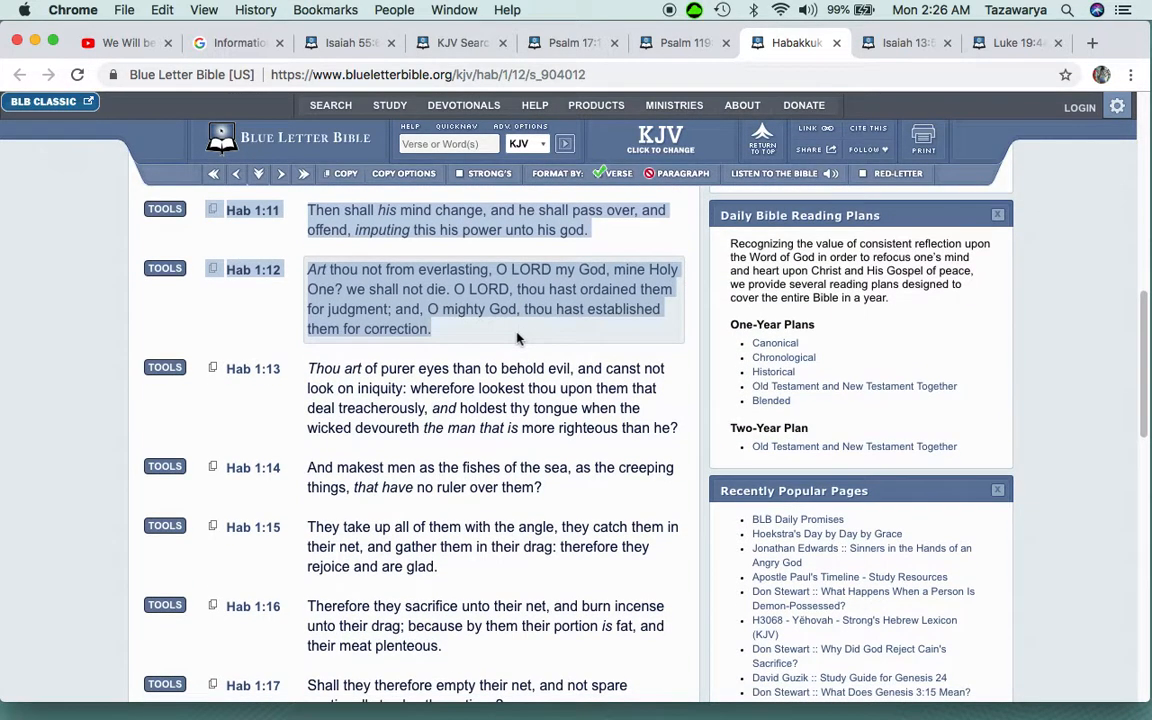
pyautogui.scroll(-3)
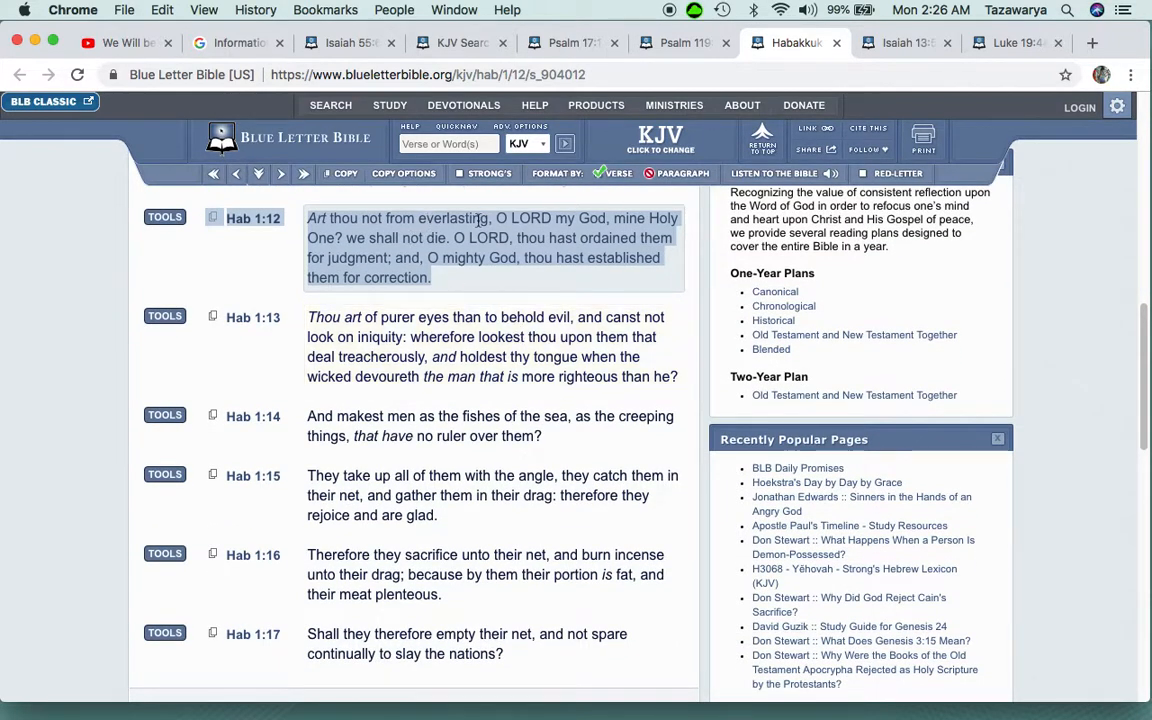
pyautogui.moveTo(560, 232)
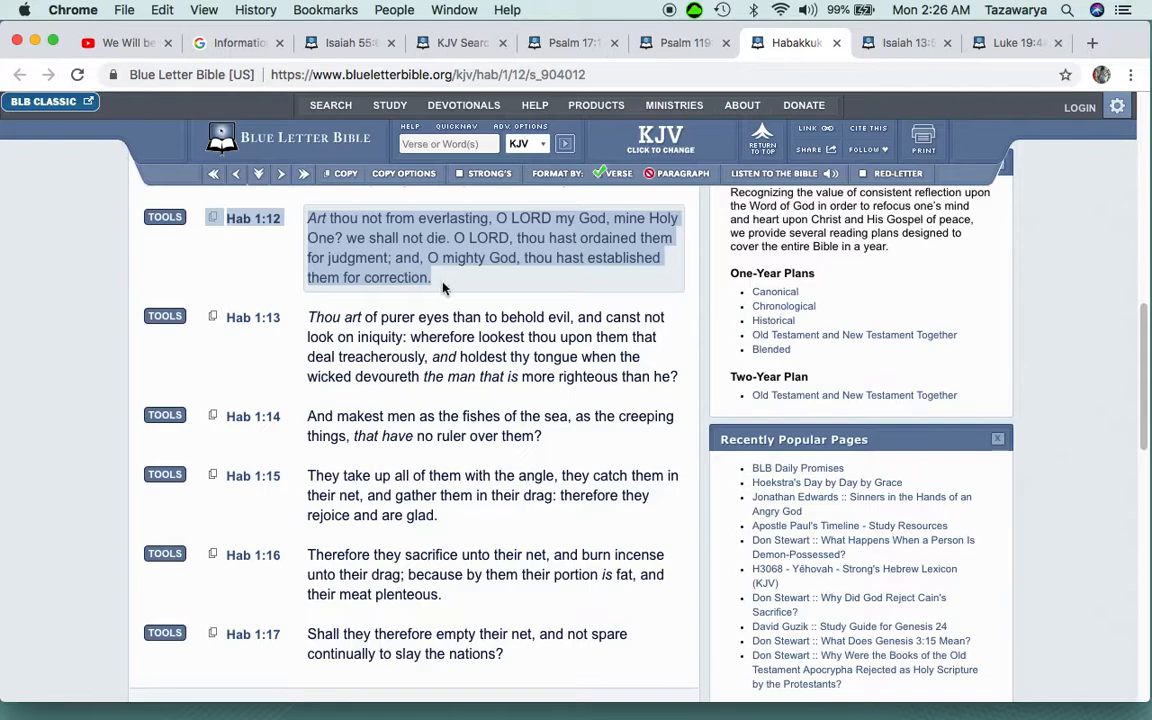
pyautogui.moveTo(448, 288)
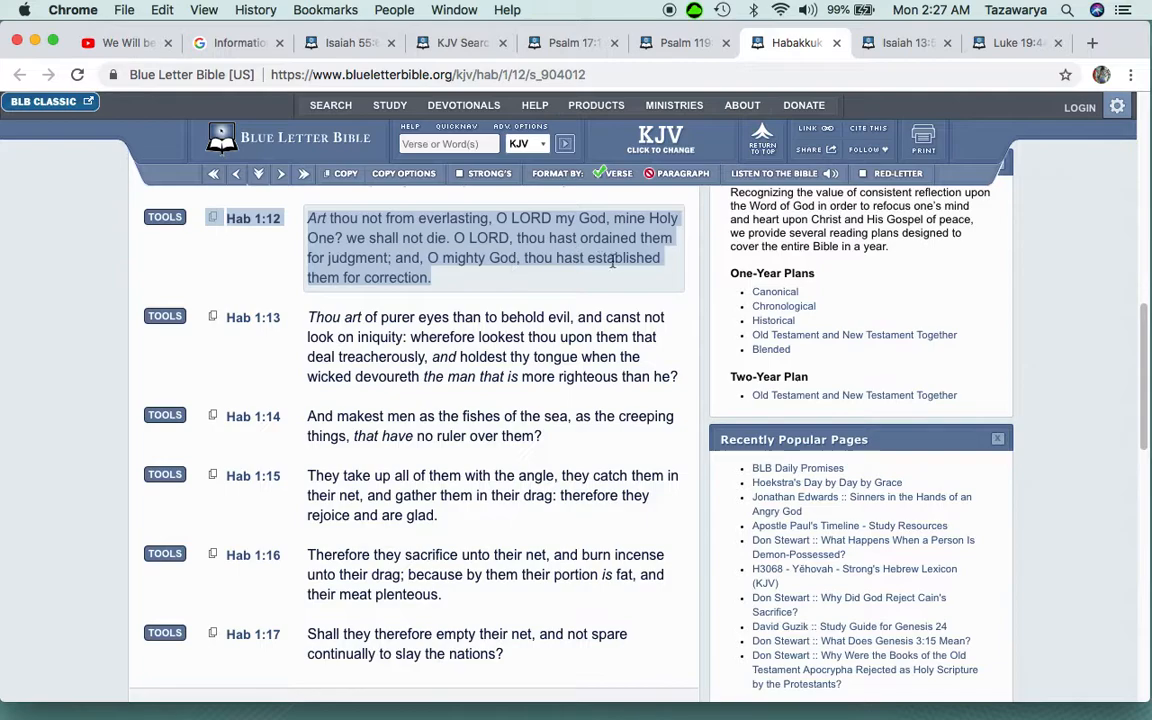
pyautogui.moveTo(484, 292)
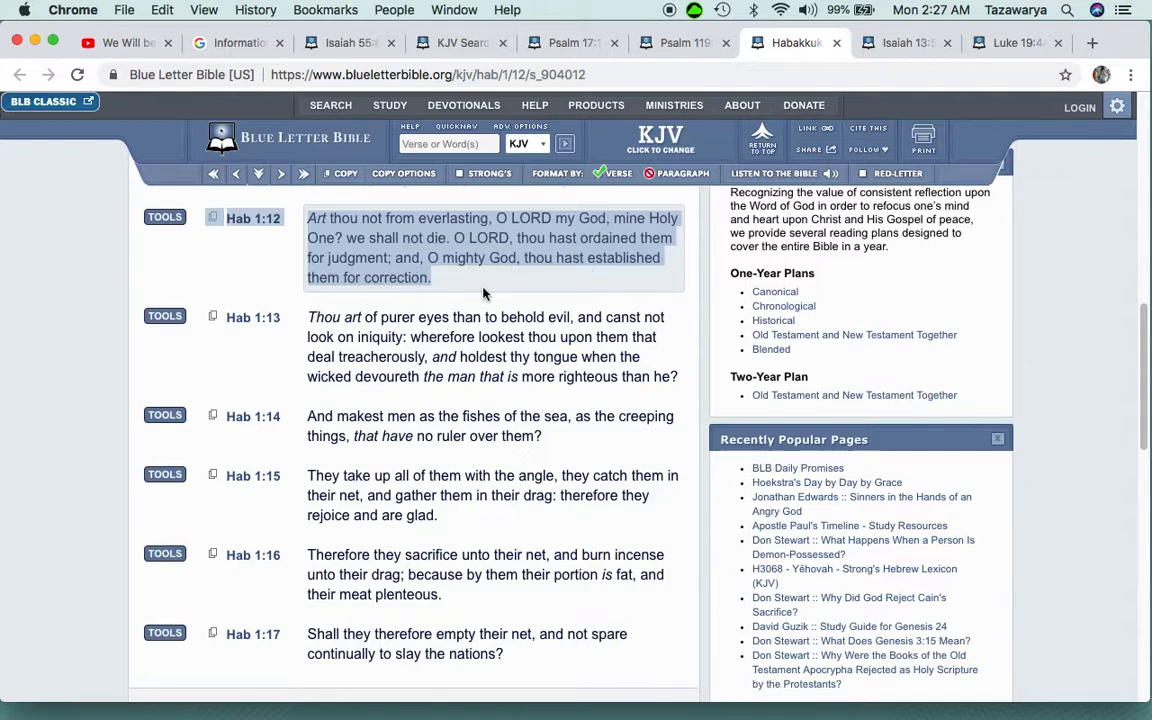
pyautogui.moveTo(584, 264)
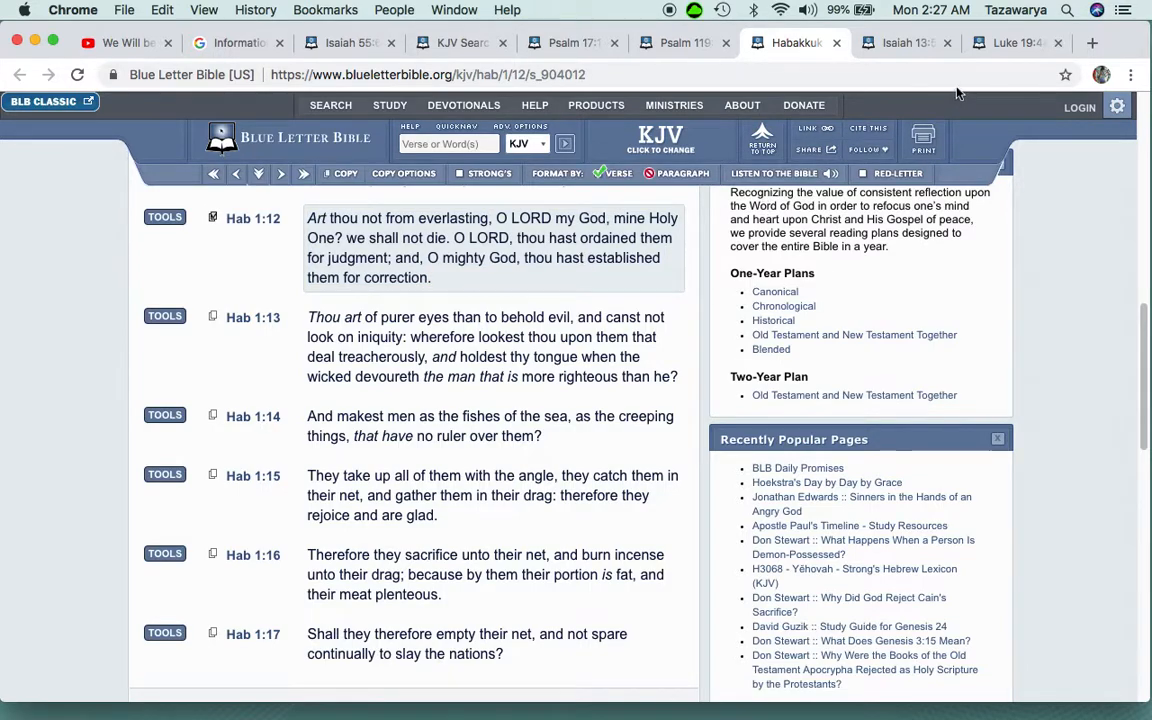
# Read Isaiah 13 from verse 5 about the day of the LORD
pyautogui.click(908, 44)
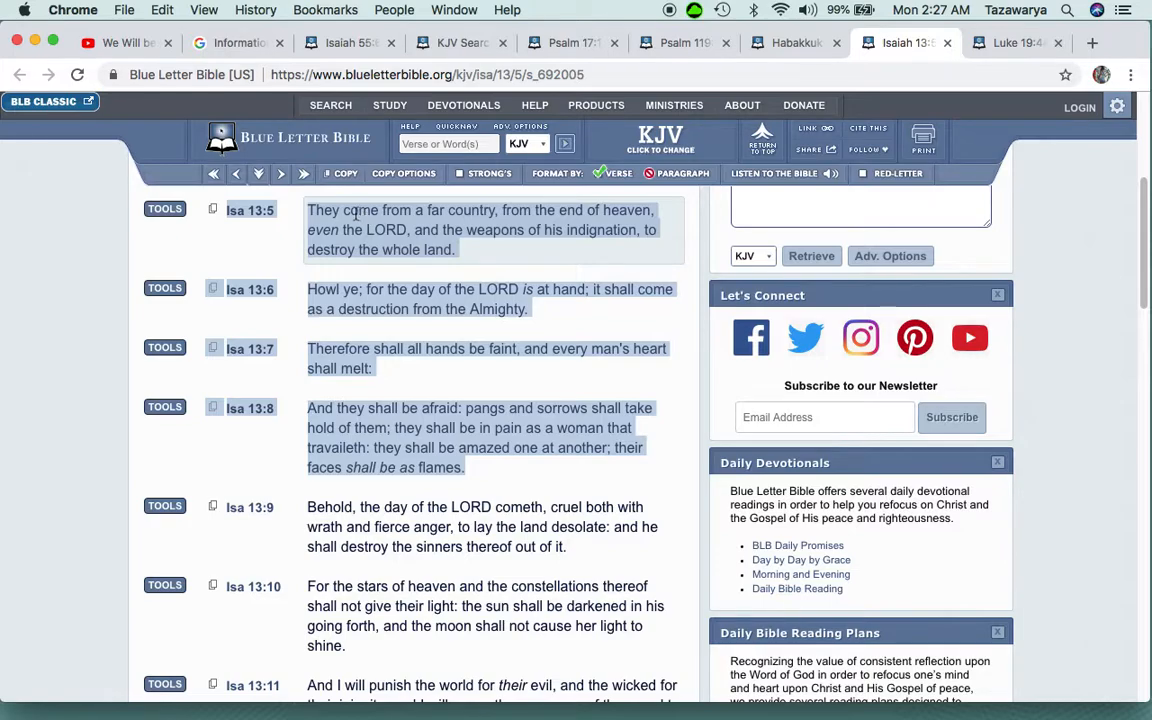
pyautogui.moveTo(536, 224)
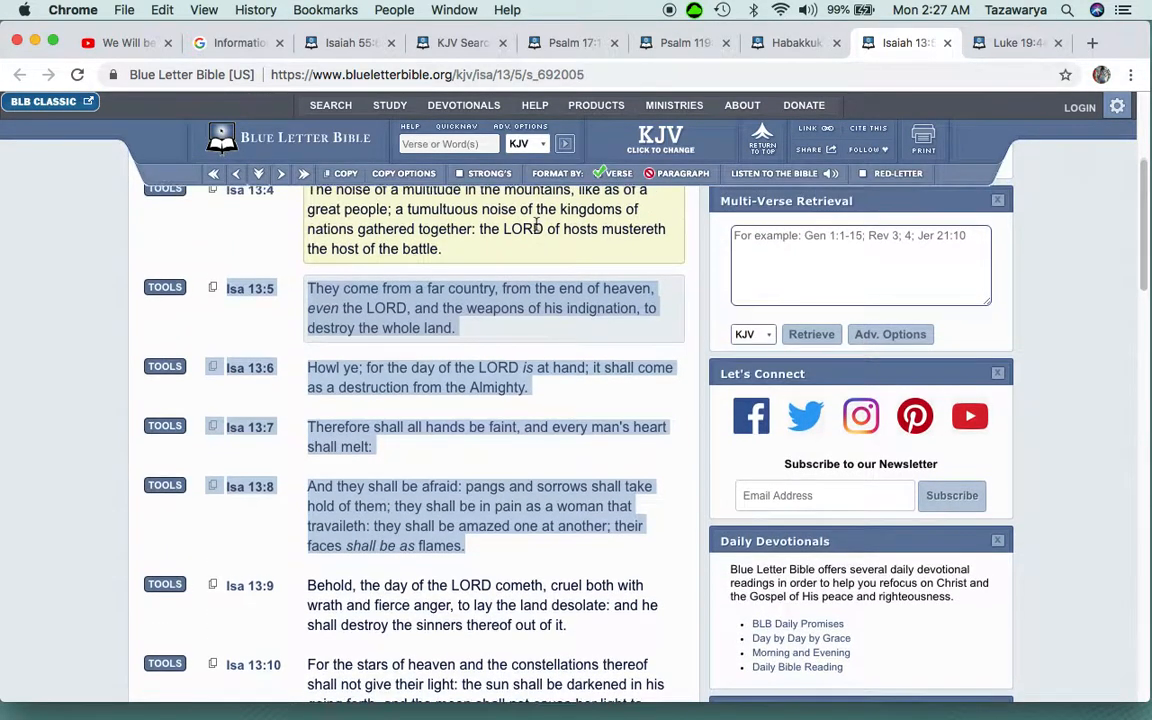
pyautogui.scroll(-3)
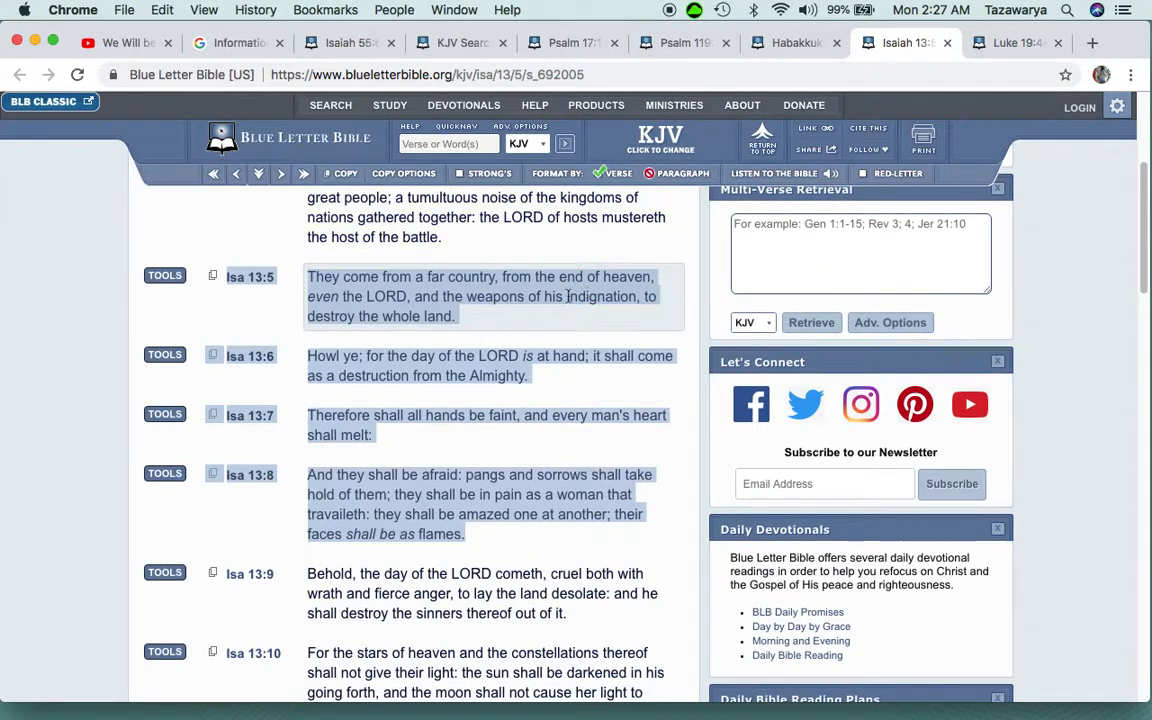
pyautogui.moveTo(590, 294)
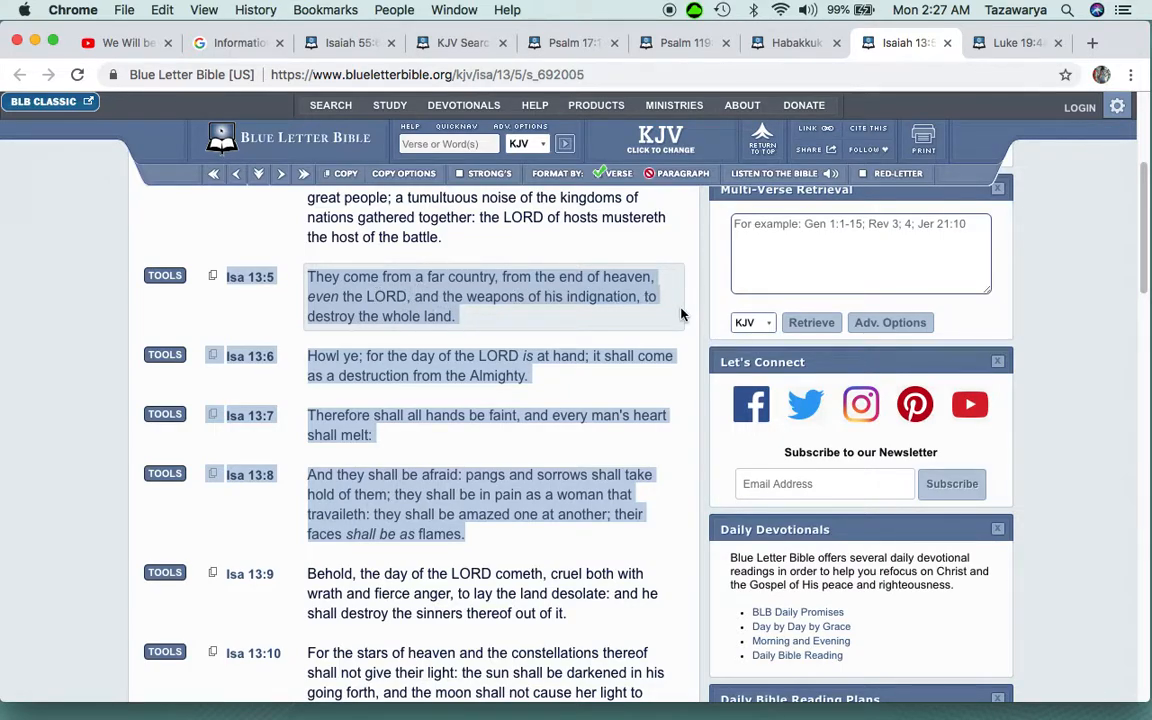
pyautogui.moveTo(428, 340)
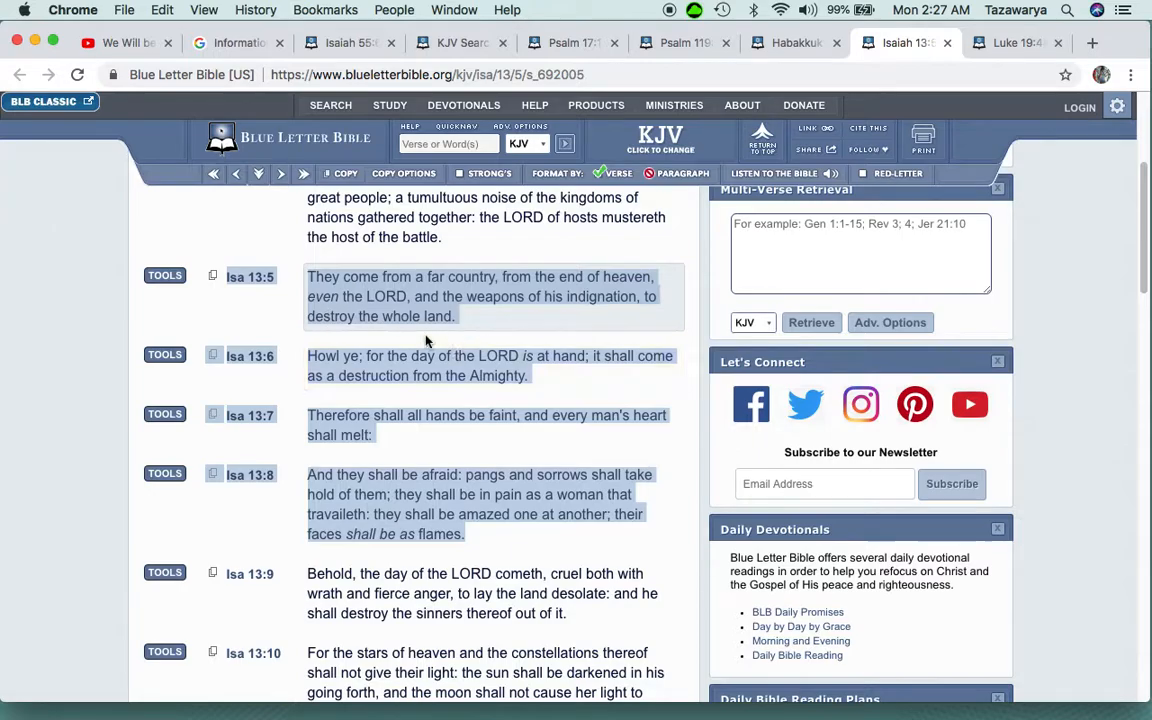
pyautogui.scroll(-3)
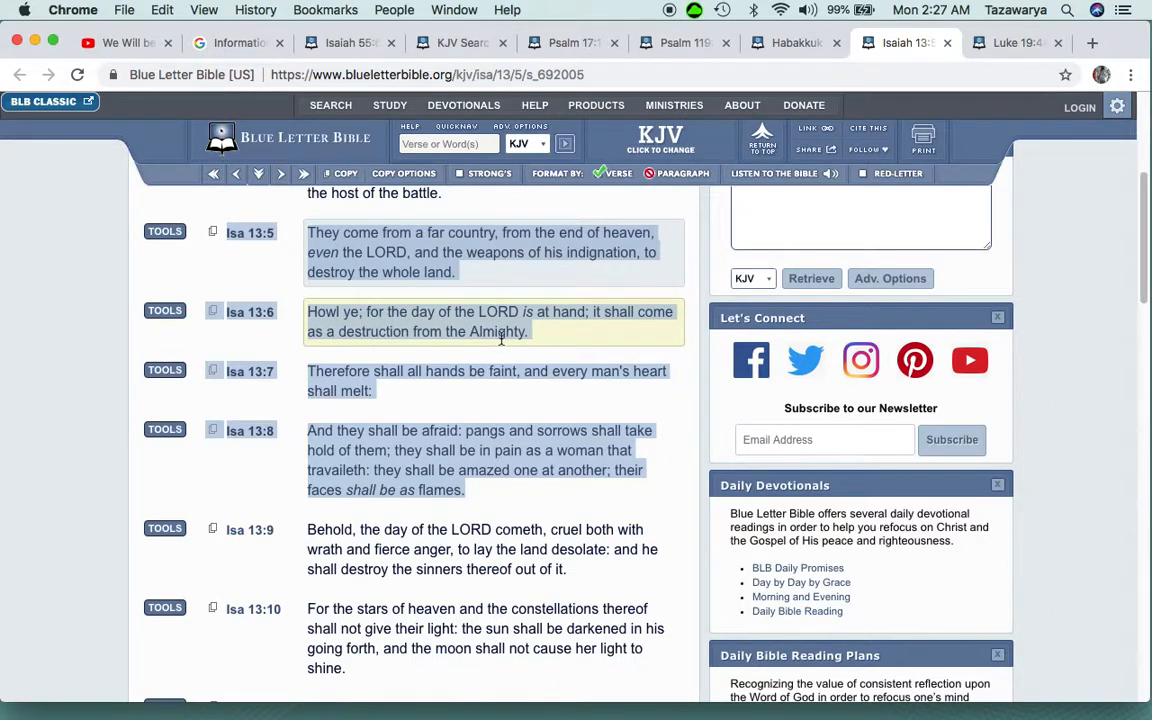
pyautogui.scroll(-3)
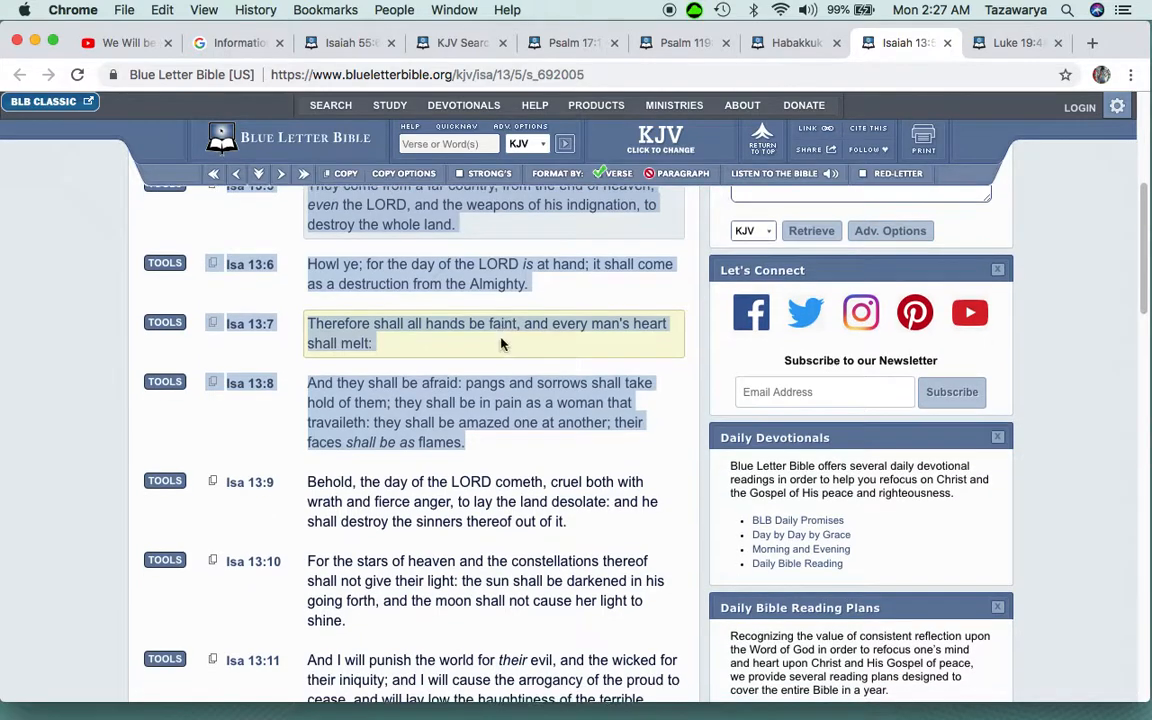
pyautogui.scroll(-3)
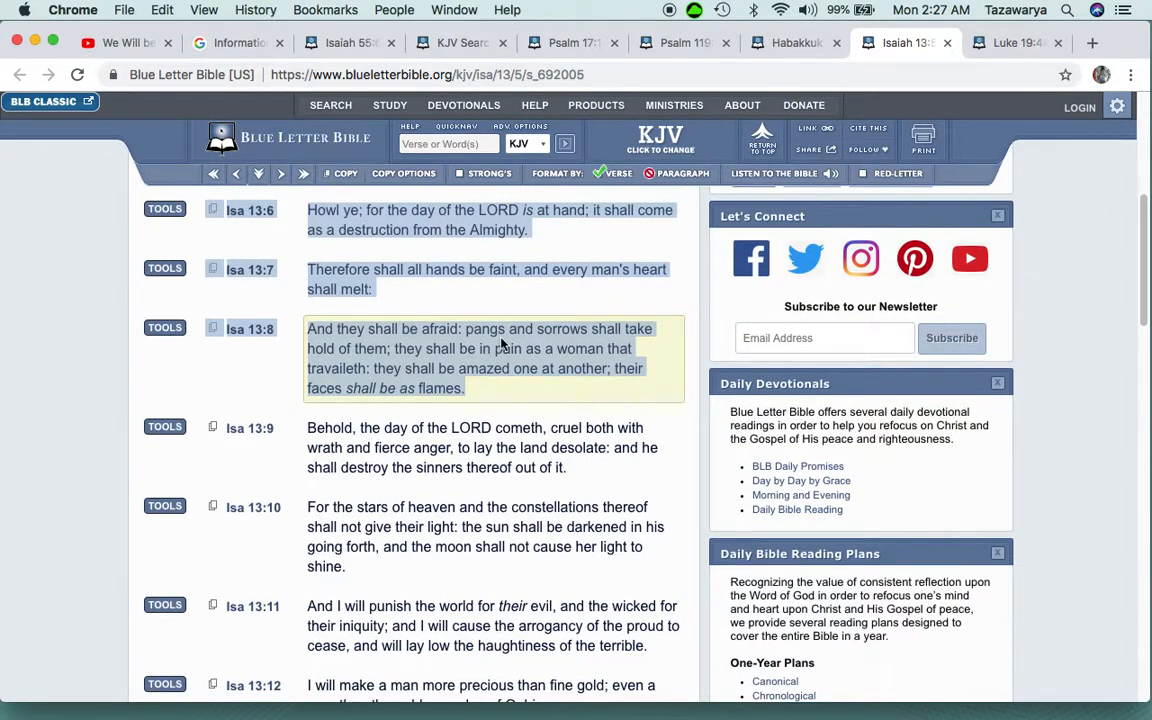
pyautogui.scroll(-3)
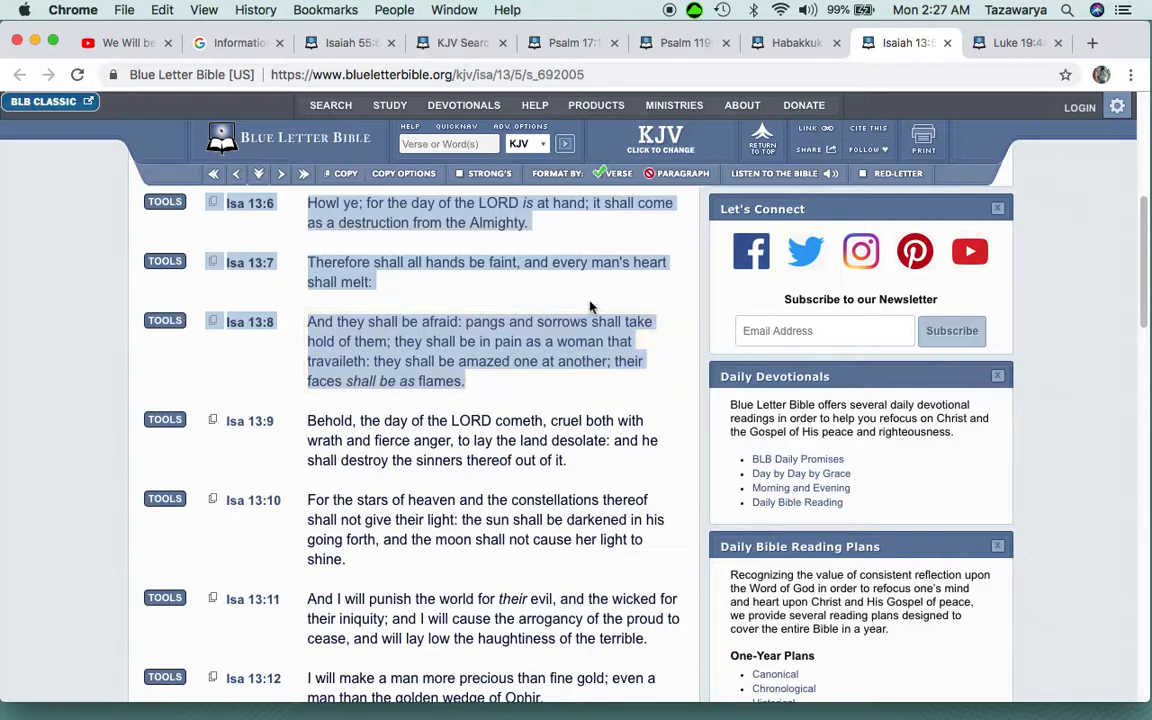
# Continue Isaiah 13 down through verse 10 about the darkened sun and moon
pyautogui.click(480, 350)
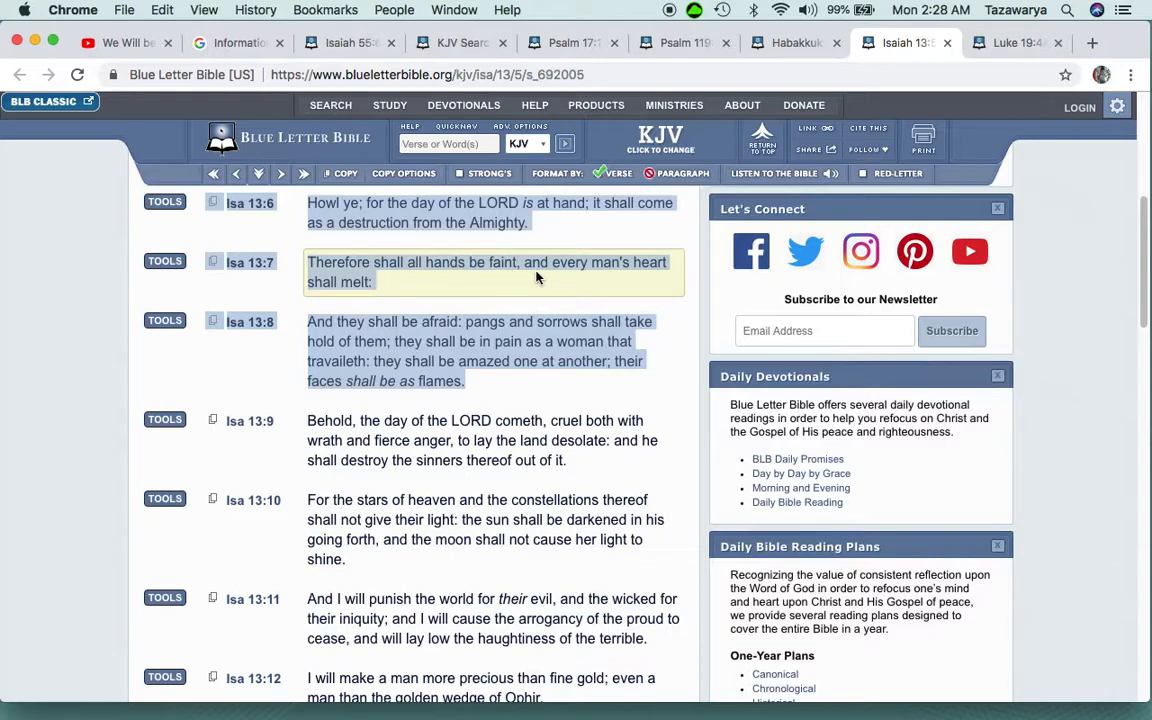
pyautogui.moveTo(592, 268)
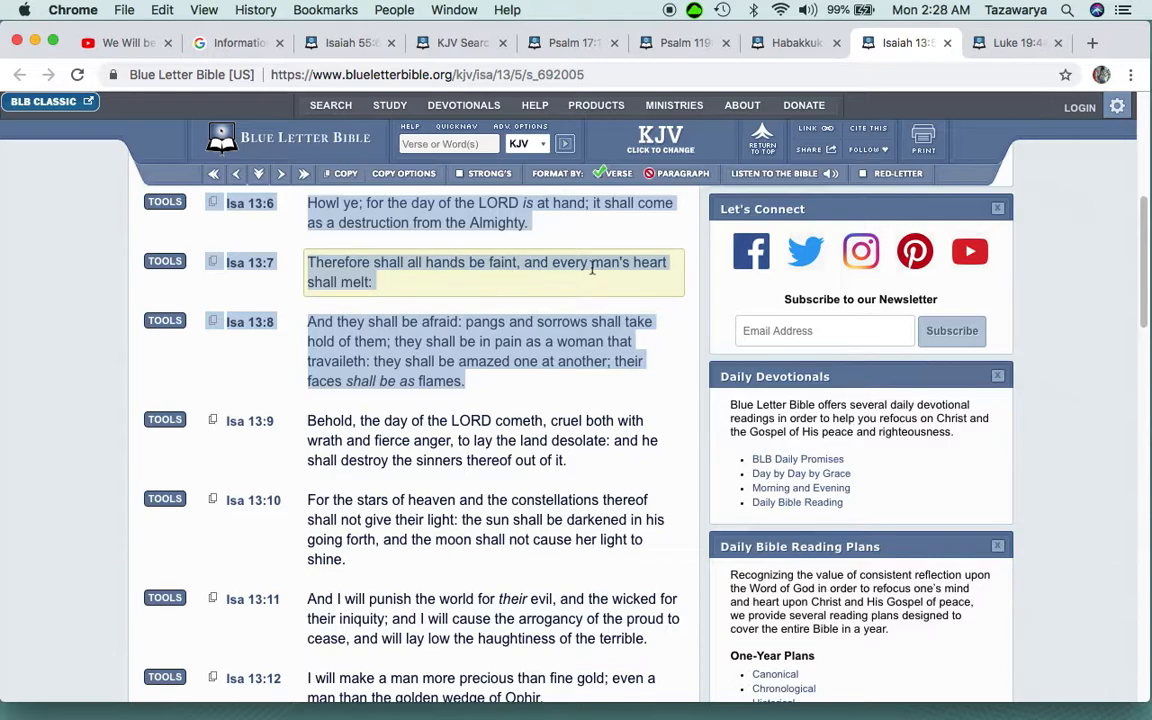
pyautogui.scroll(-3)
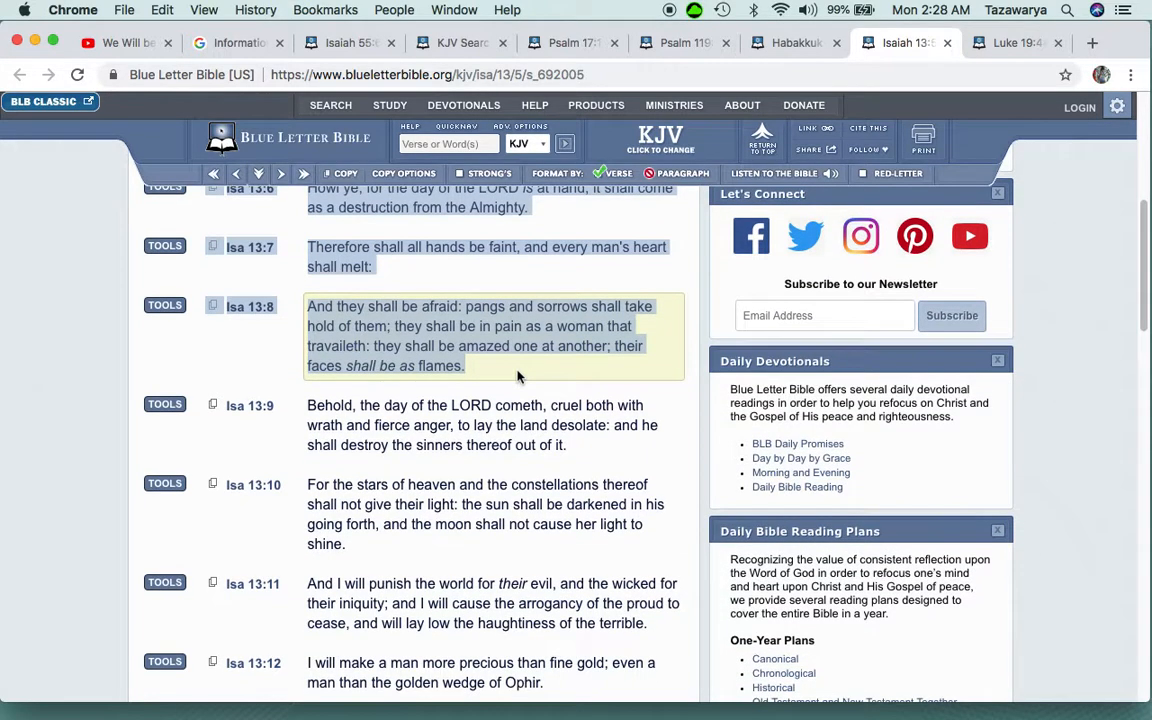
pyautogui.moveTo(566, 310)
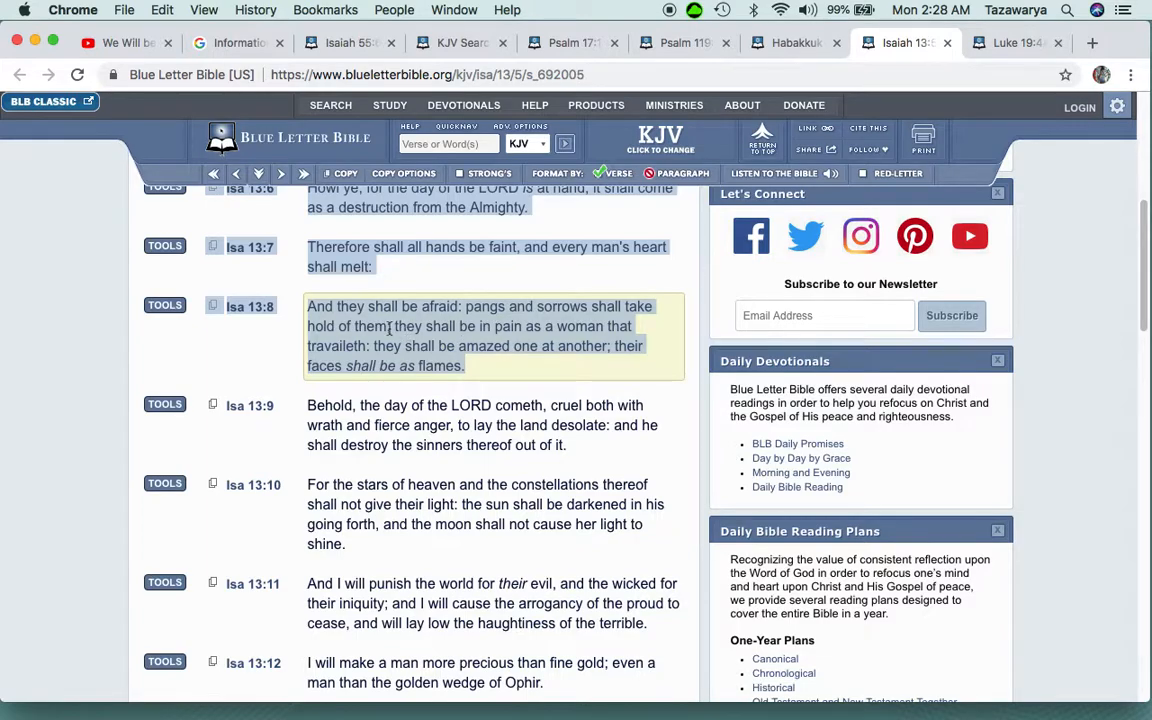
pyautogui.moveTo(578, 344)
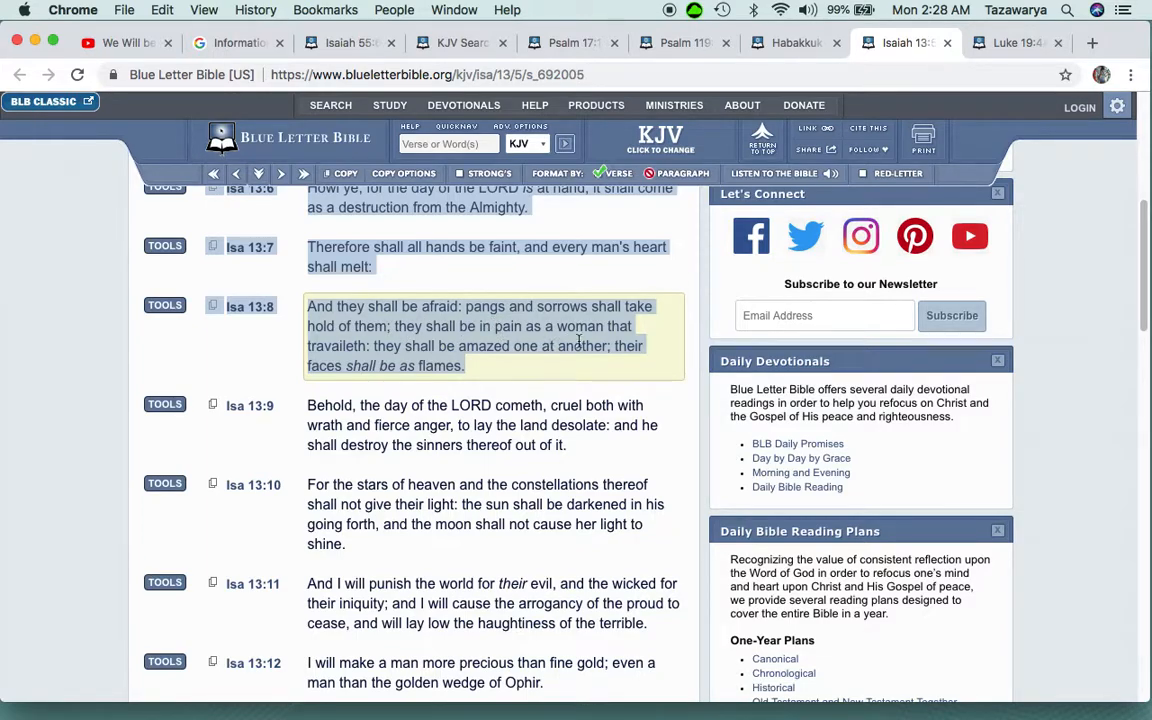
pyautogui.moveTo(484, 356)
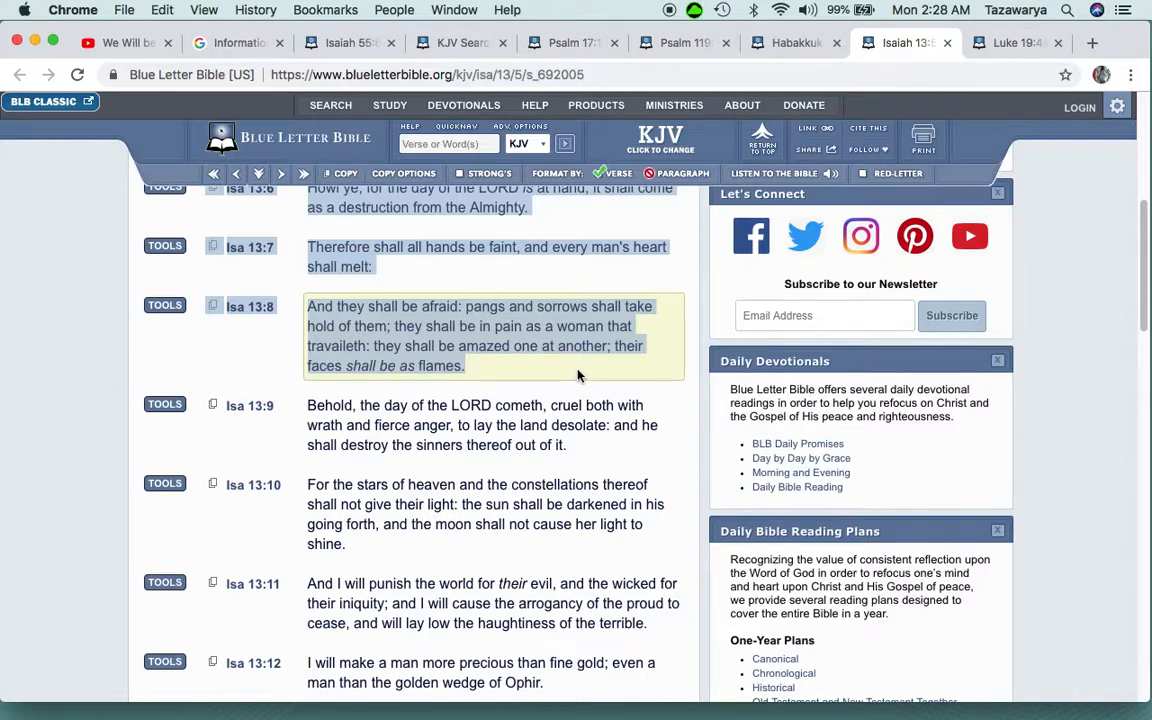
pyautogui.scroll(-3)
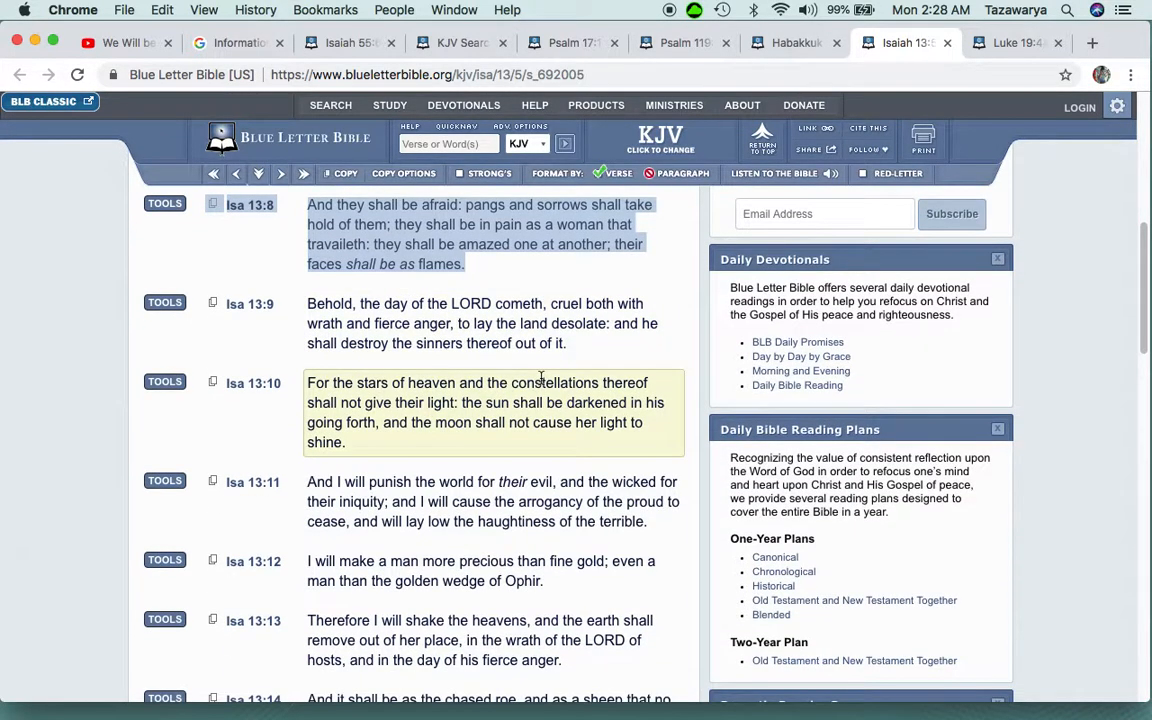
pyautogui.scroll(-3)
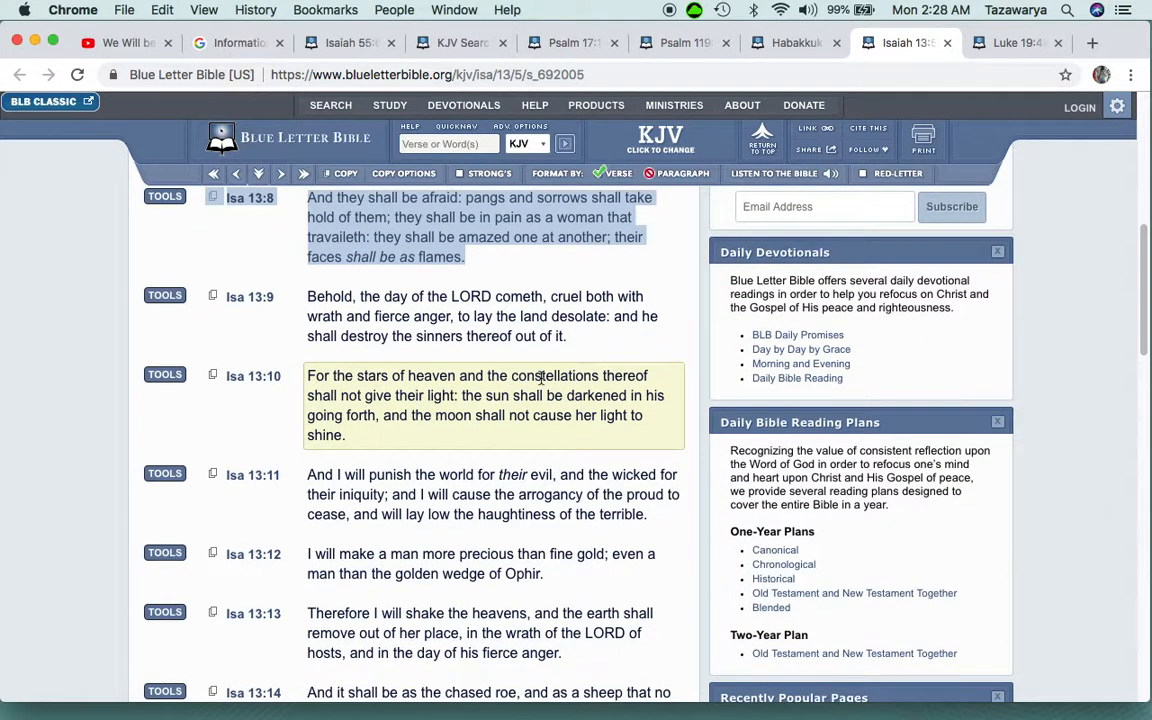